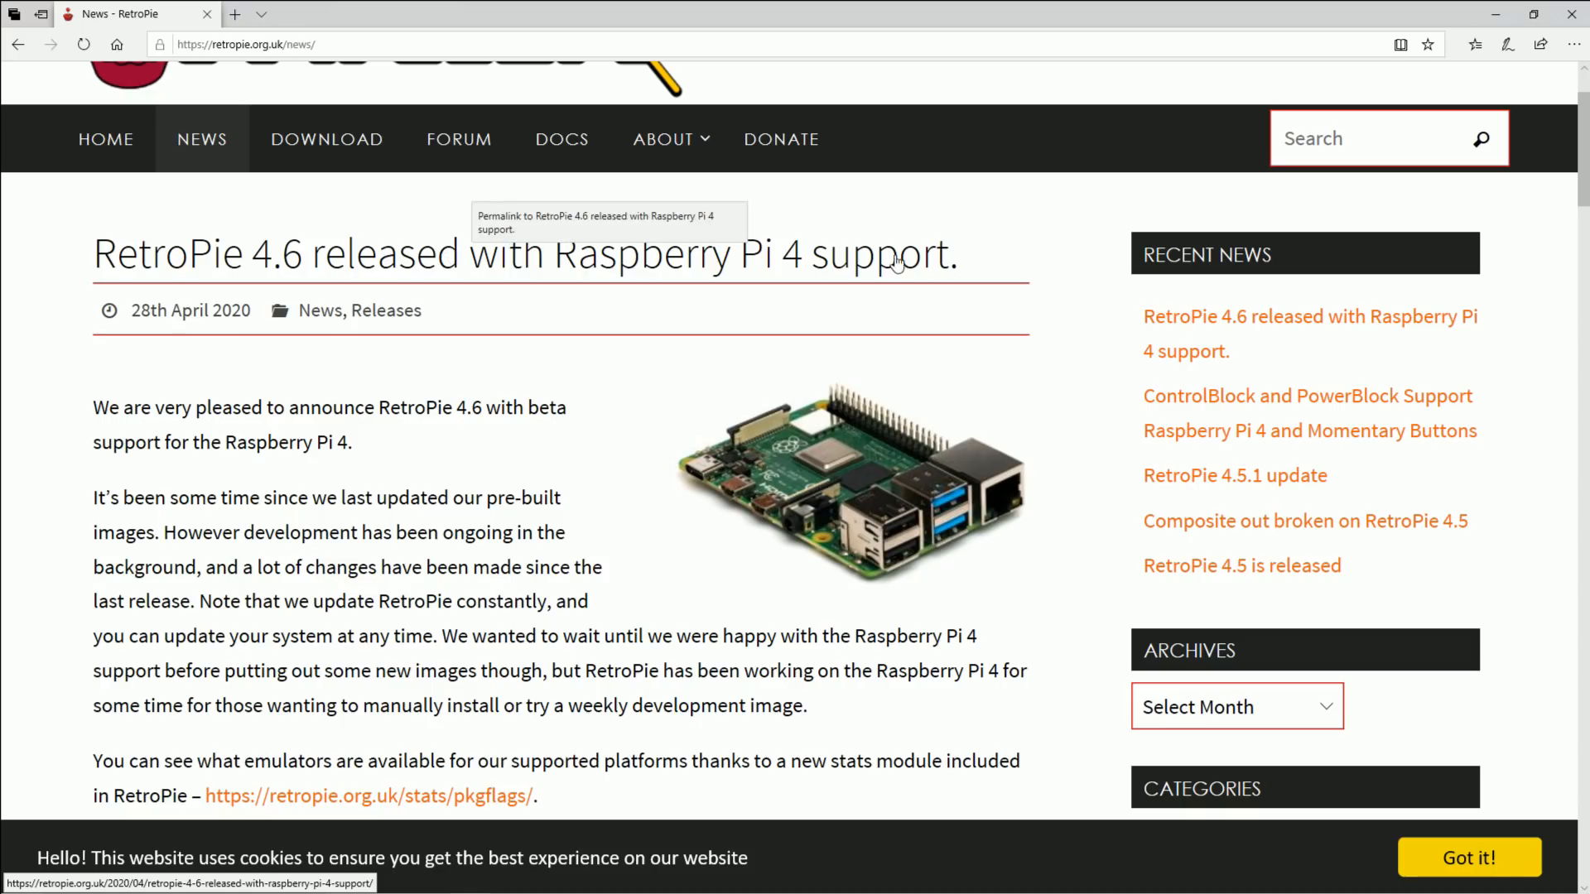
mouse_move(848, 498)
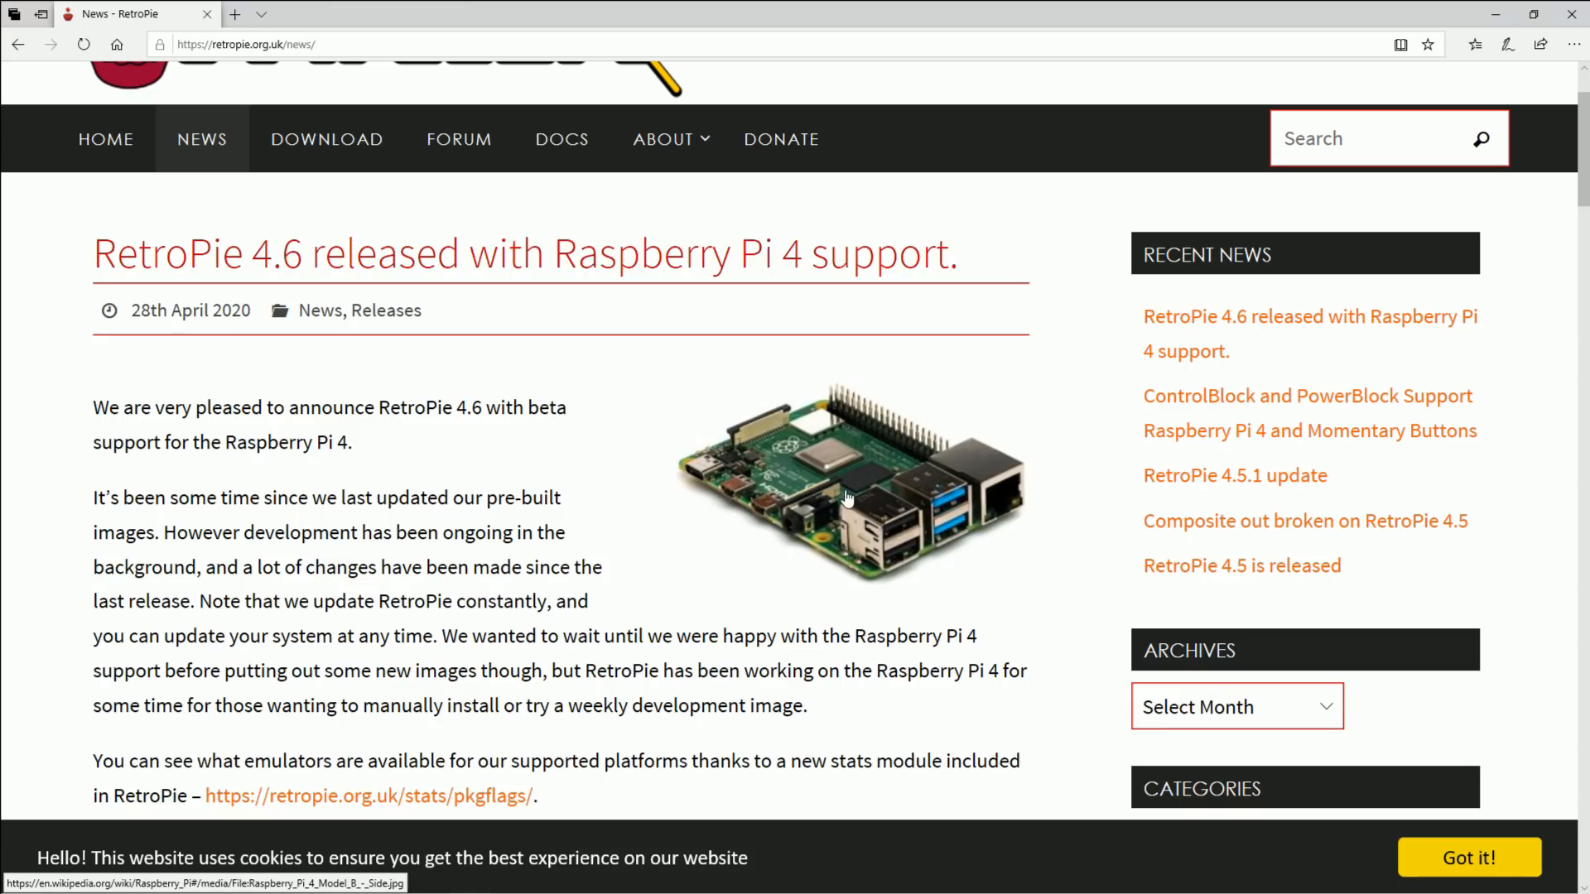
Highlight the 4.6 notes on moving to Raspbian Buster and the beta Pi 4 image.
scroll(down, 3)
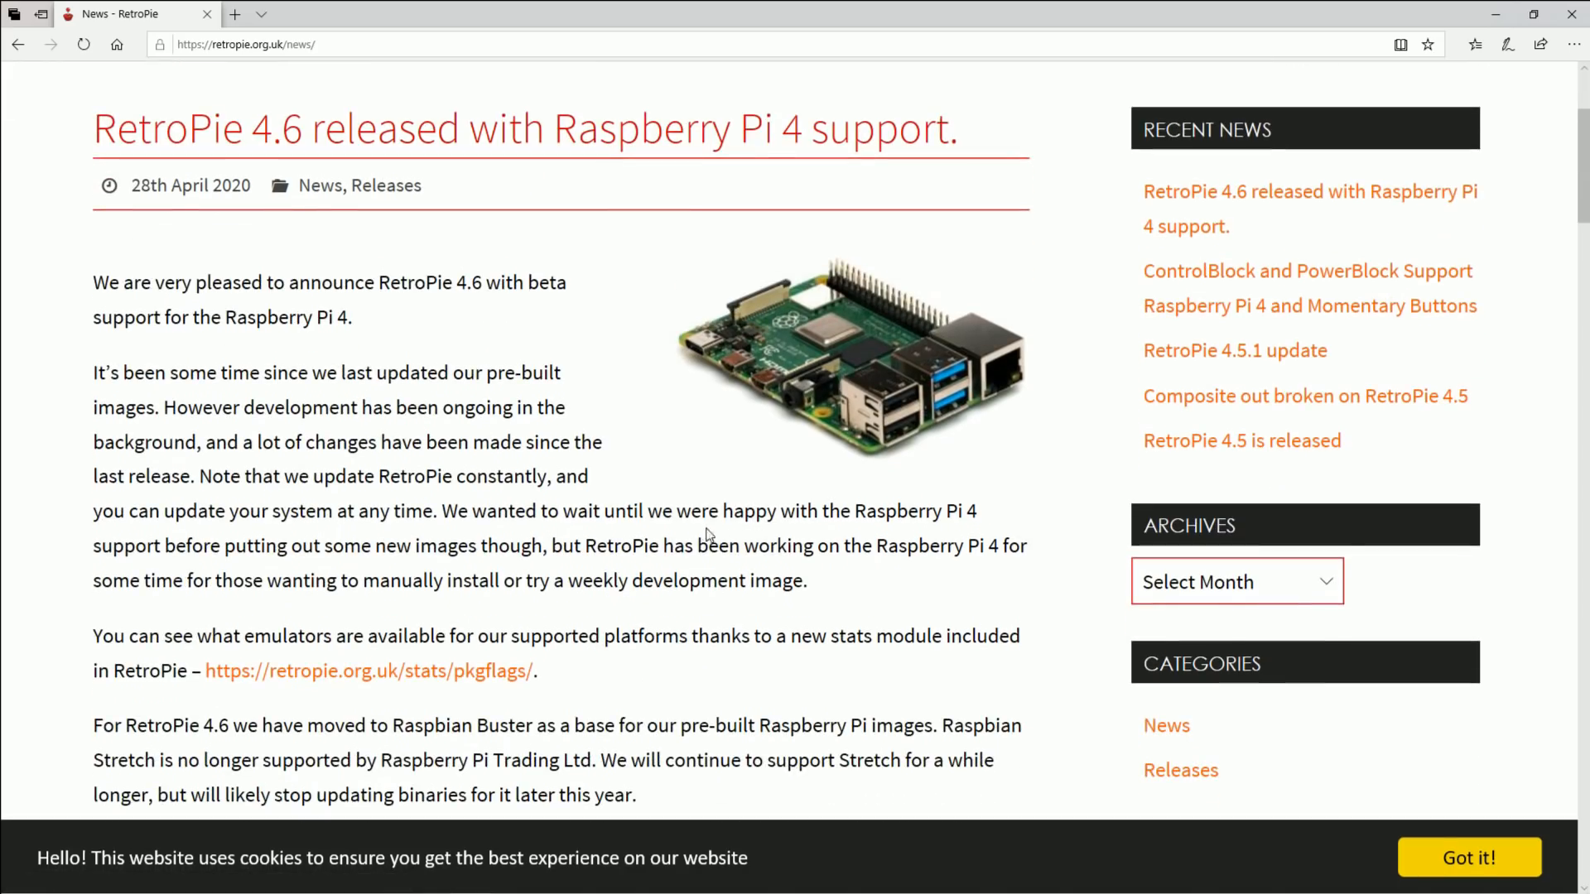
scroll(down, 3)
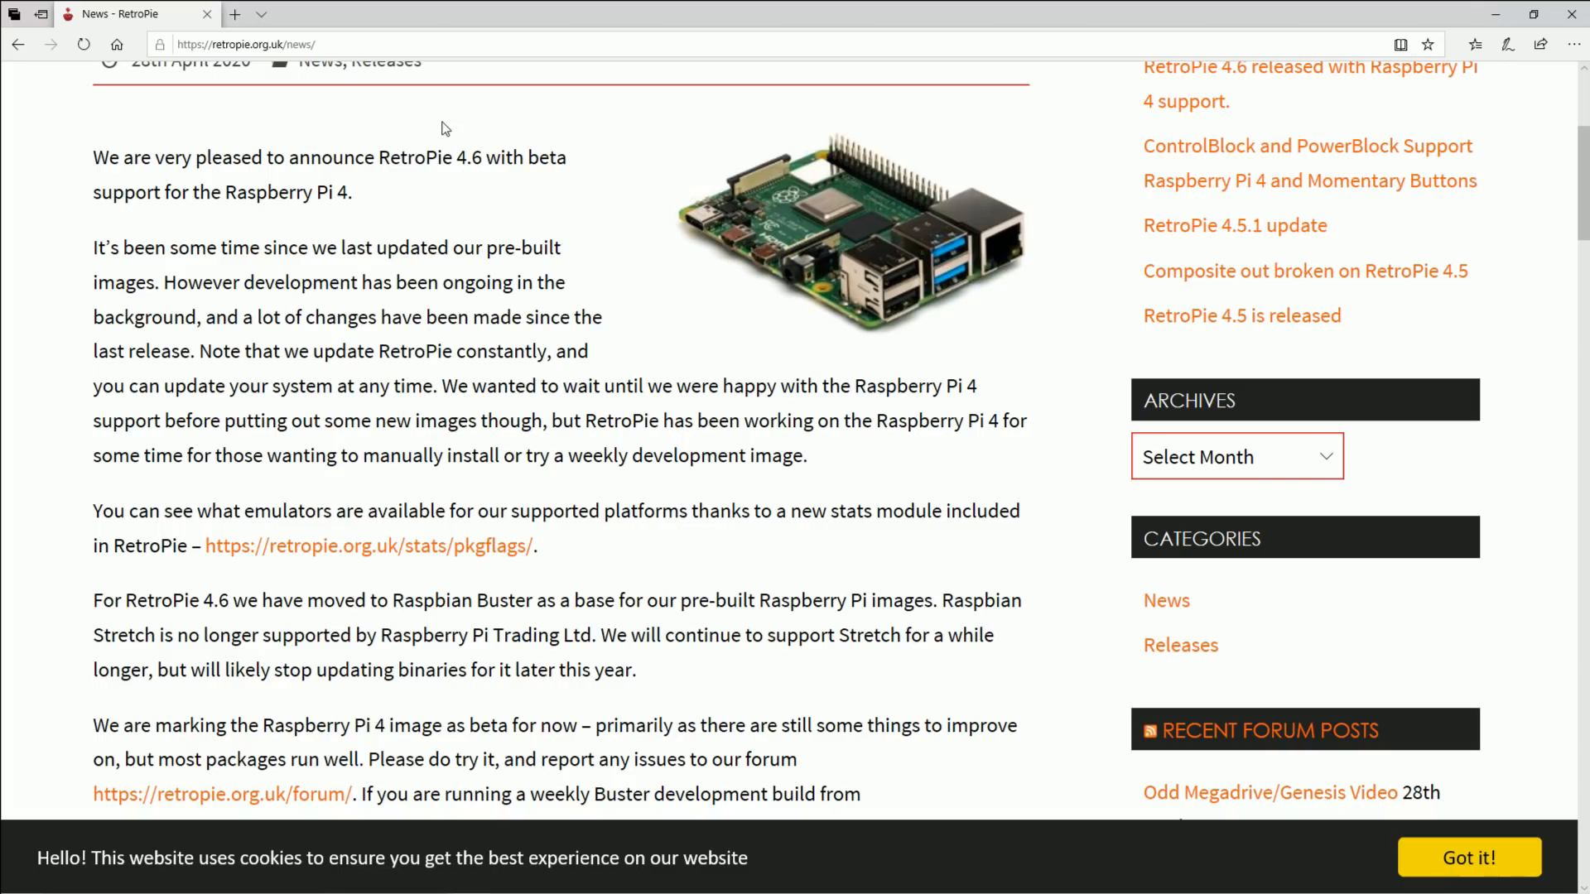
mouse_move(441, 211)
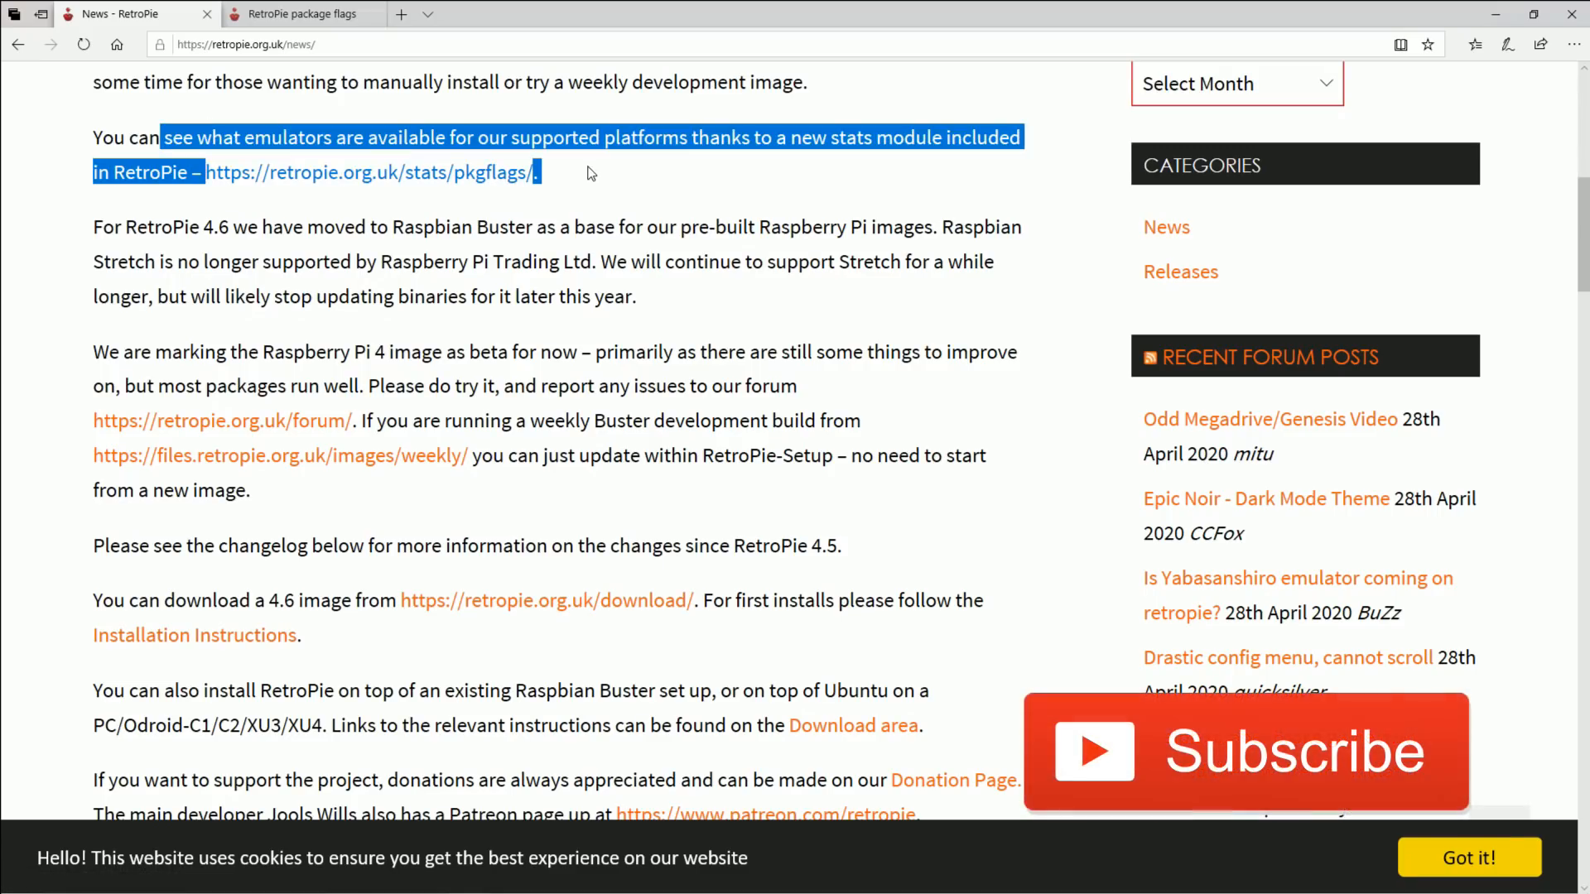
mouse_move(1133, 241)
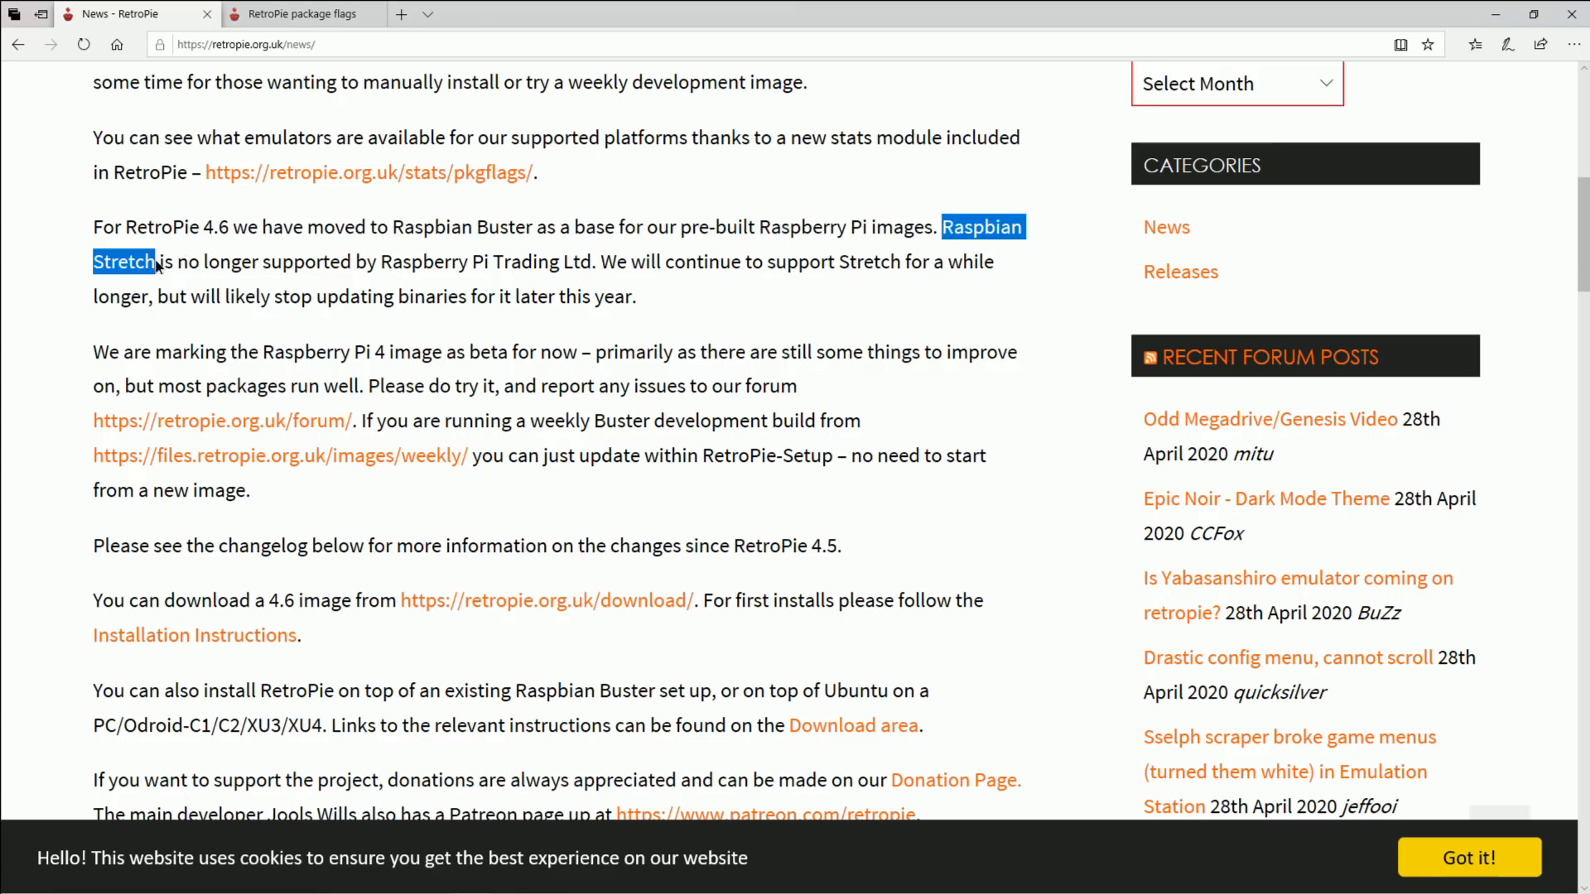
mouse_move(172, 254)
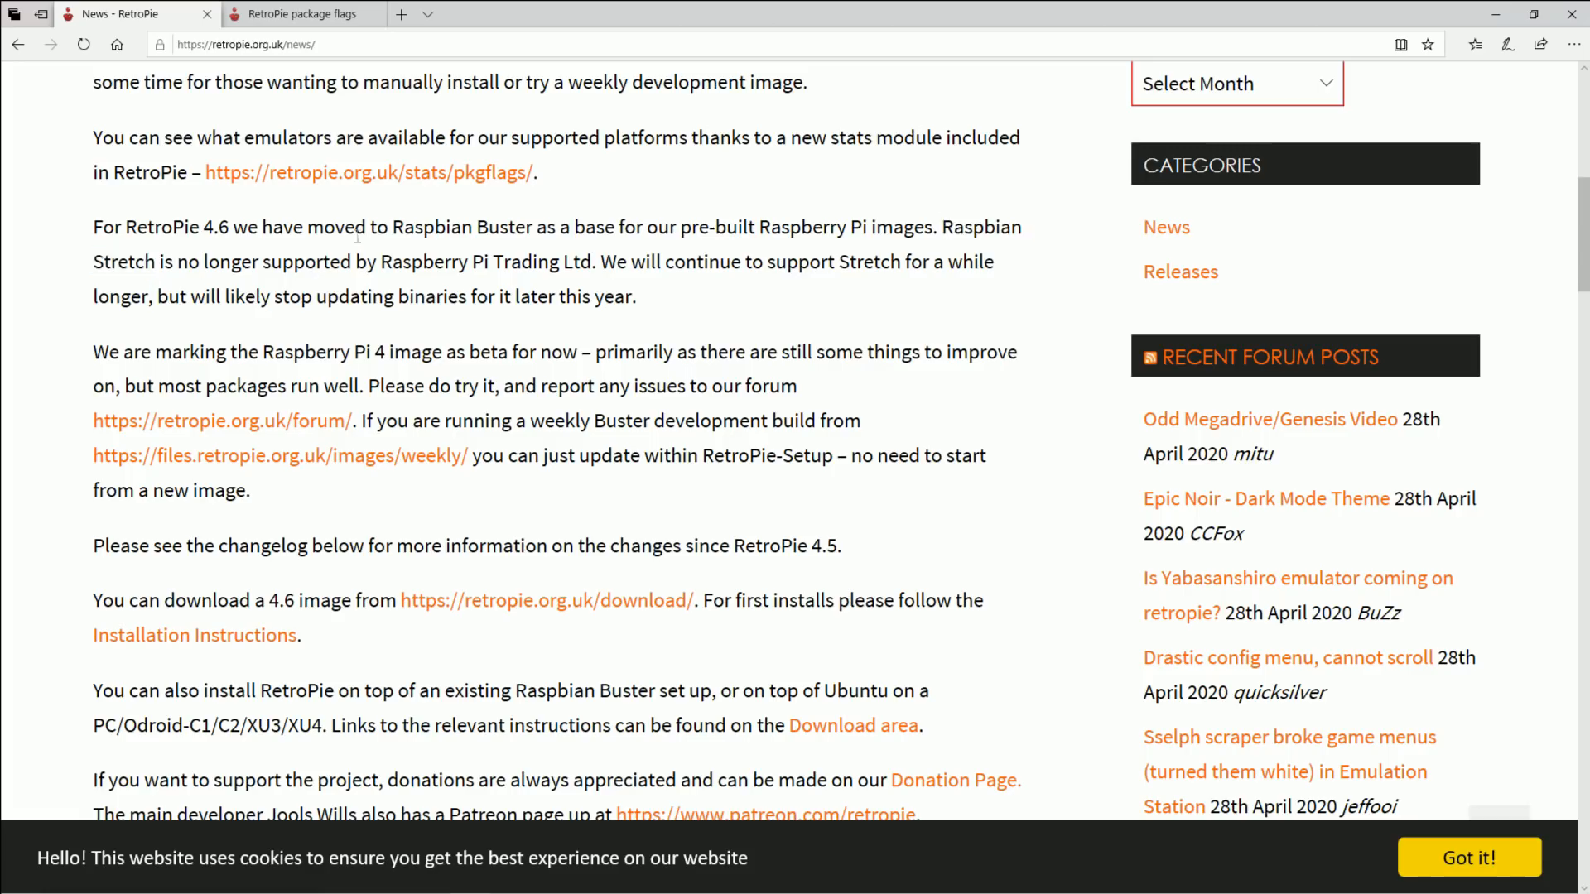
drag(354, 226, 543, 226)
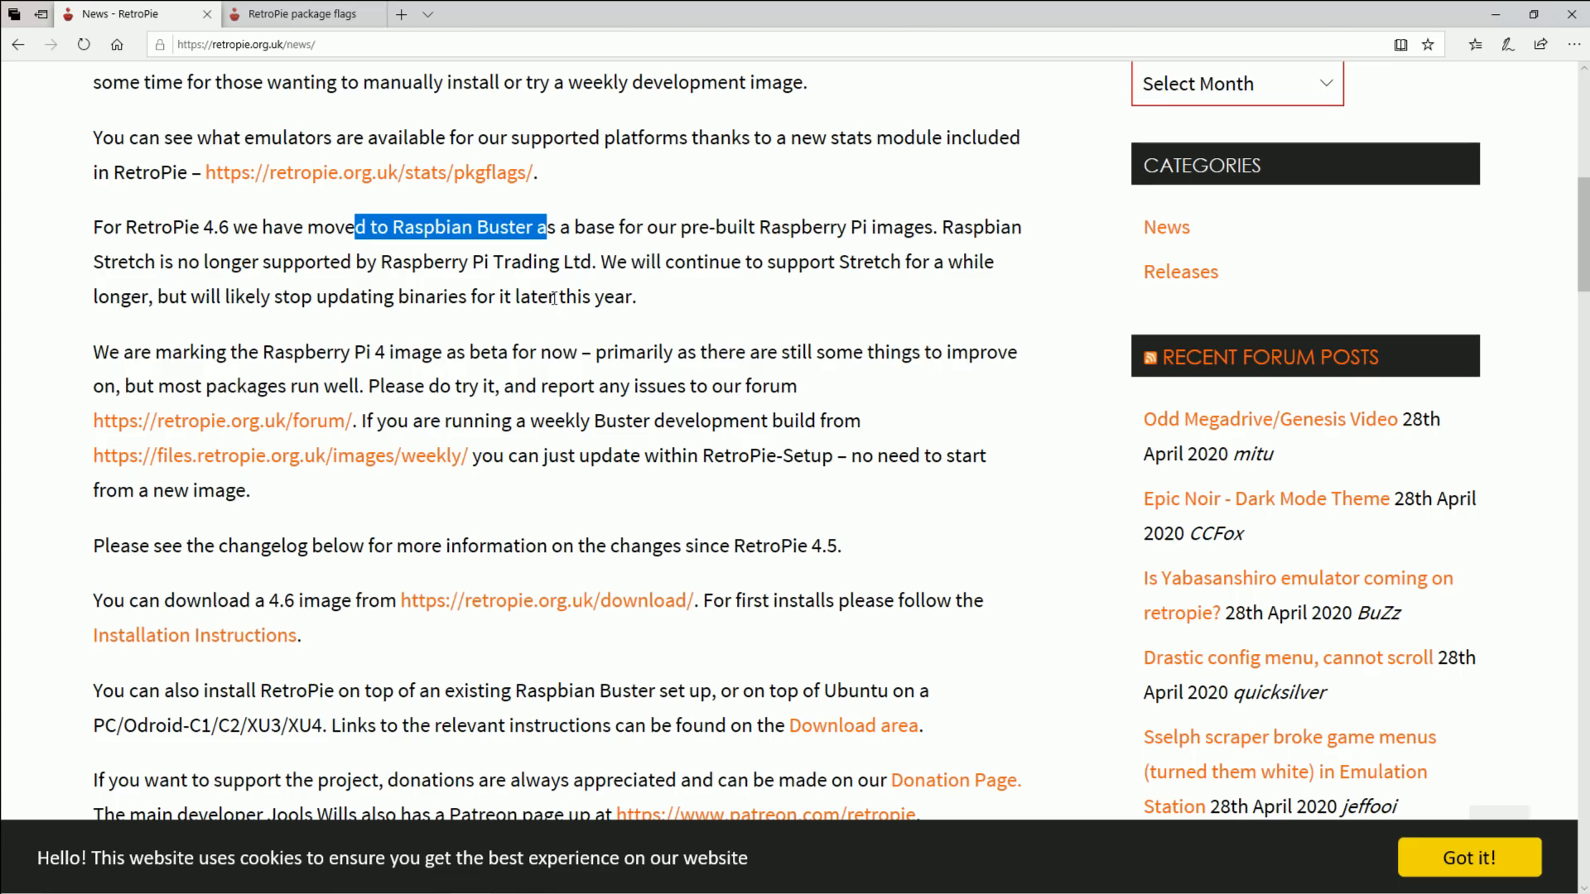
scroll(down, 3)
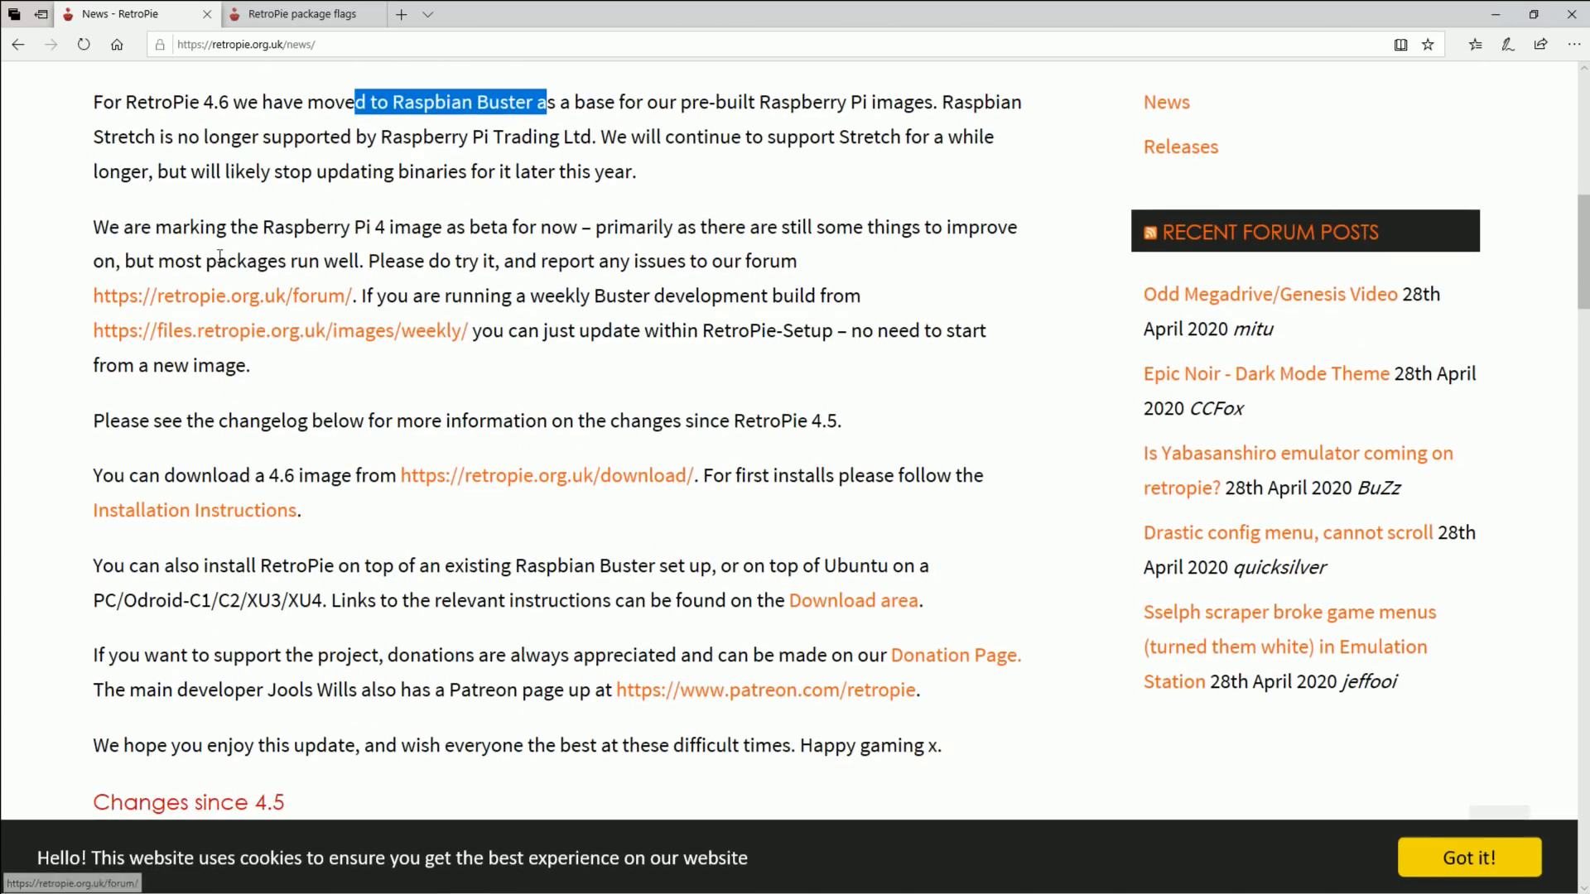
drag(203, 226, 767, 226)
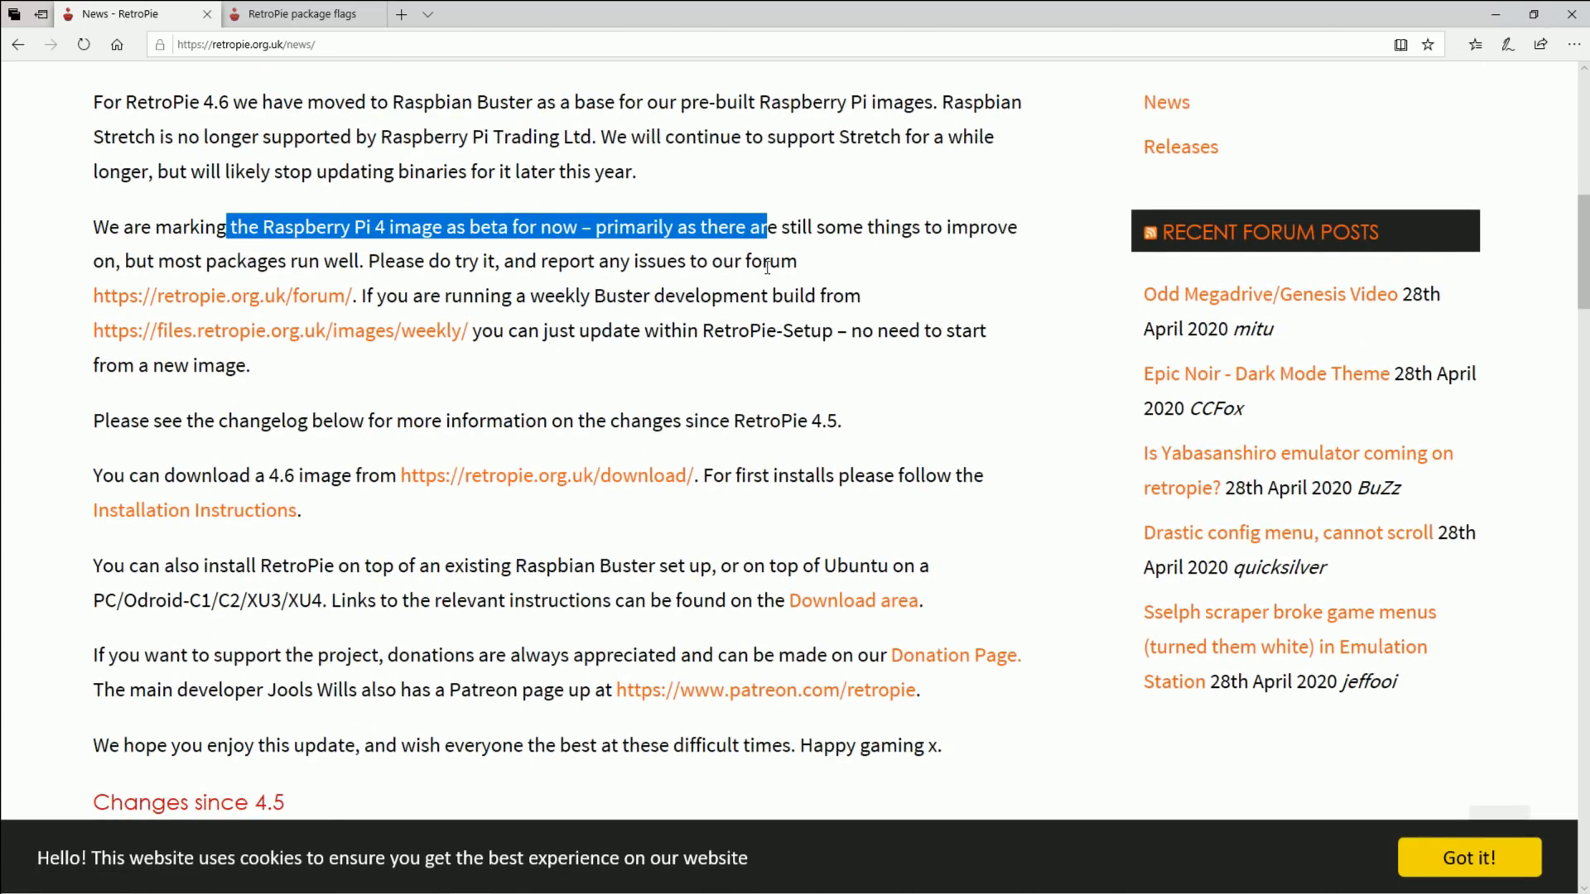
scroll(down, 3)
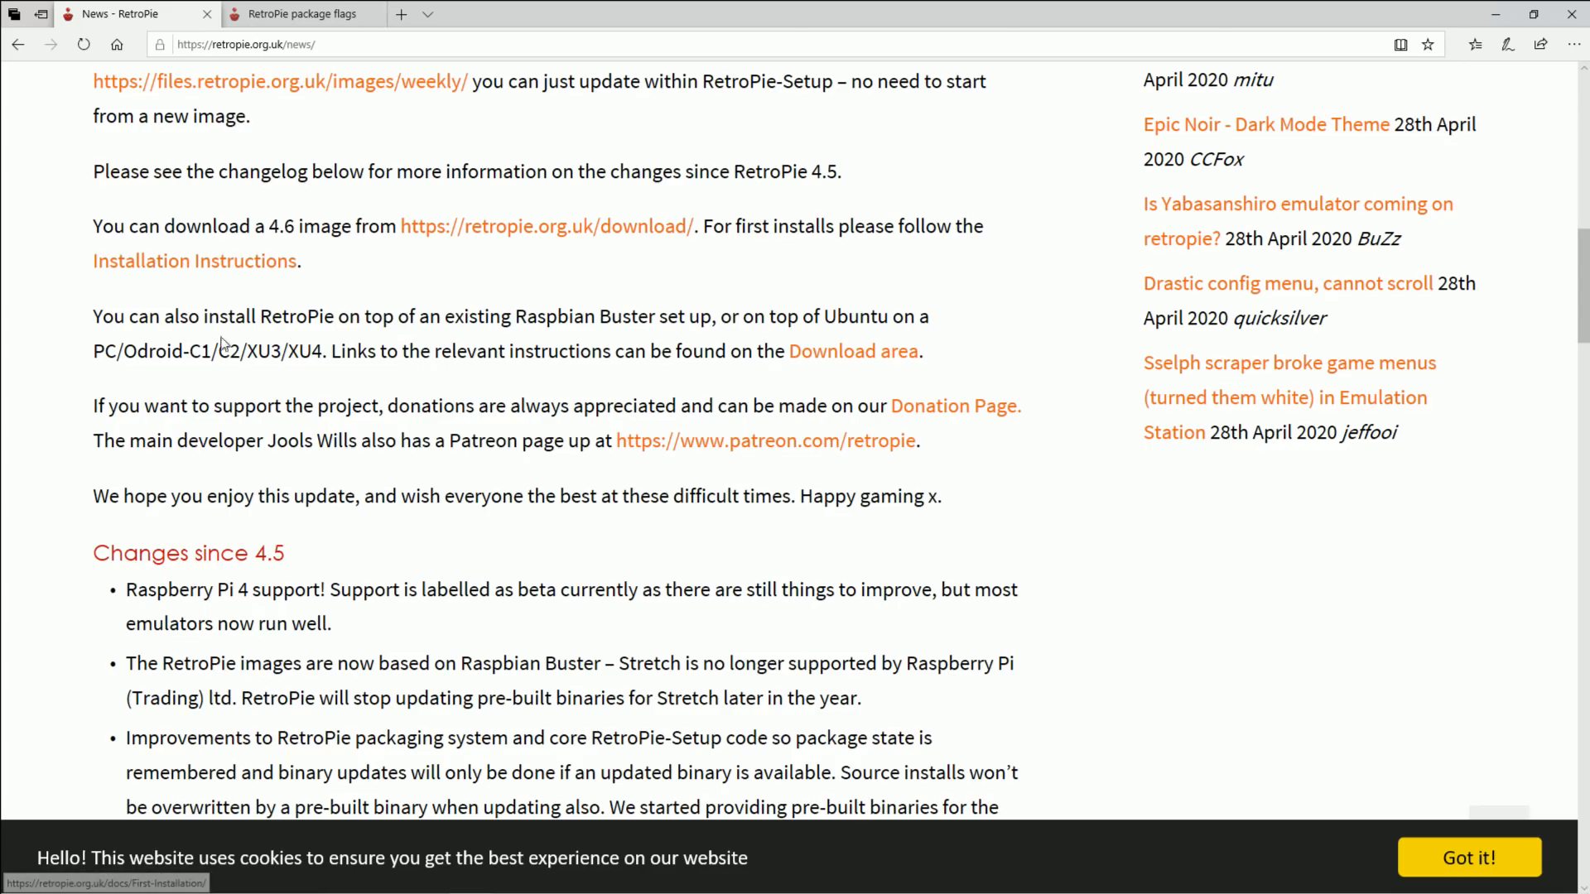
scroll(down, 3)
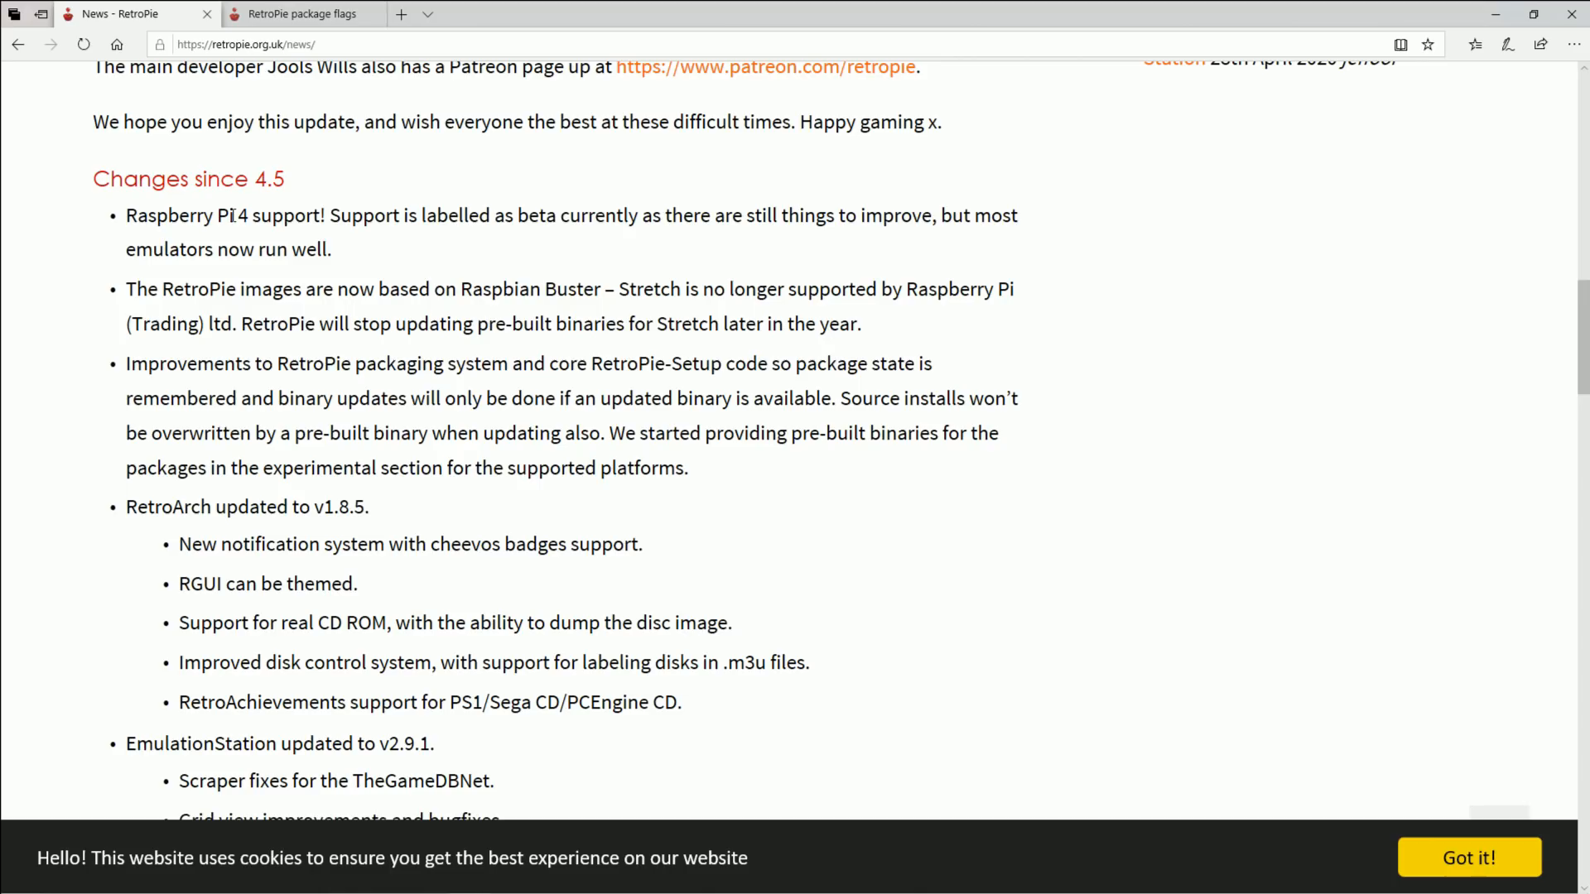
drag(272, 289, 377, 289)
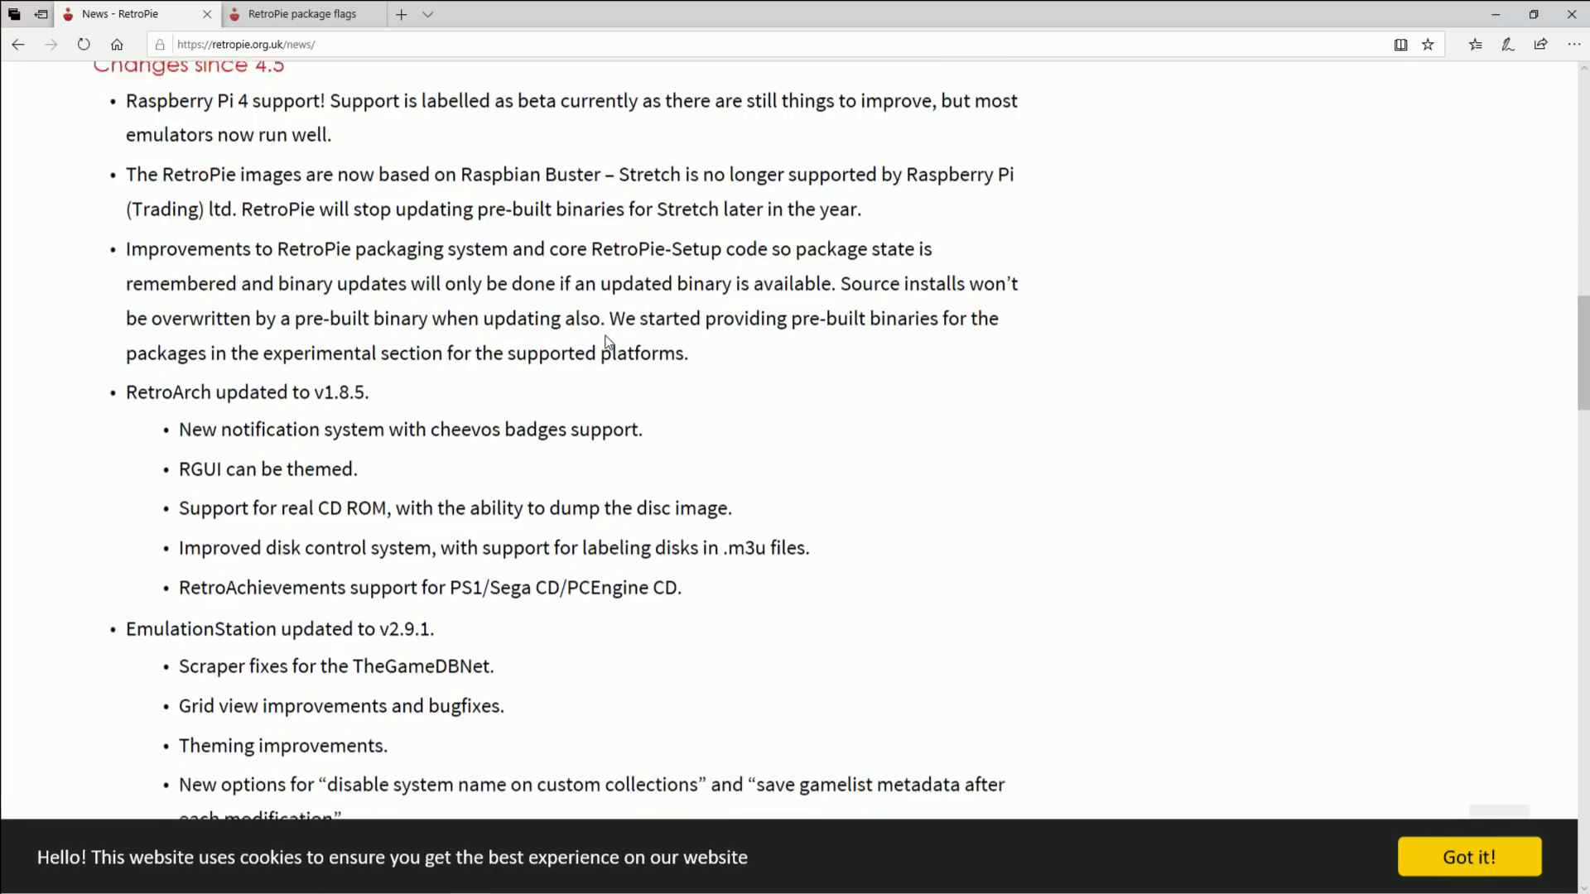
drag(125, 173, 861, 209)
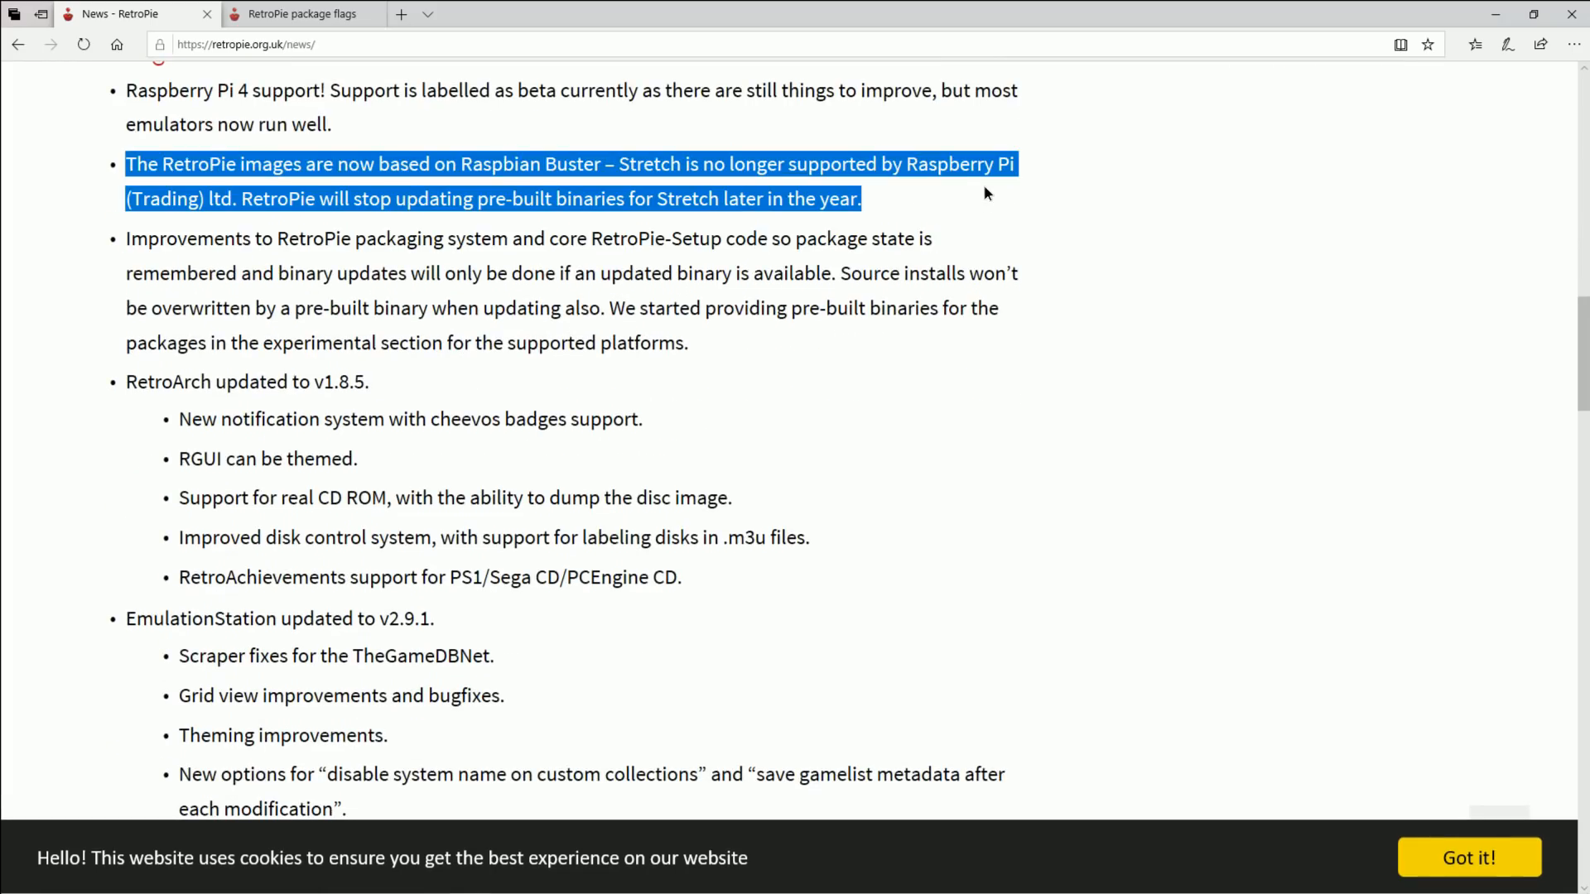
mouse_move(974, 259)
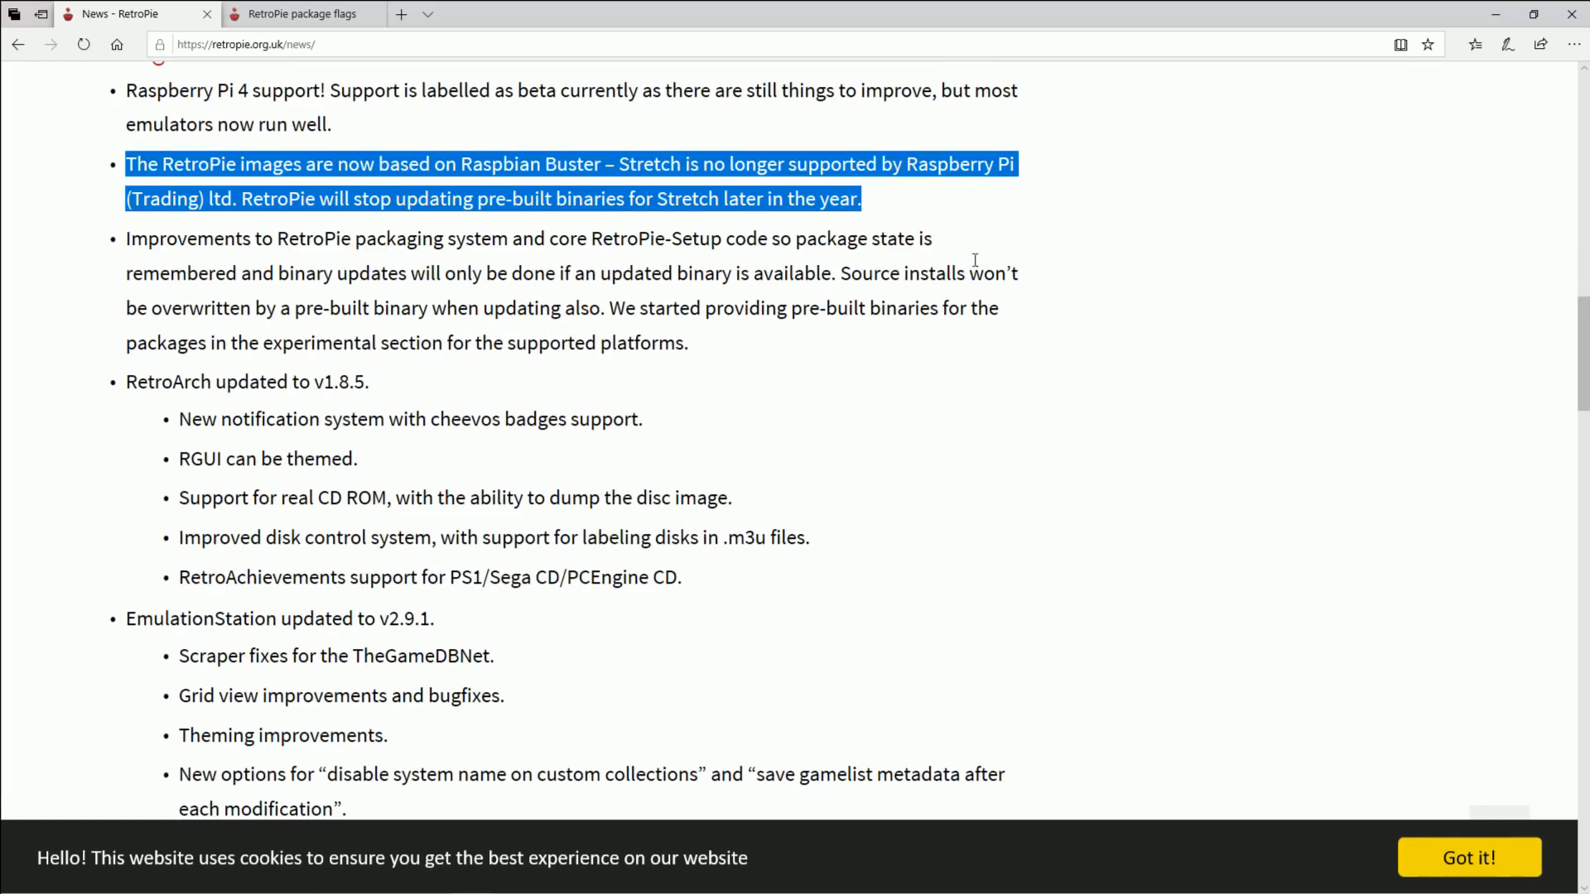
mouse_move(216, 249)
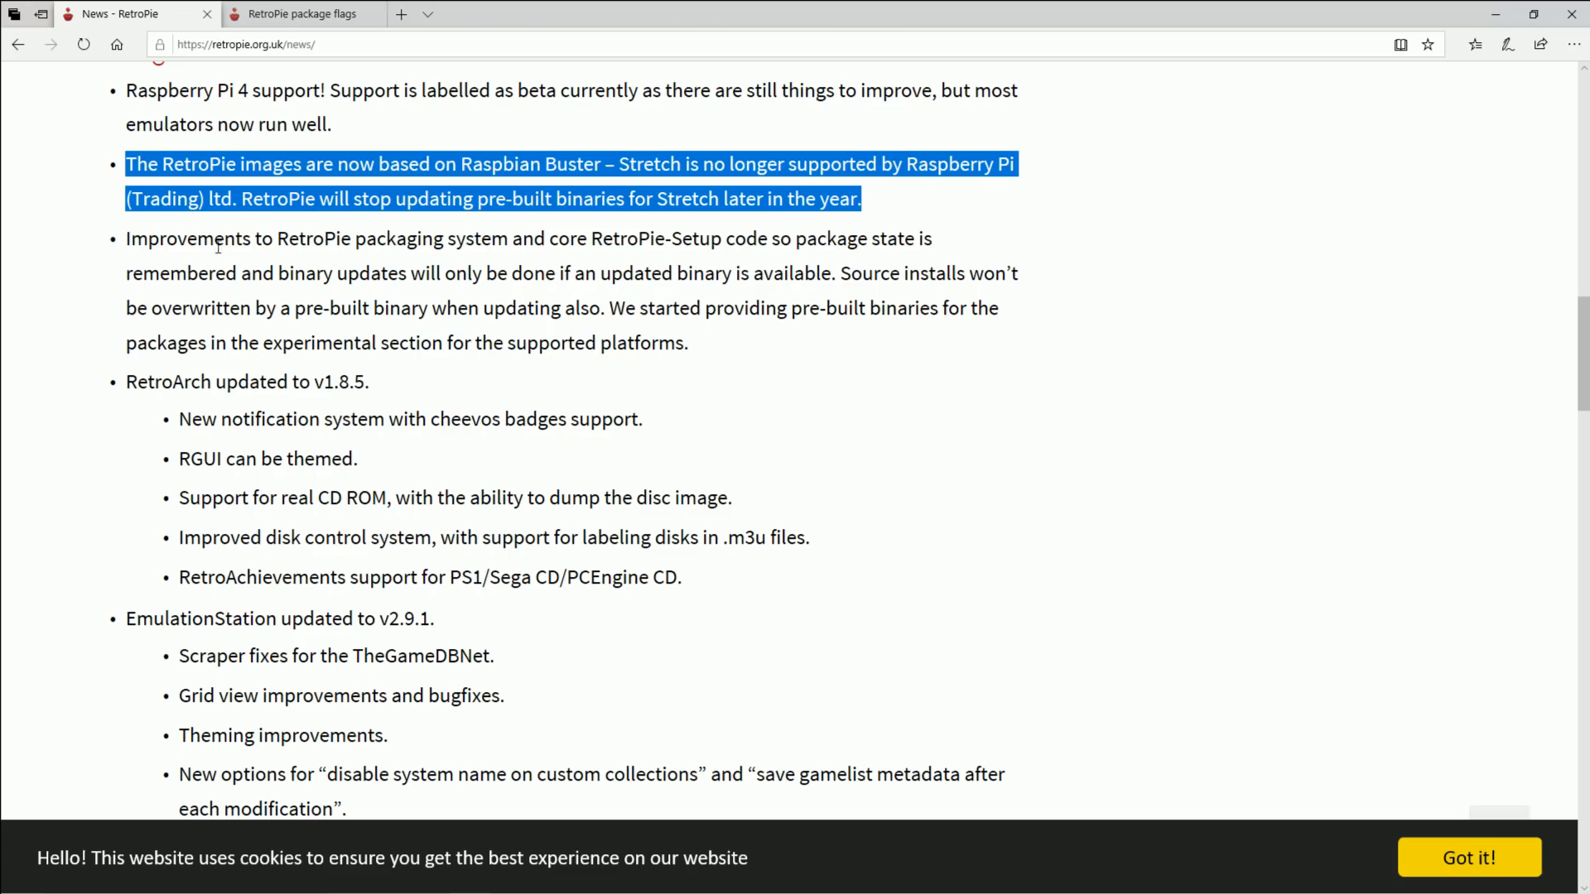
Highlight the CD ROM and RetroAchievements support lines, including PS1 and Sega CD.
click(394, 418)
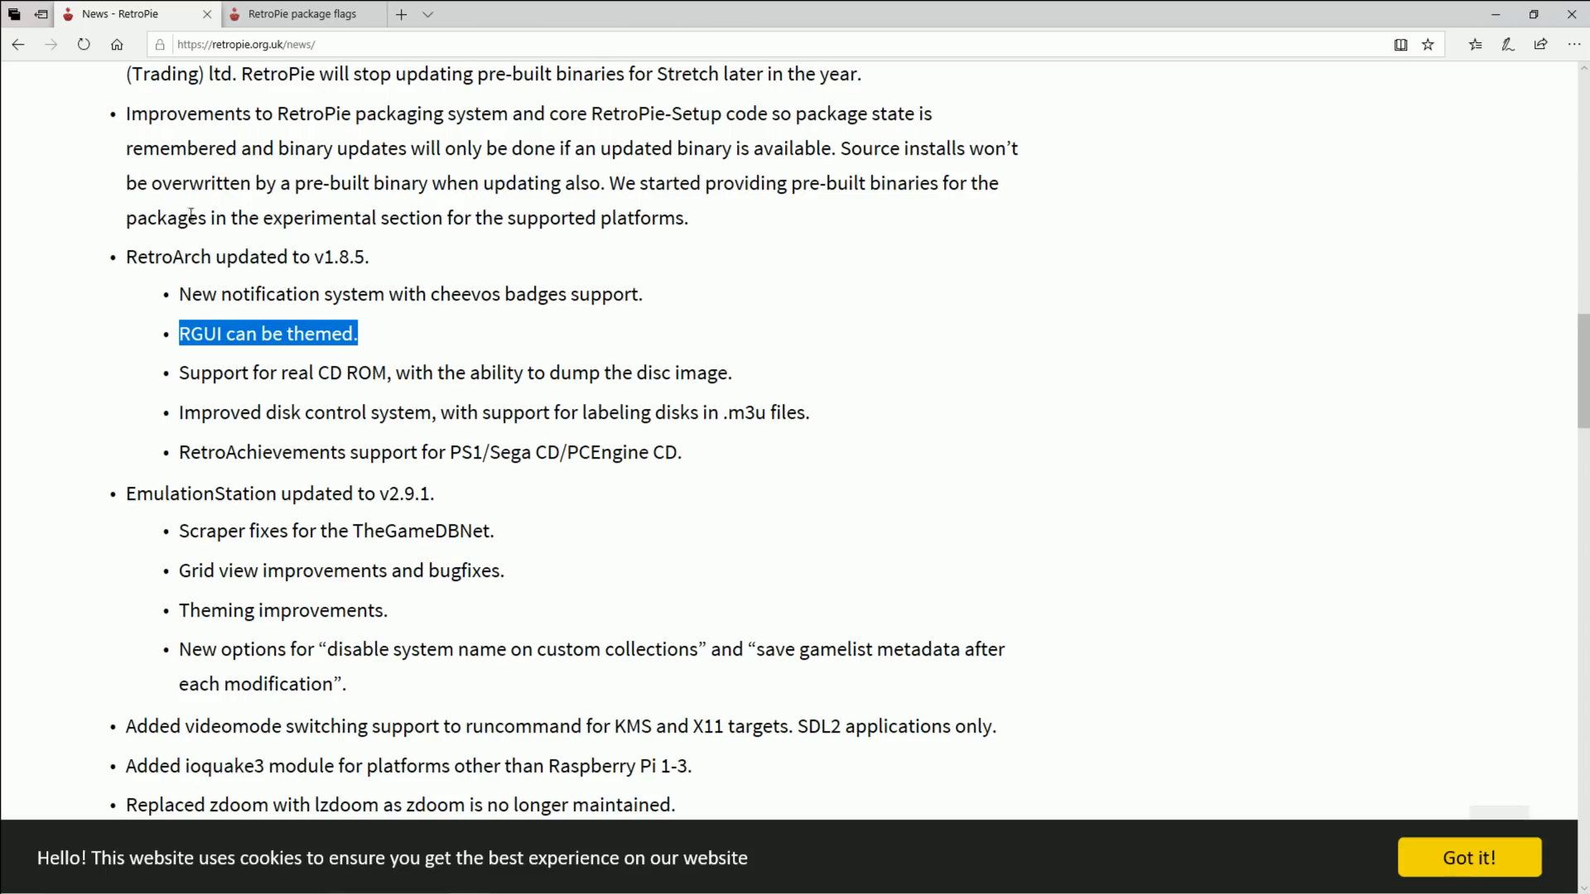
mouse_move(228, 199)
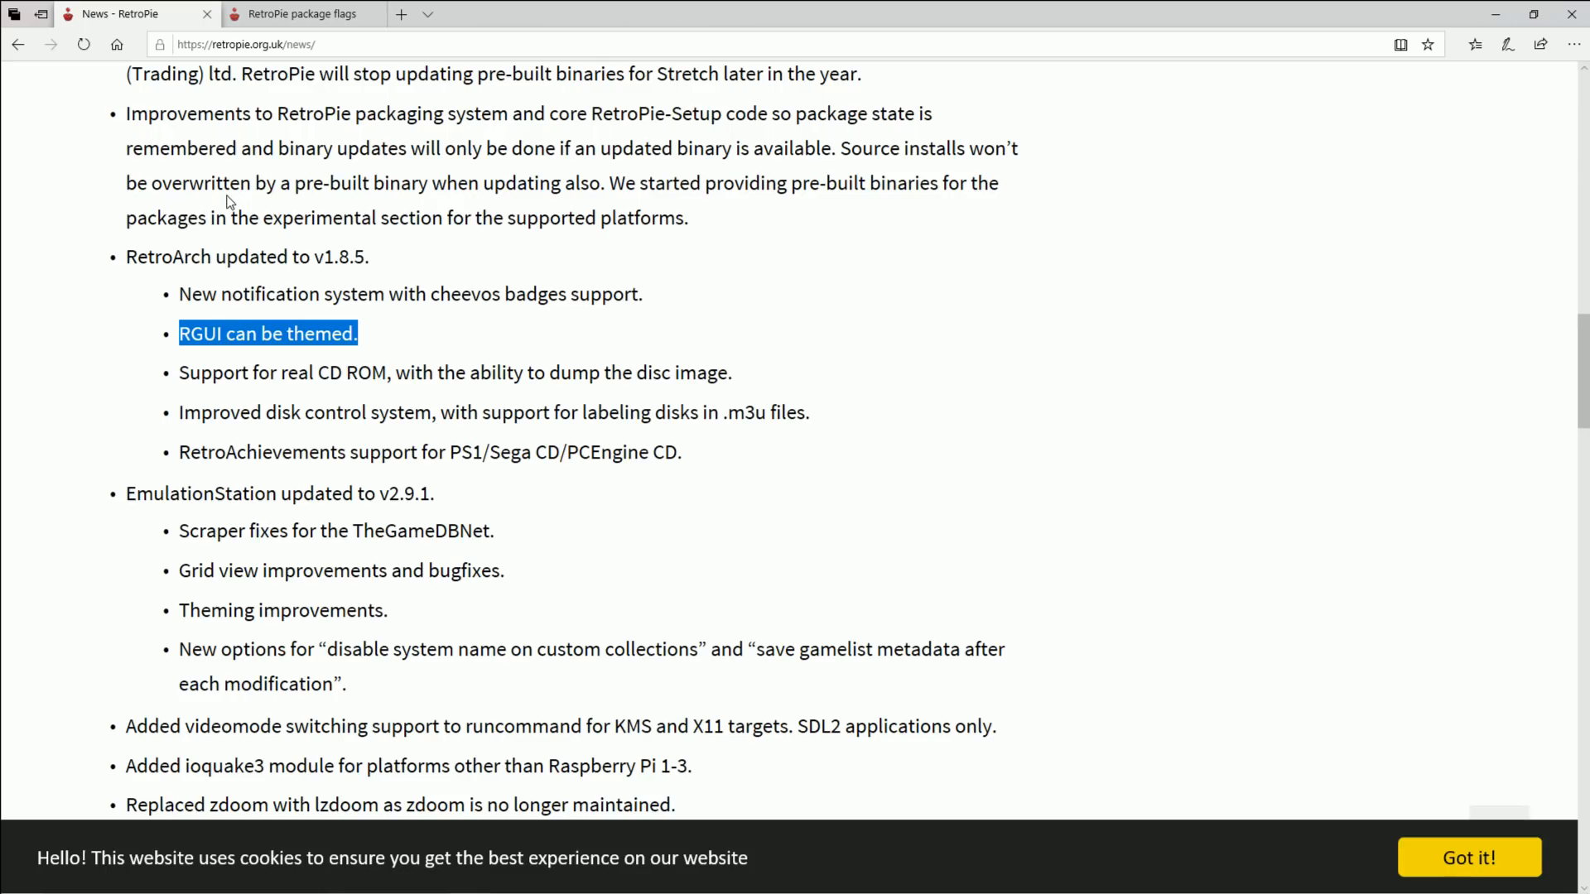
mouse_move(182, 297)
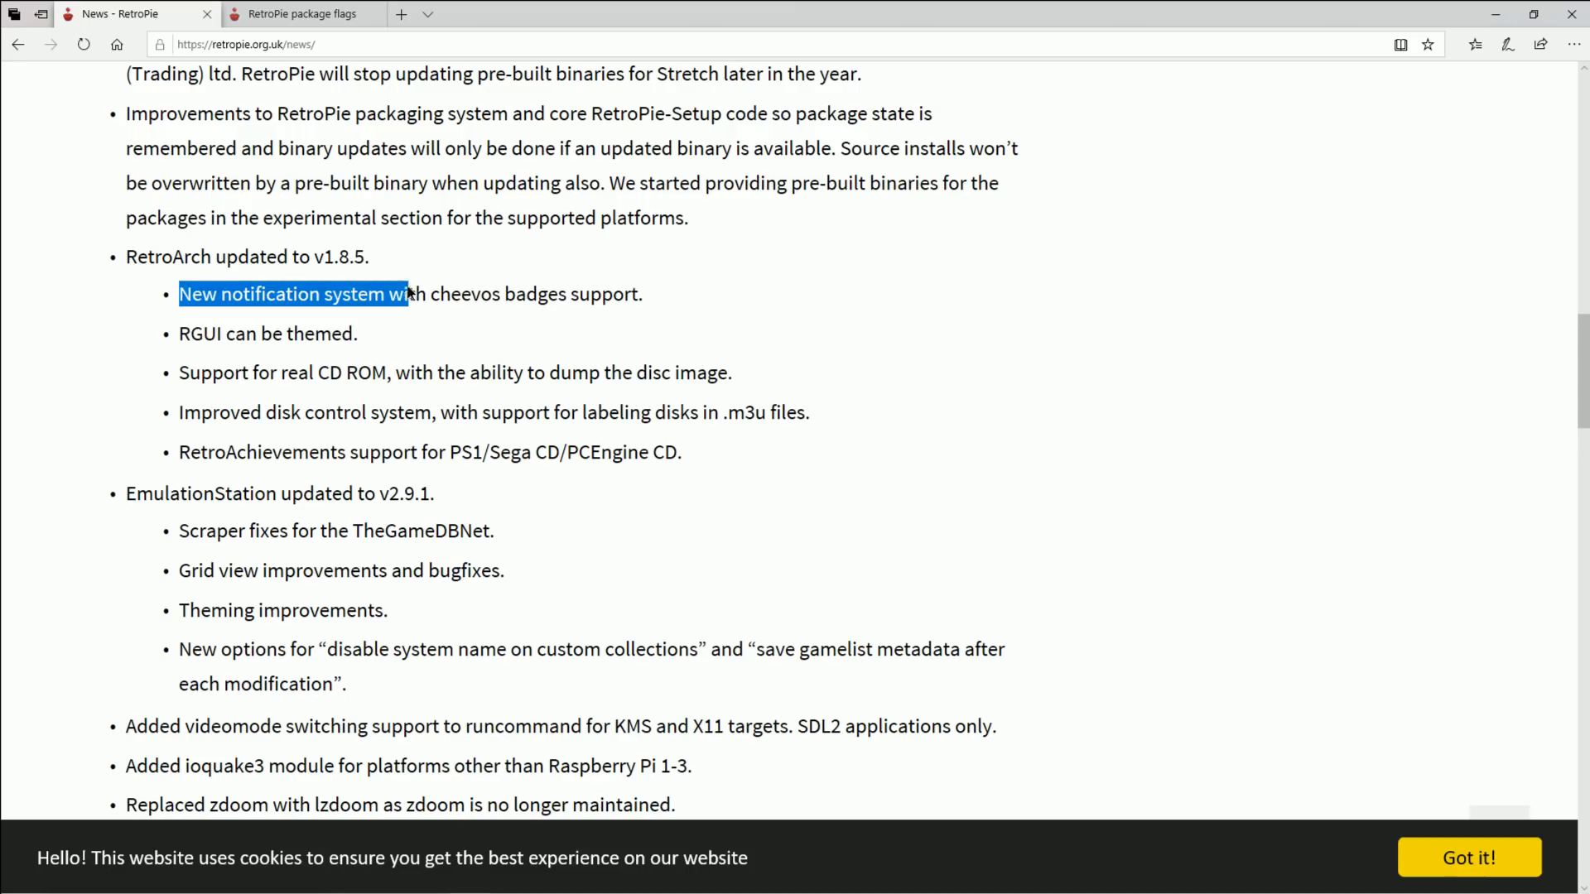
click(654, 304)
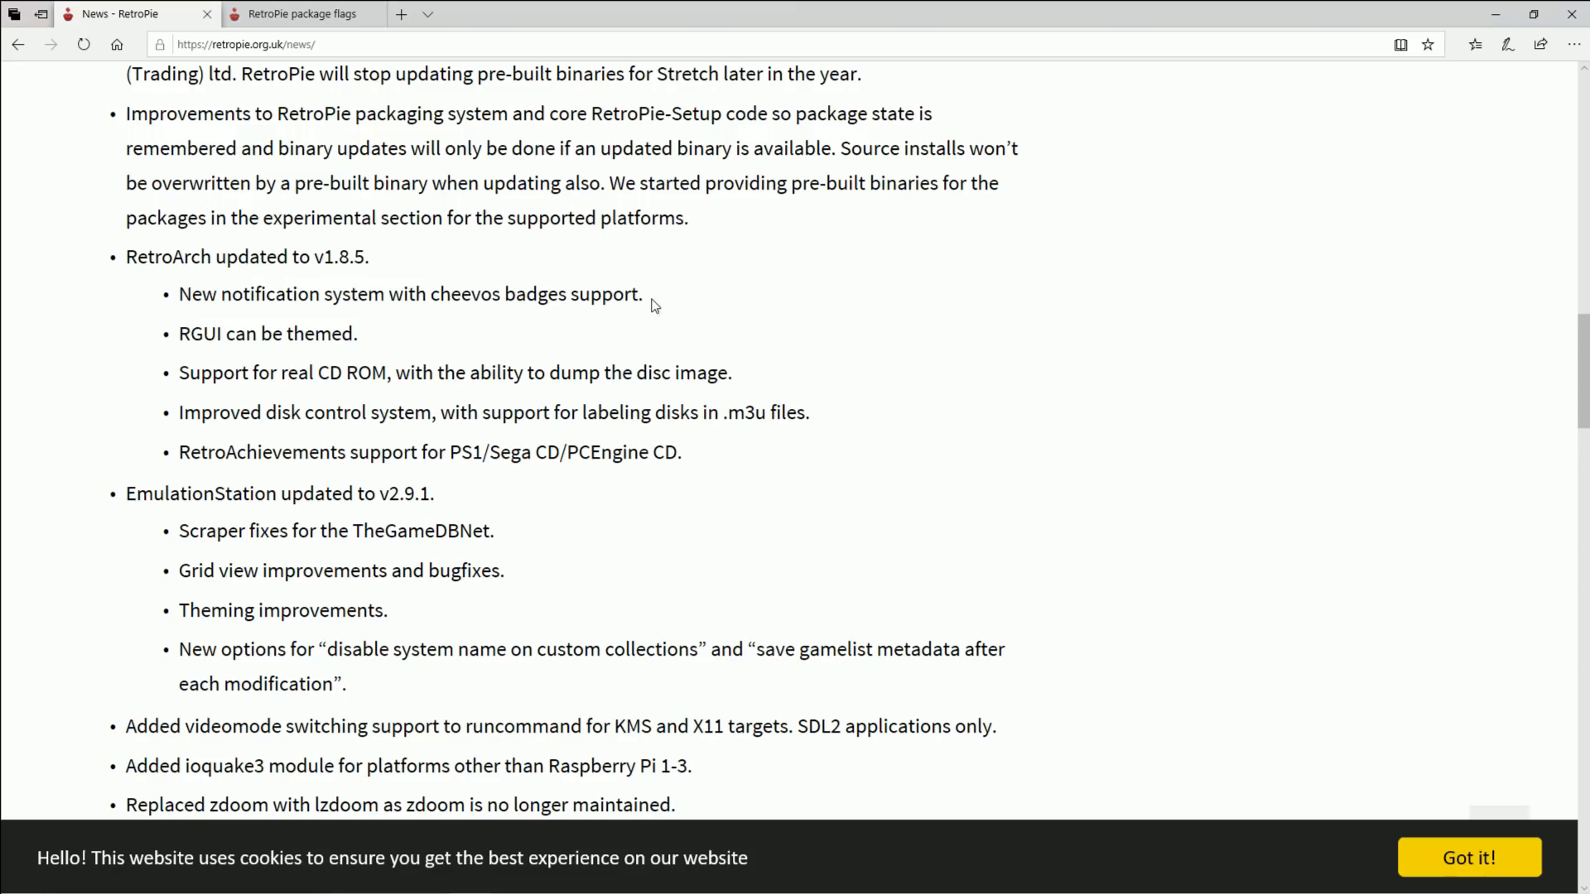
double_click(206, 372)
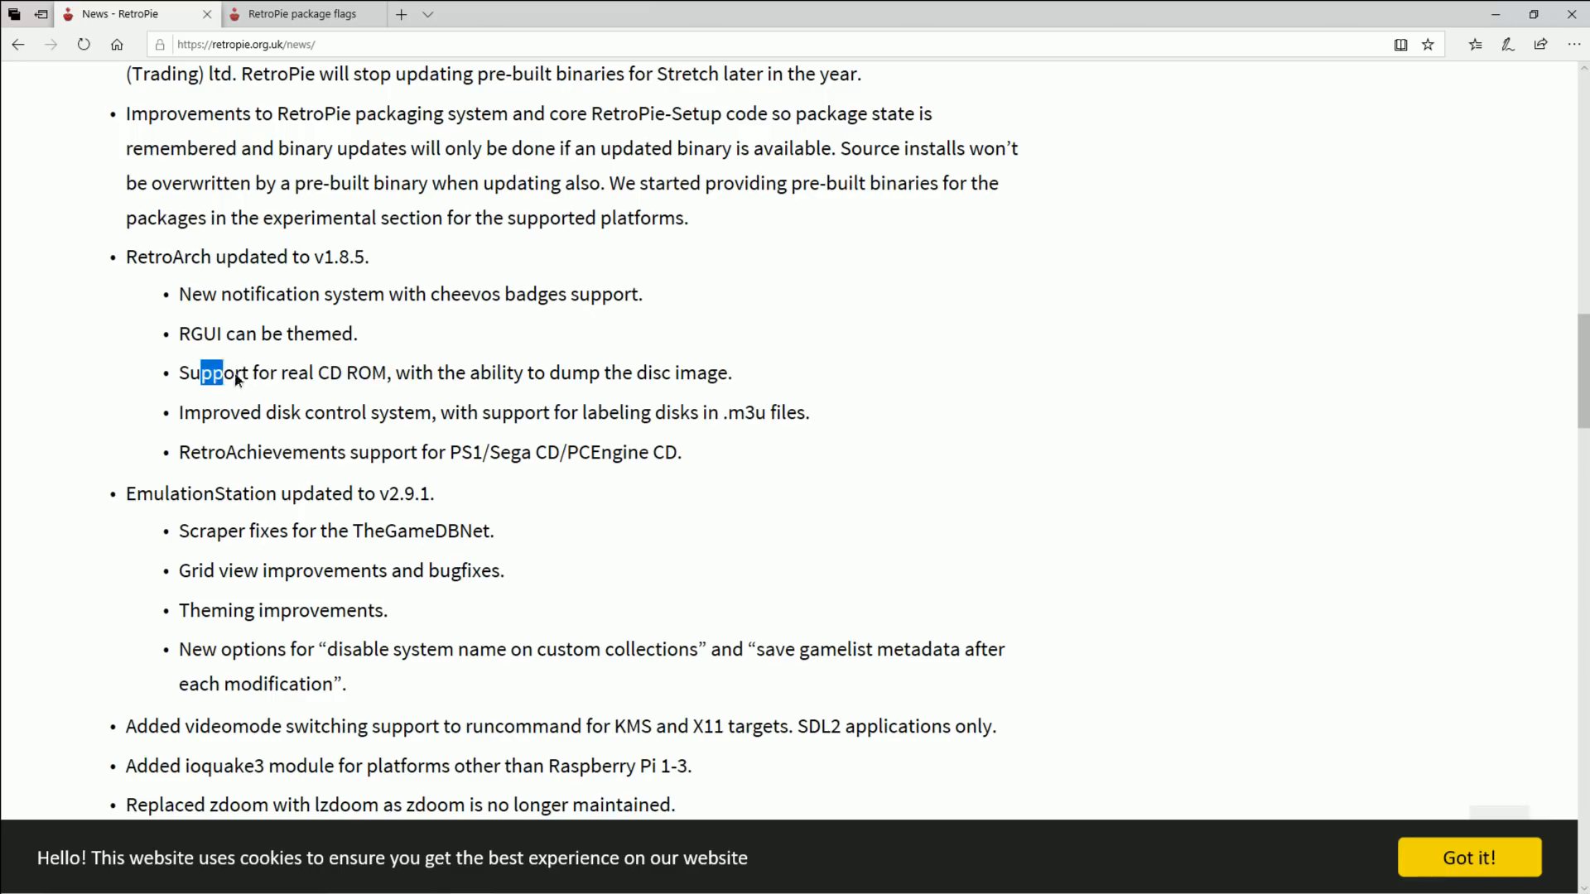
drag(200, 371, 464, 372)
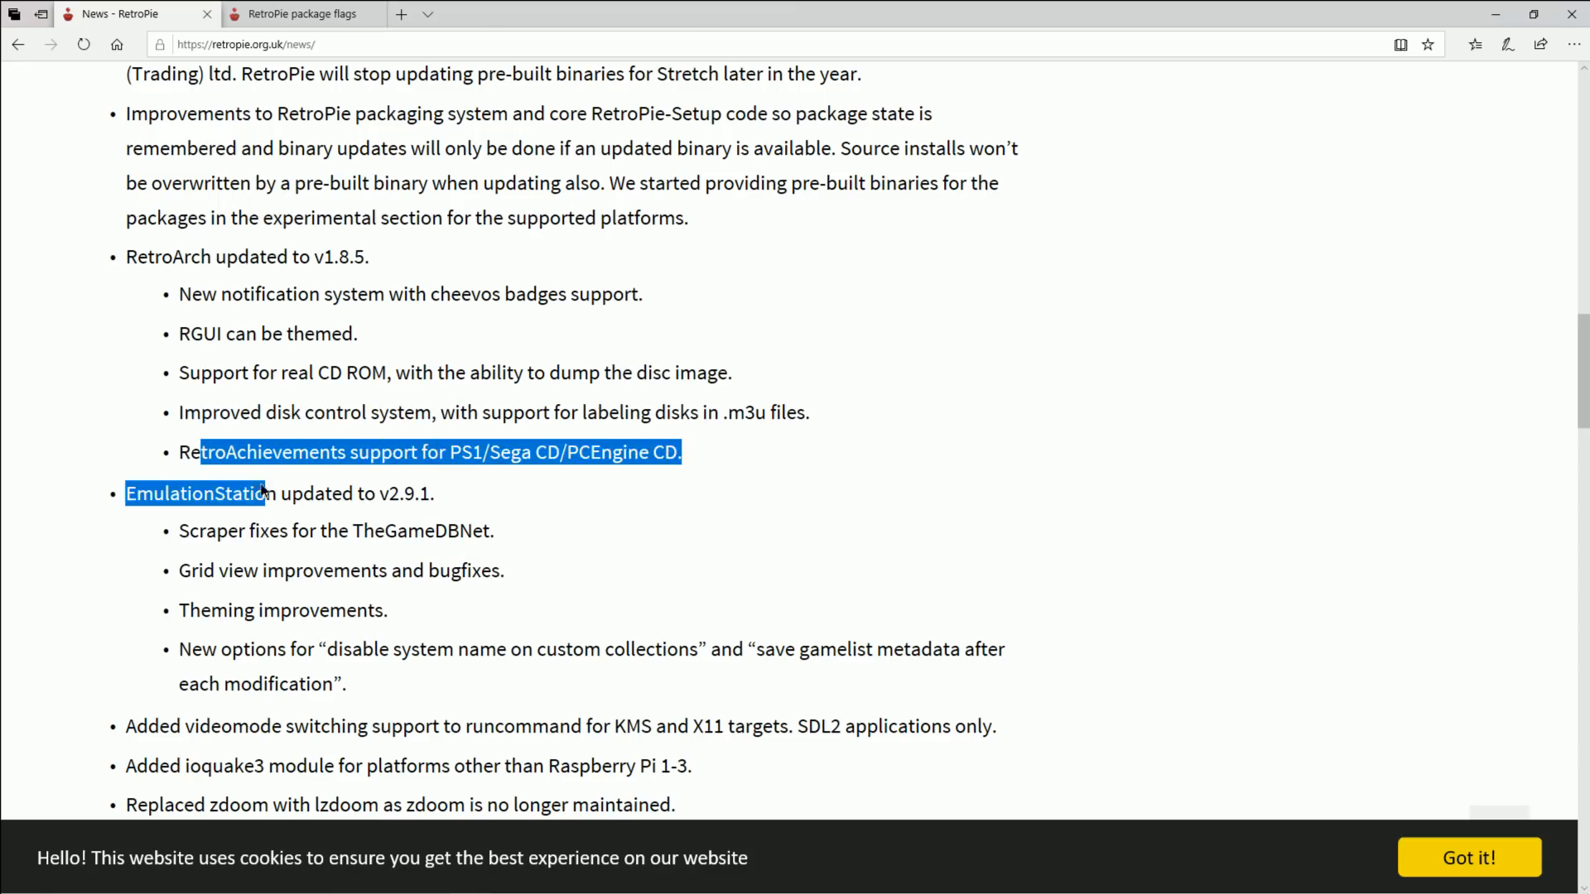
drag(266, 493, 484, 452)
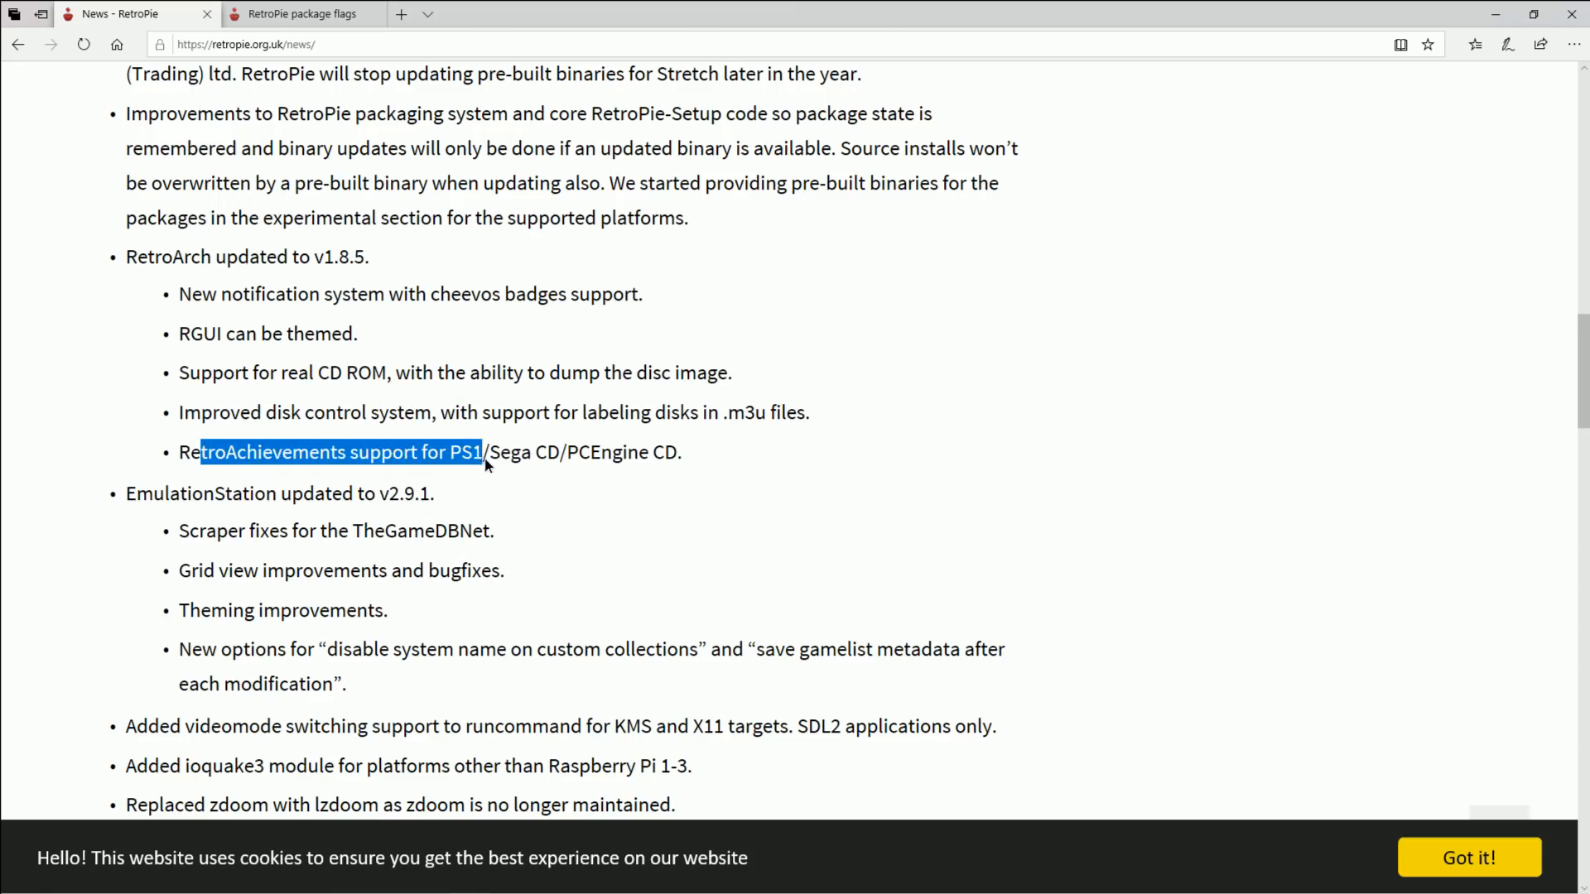
click(696, 460)
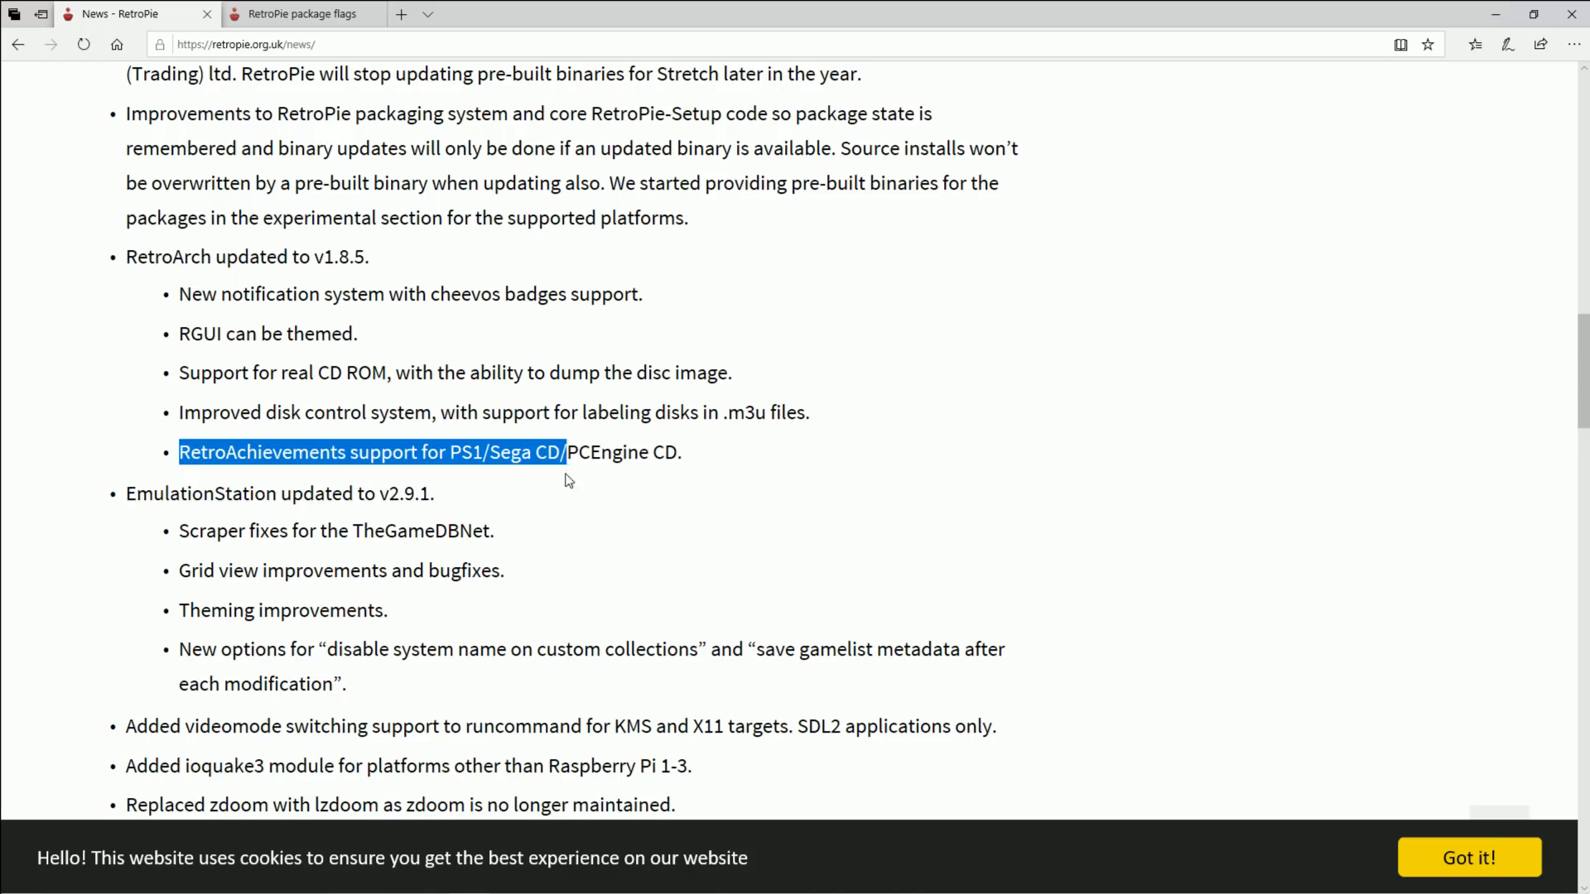
Highlight the theming improvements note and the full added ioquake3 module note.
scroll(down, 3)
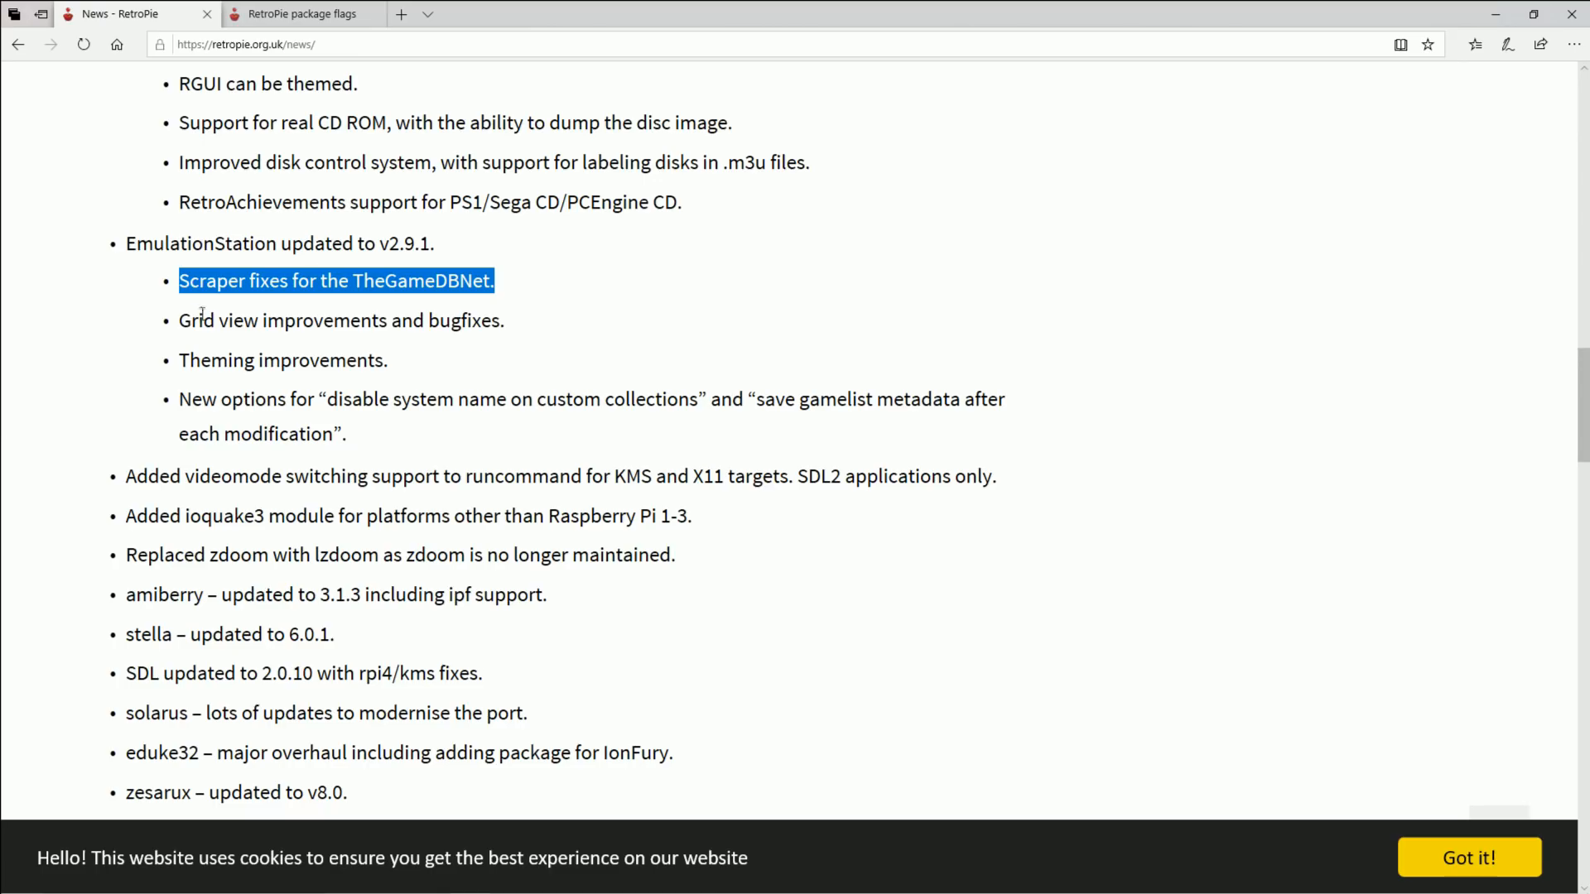
mouse_move(265, 266)
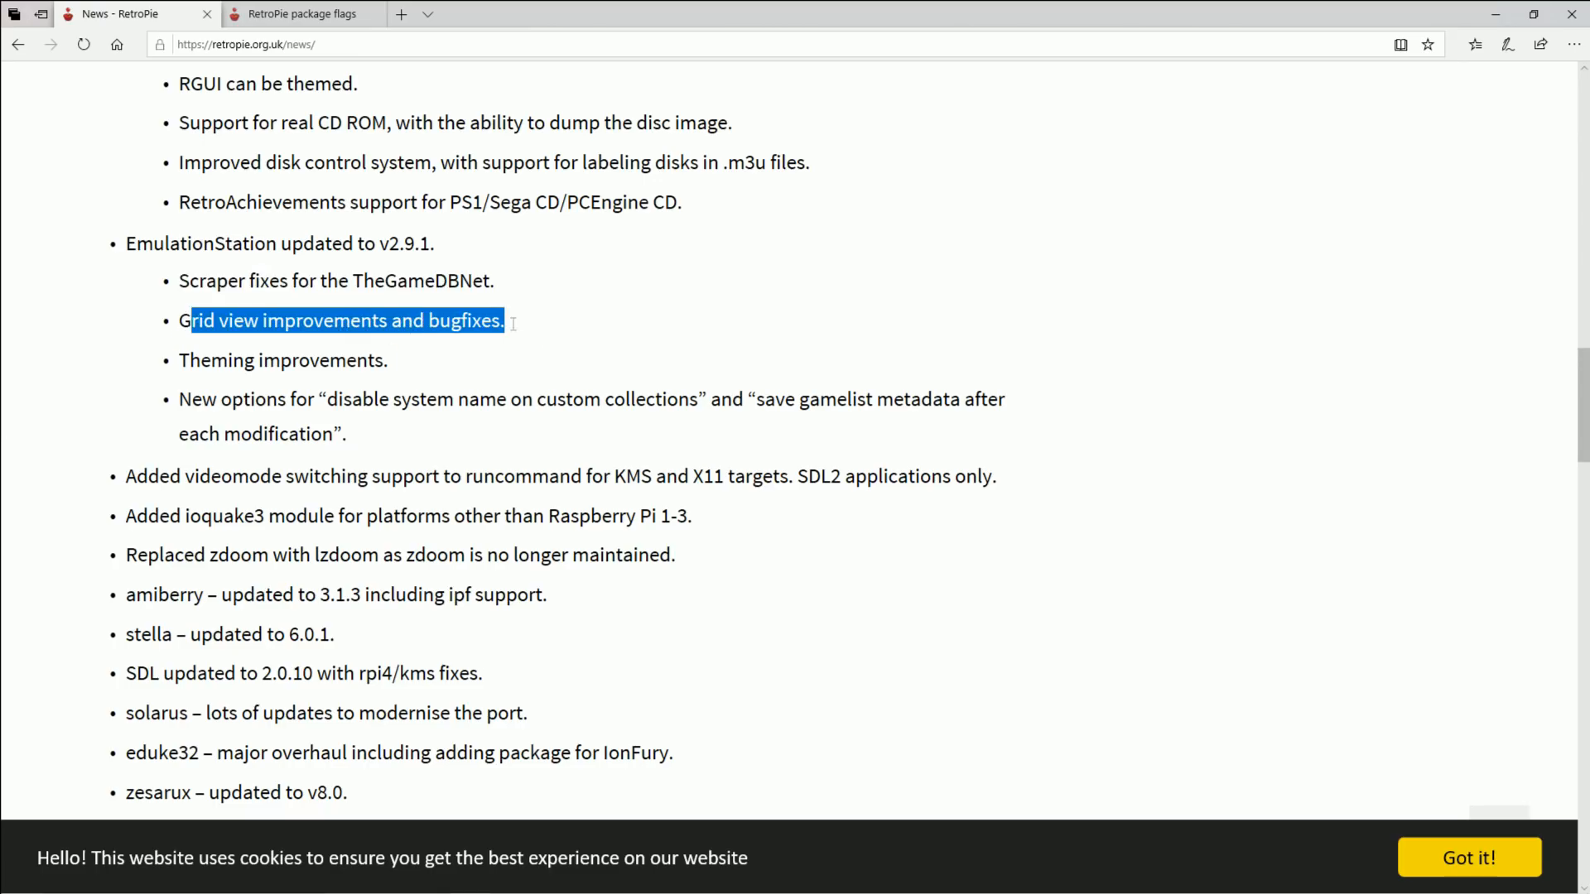
click(410, 360)
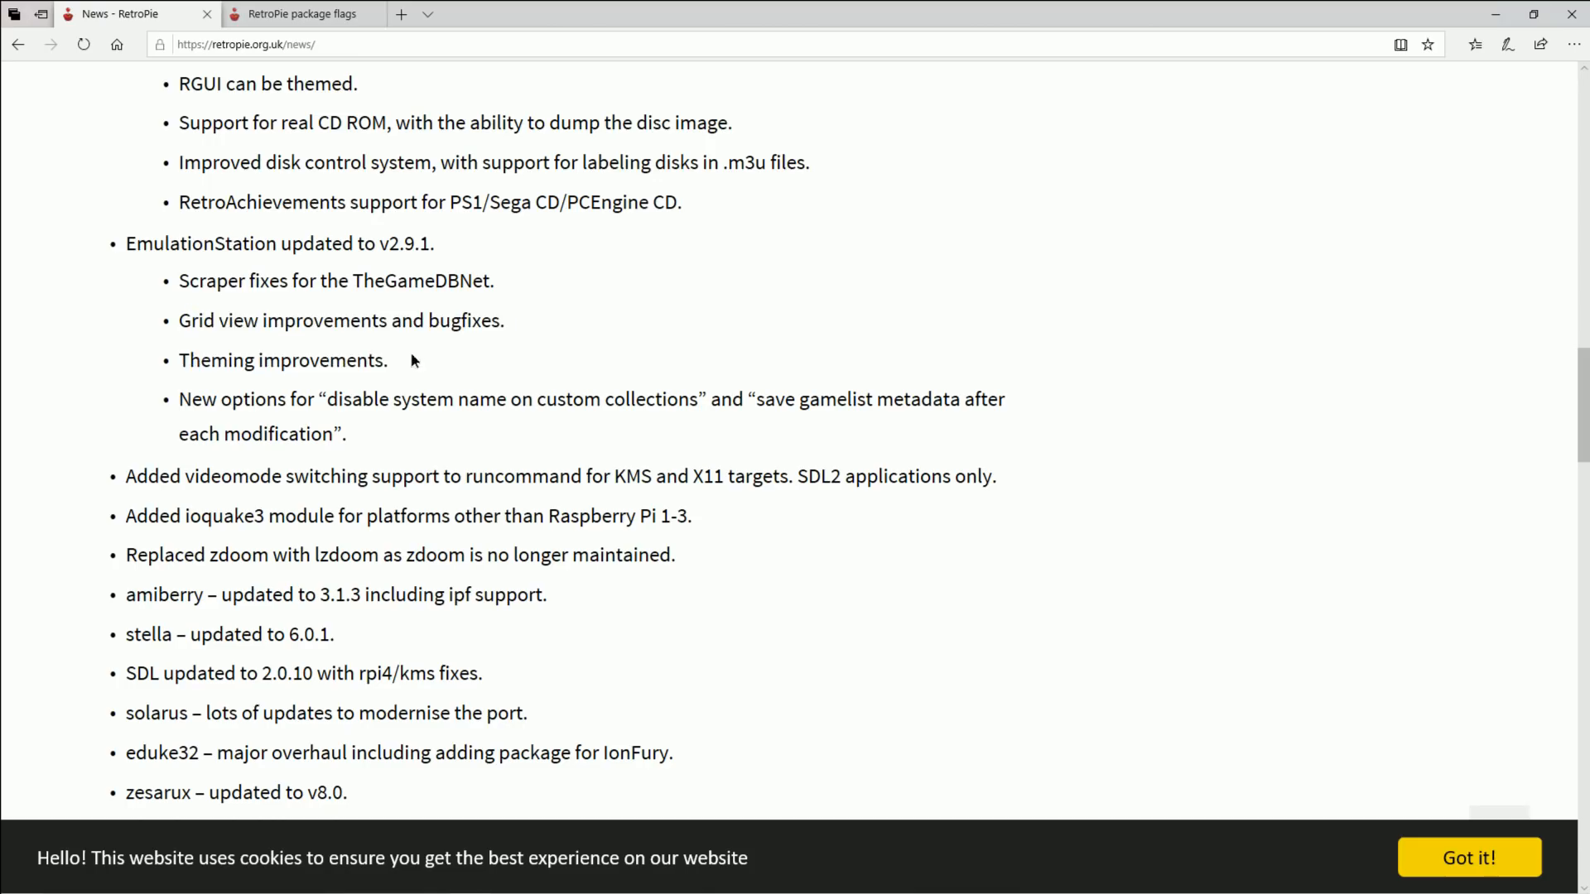
double_click(281, 360)
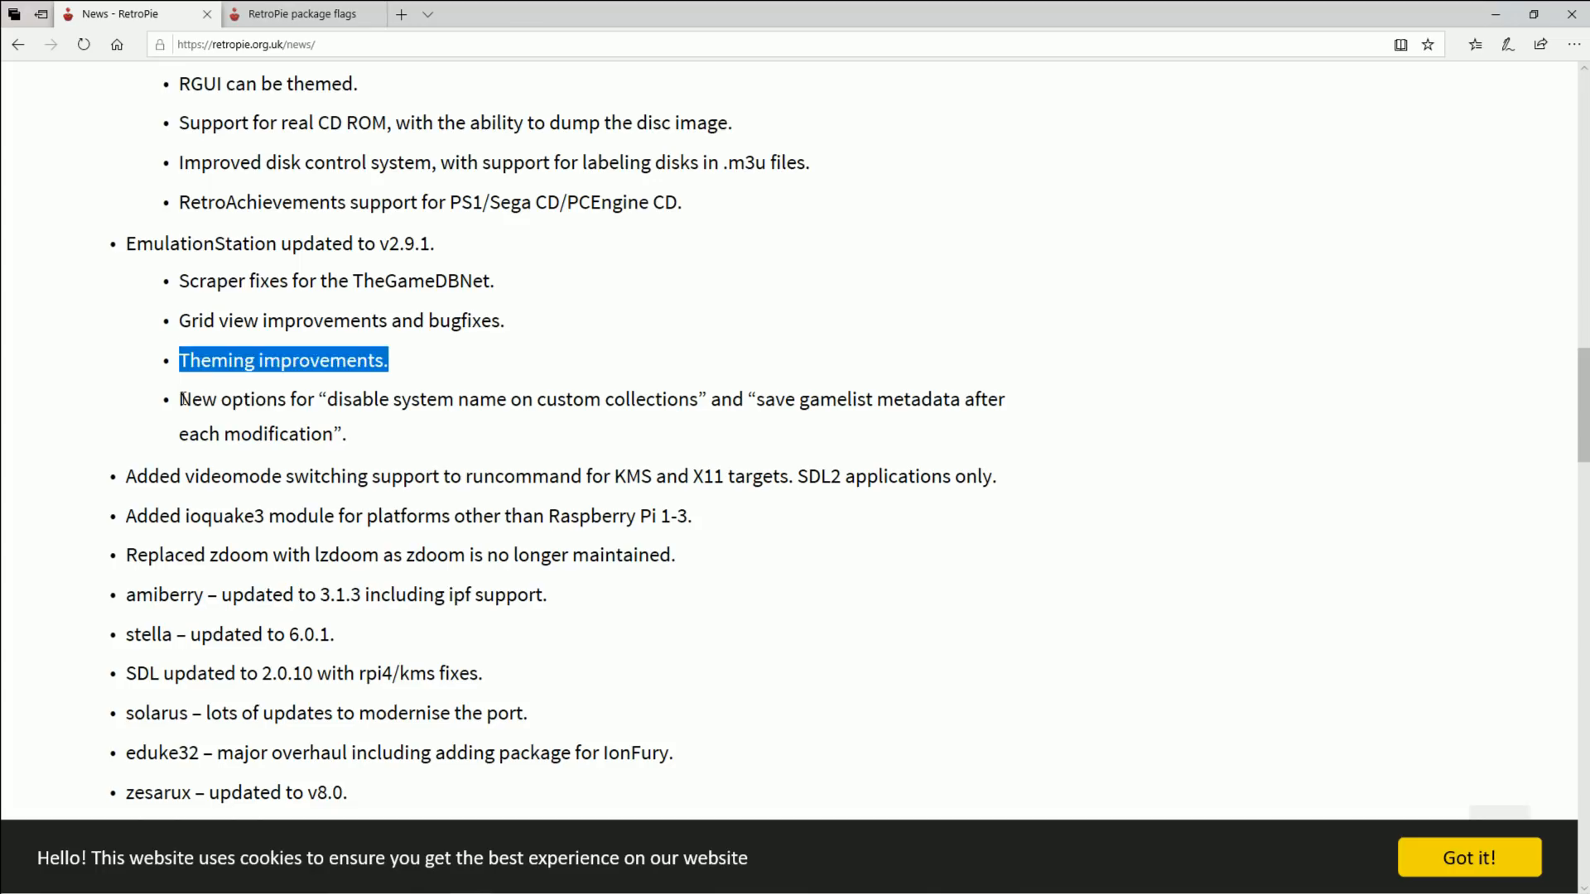
click(326, 420)
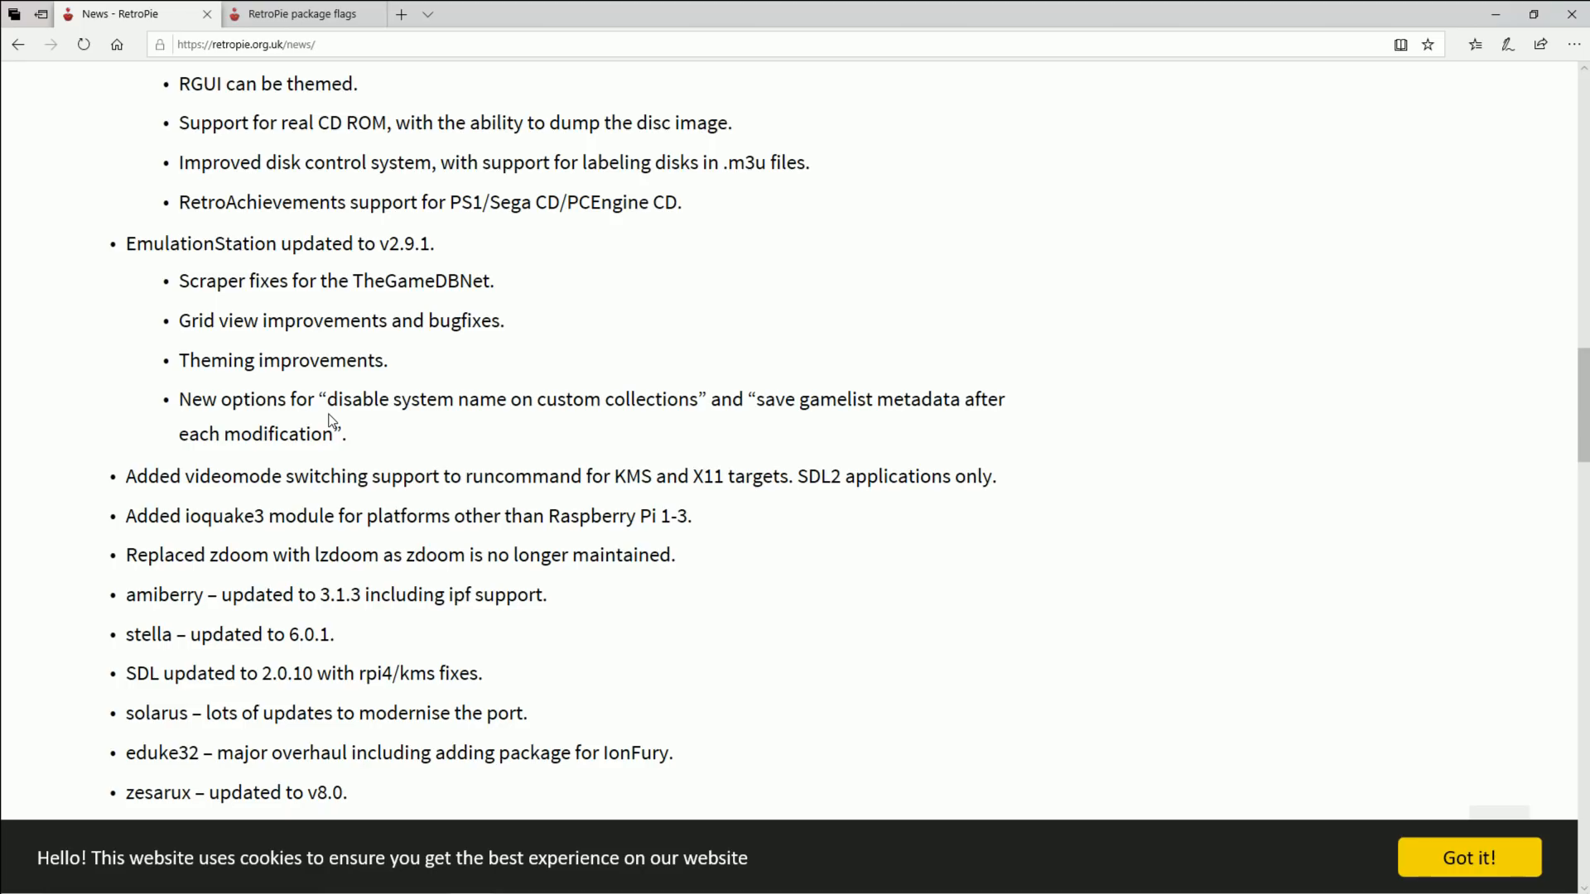
mouse_move(331, 390)
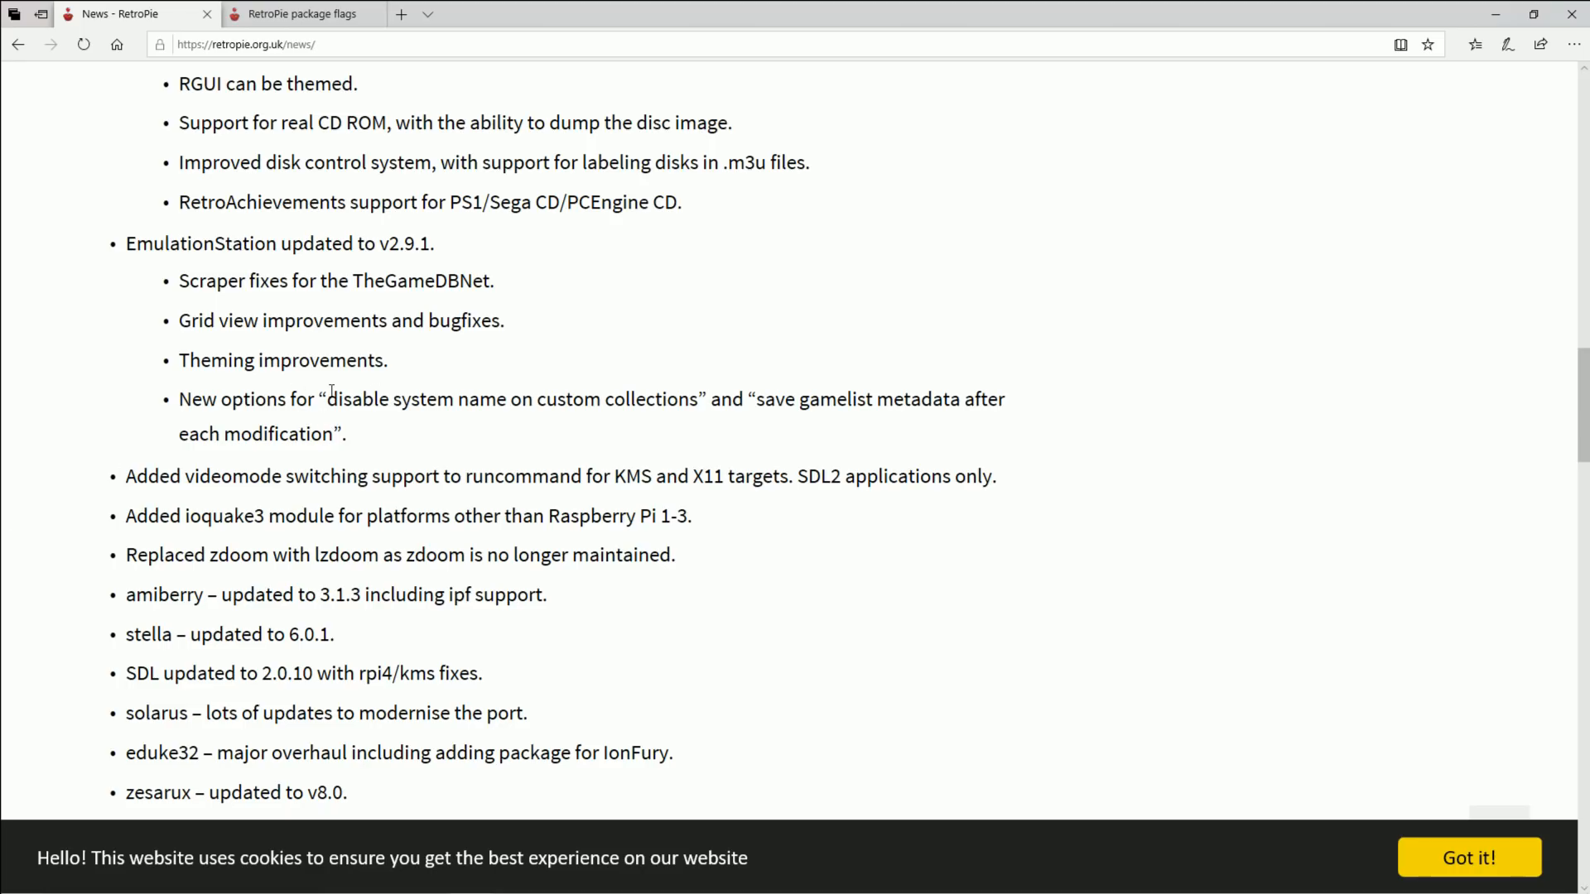
scroll(down, 3)
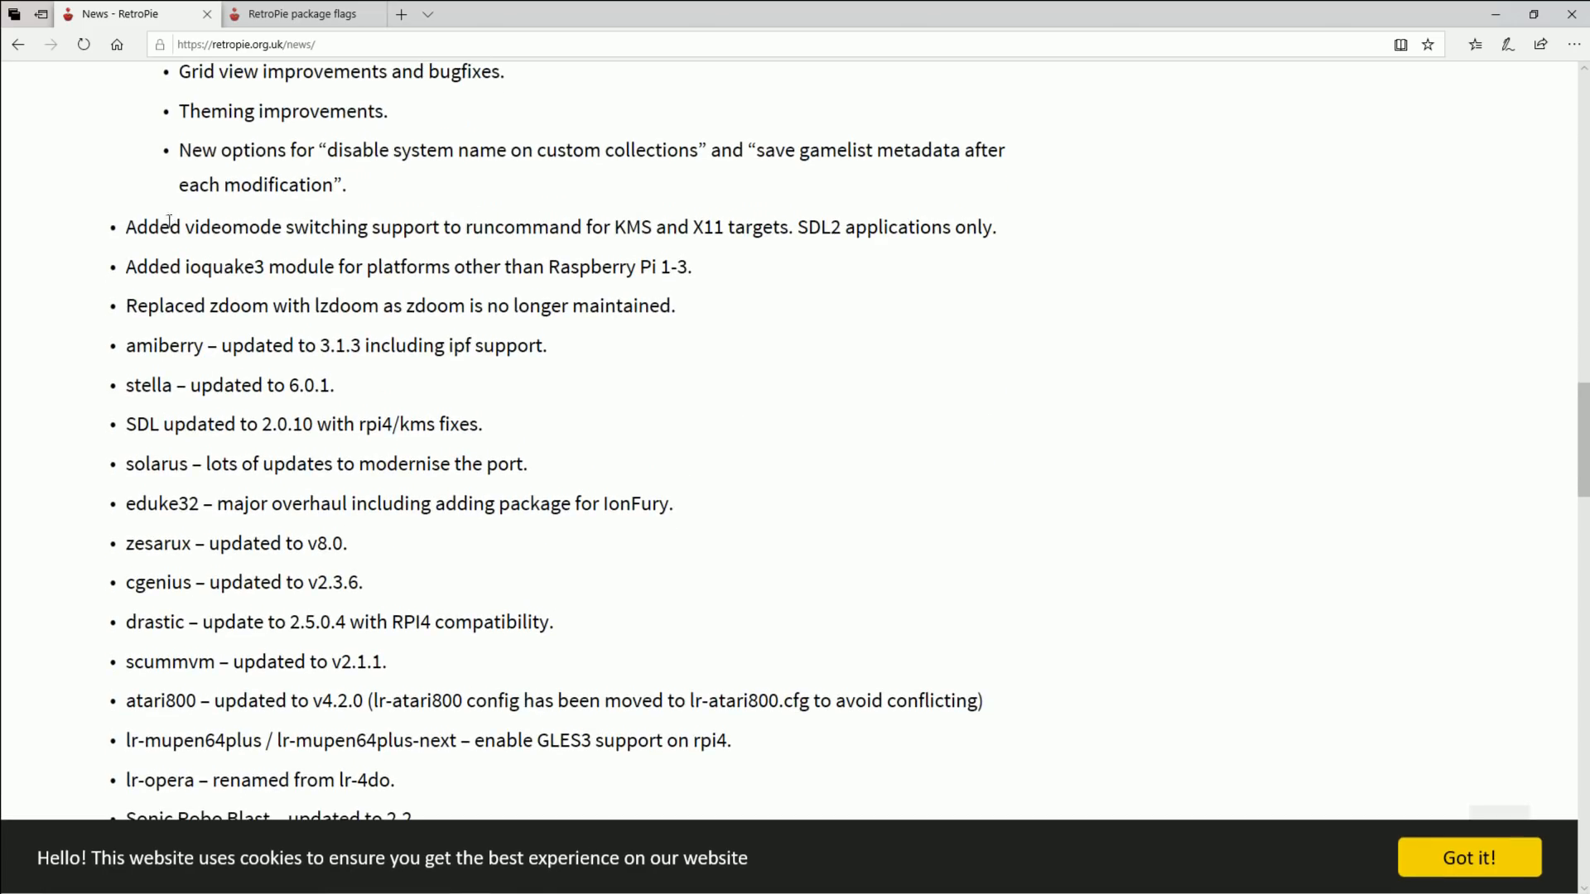
mouse_move(542, 259)
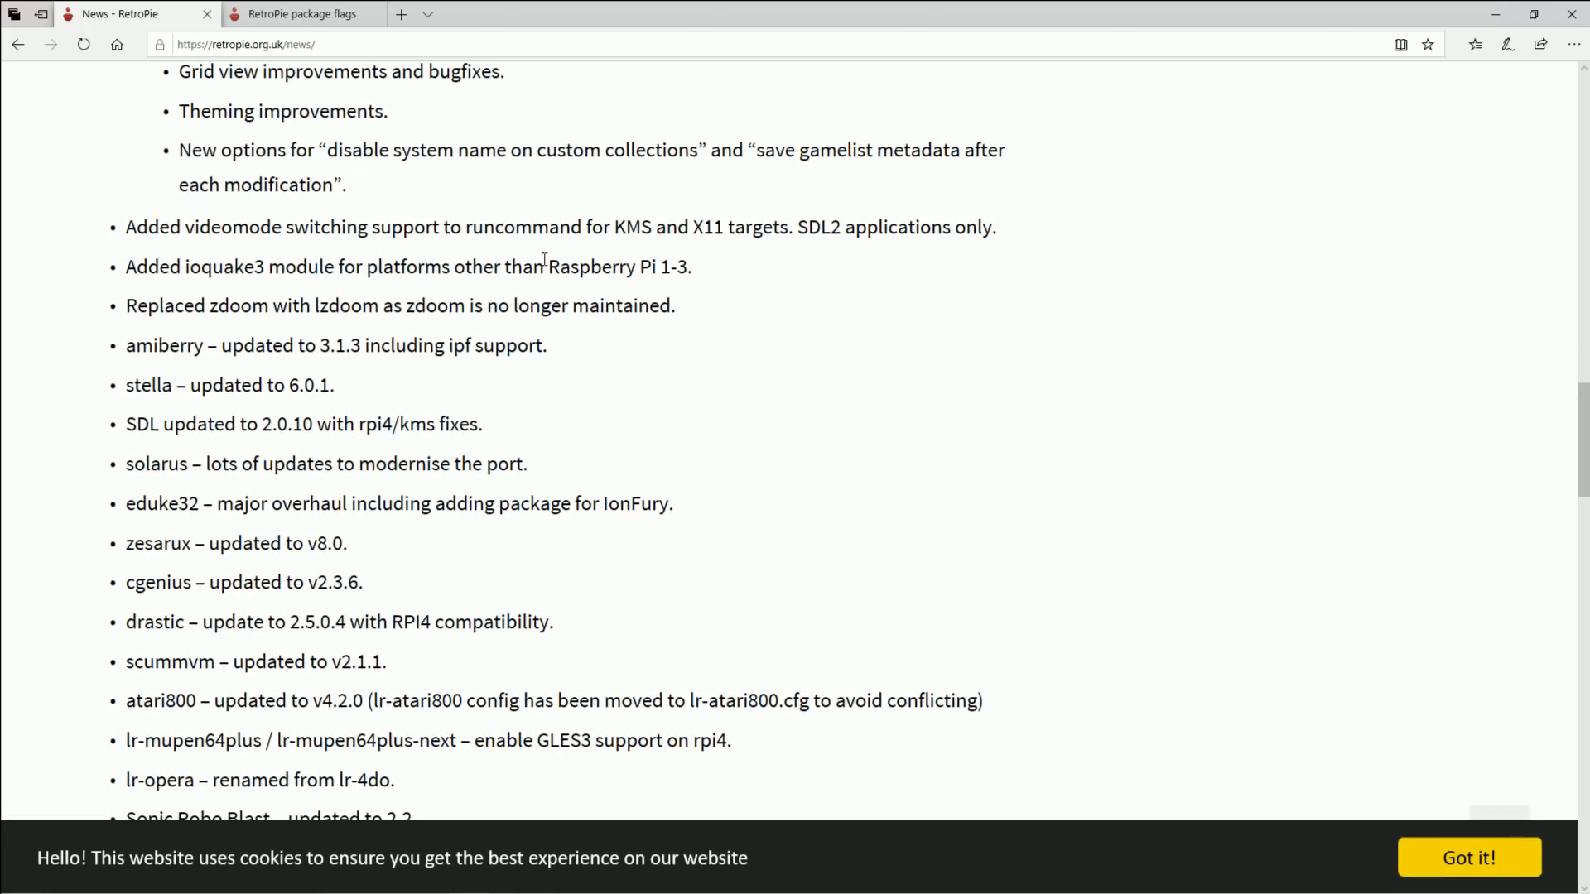
mouse_move(534, 251)
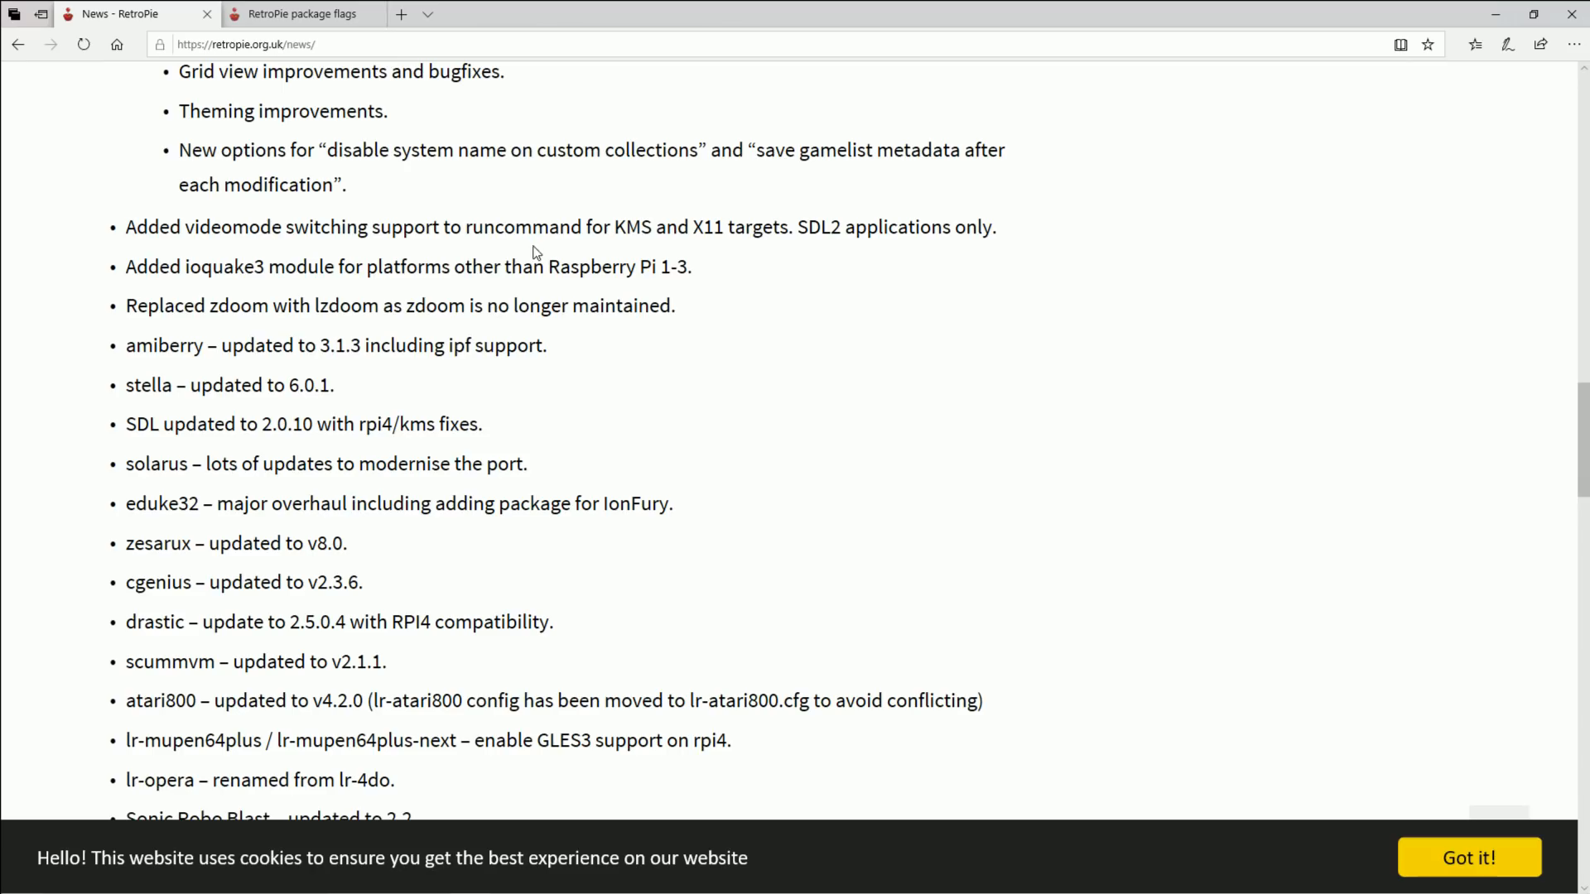
mouse_move(226, 297)
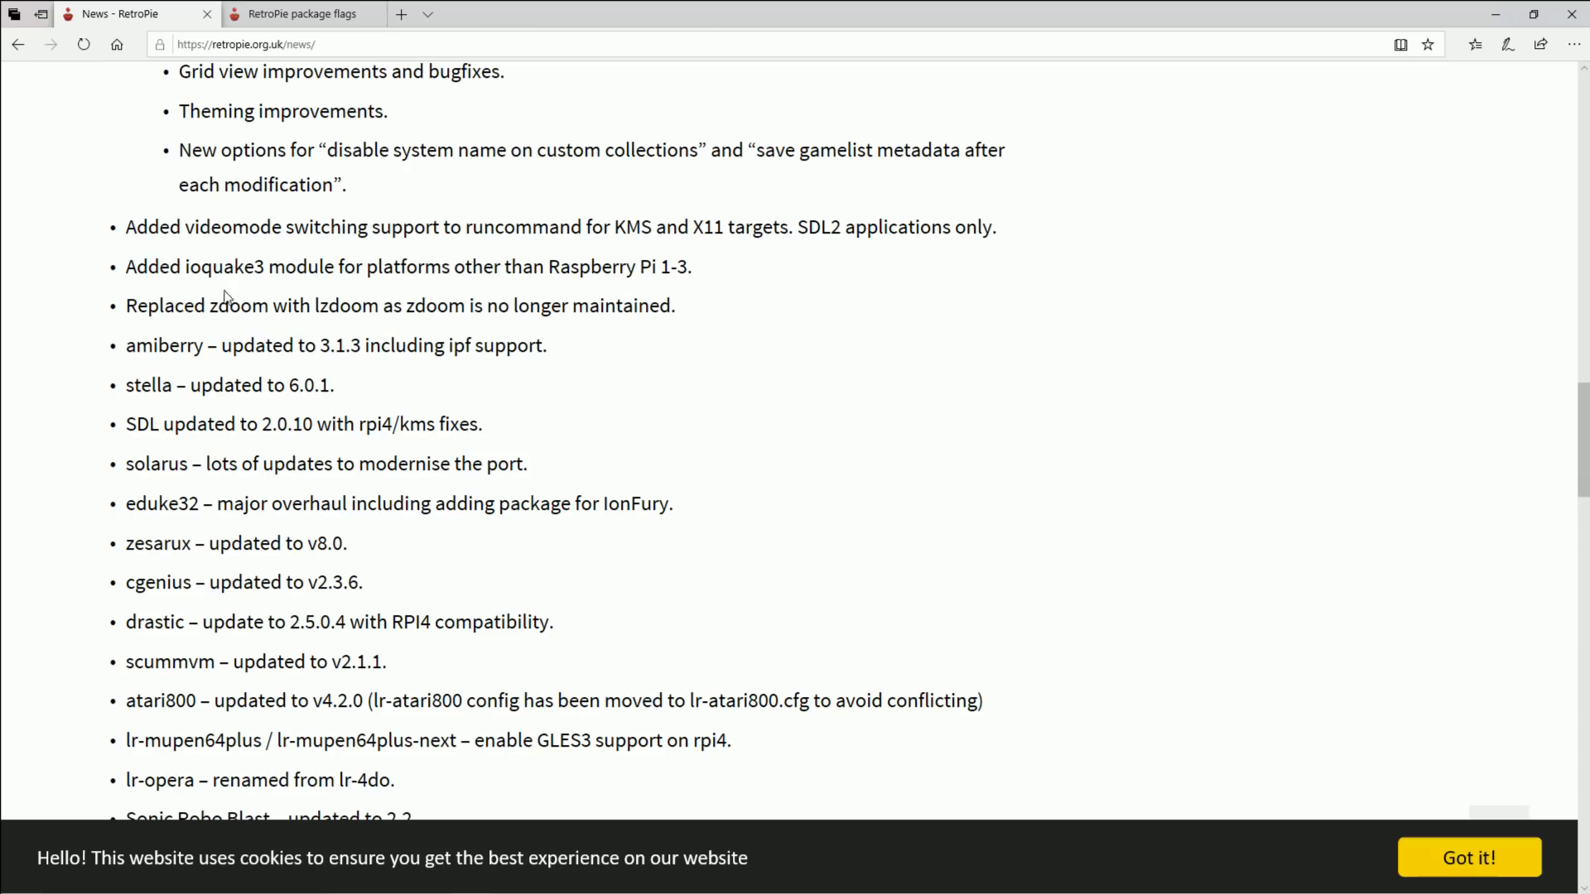
drag(157, 266, 693, 267)
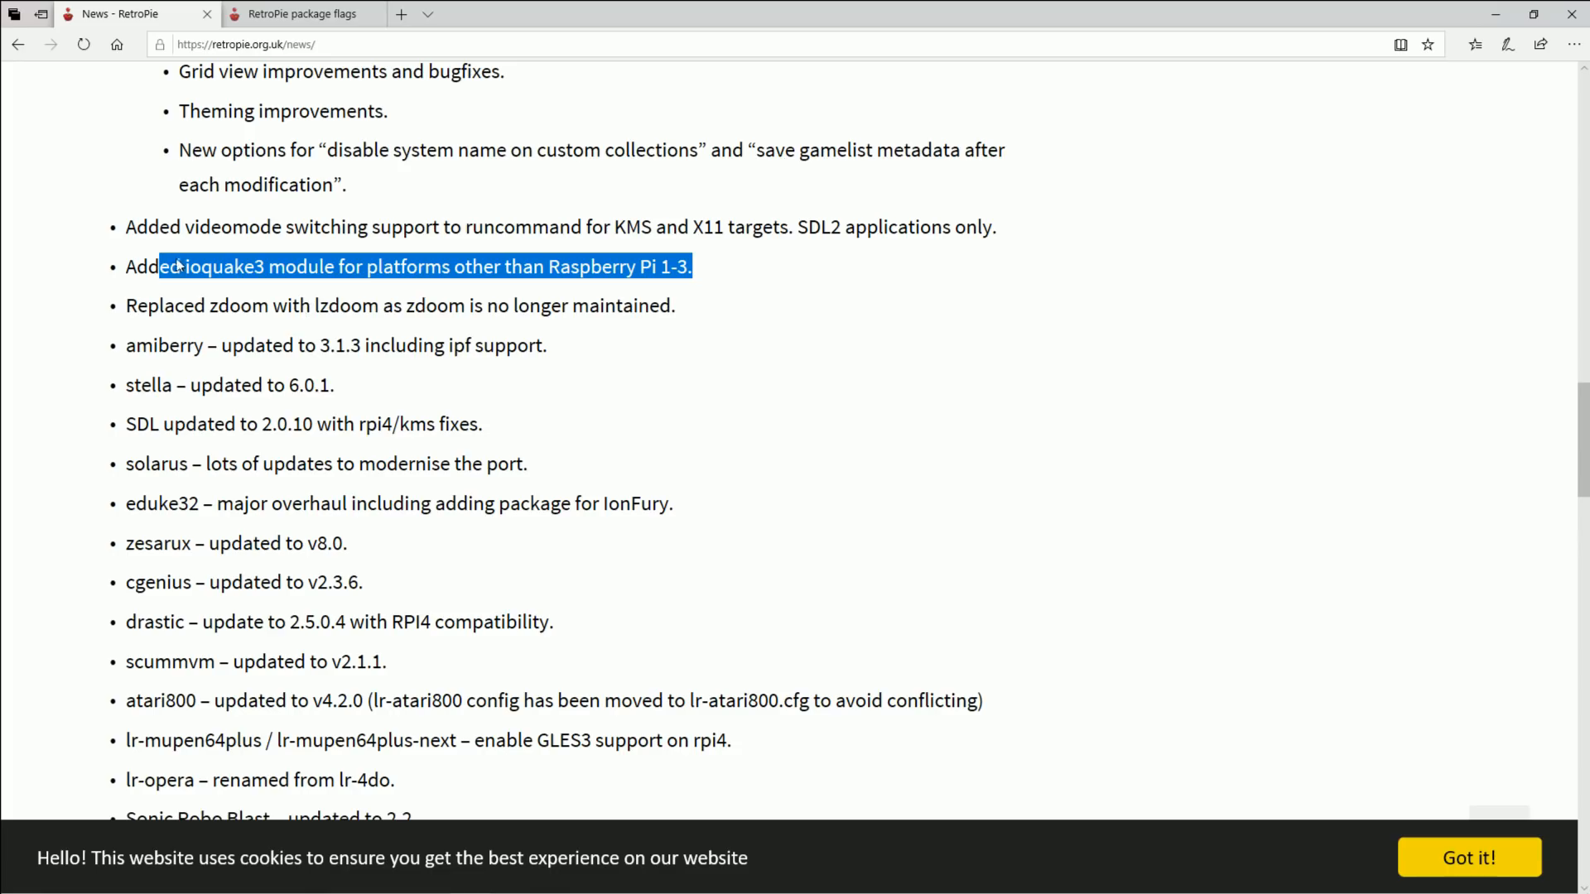
drag(178, 266, 598, 306)
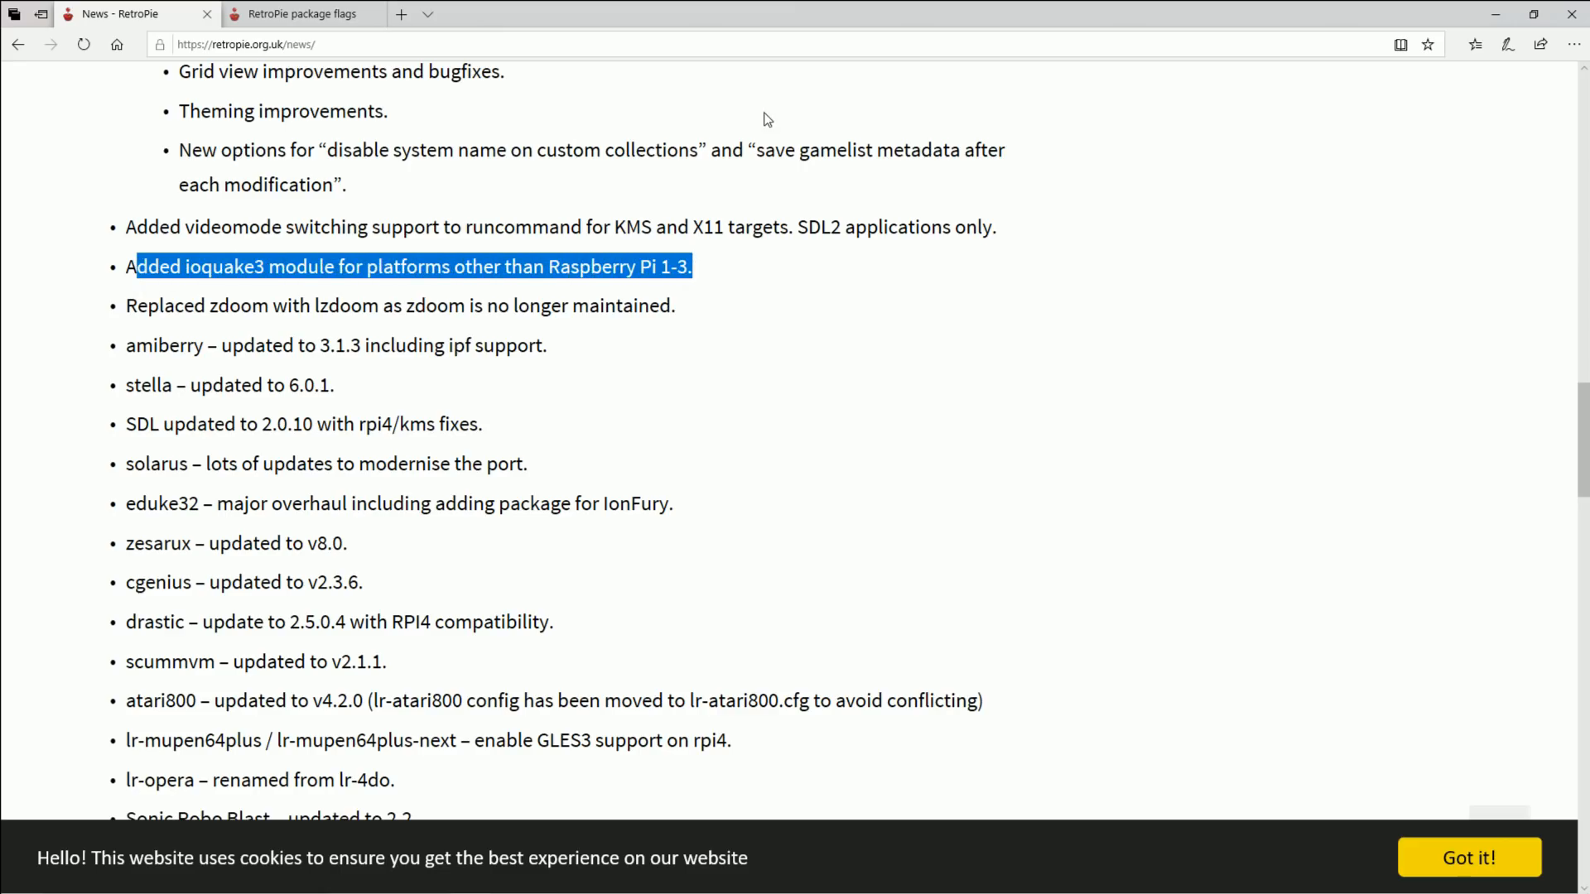
mouse_move(218, 338)
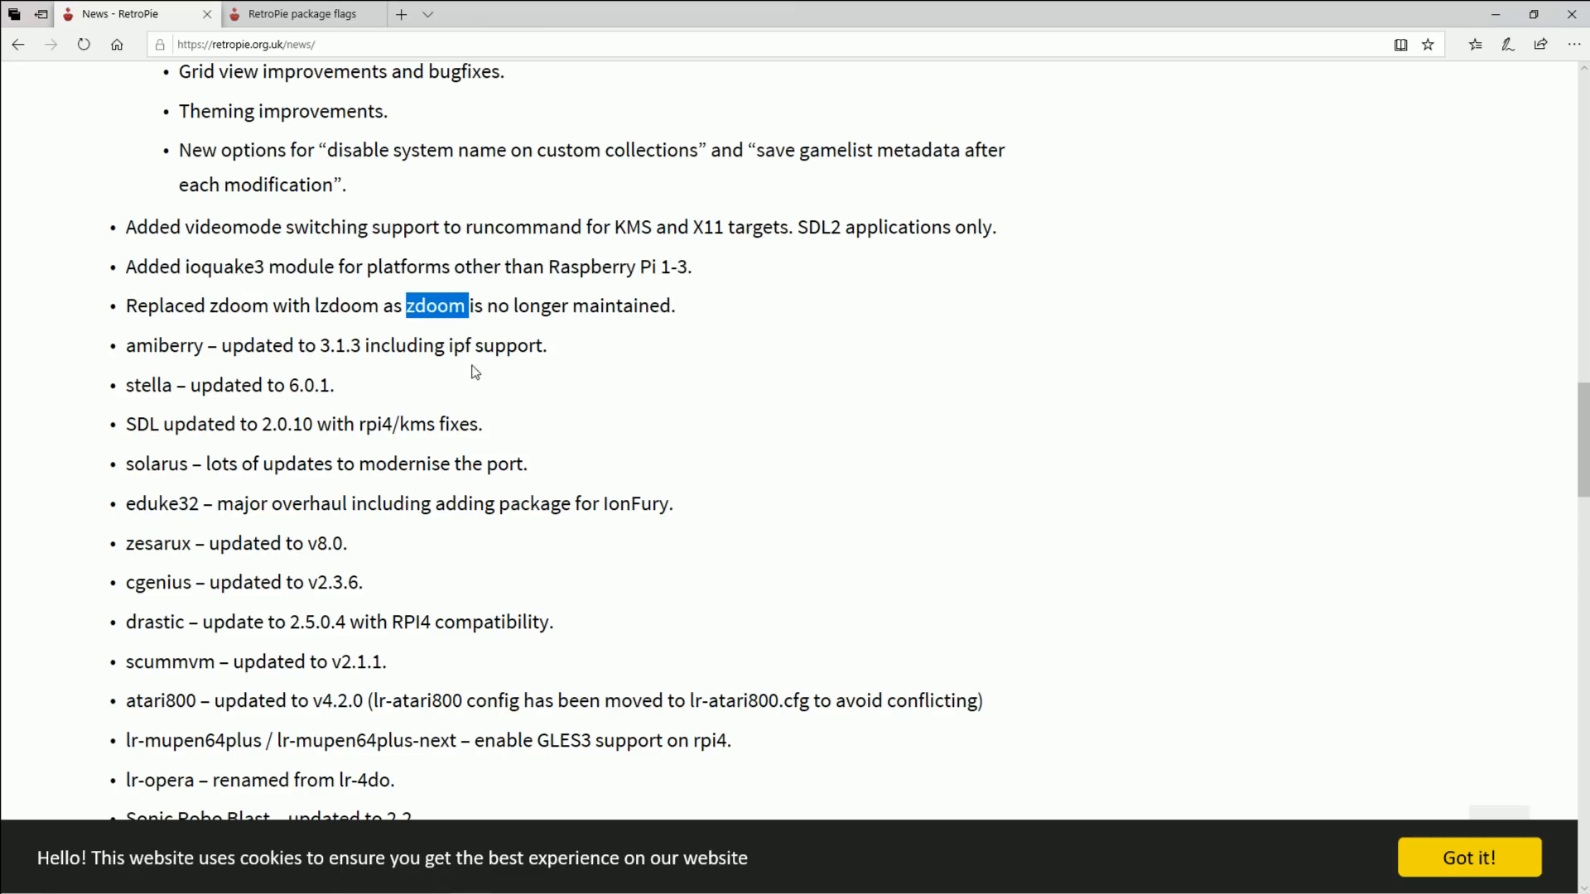
Highlight the lr-mupen64plus GLES3 support and lr-opera / Sonic Robo Blast notes.
scroll(down, 3)
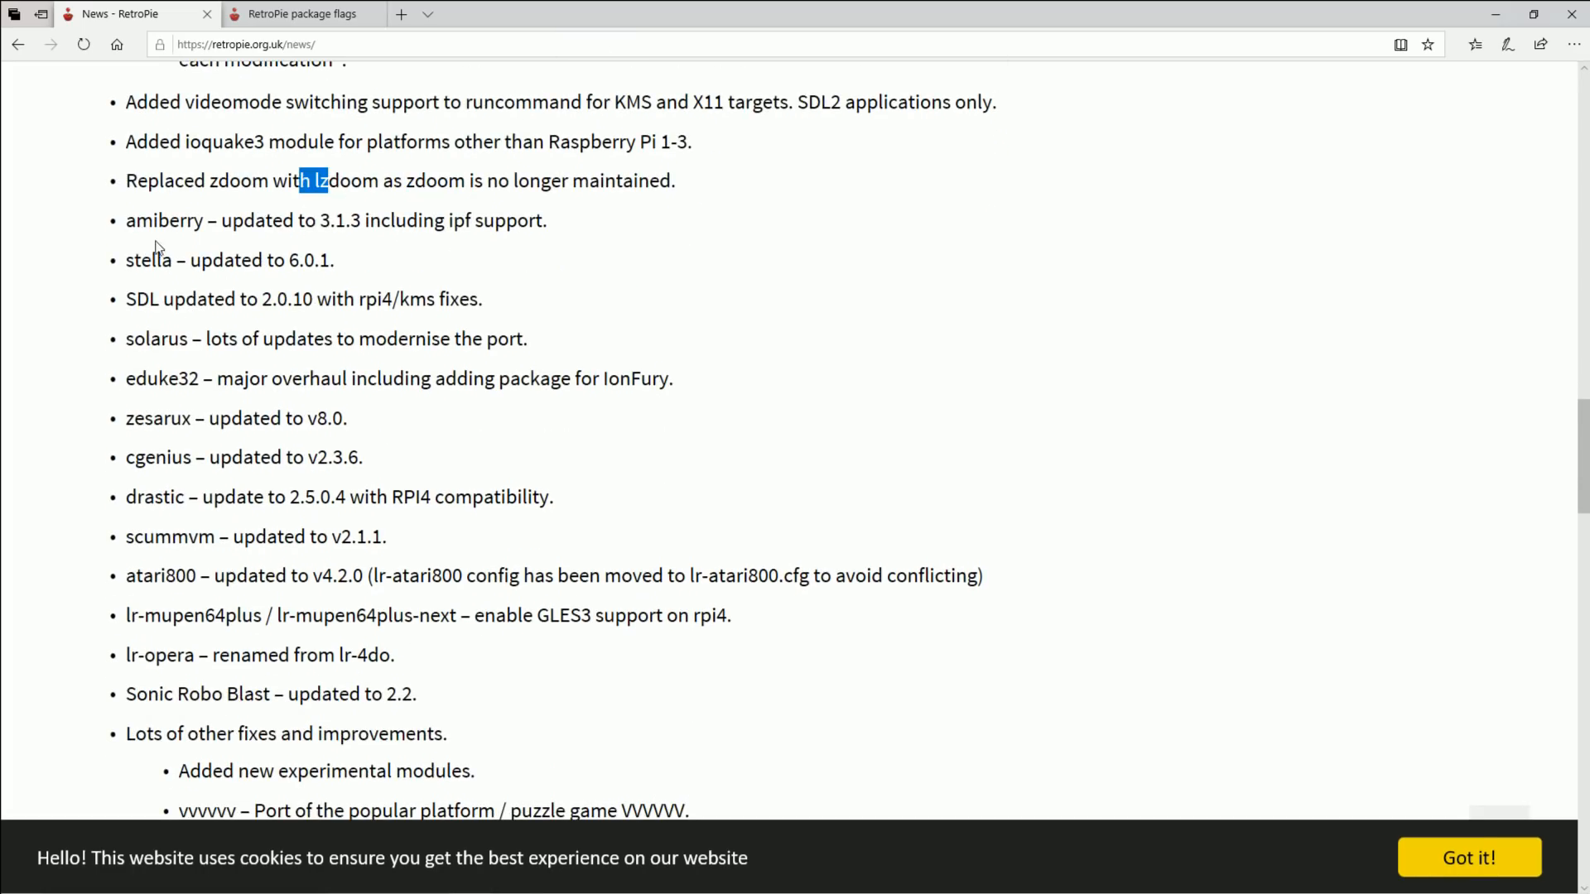
drag(178, 220, 515, 220)
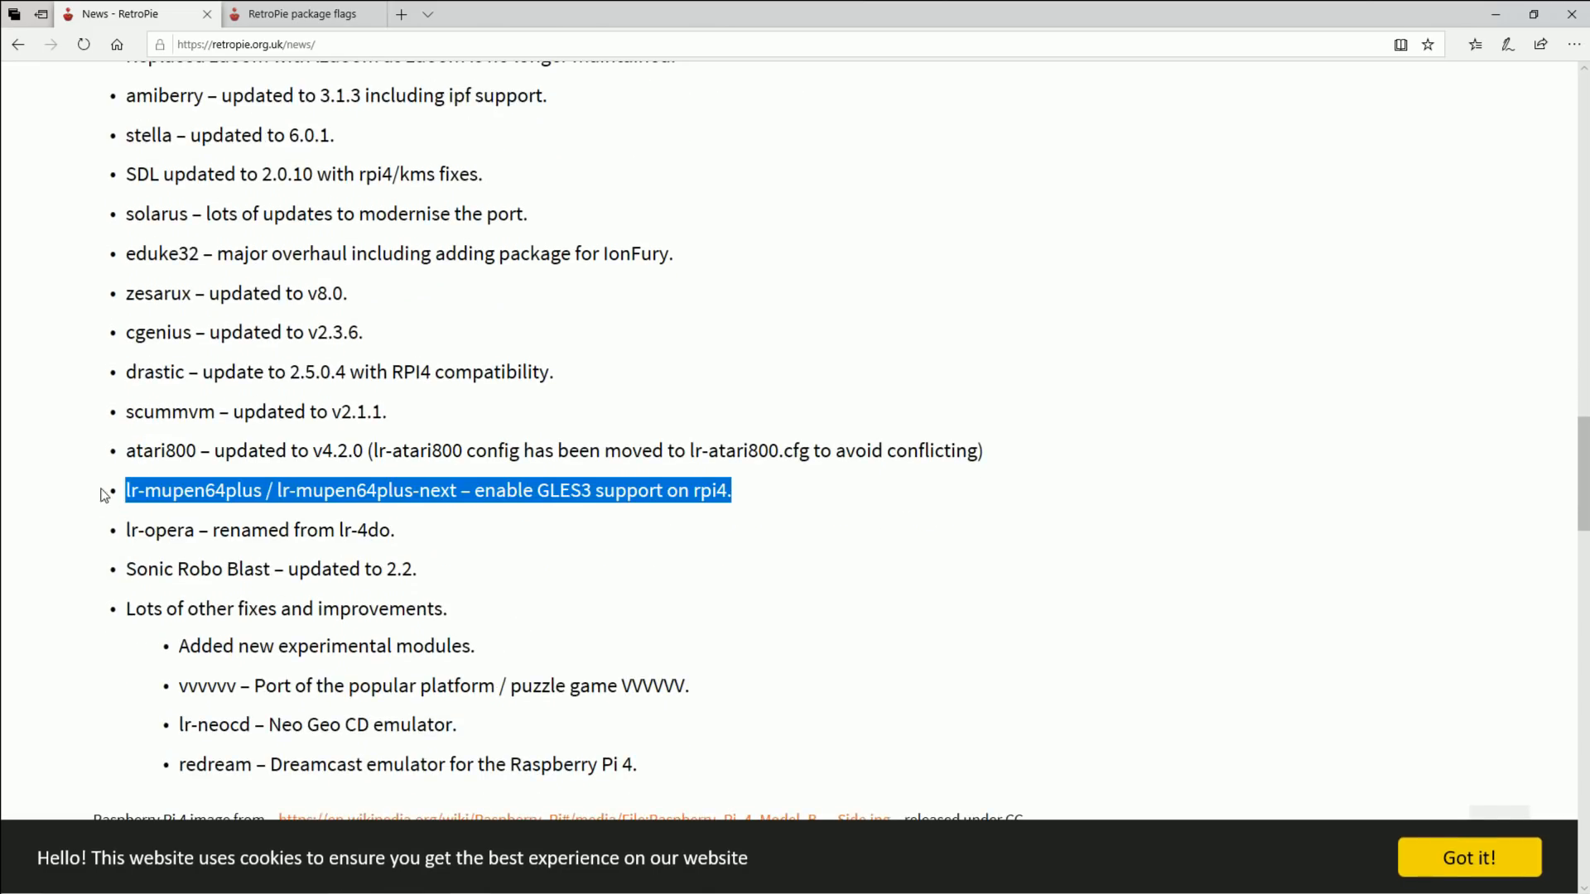
drag(125, 490, 416, 569)
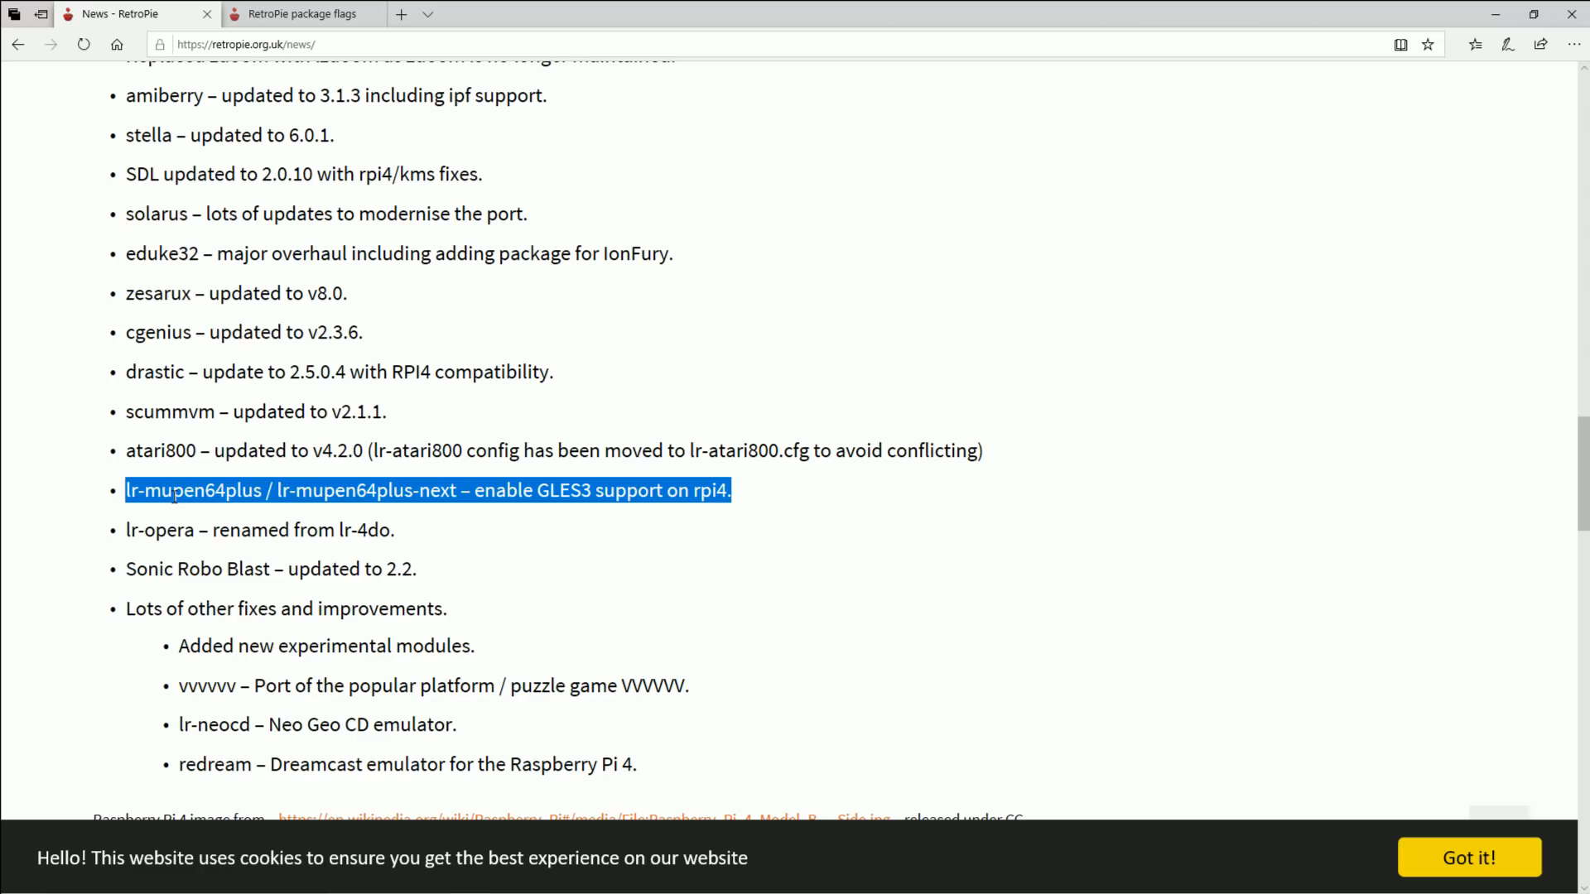
click(281, 592)
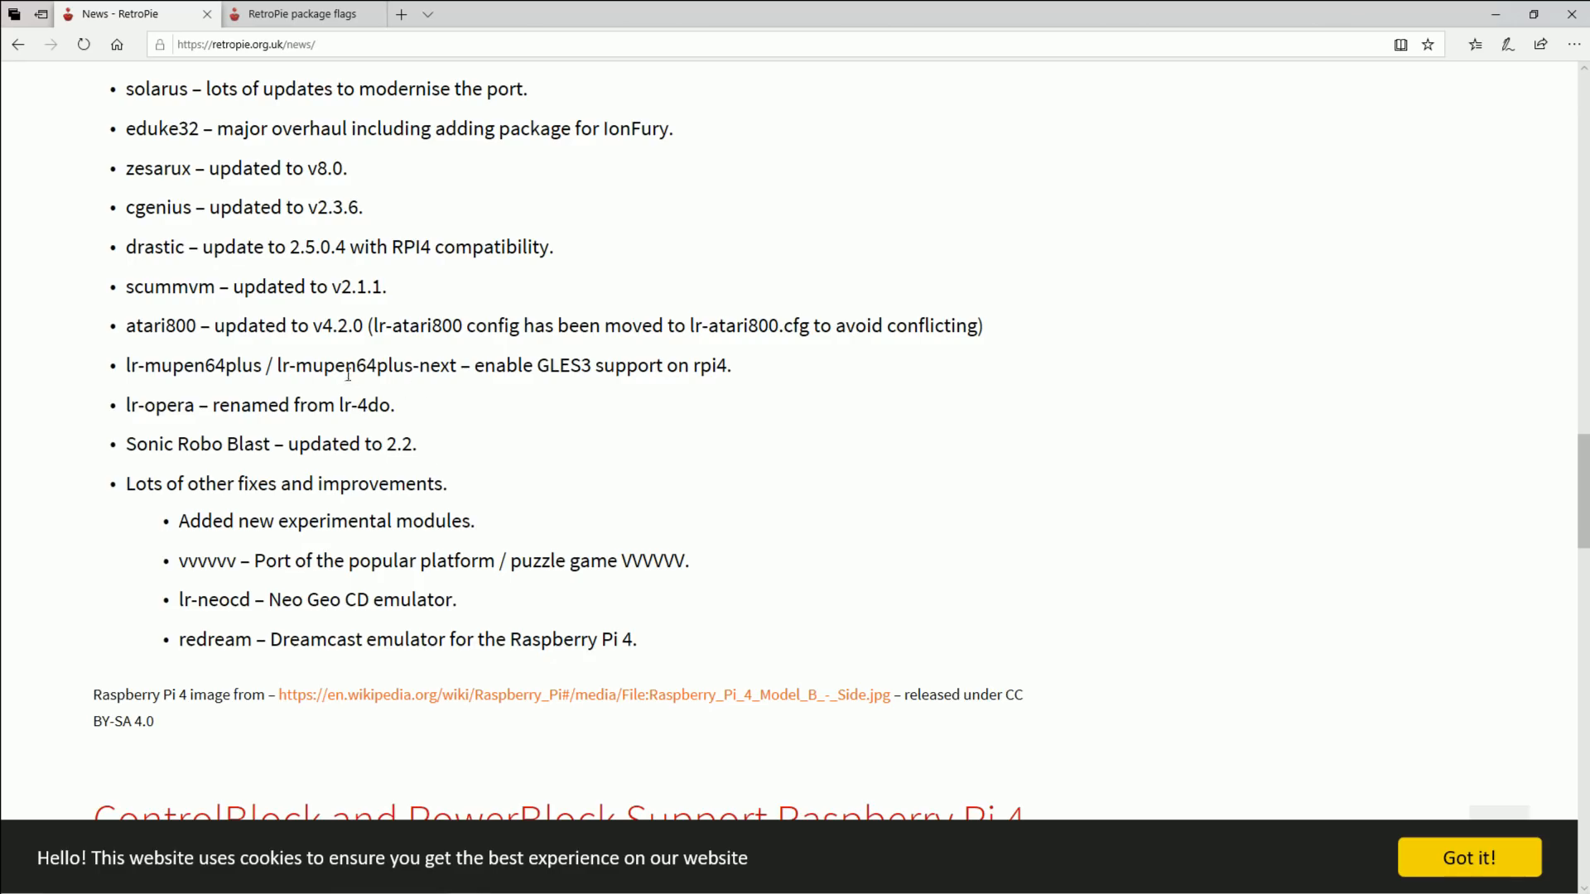
drag(145, 405, 357, 443)
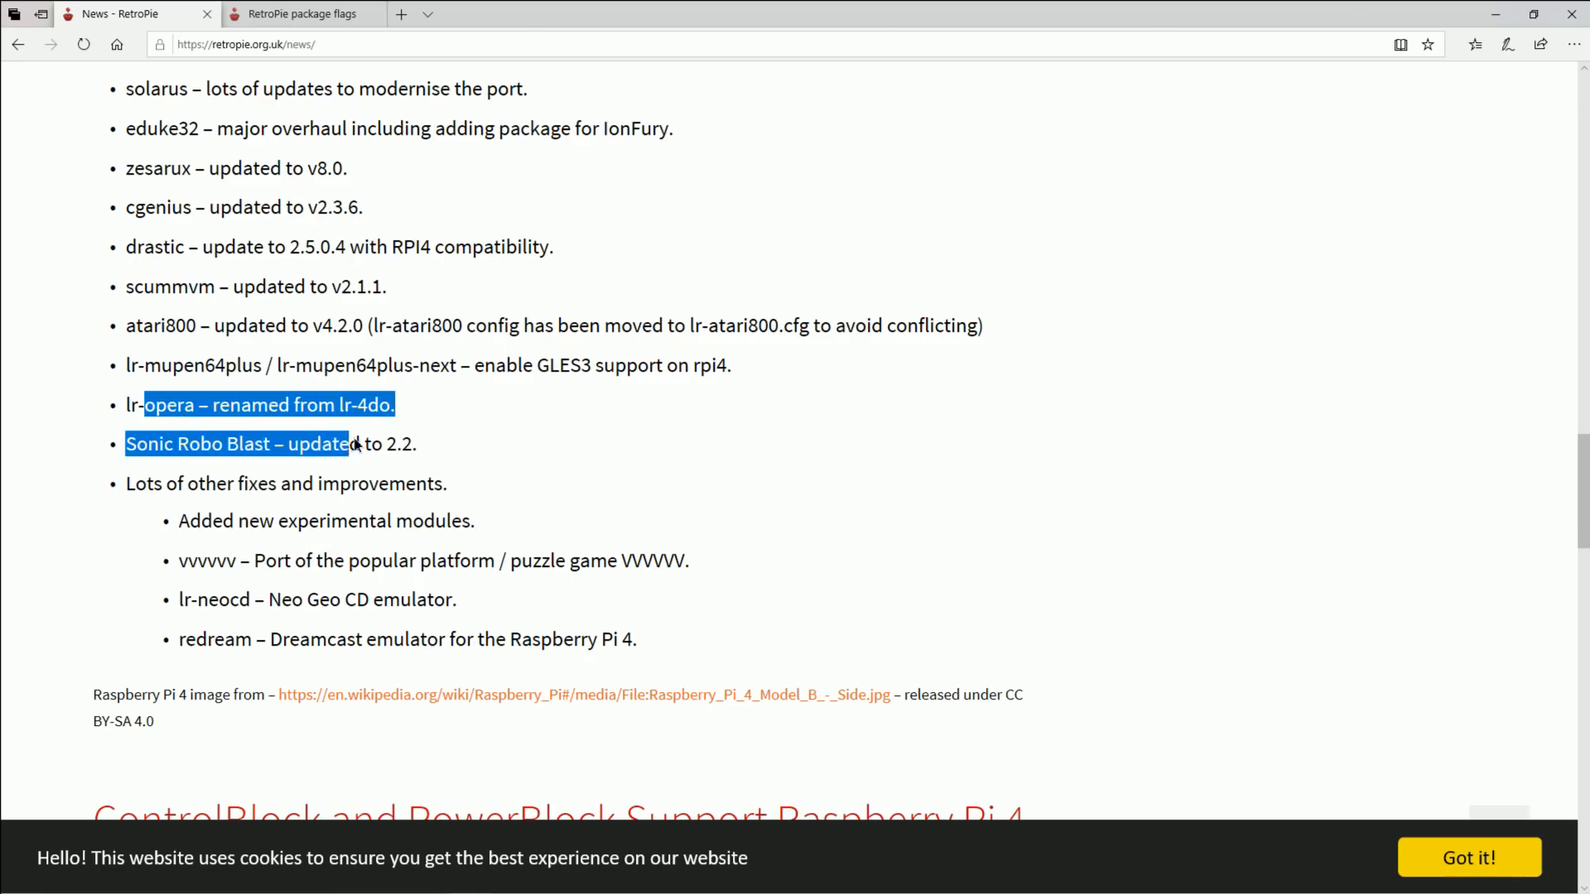
click(212, 483)
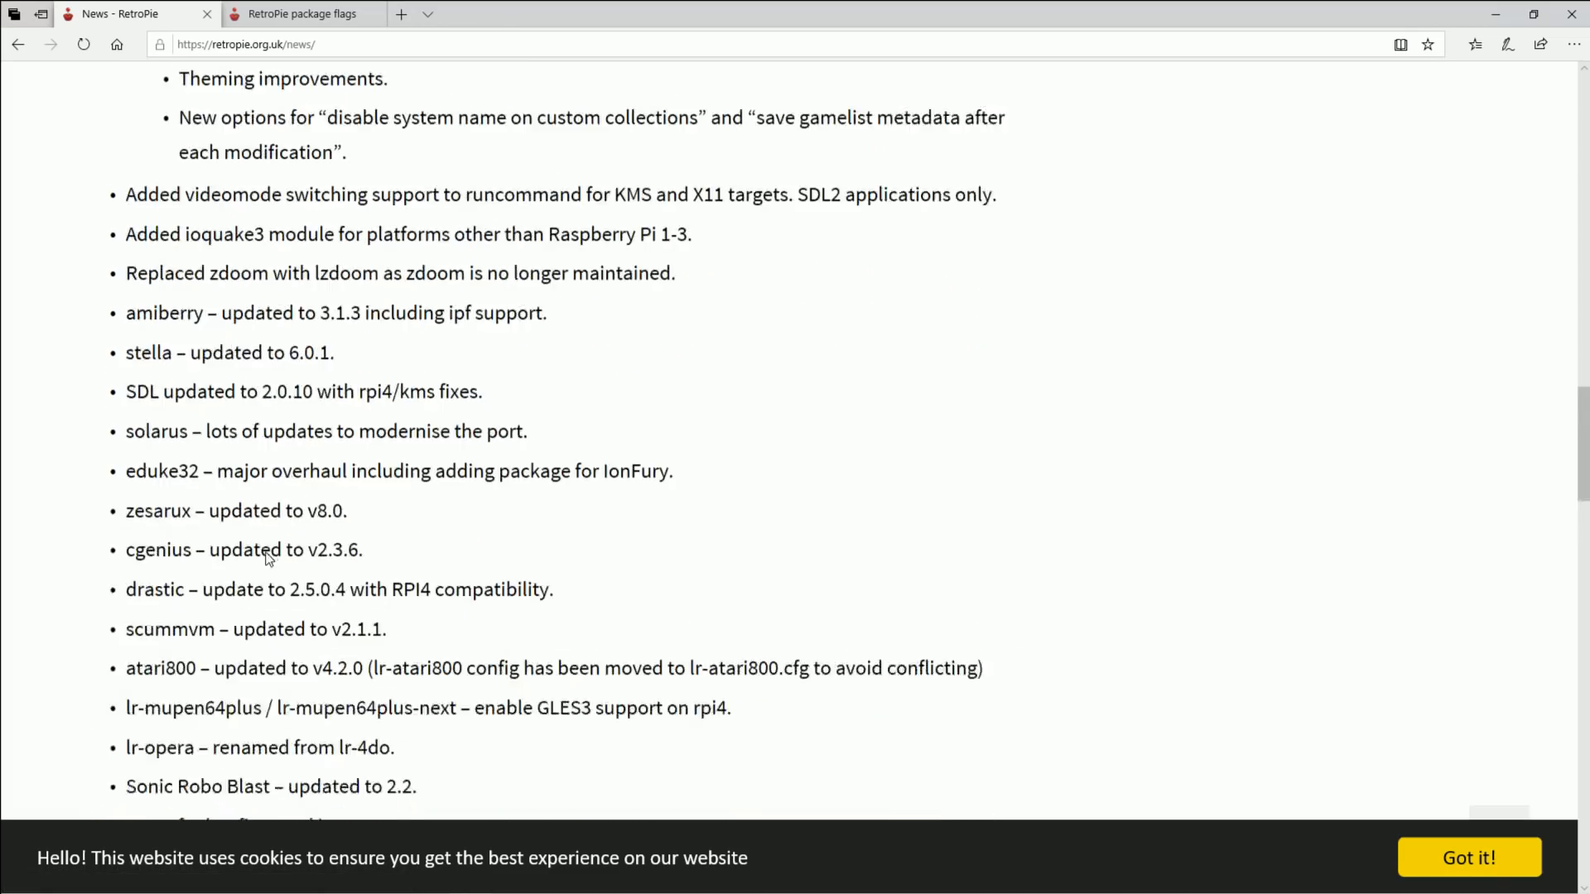
Scroll the package flags table past the core lr-* packages into the optional section.
scroll(up, 3)
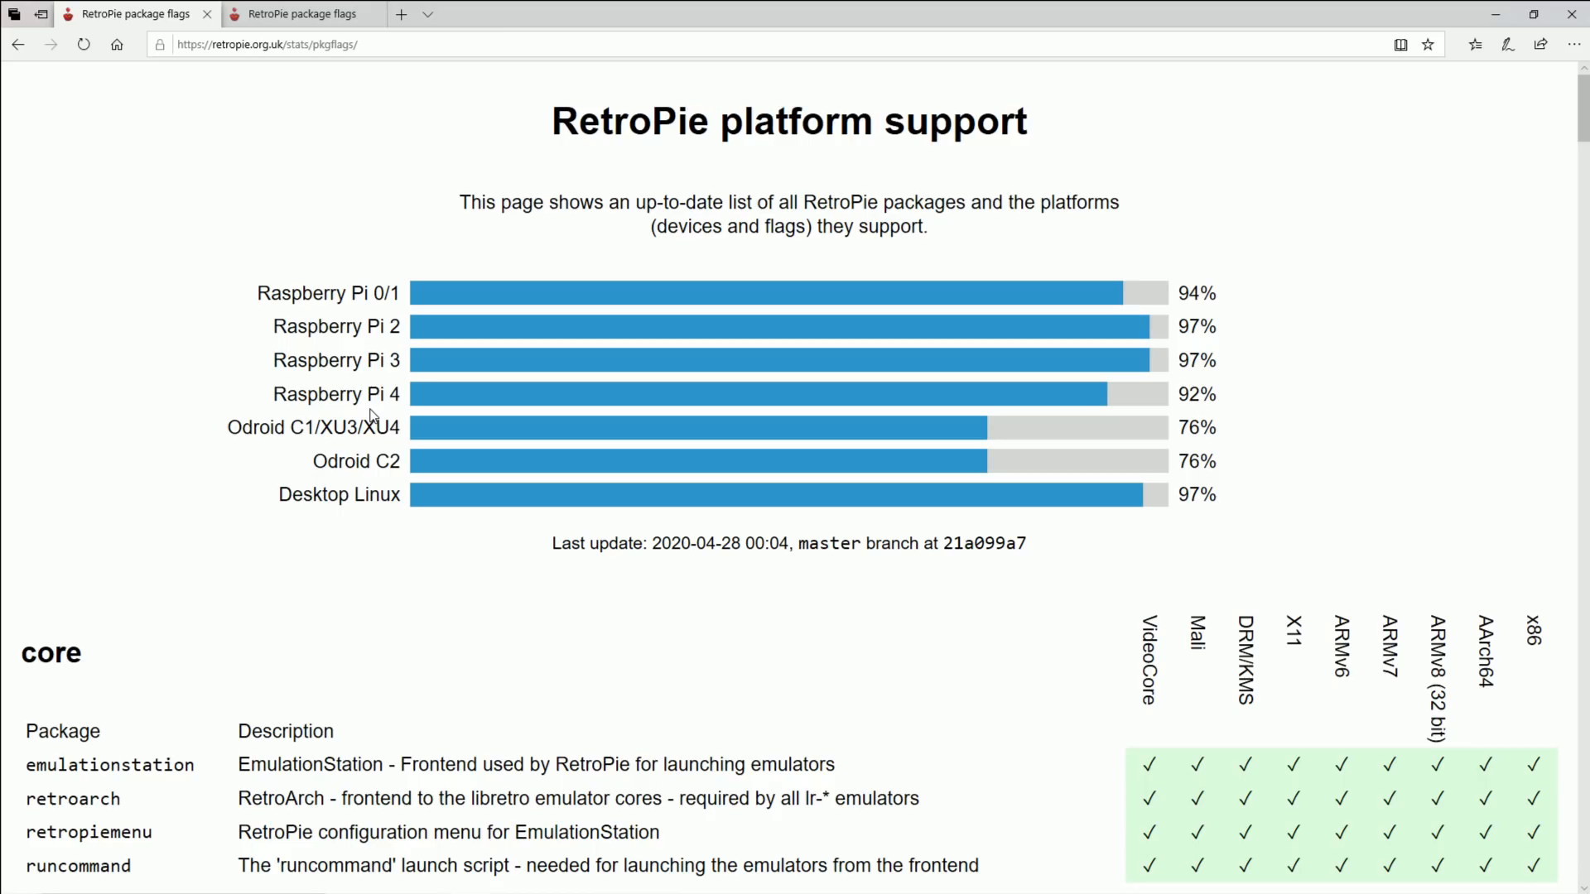
mouse_move(483, 572)
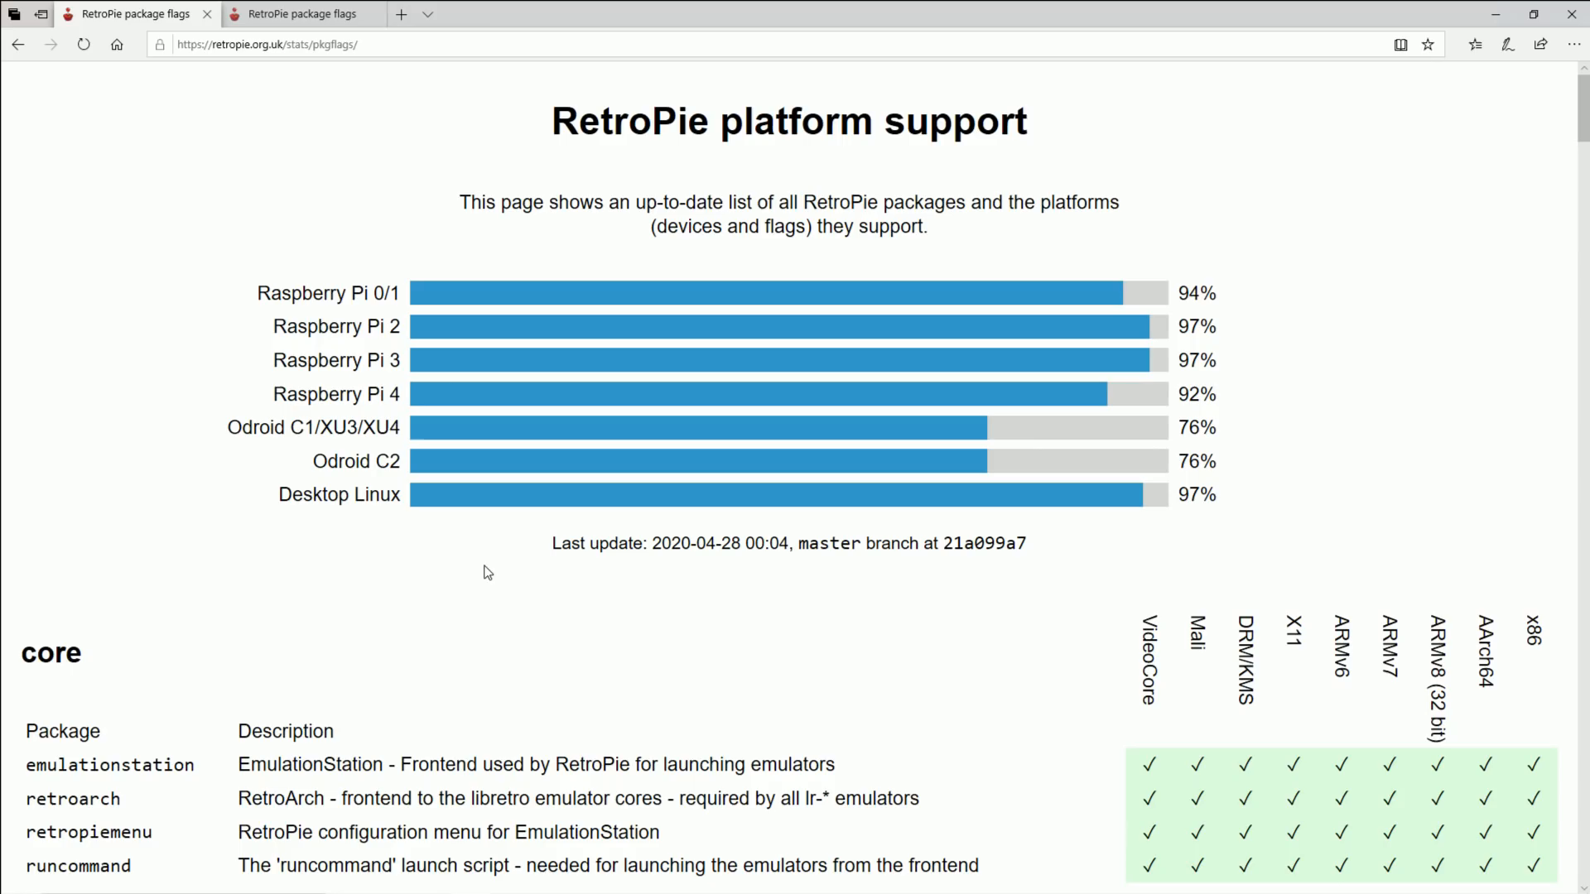
scroll(down, 3)
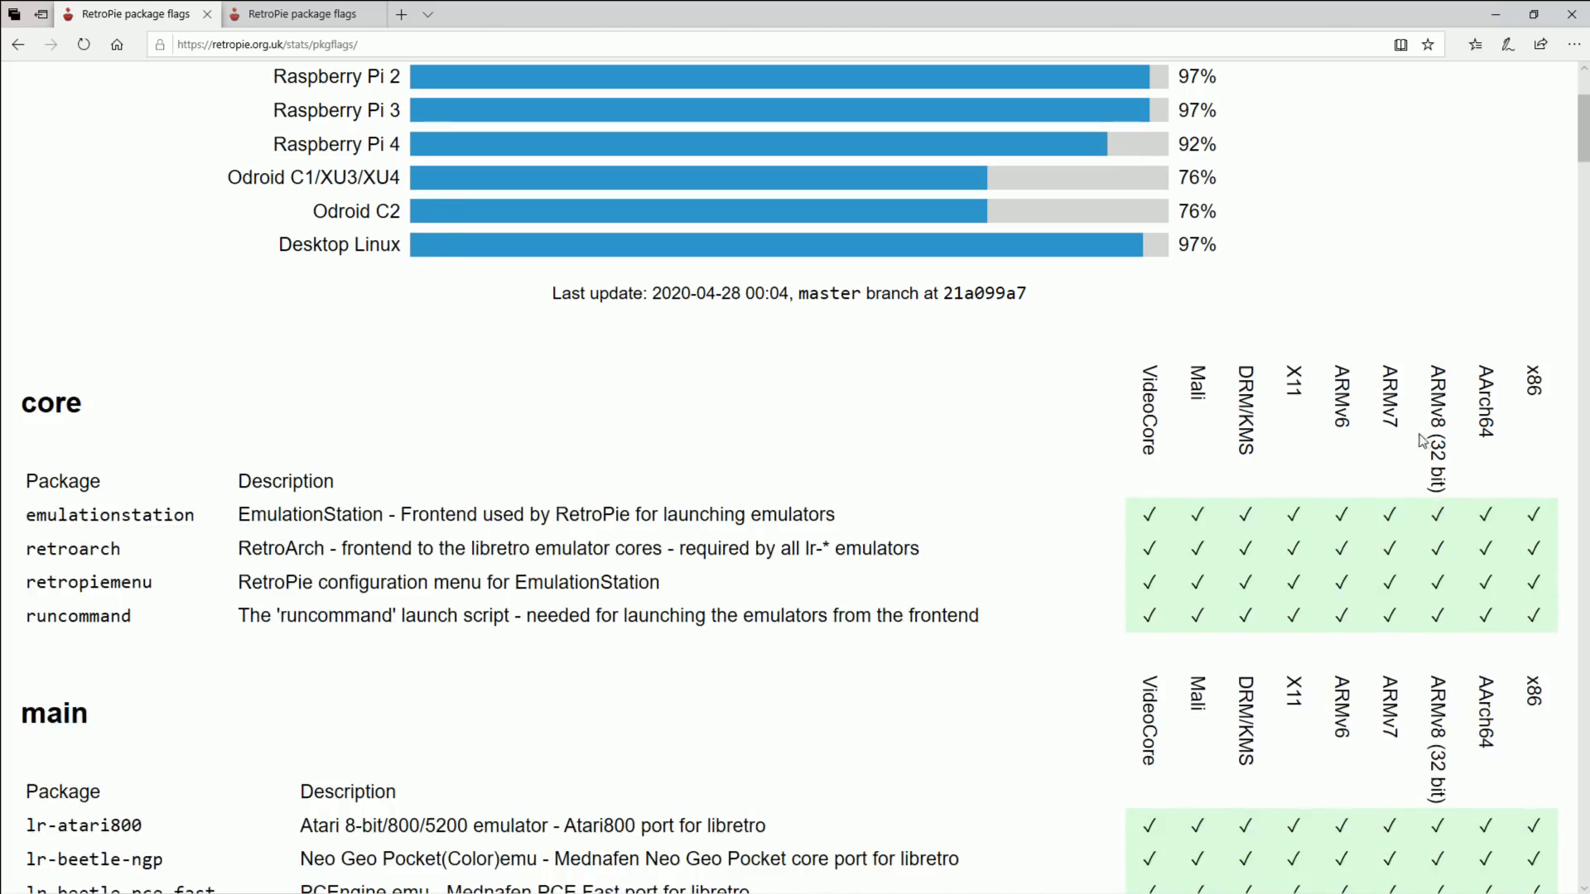
scroll(down, 3)
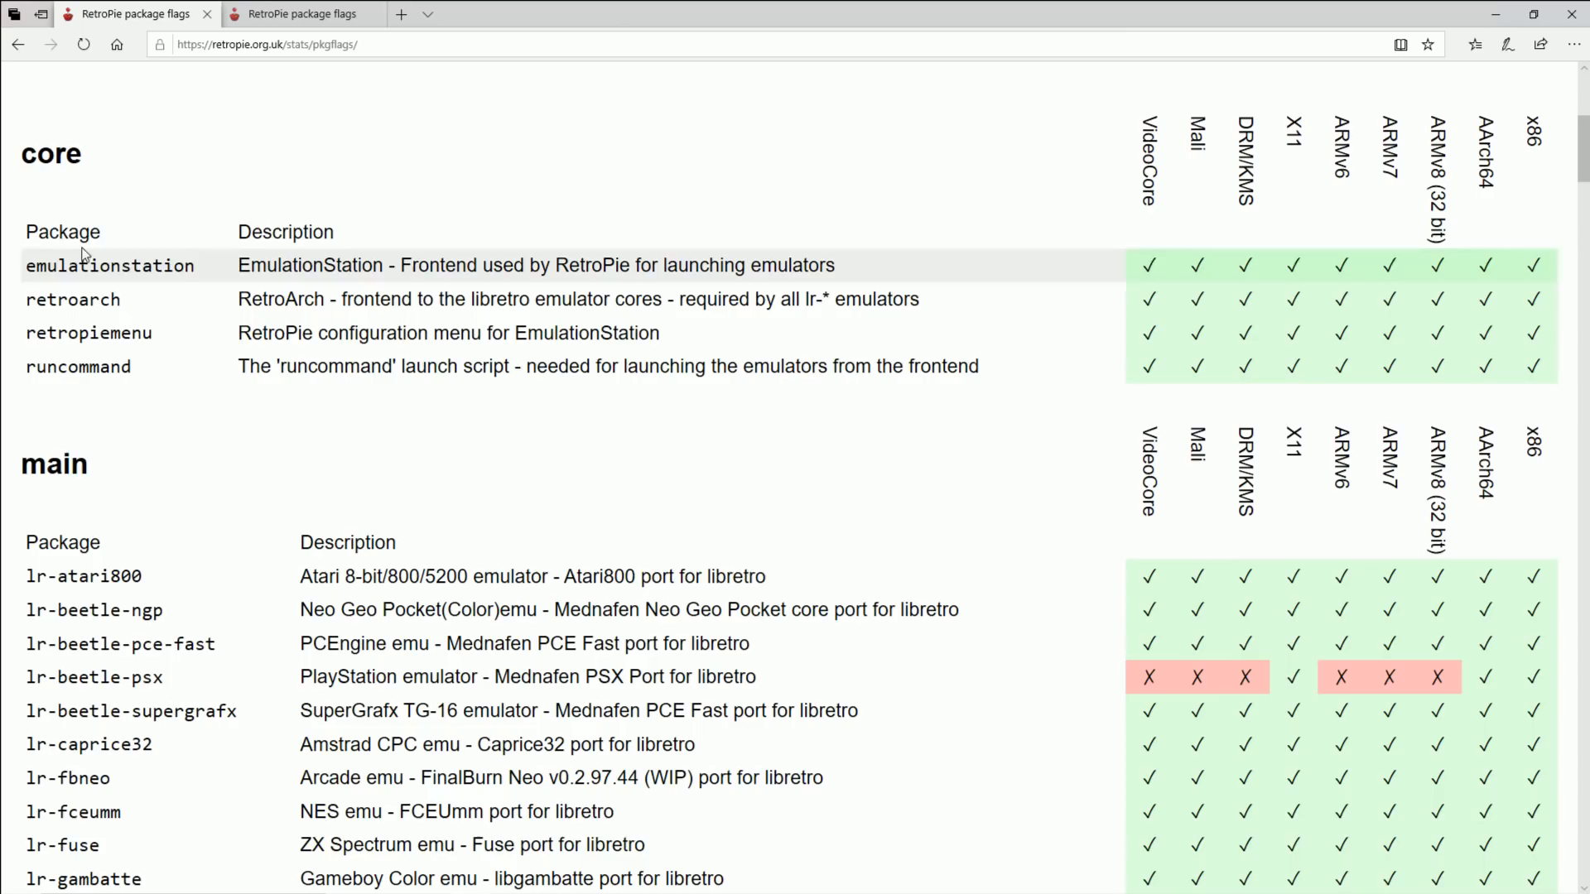
mouse_move(73, 299)
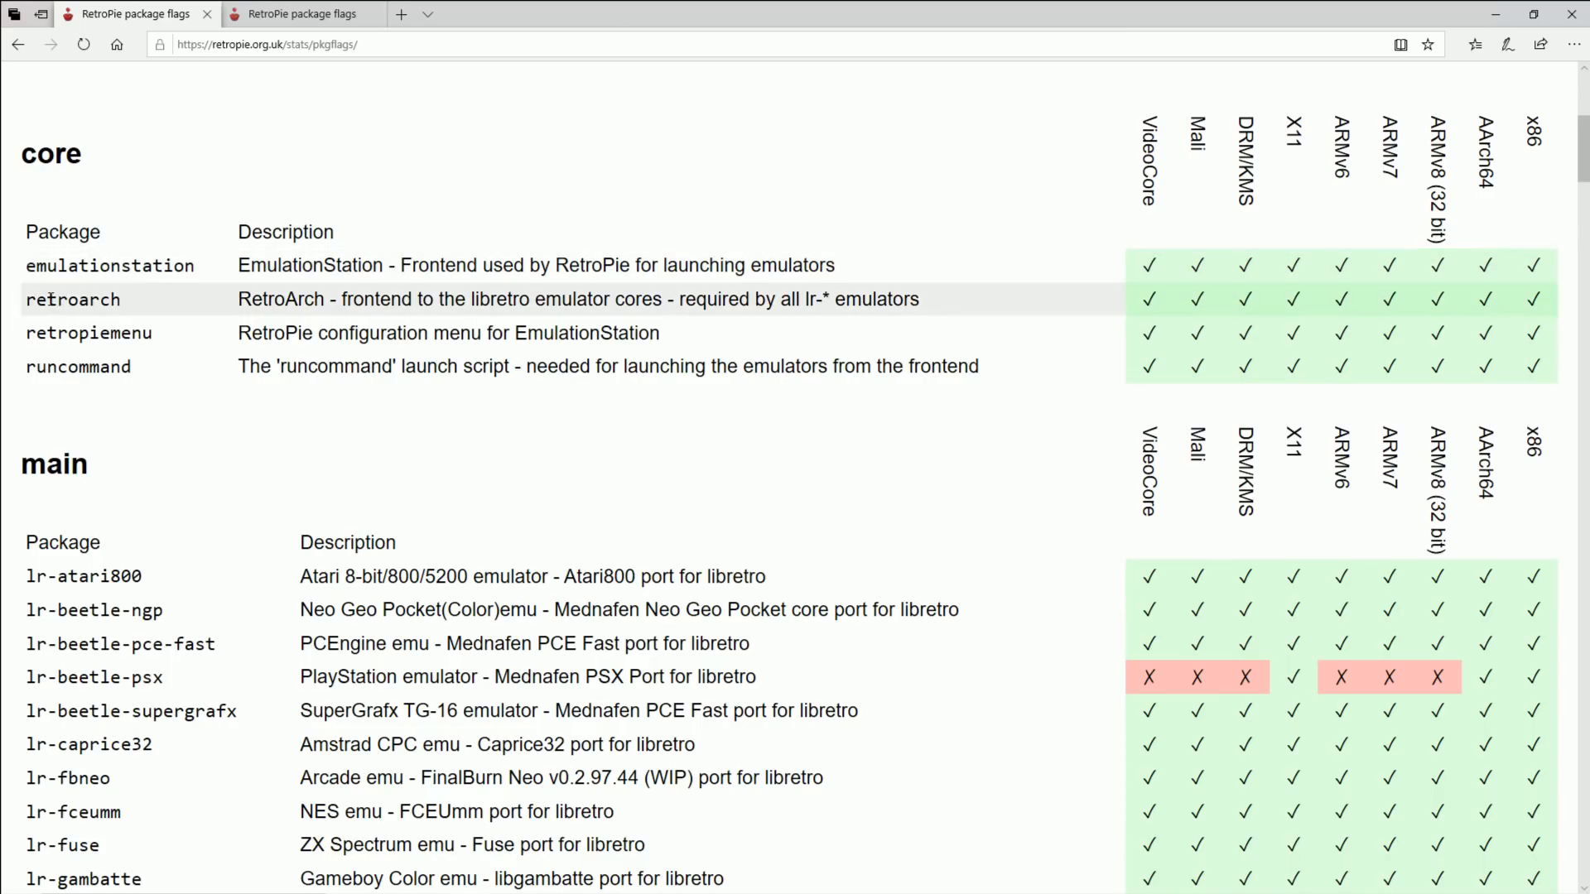
scroll(down, 3)
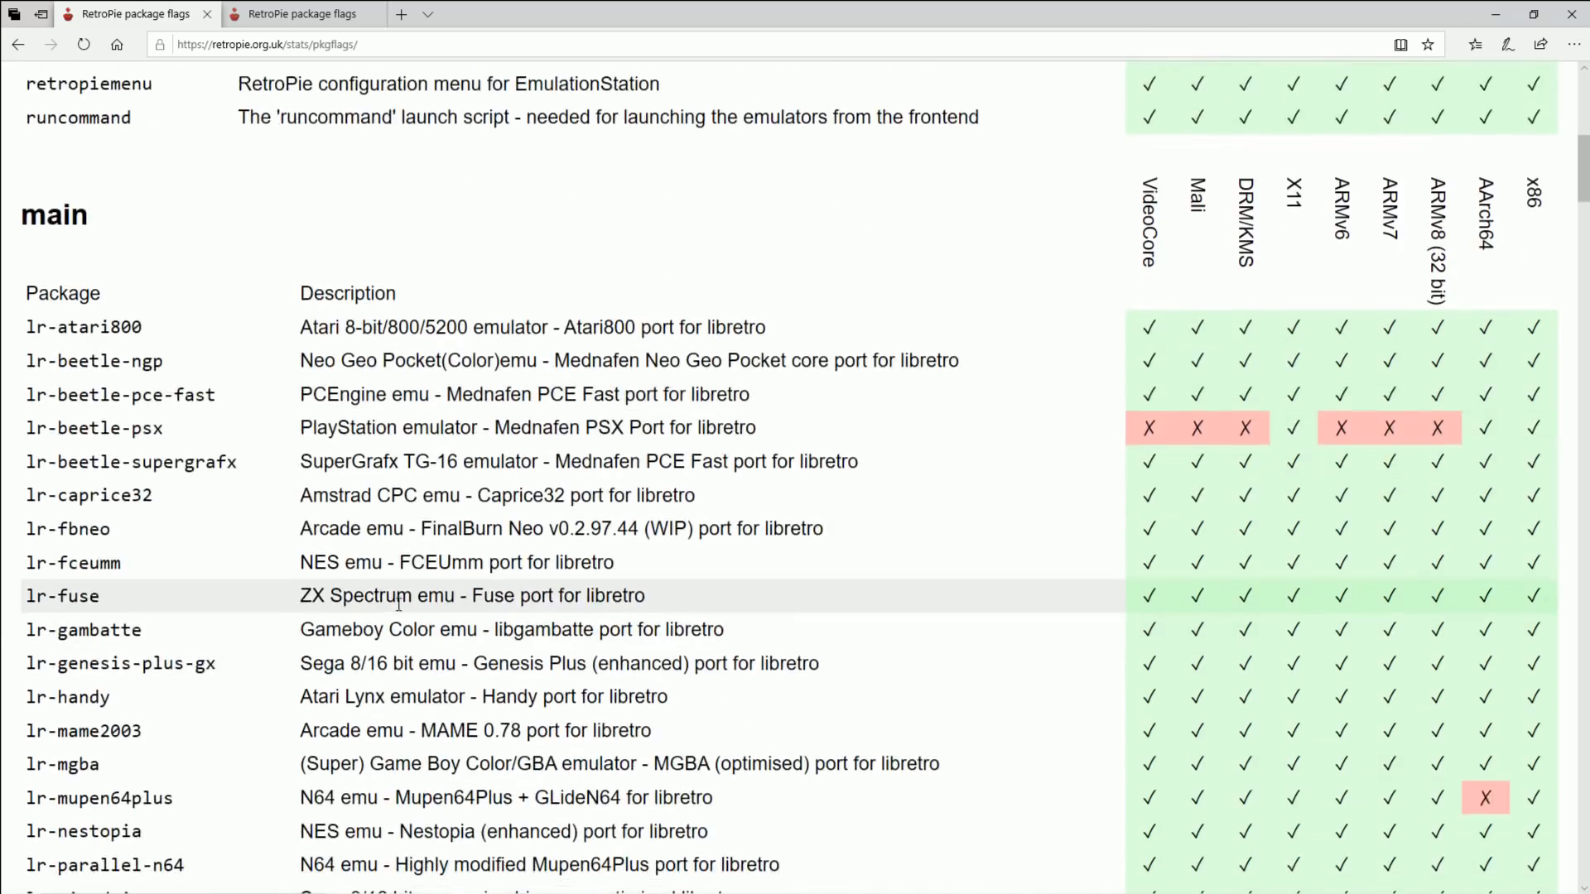
scroll(down, 3)
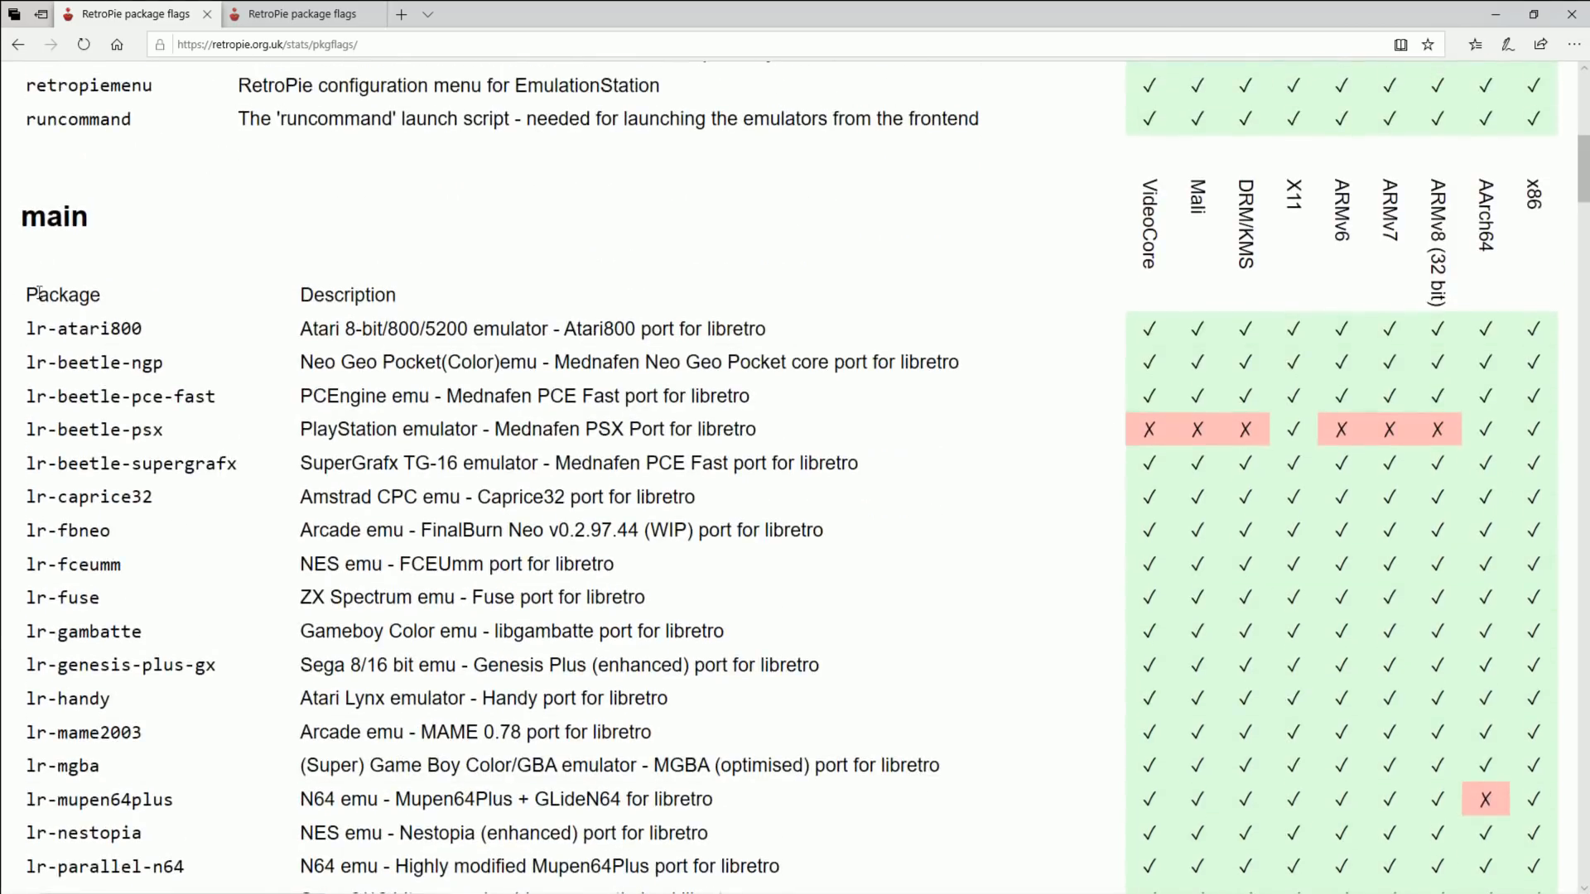
scroll(down, 3)
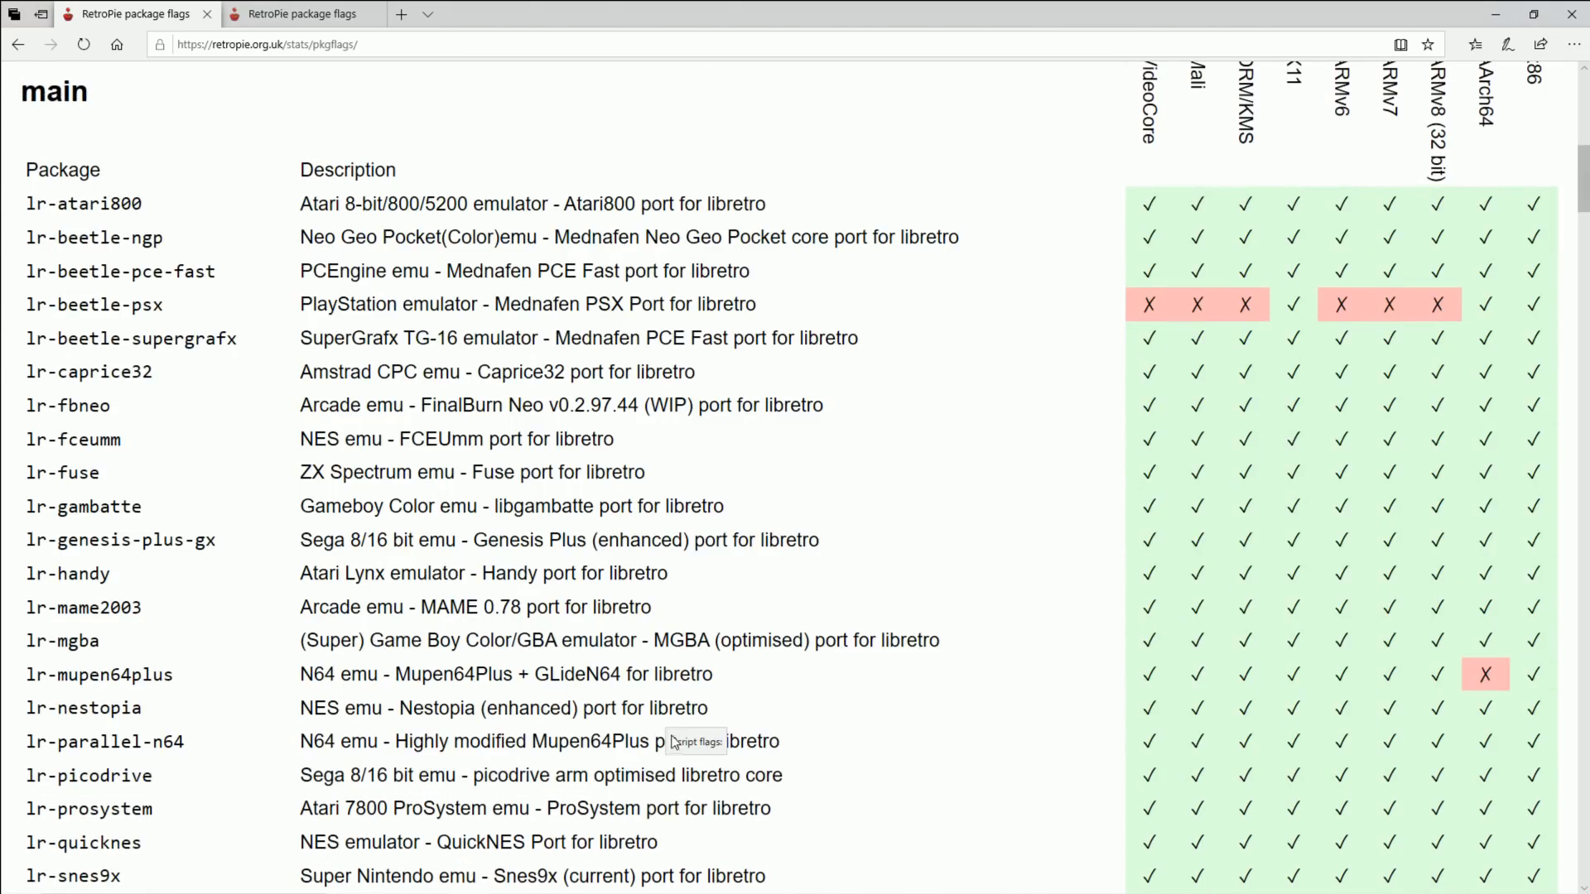
scroll(down, 3)
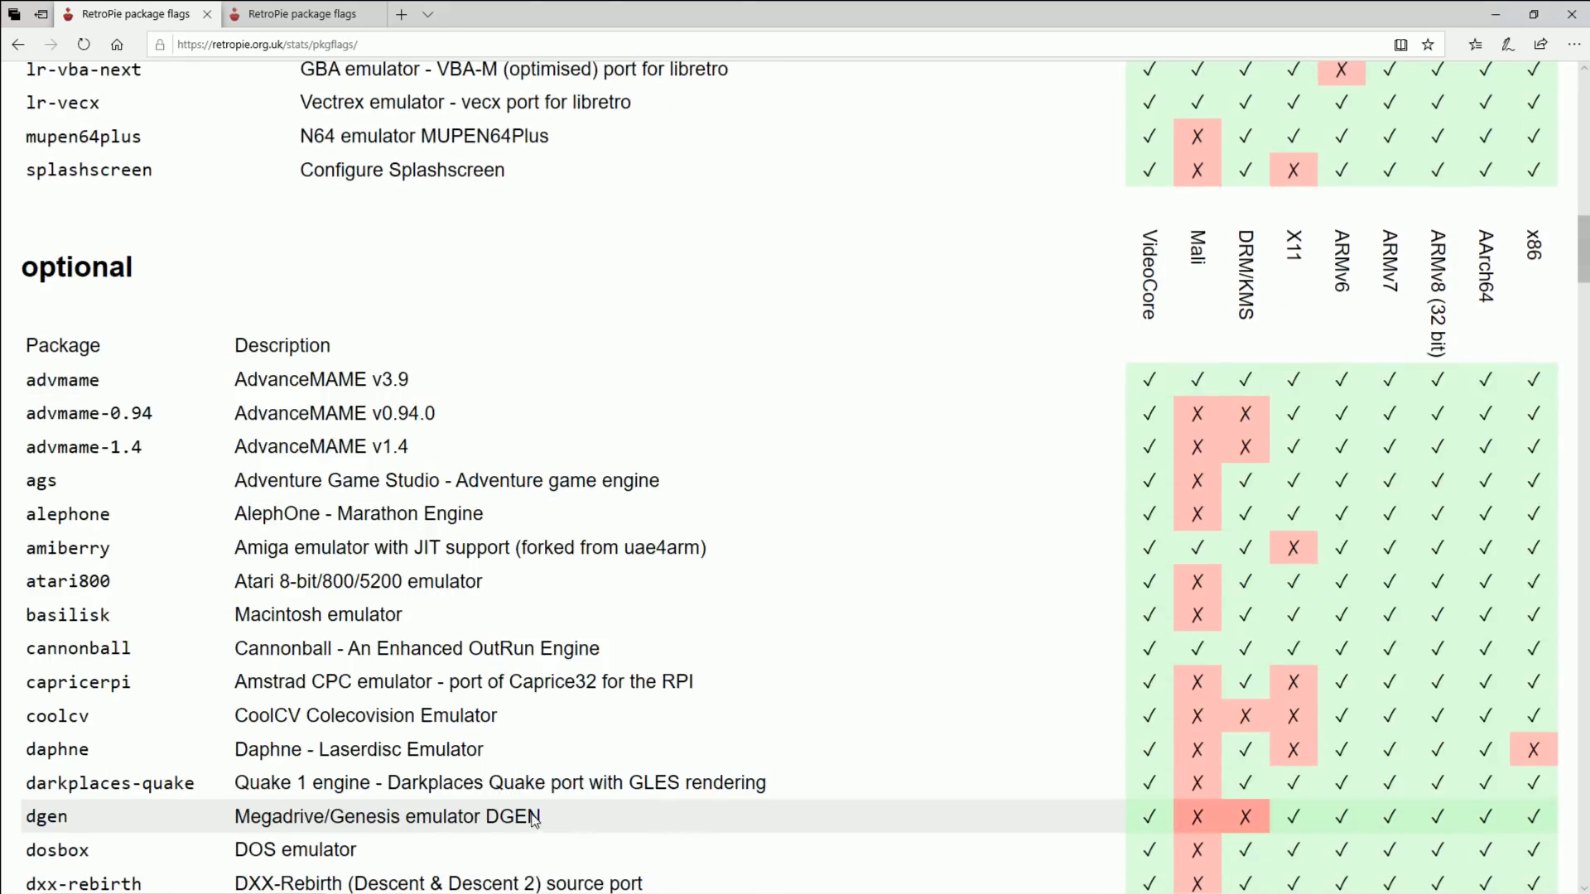
scroll(up, 3)
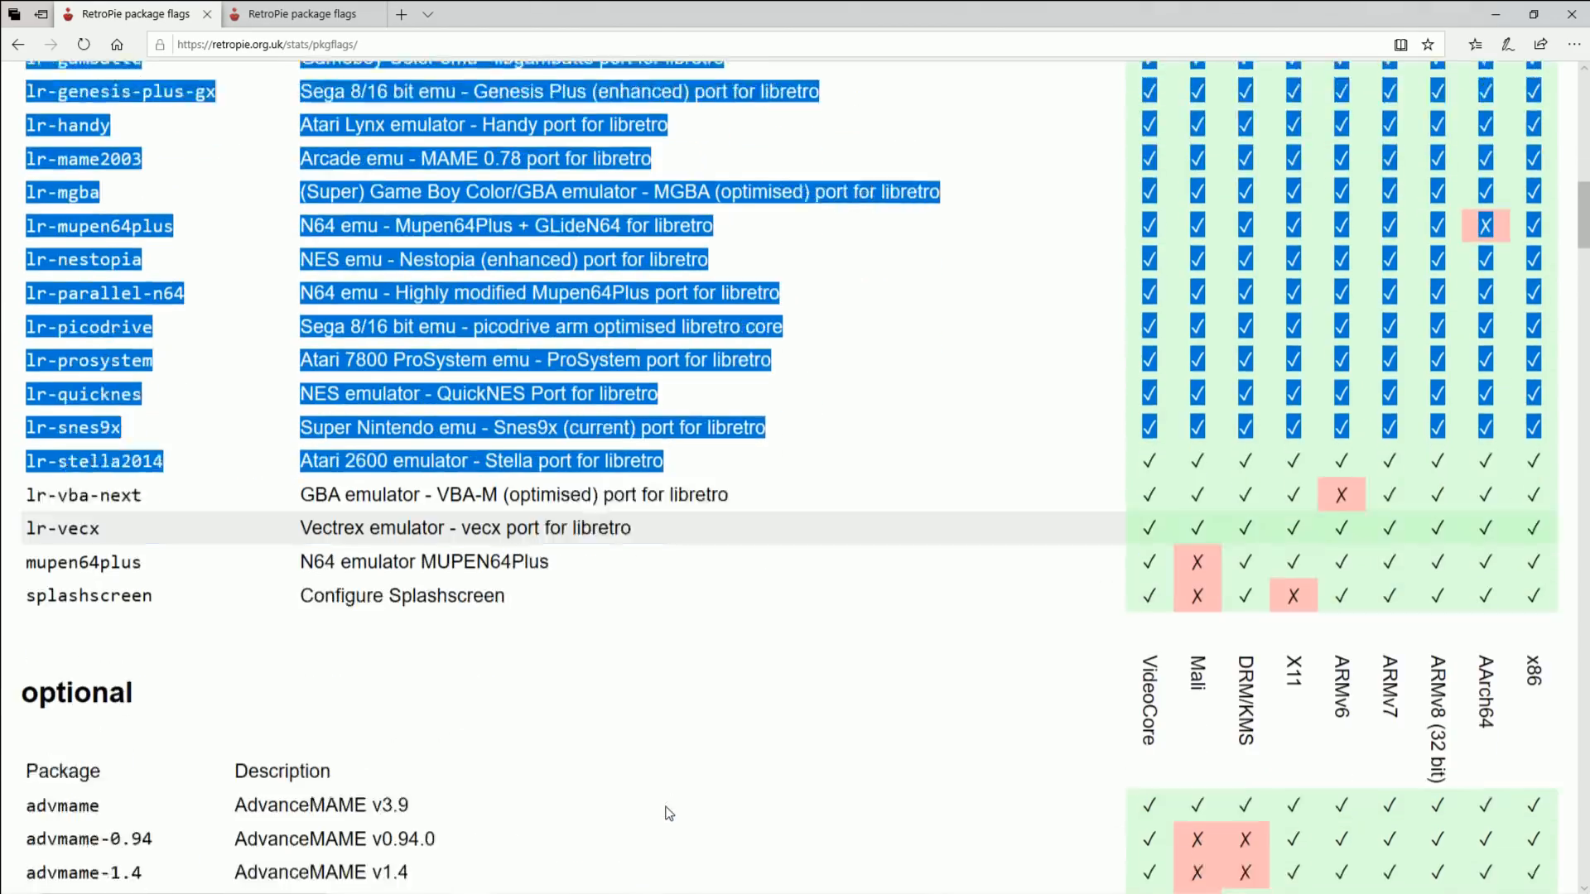
Scroll the optional packages past ioquake3 and switch to the second package flags tab.
scroll(down, 3)
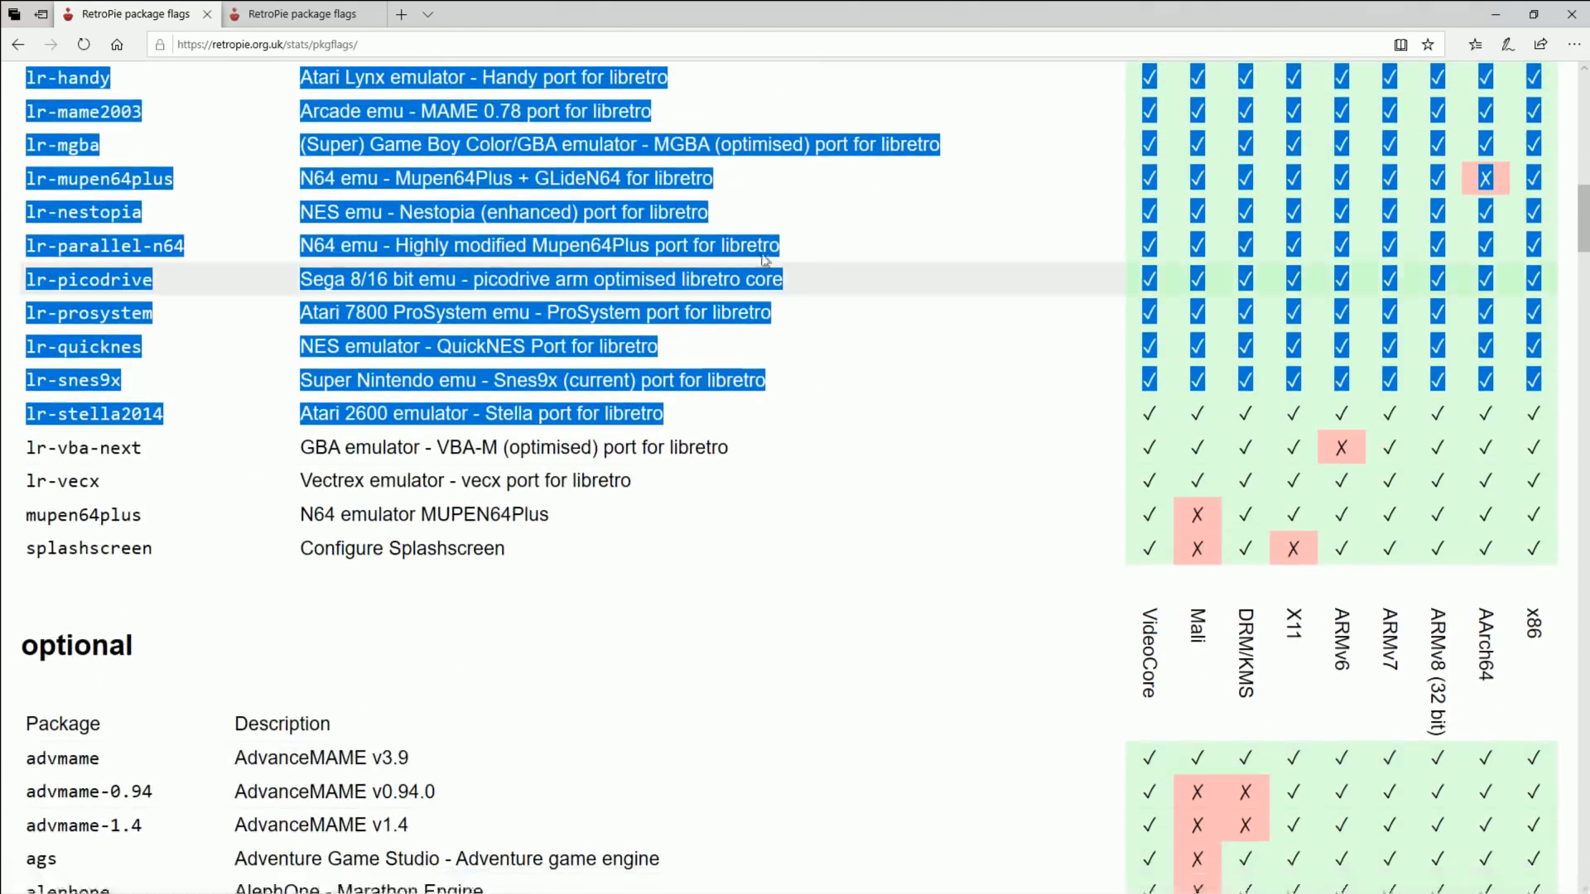
scroll(down, 3)
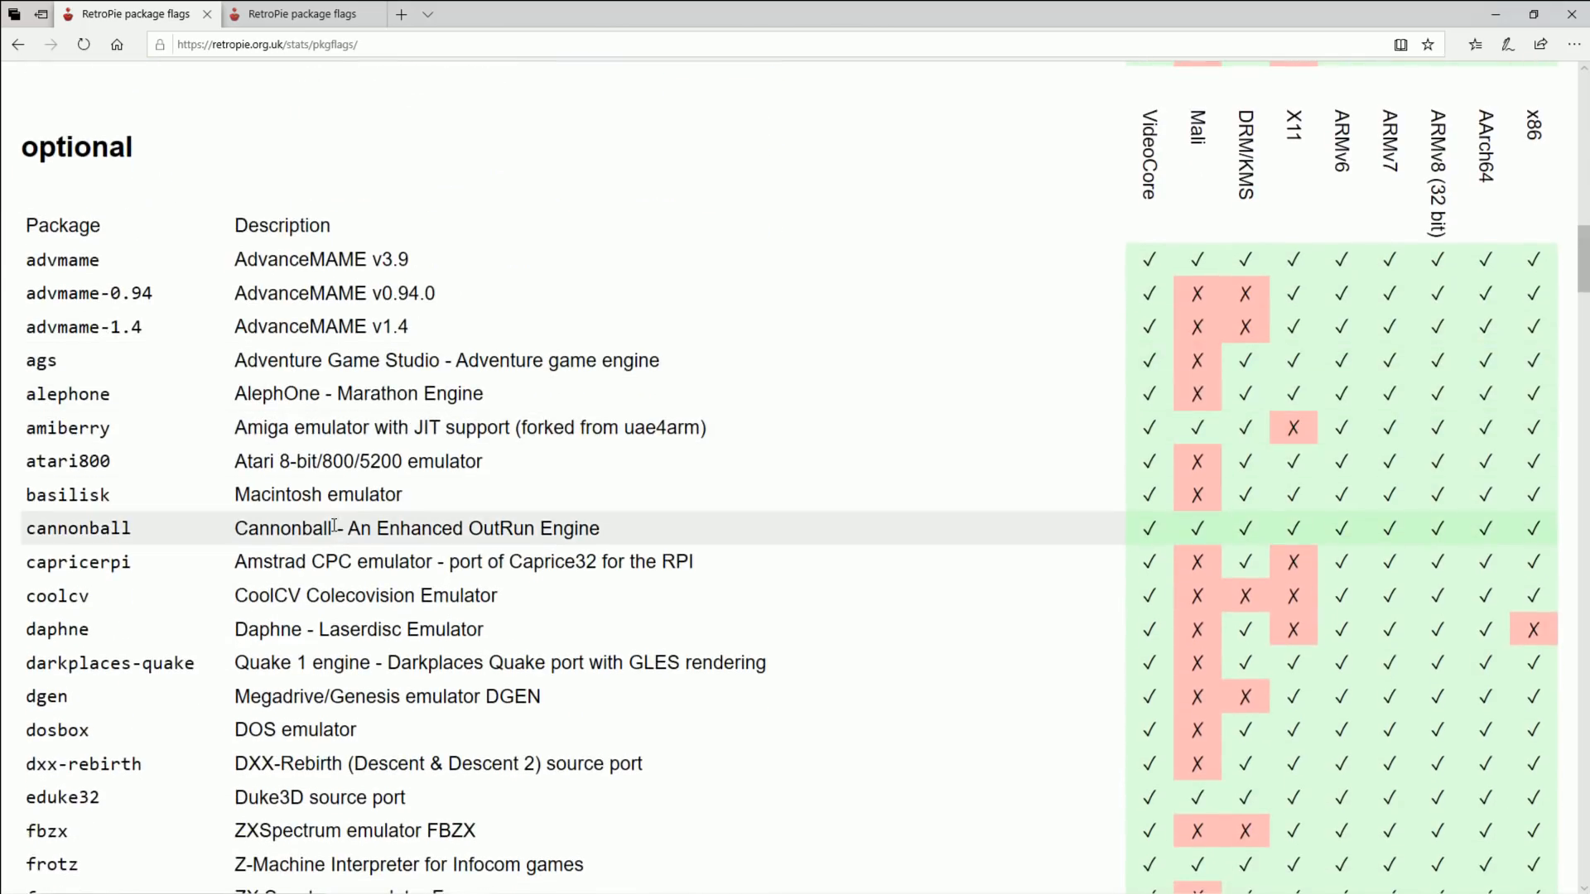
scroll(down, 3)
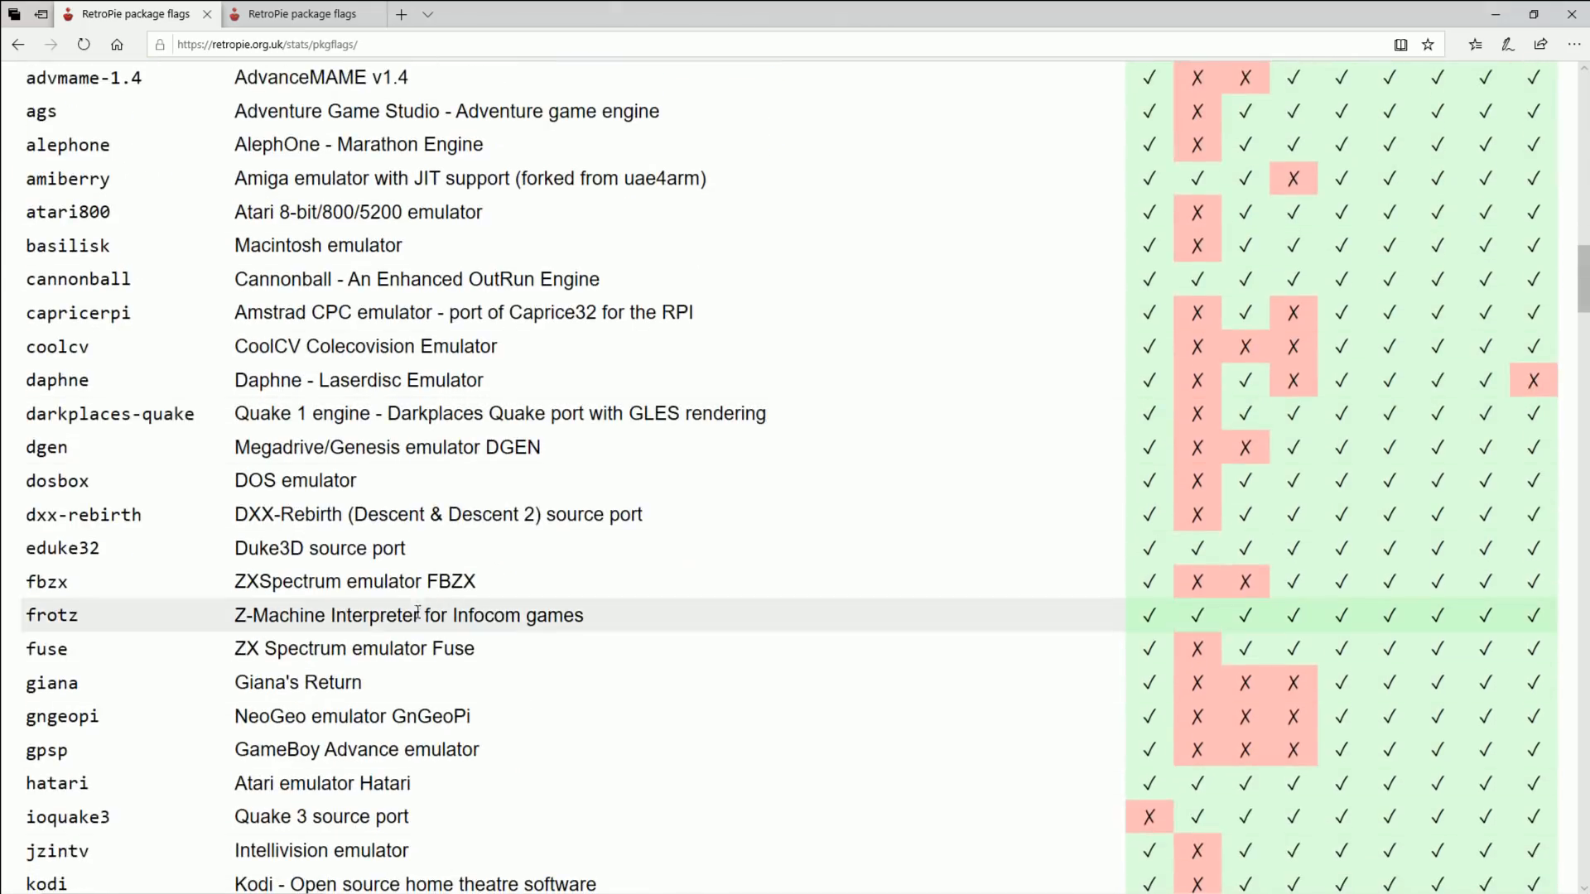
scroll(down, 3)
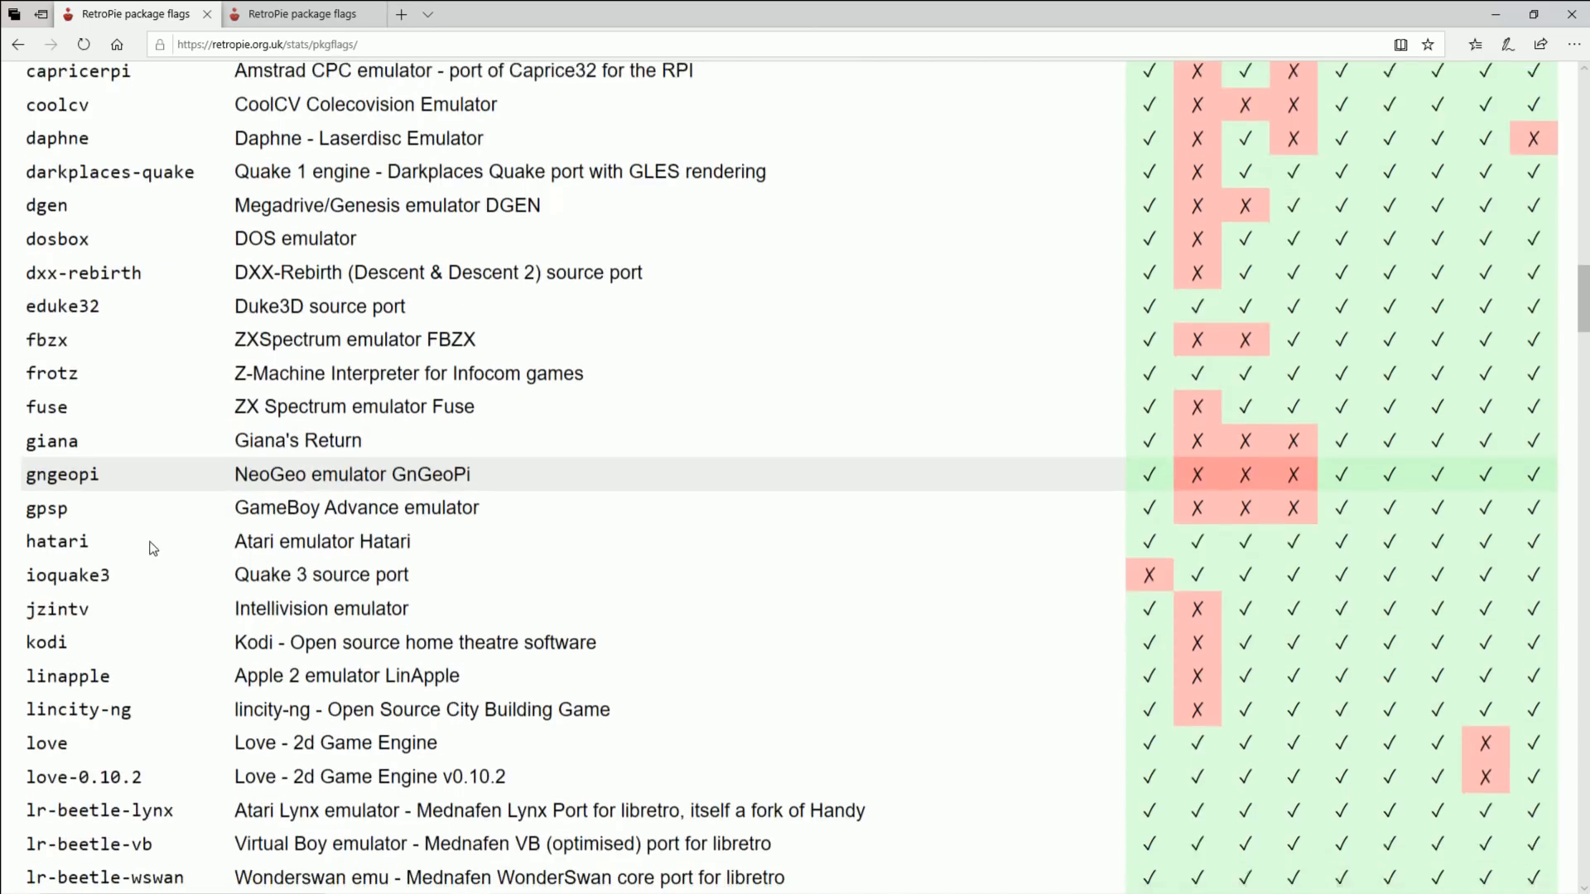
scroll(down, 3)
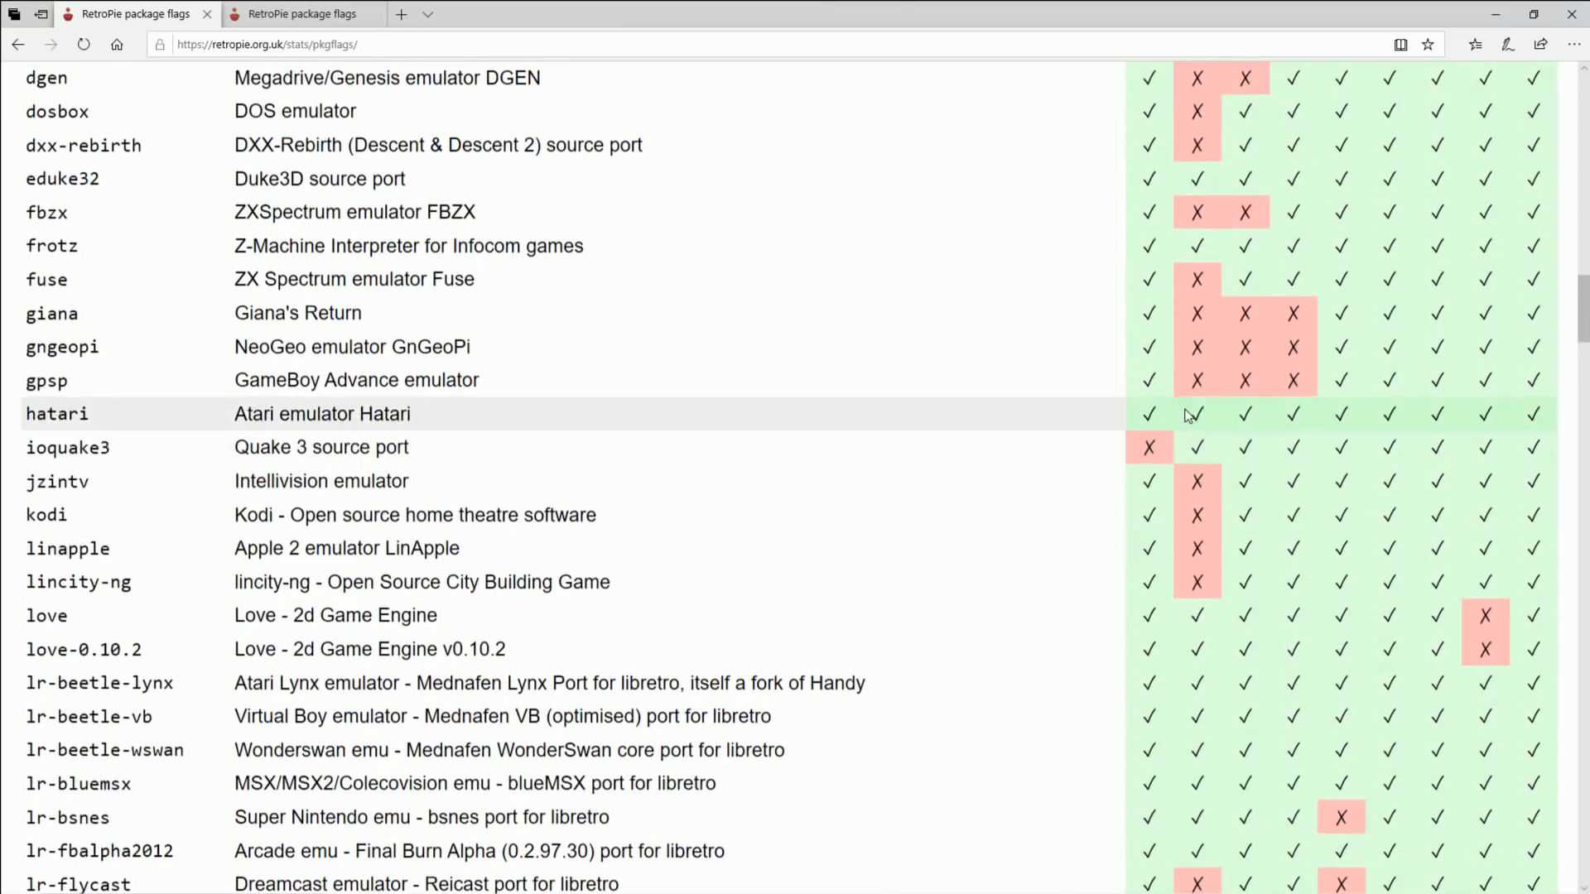
scroll(down, 3)
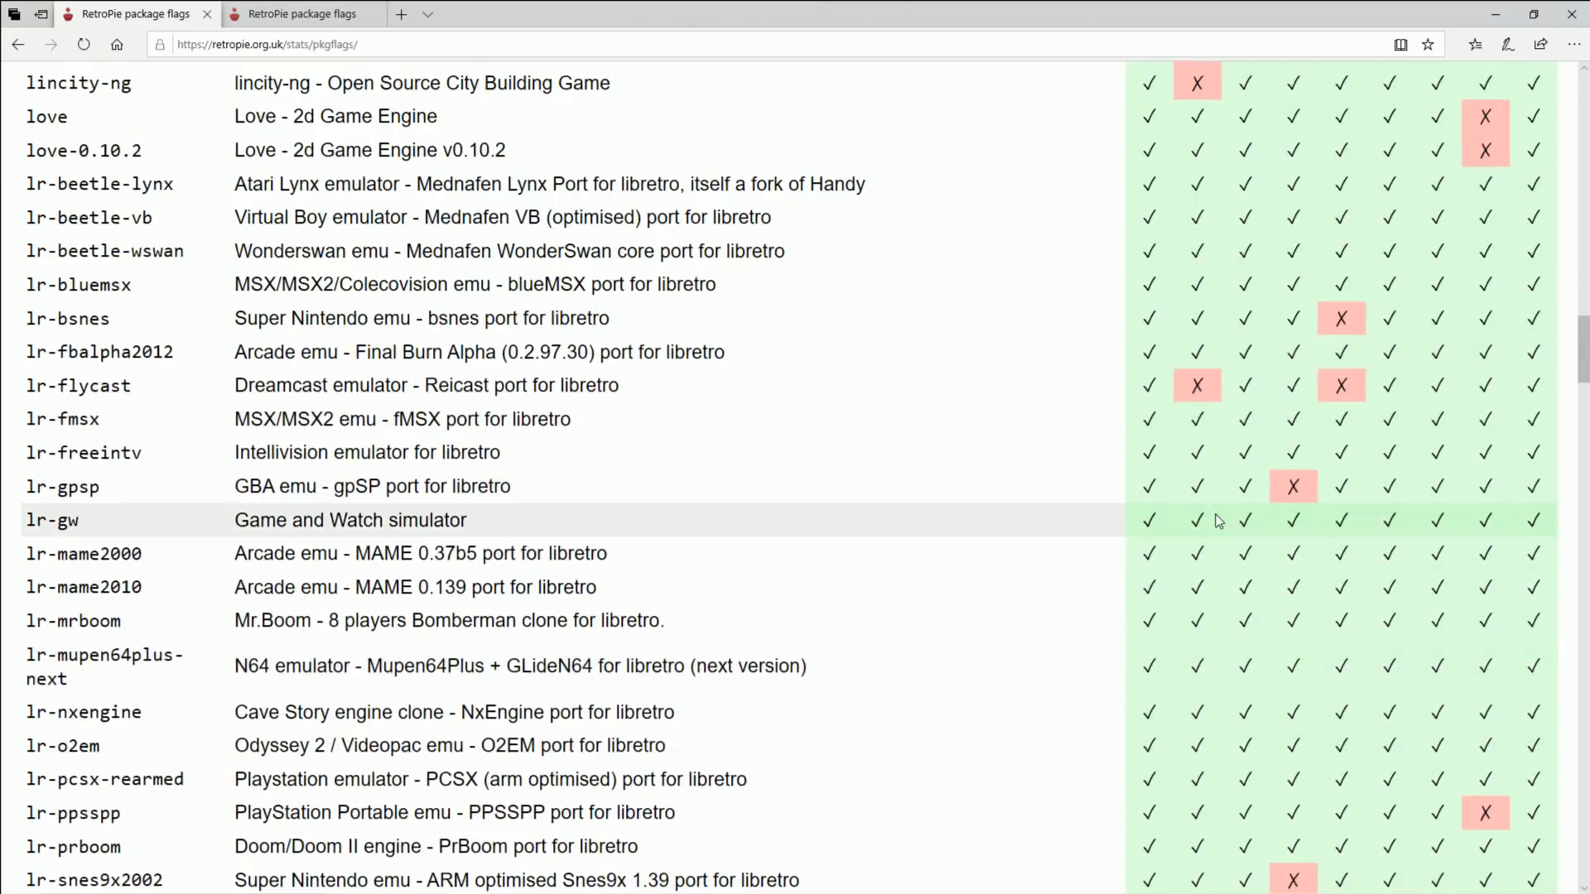
scroll(down, 3)
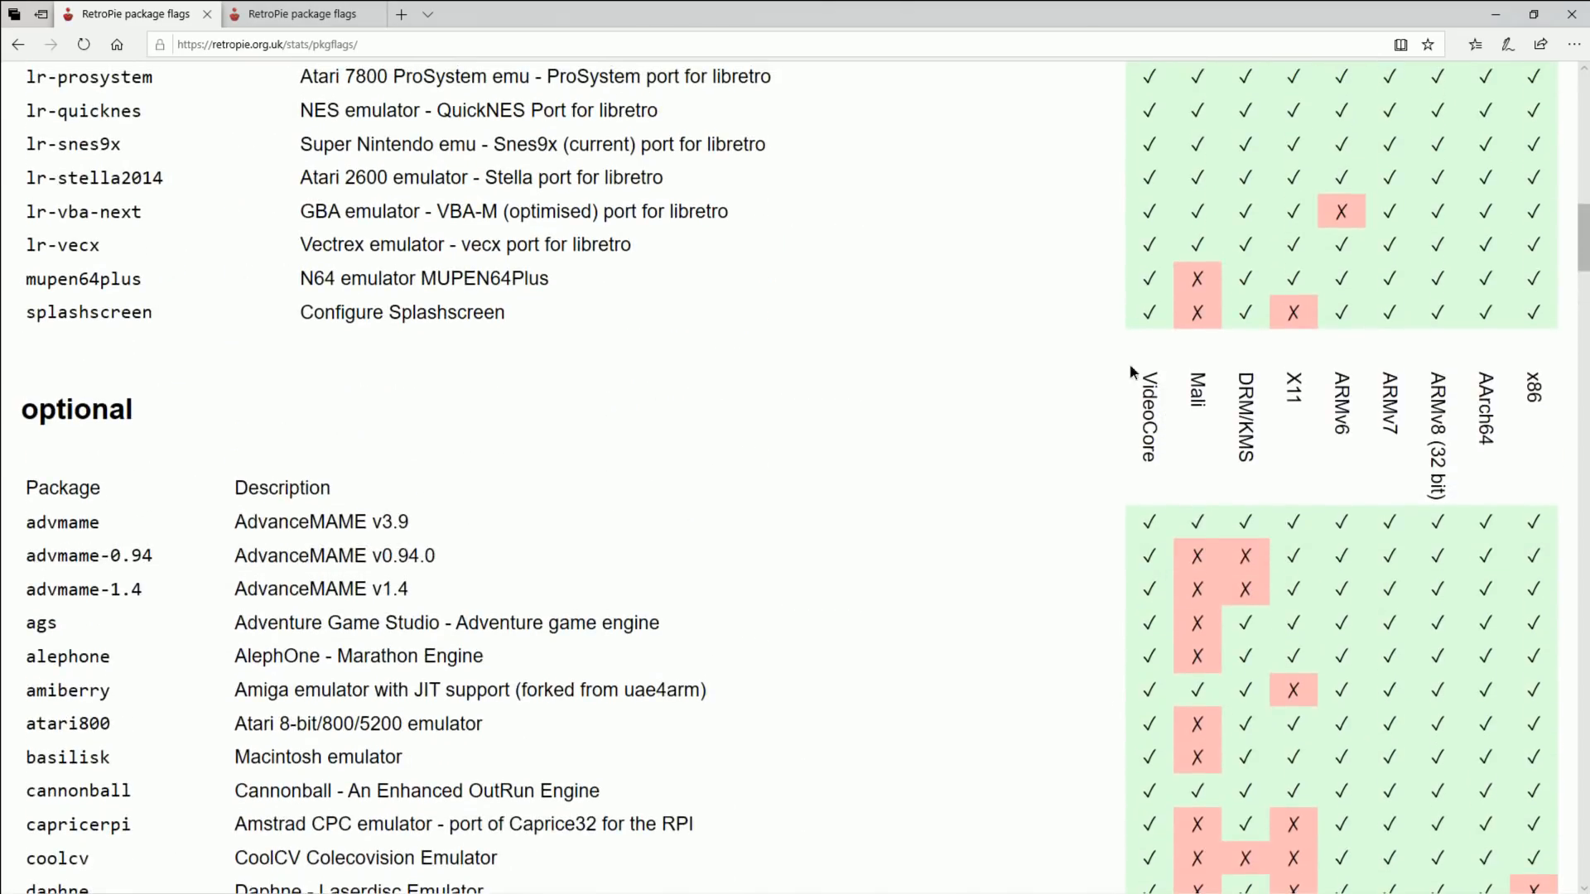
scroll(down, 3)
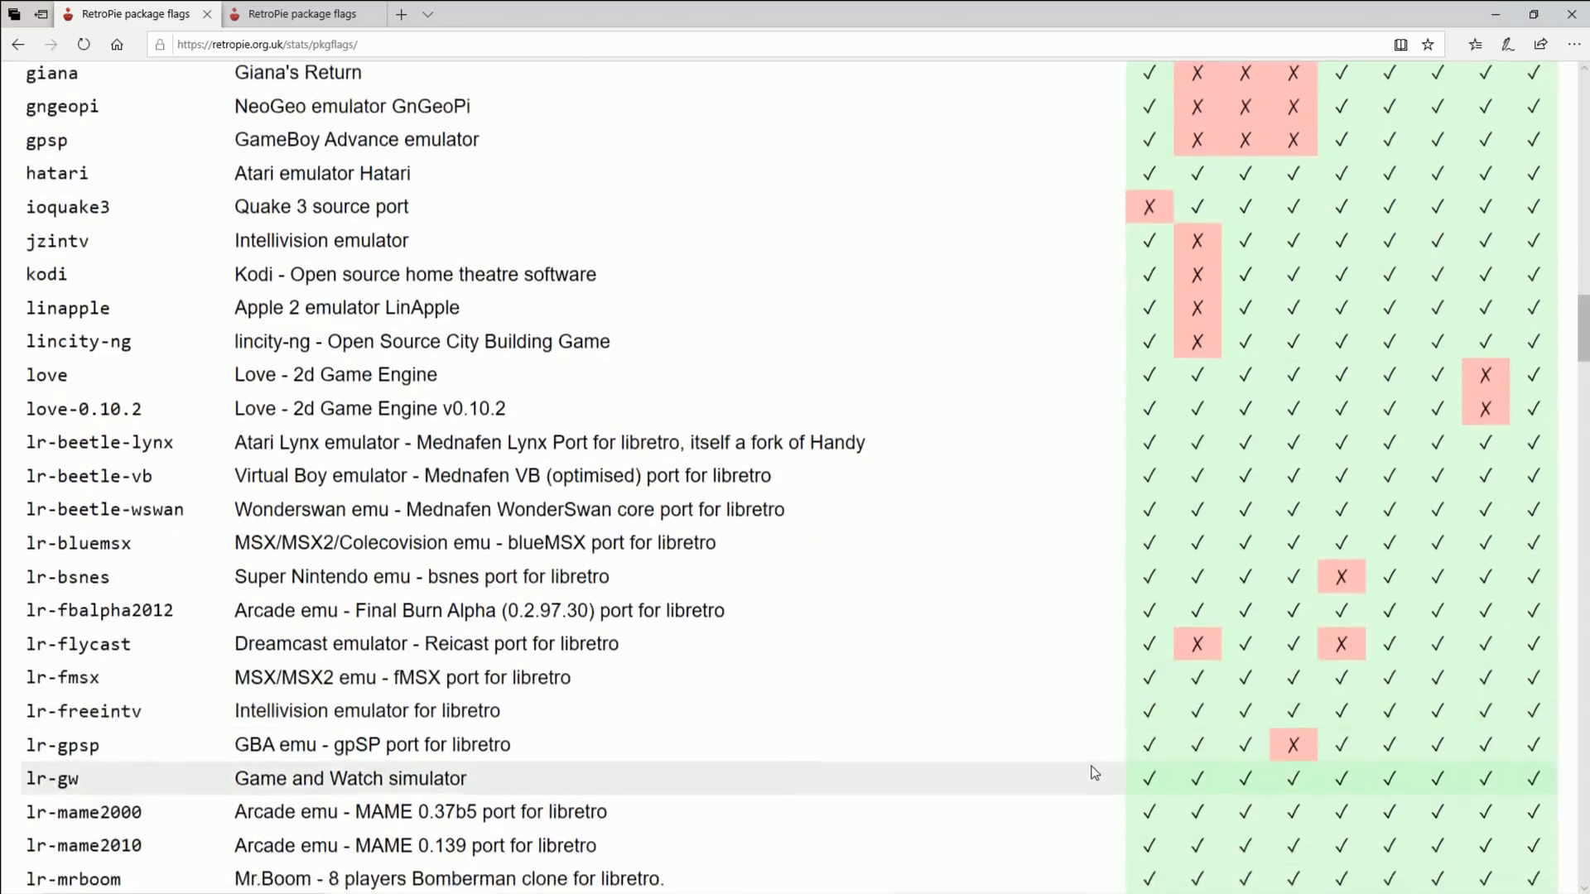
scroll(down, 3)
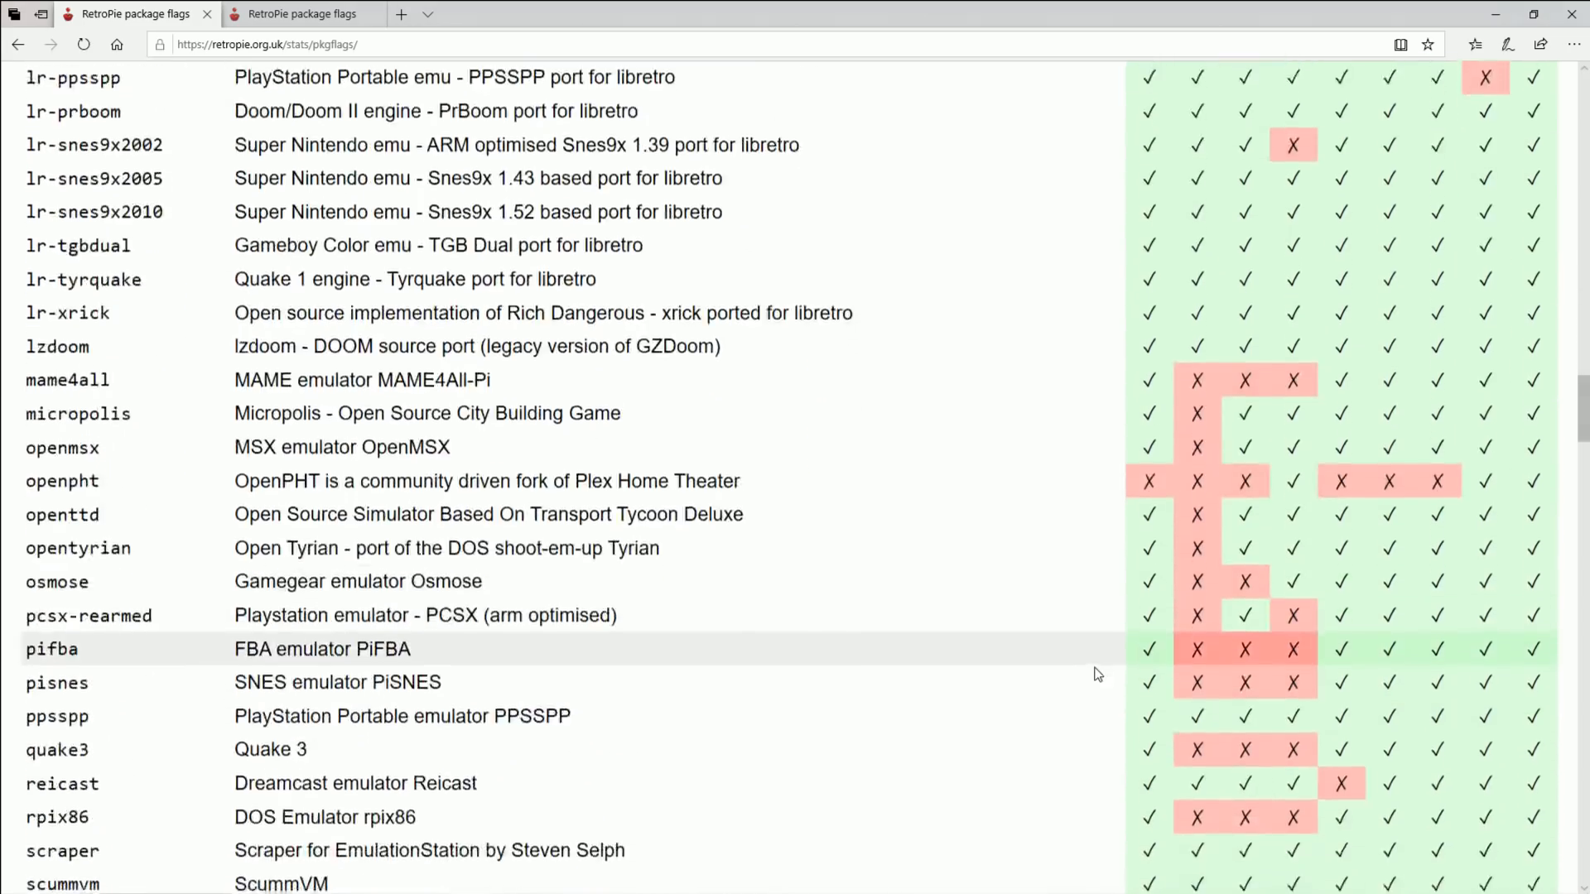
click(295, 13)
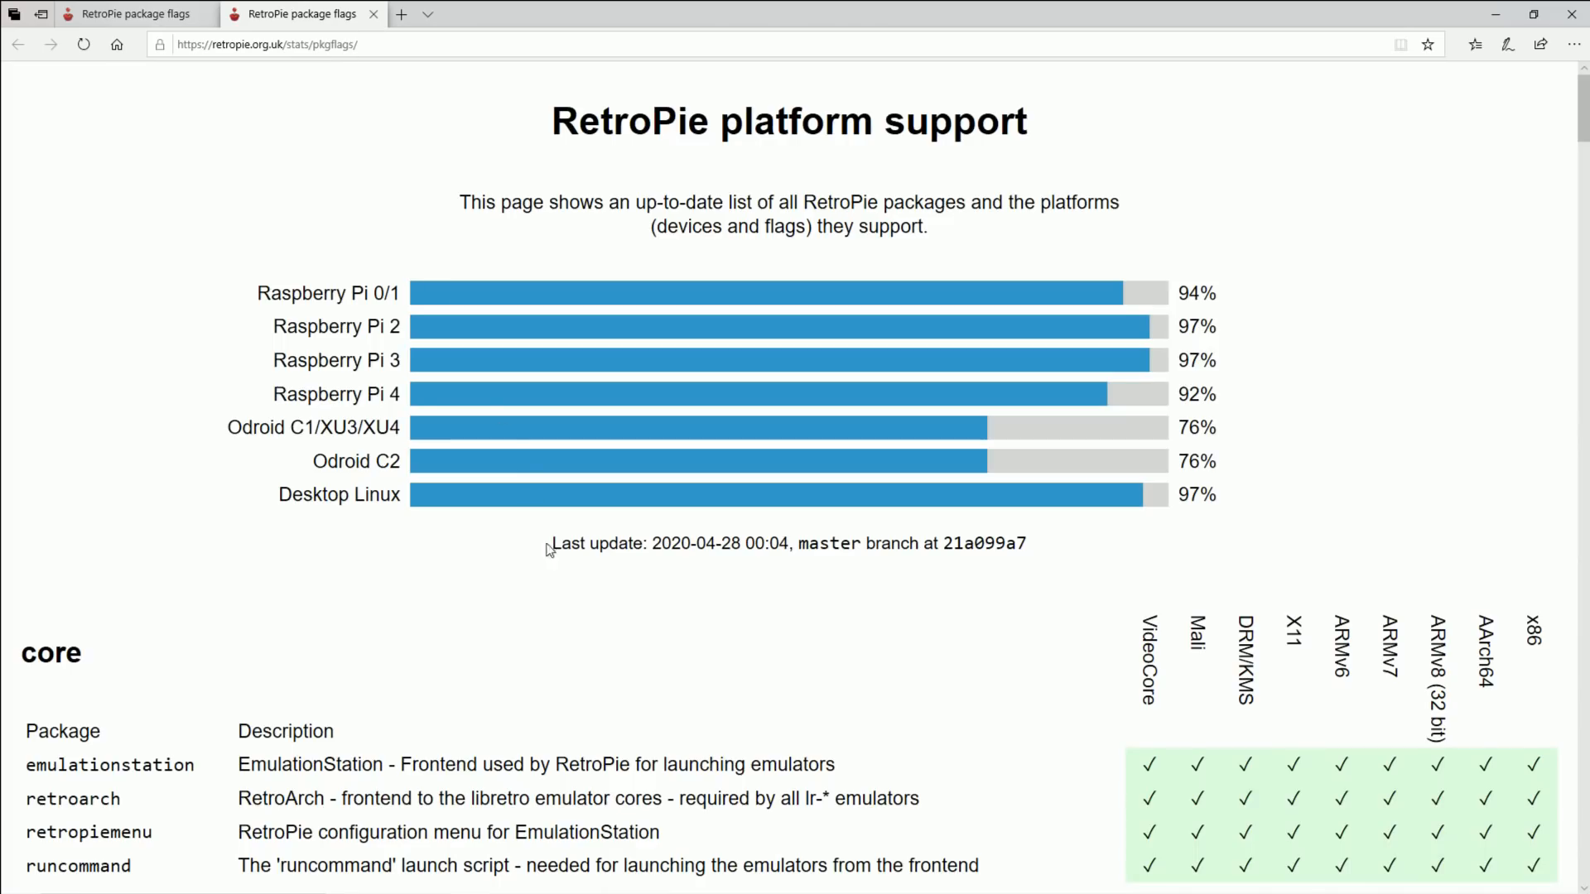
Highlight the 4.6 post's sentence on installing over Raspbian Buster and the supported Odroid boards.
scroll(down, 3)
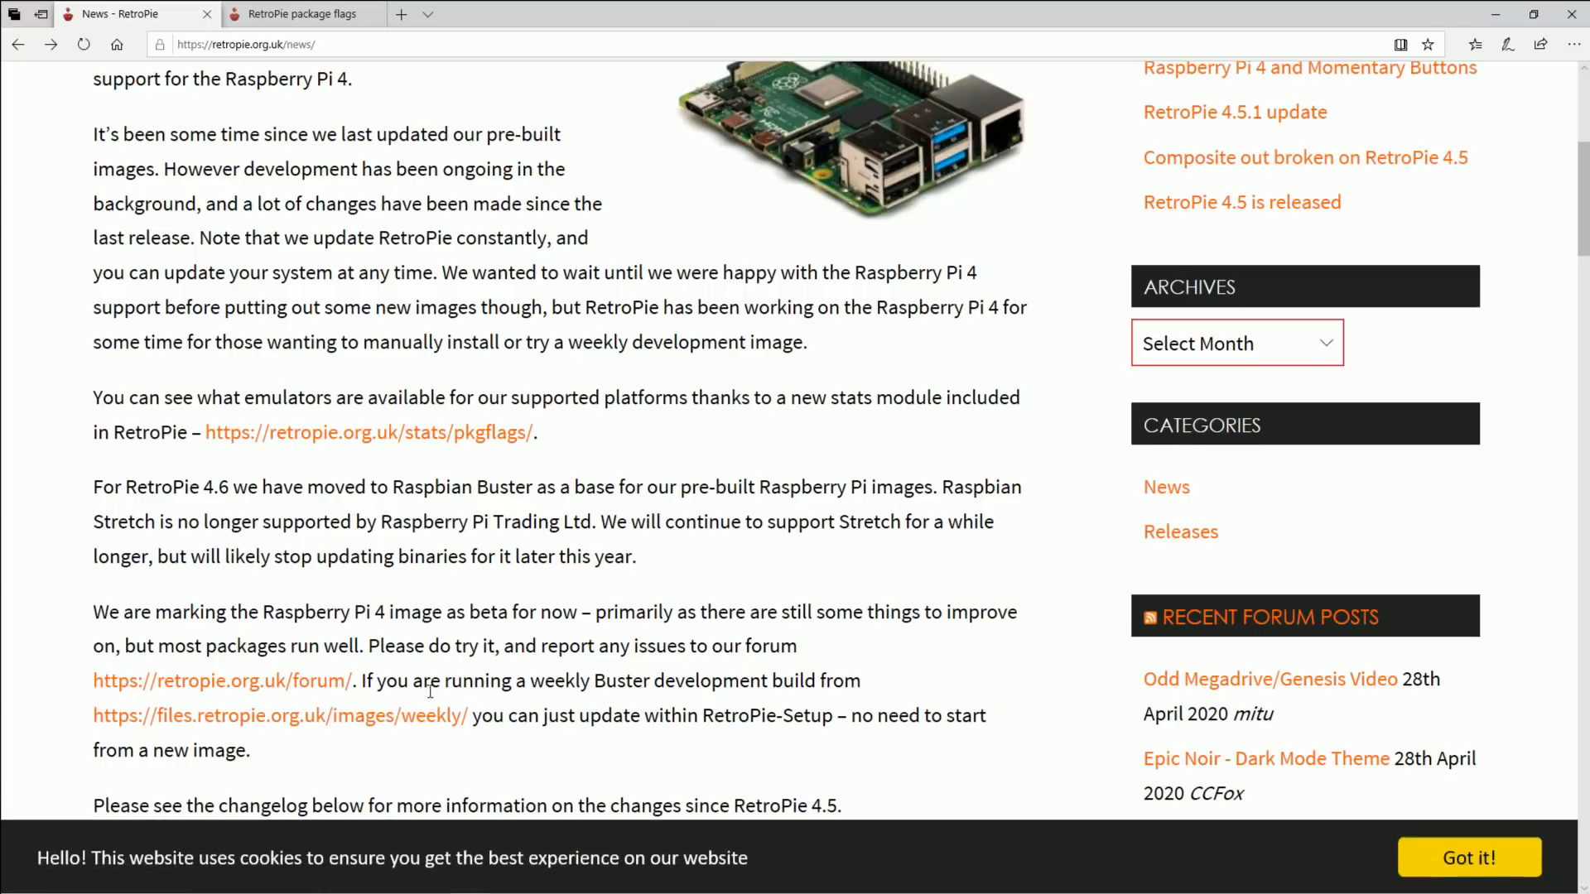
scroll(down, 3)
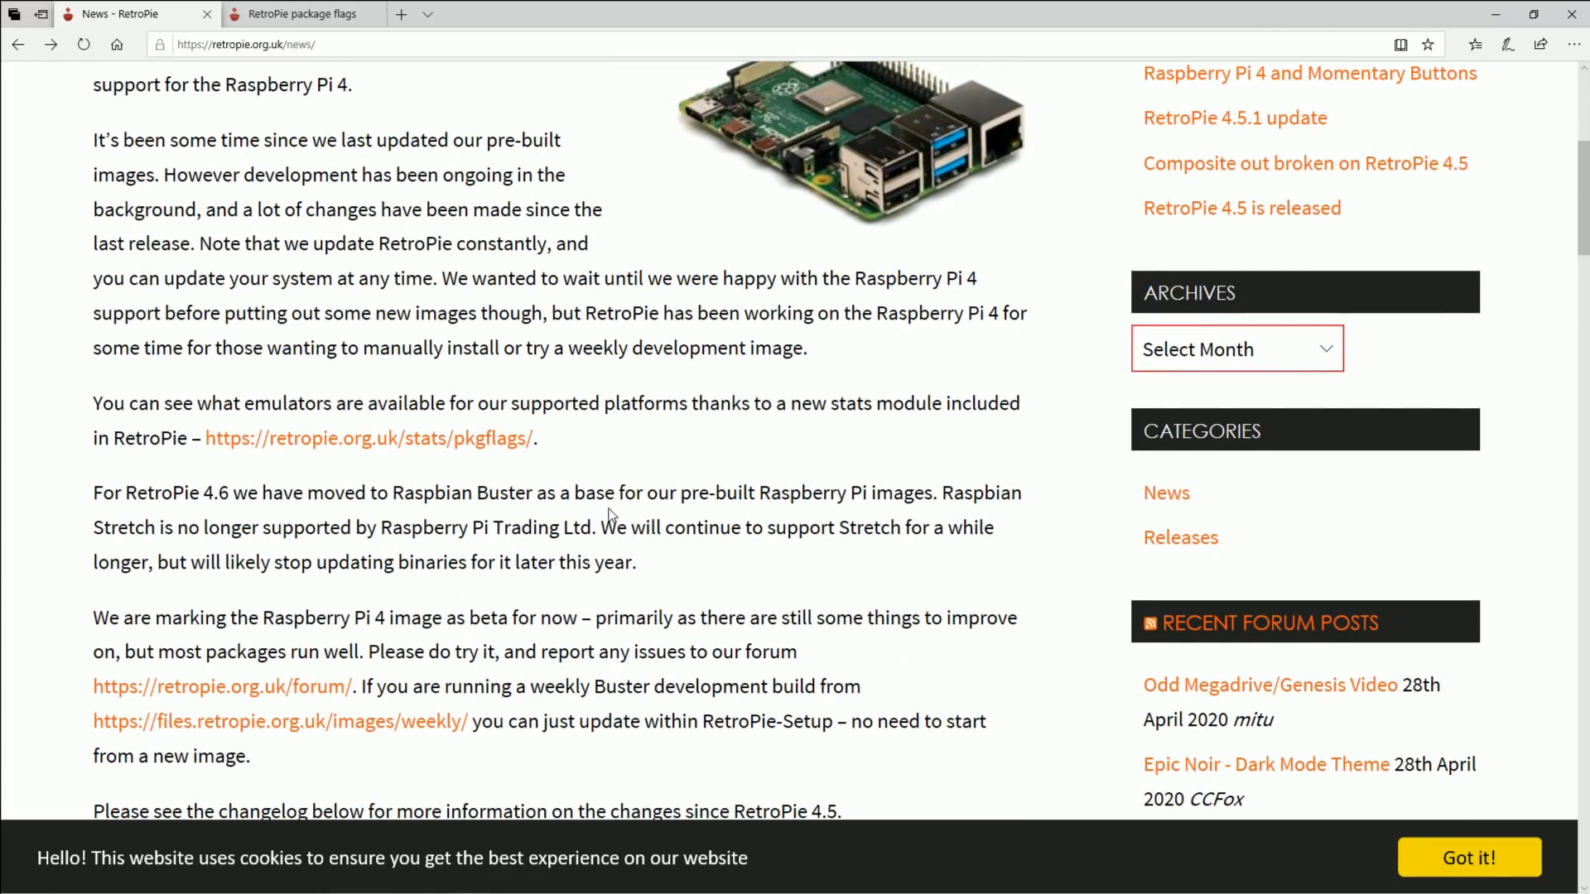
scroll(down, 3)
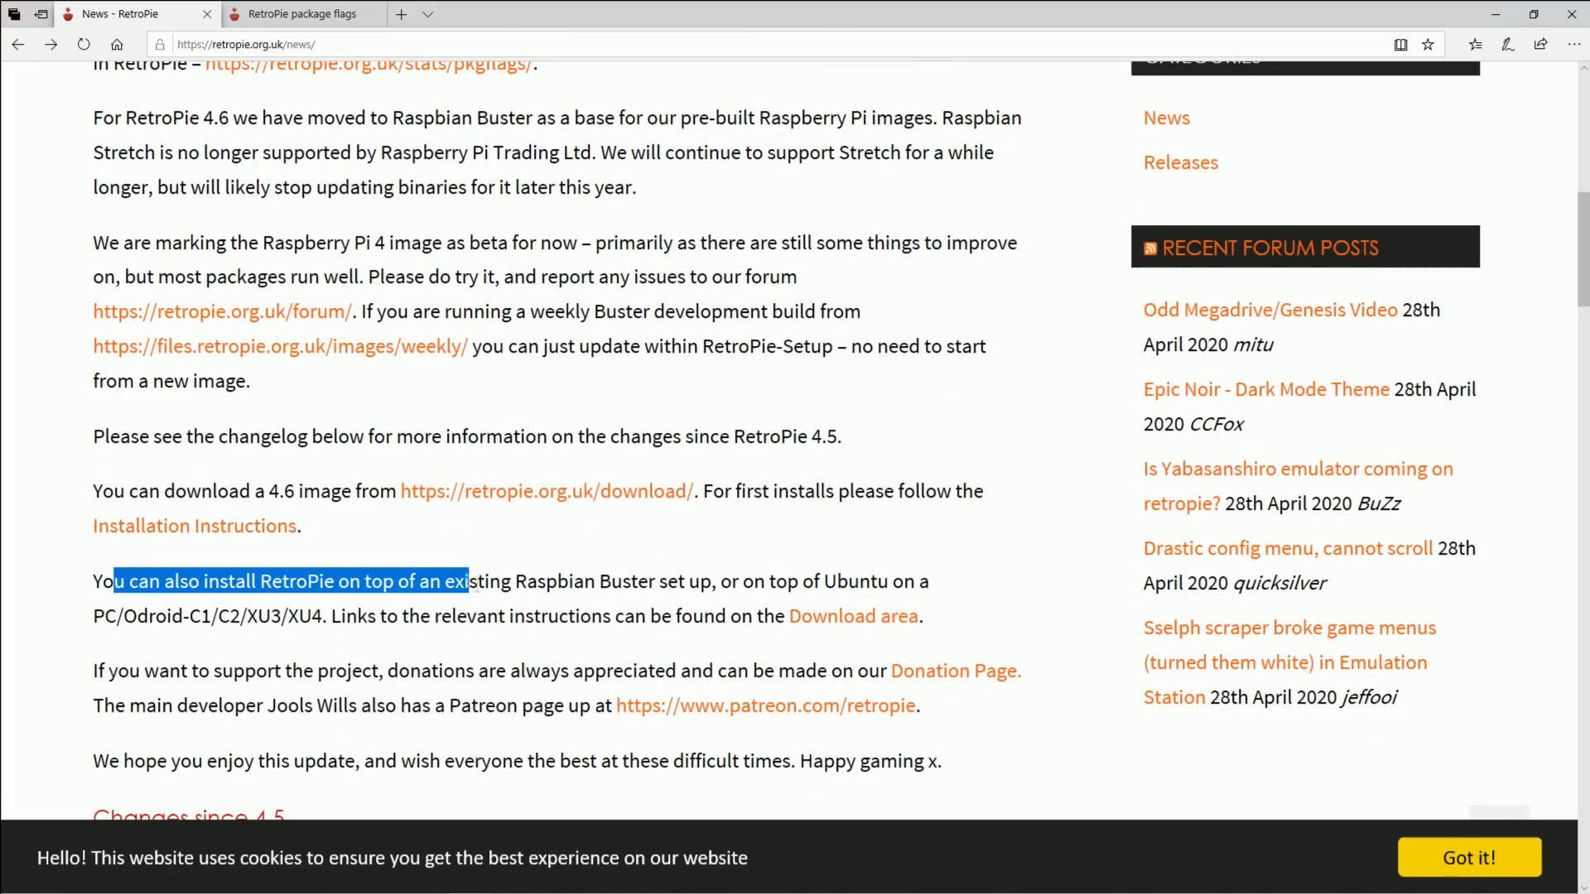
drag(470, 582, 647, 581)
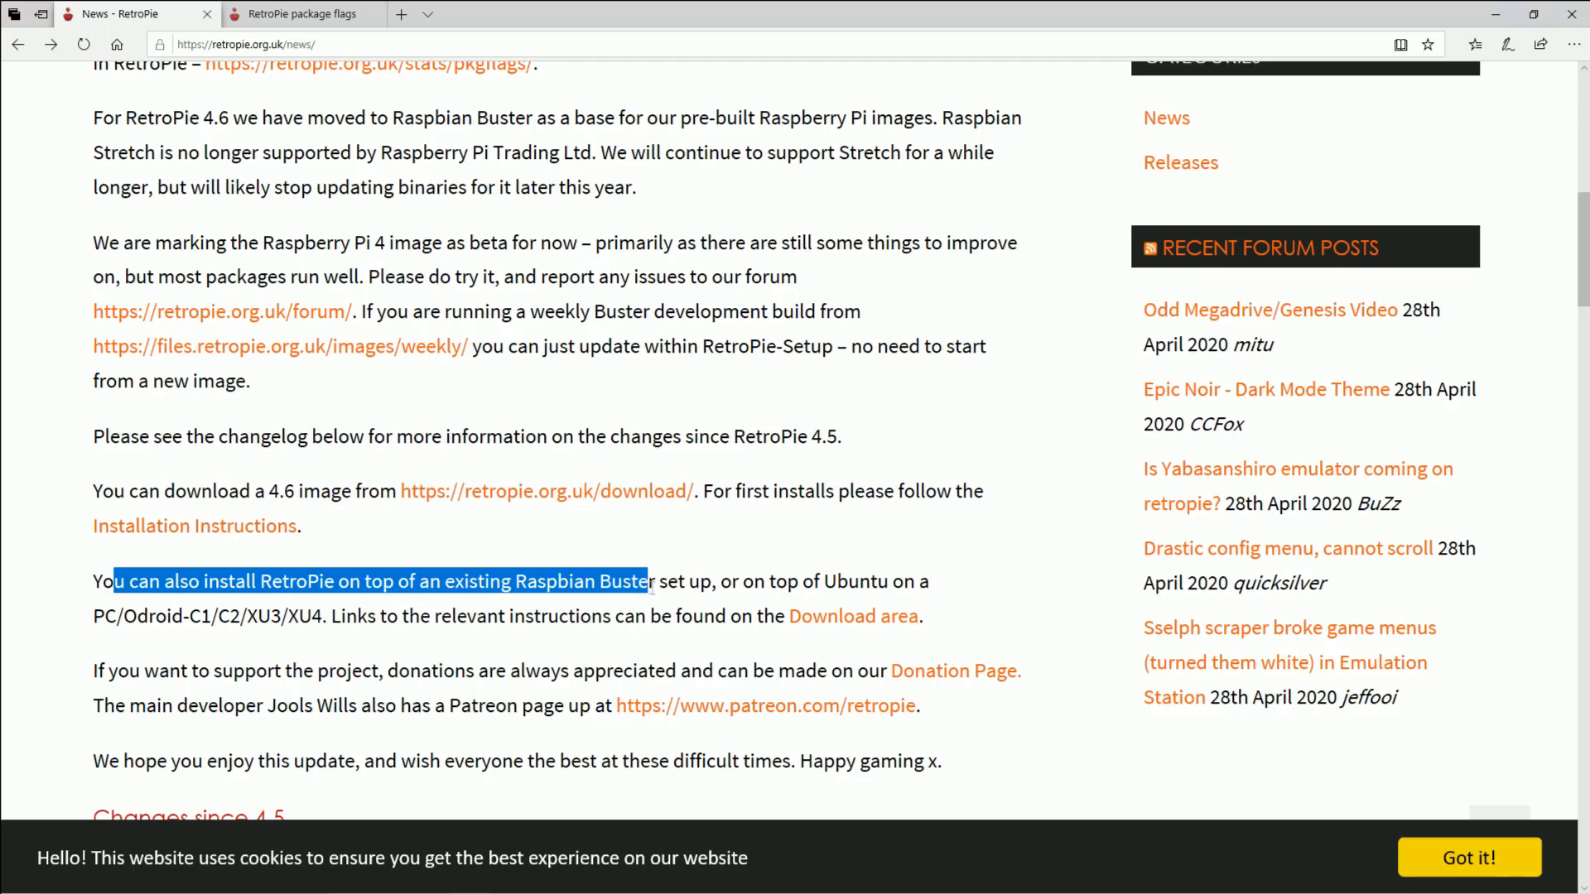
drag(646, 581, 893, 581)
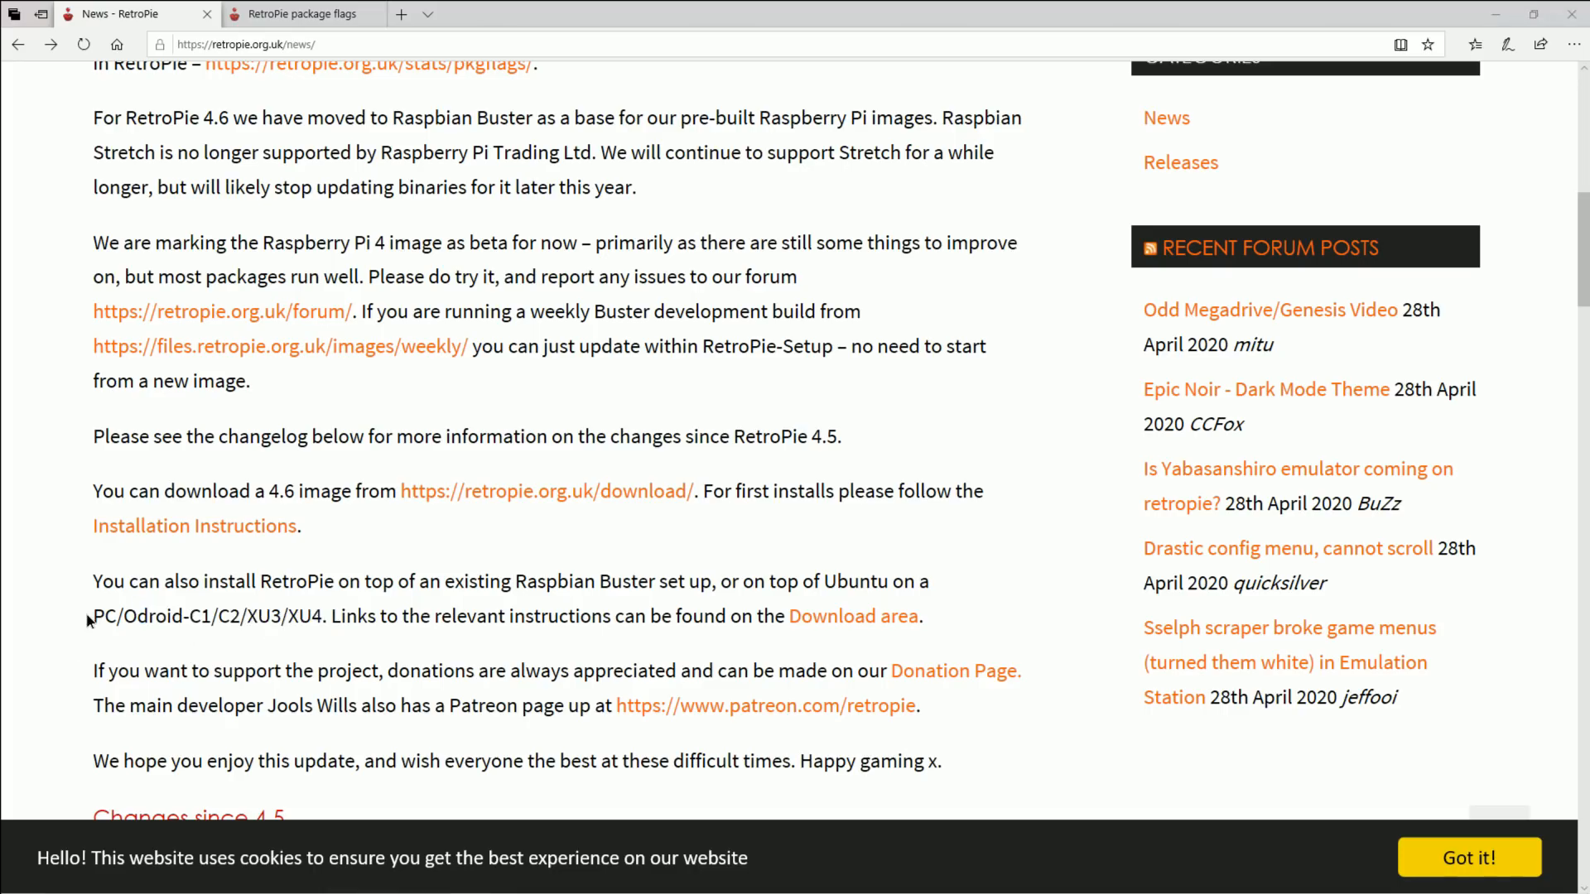
drag(135, 615, 322, 615)
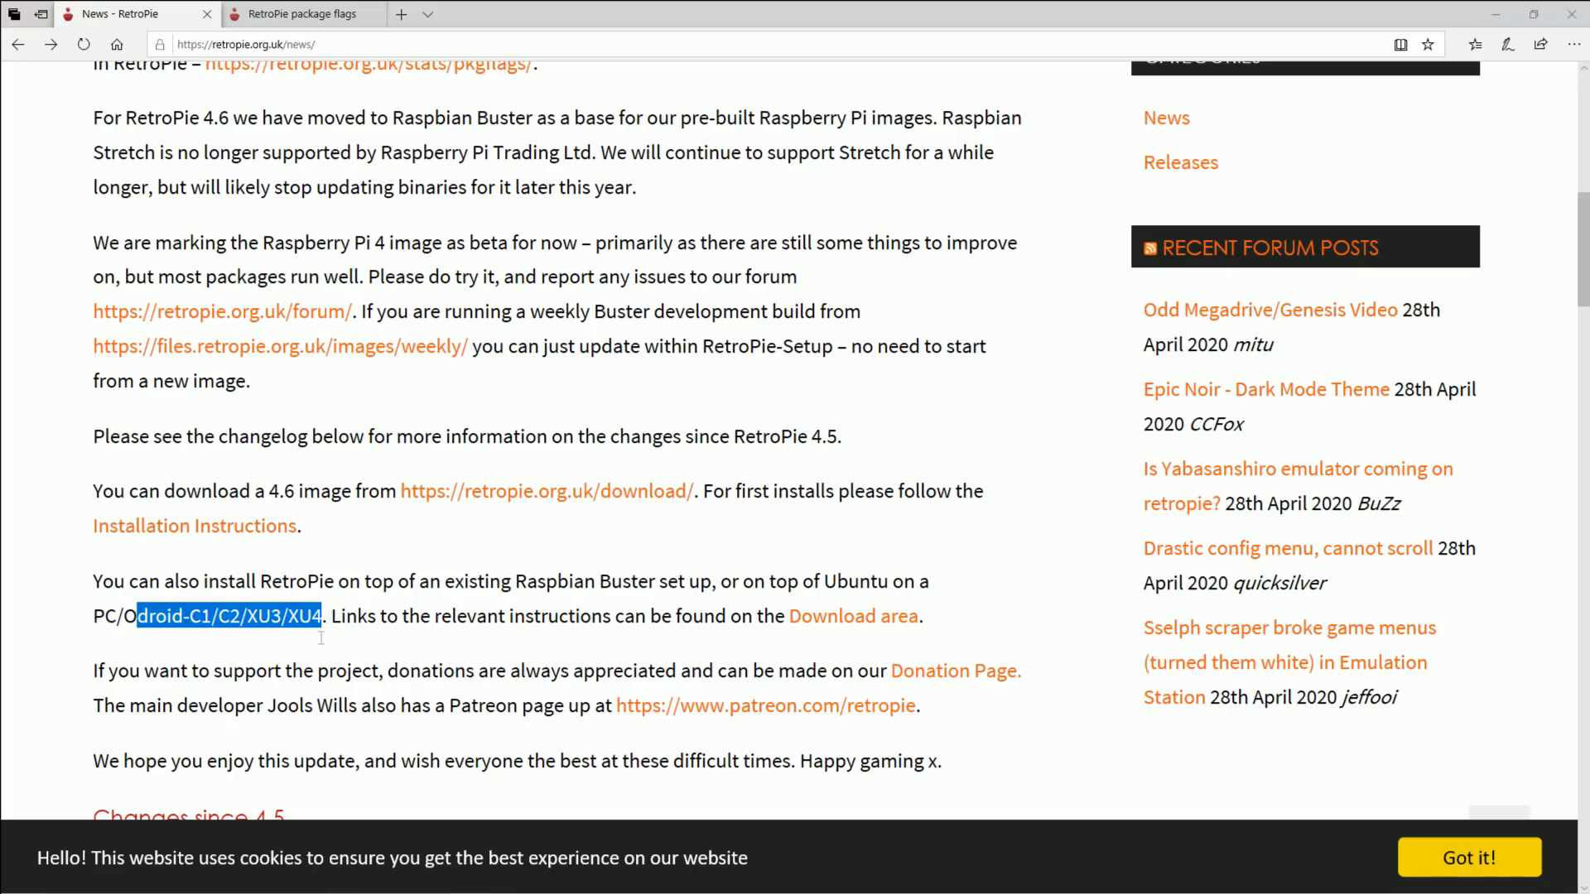
mouse_move(167, 635)
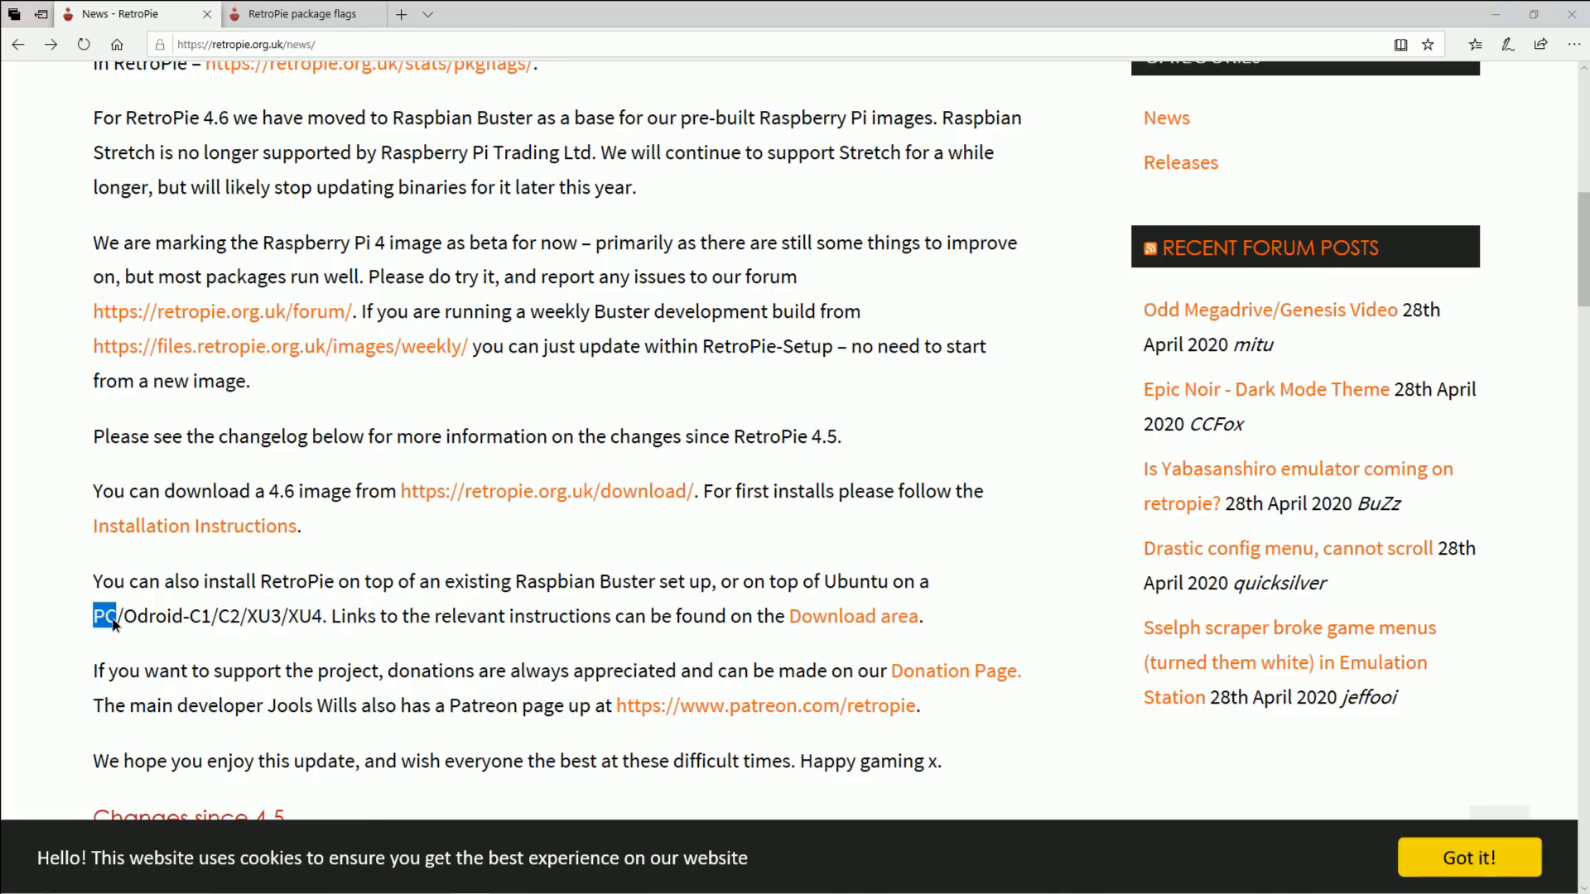
mouse_move(283, 443)
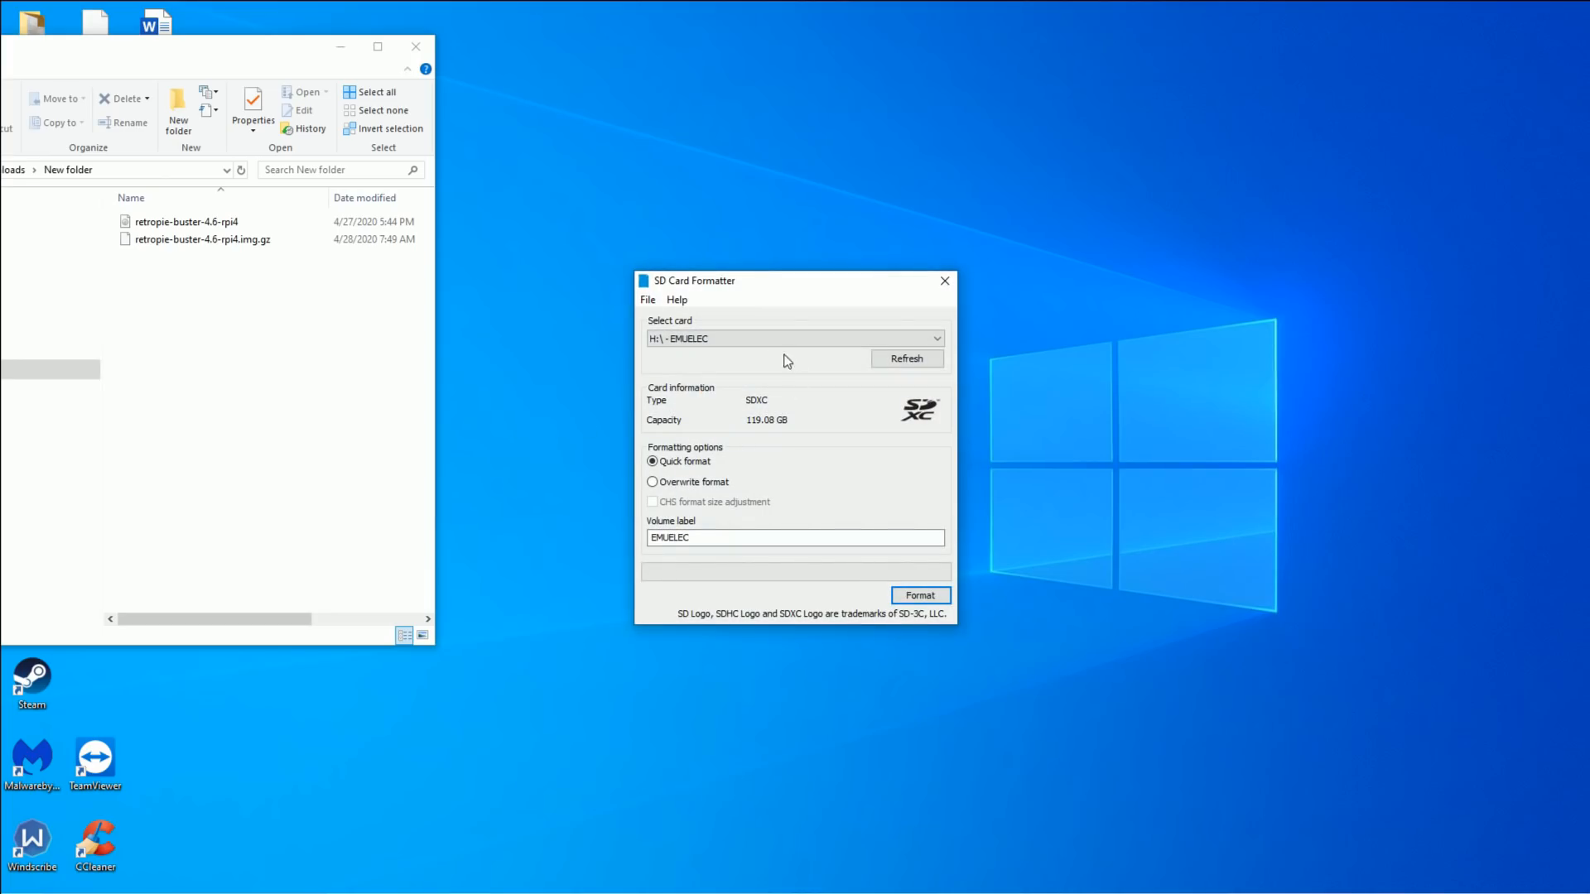
Load retropie-buster-4.6-rpi4 from Downloads\New folder as Win32 Disk Imager's image file.
click(918, 596)
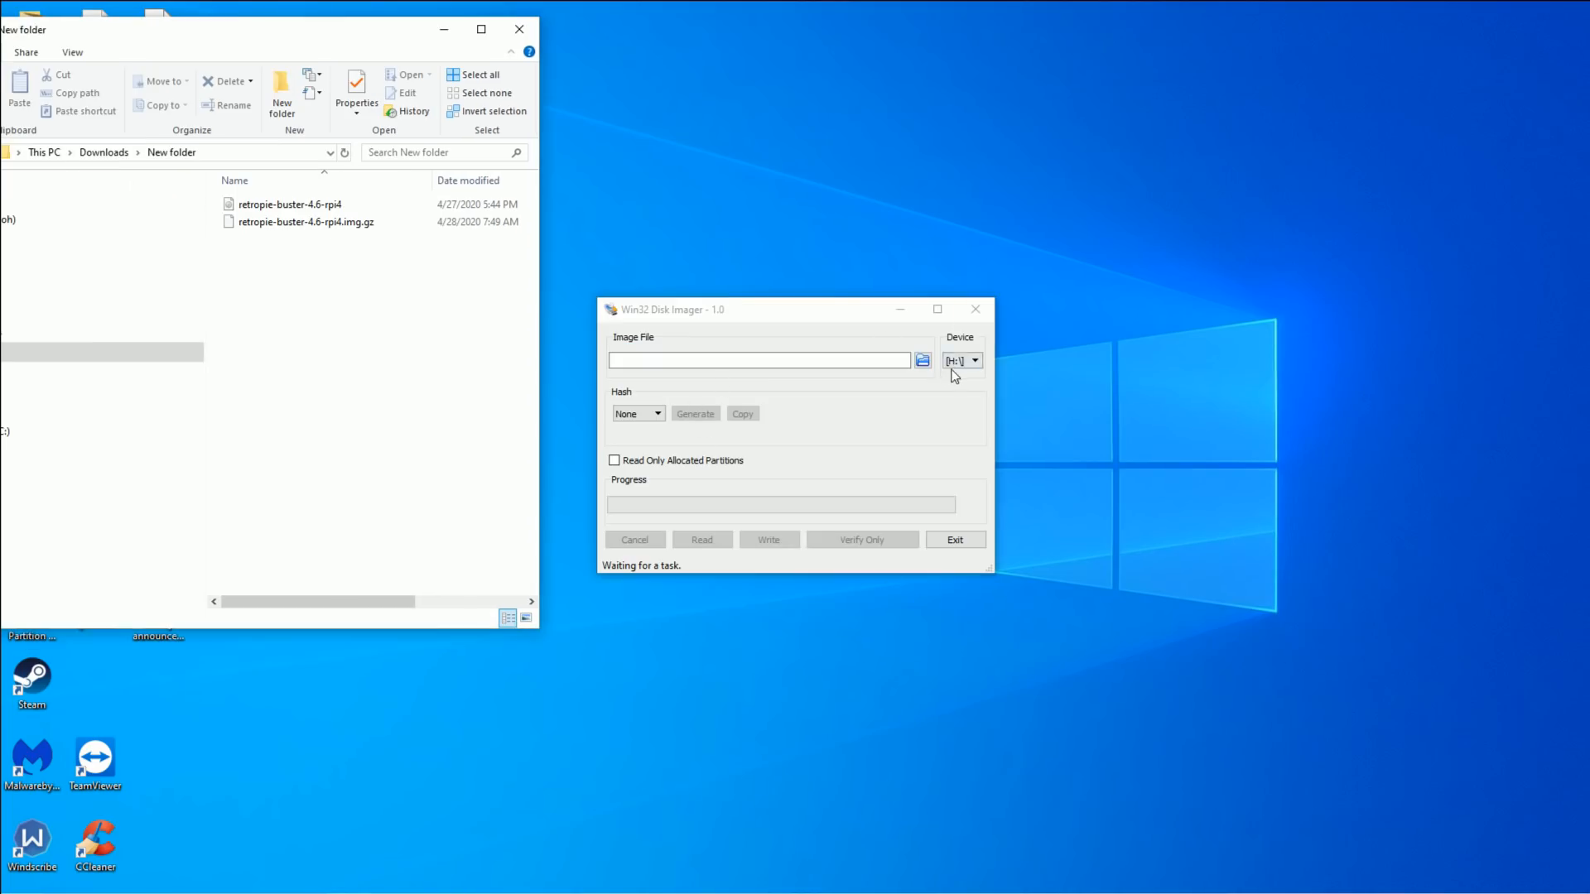
click(921, 361)
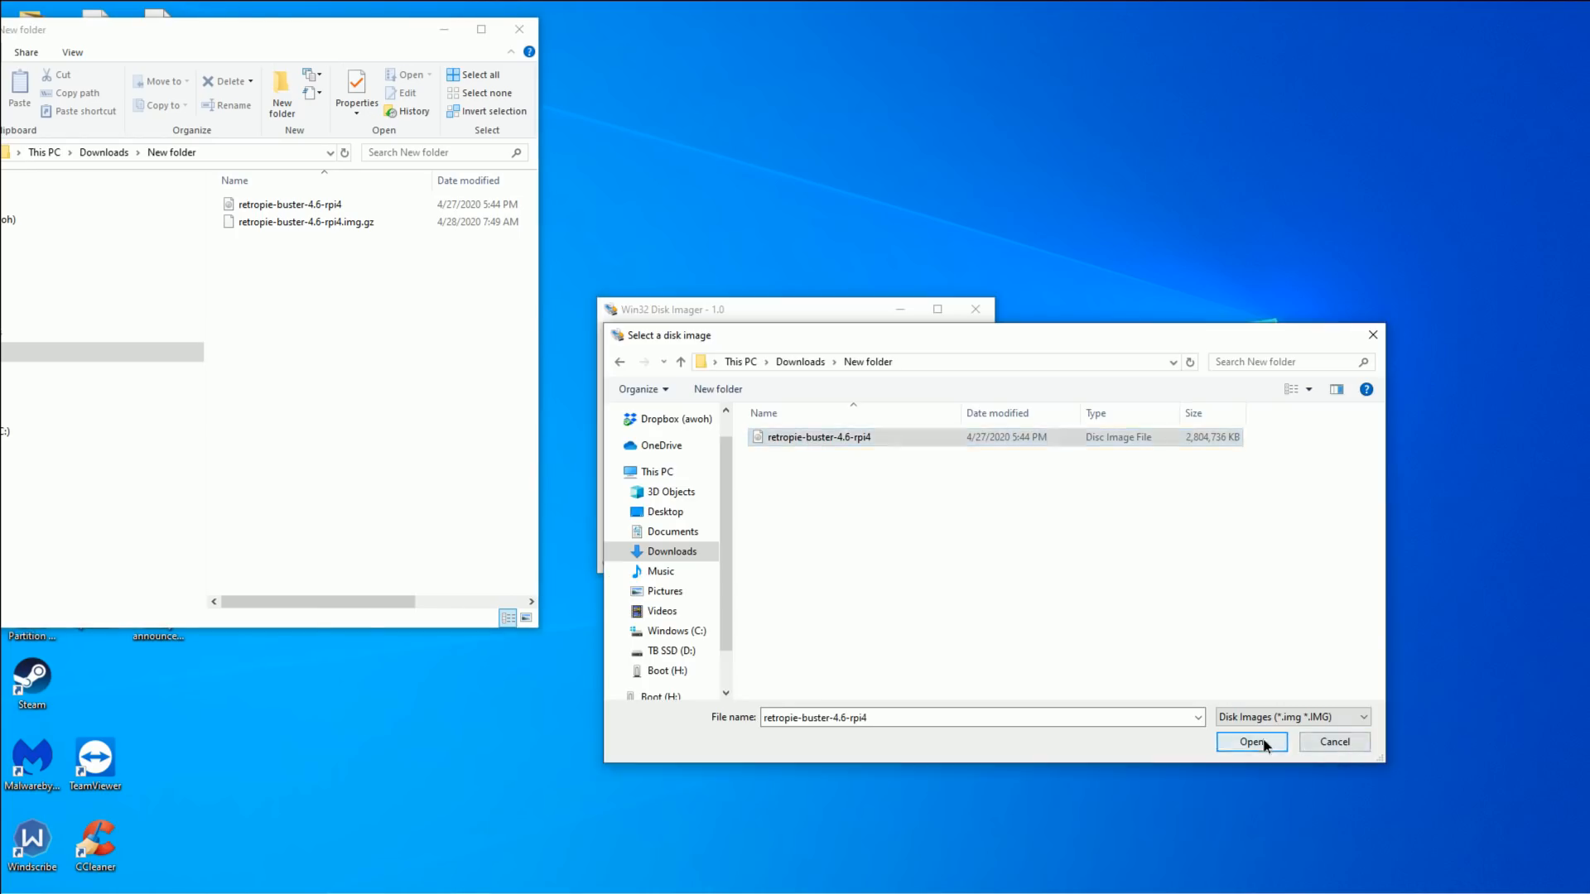
click(1251, 741)
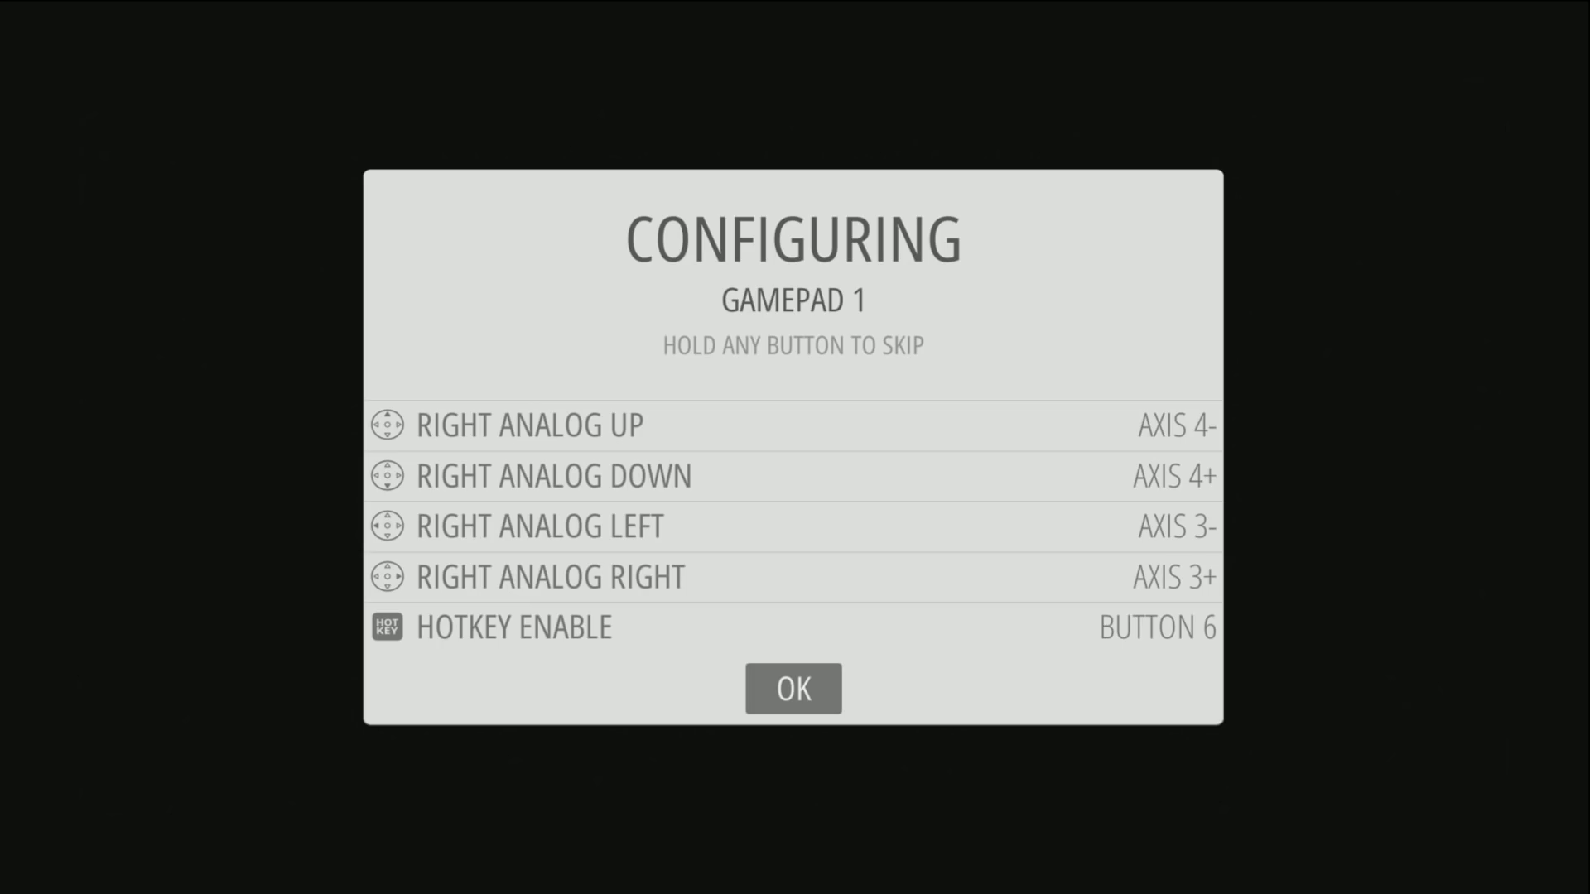
click(792, 687)
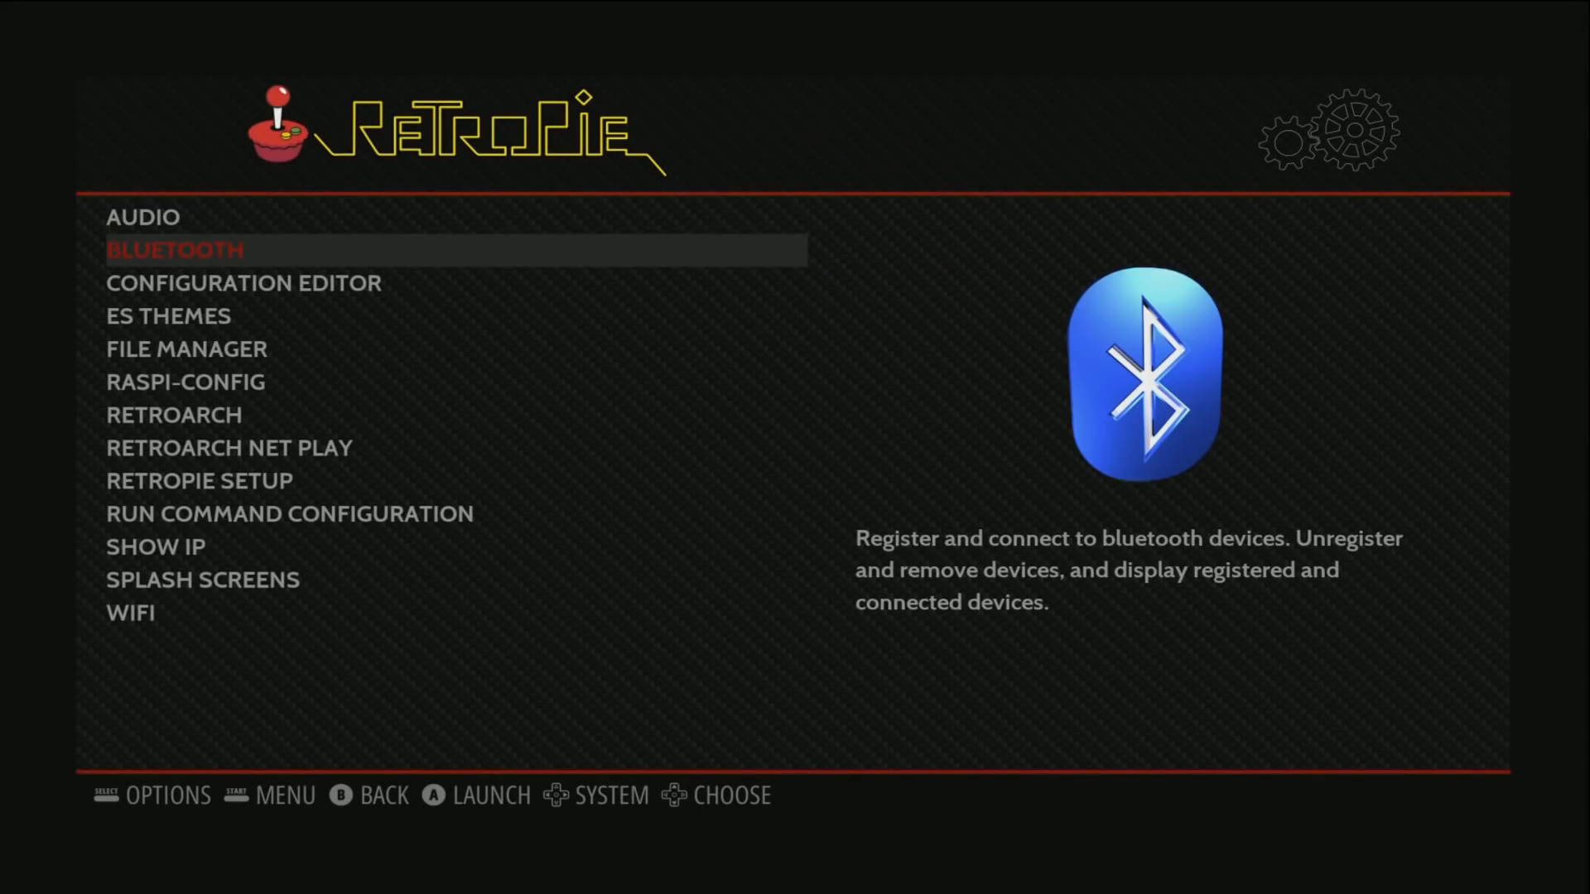
key(start)
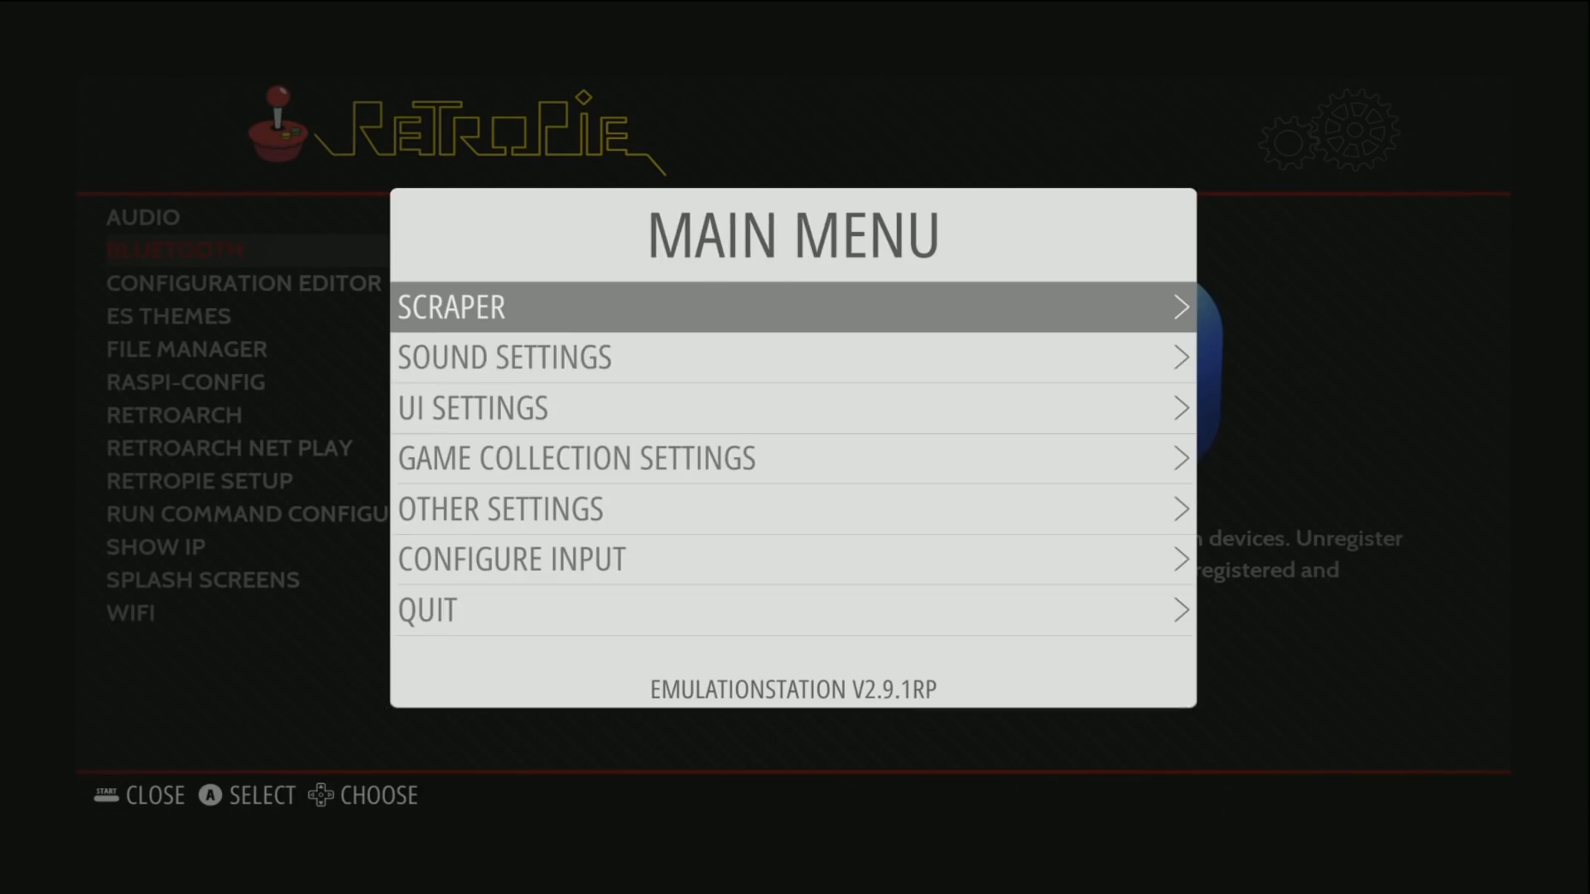
click(504, 356)
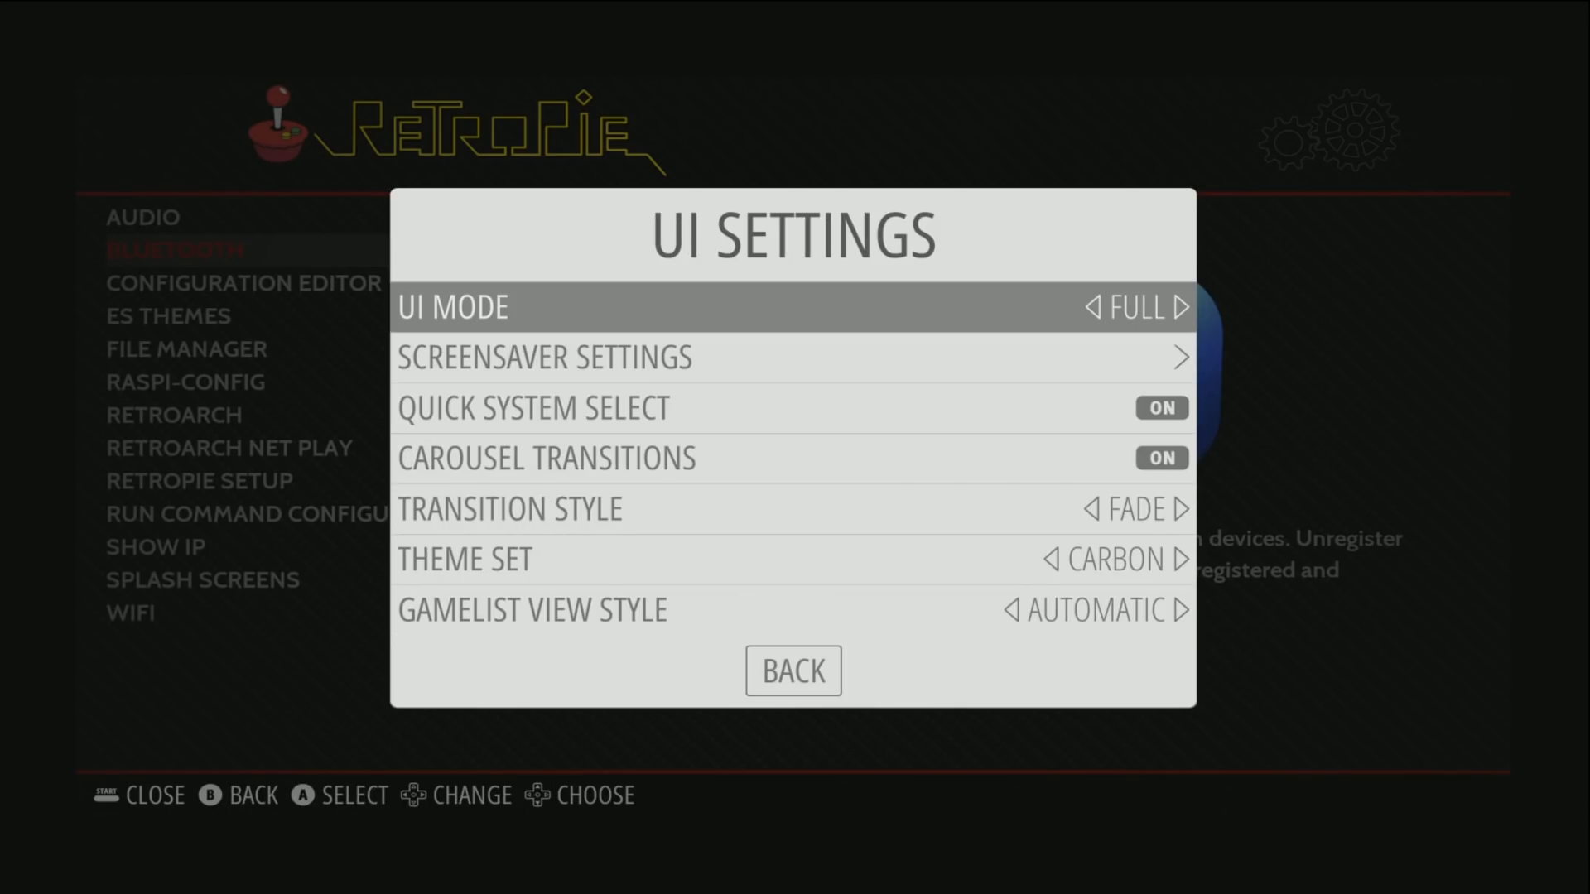
key(Down)
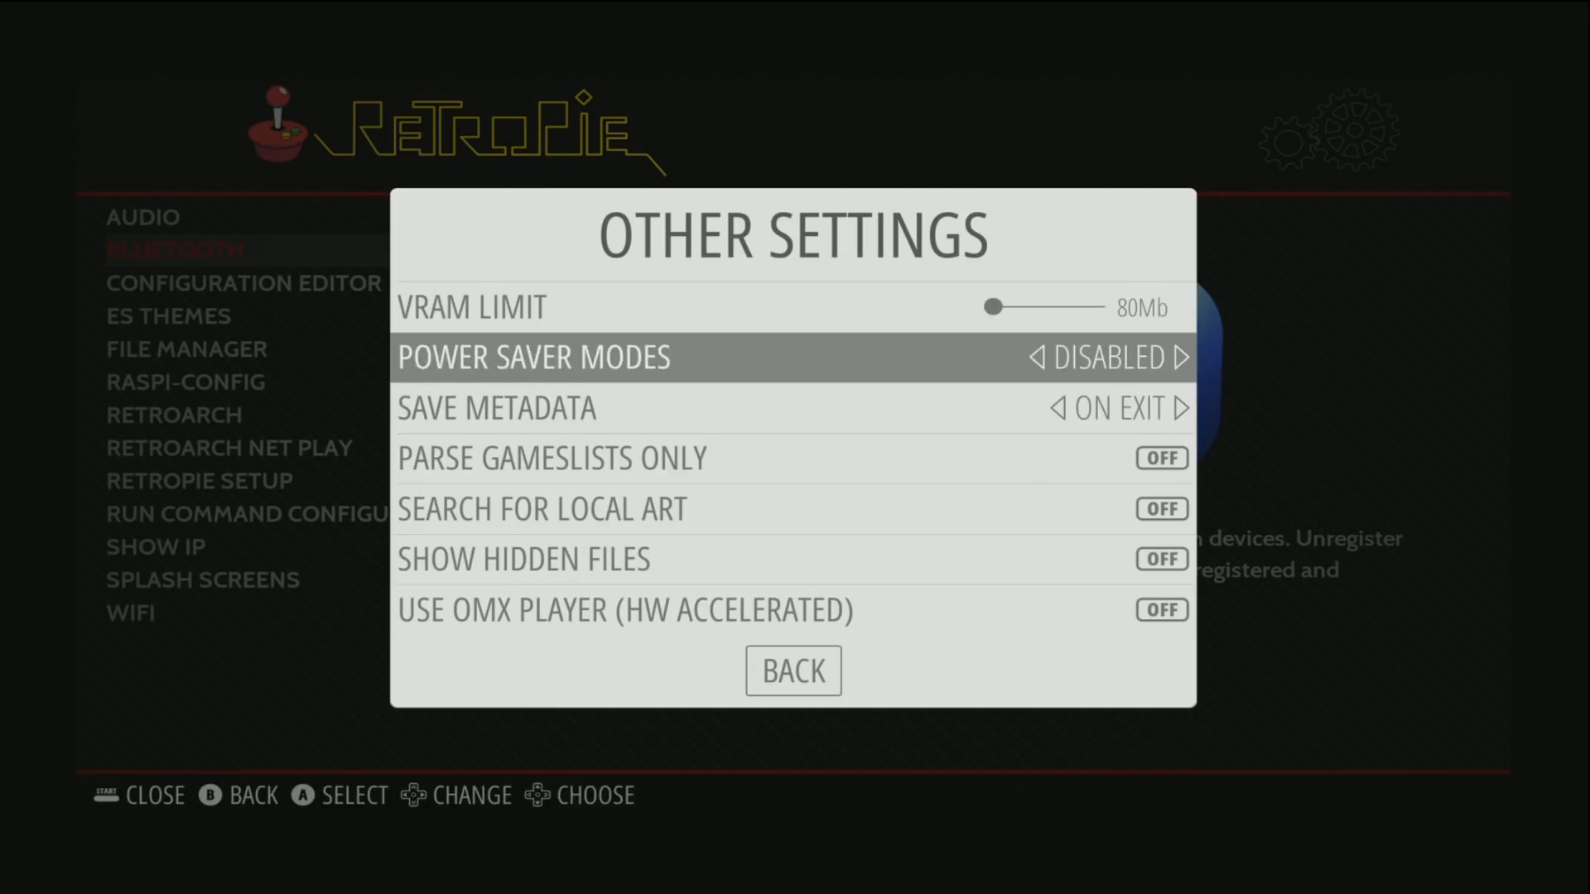
scroll(down, 3)
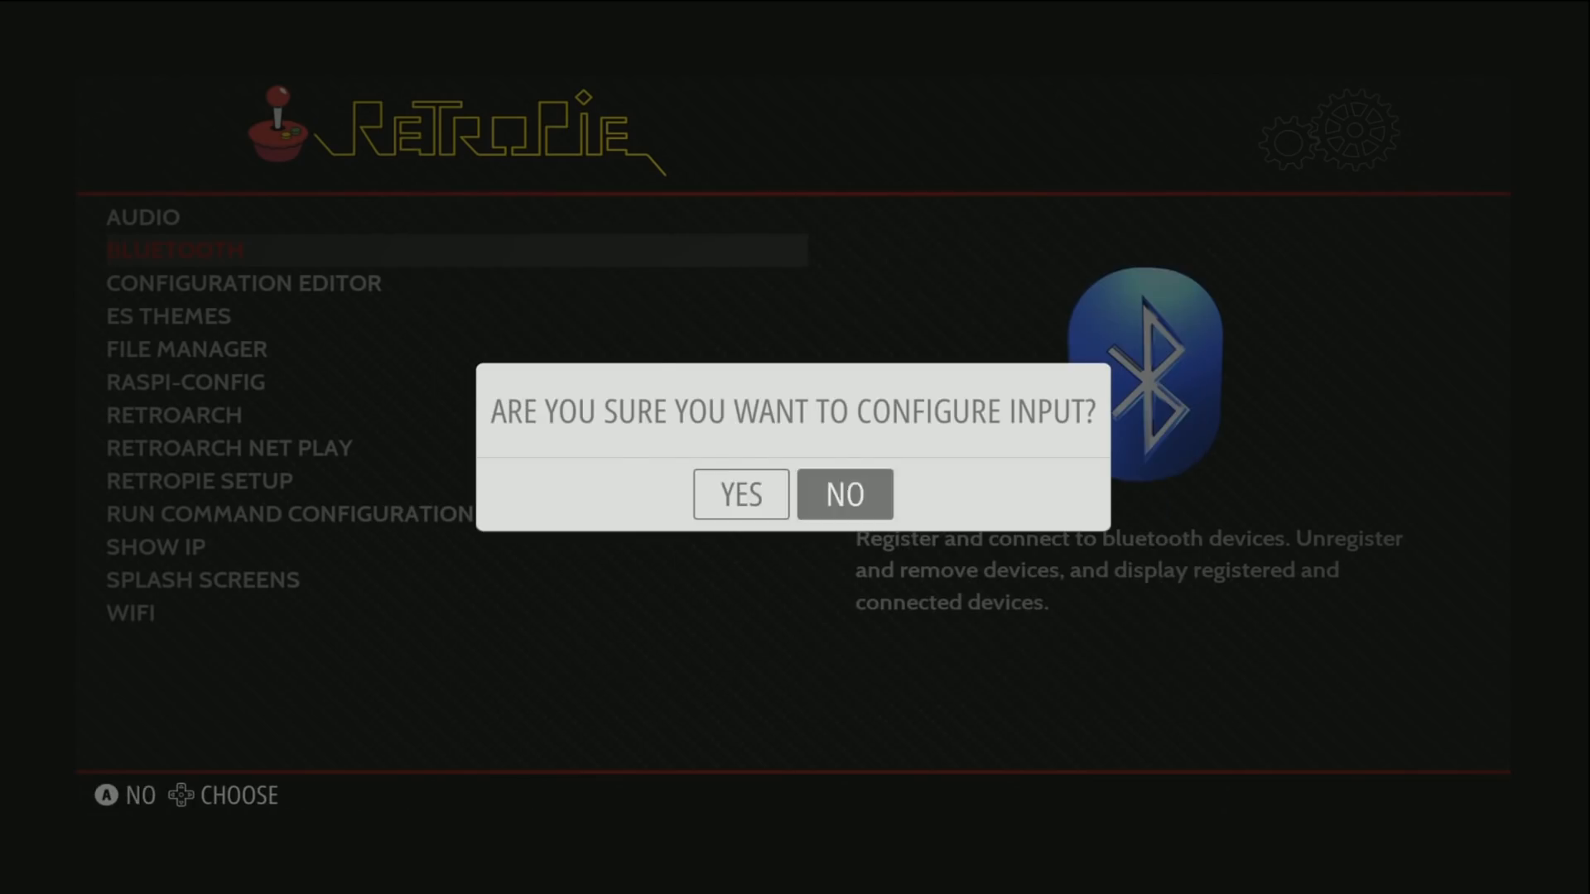
click(841, 495)
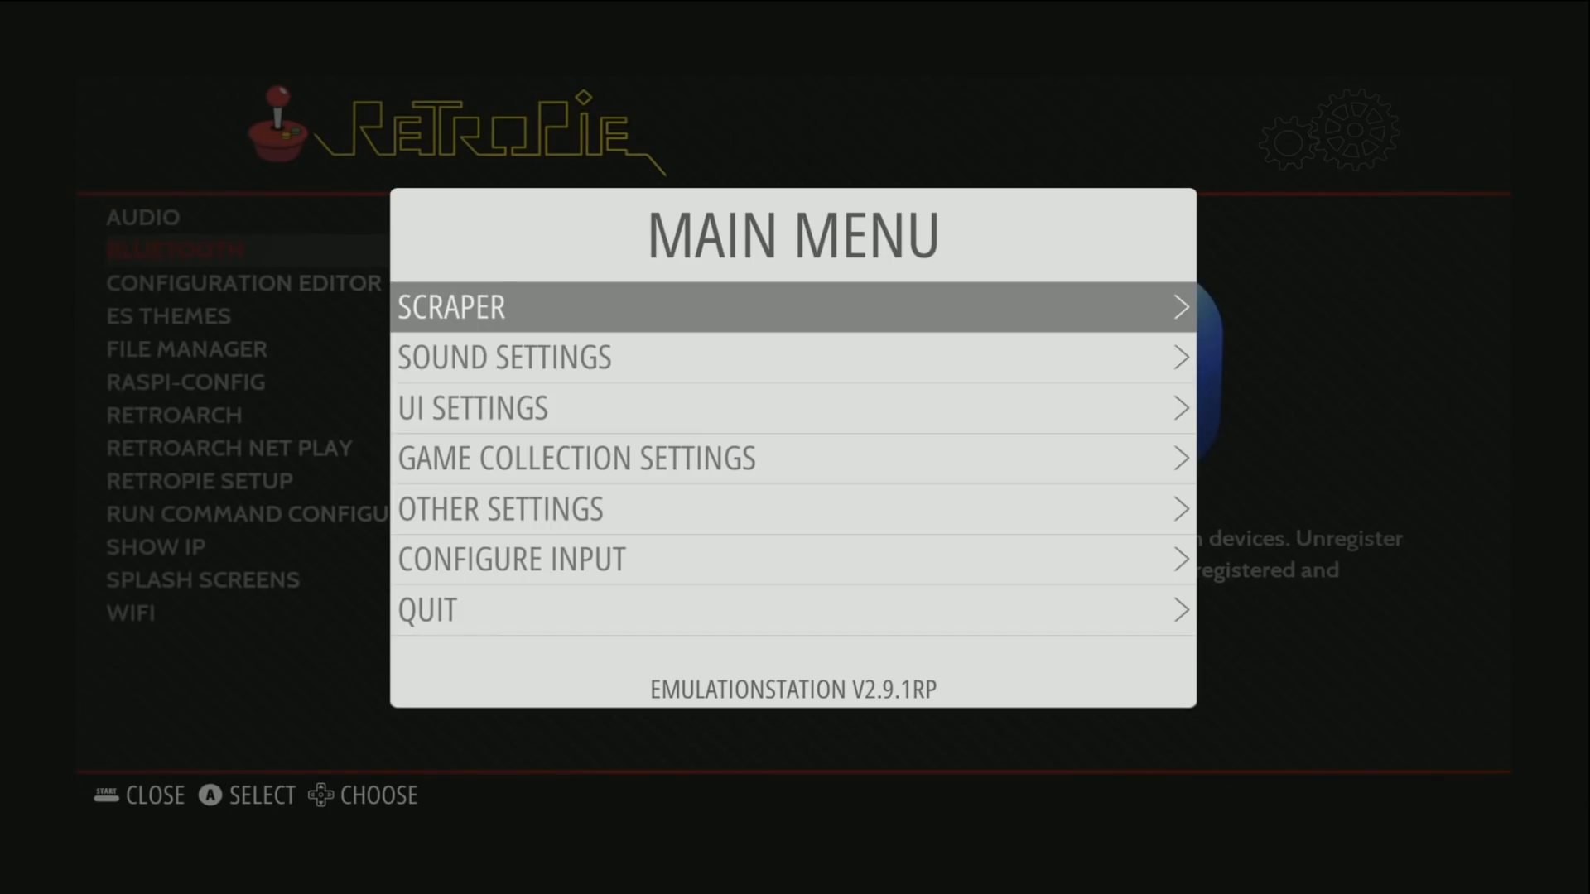
click(425, 609)
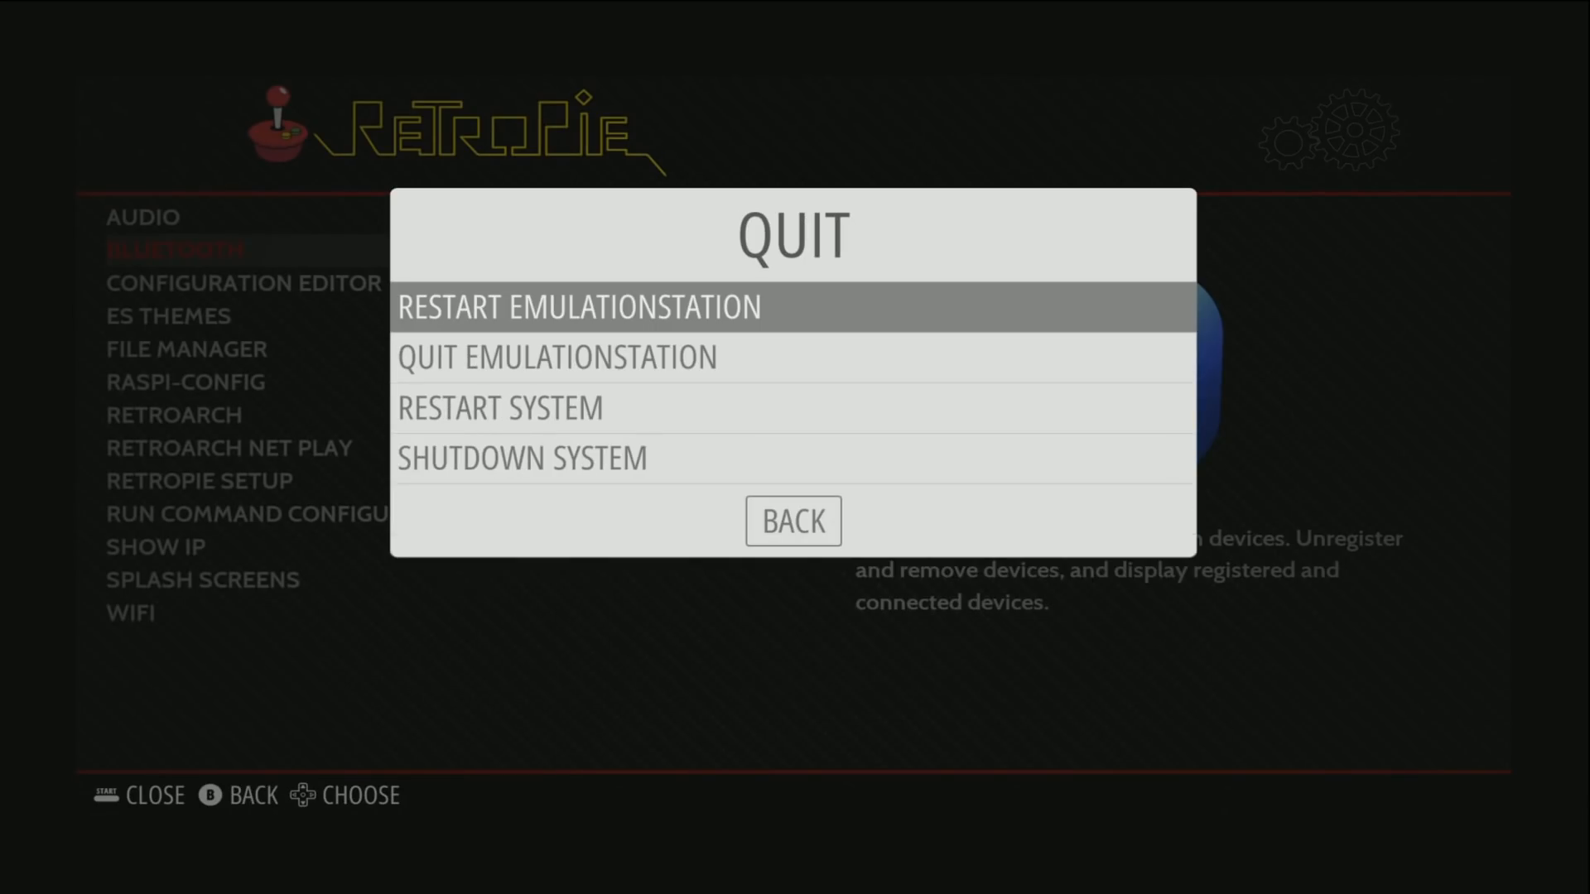
click(792, 520)
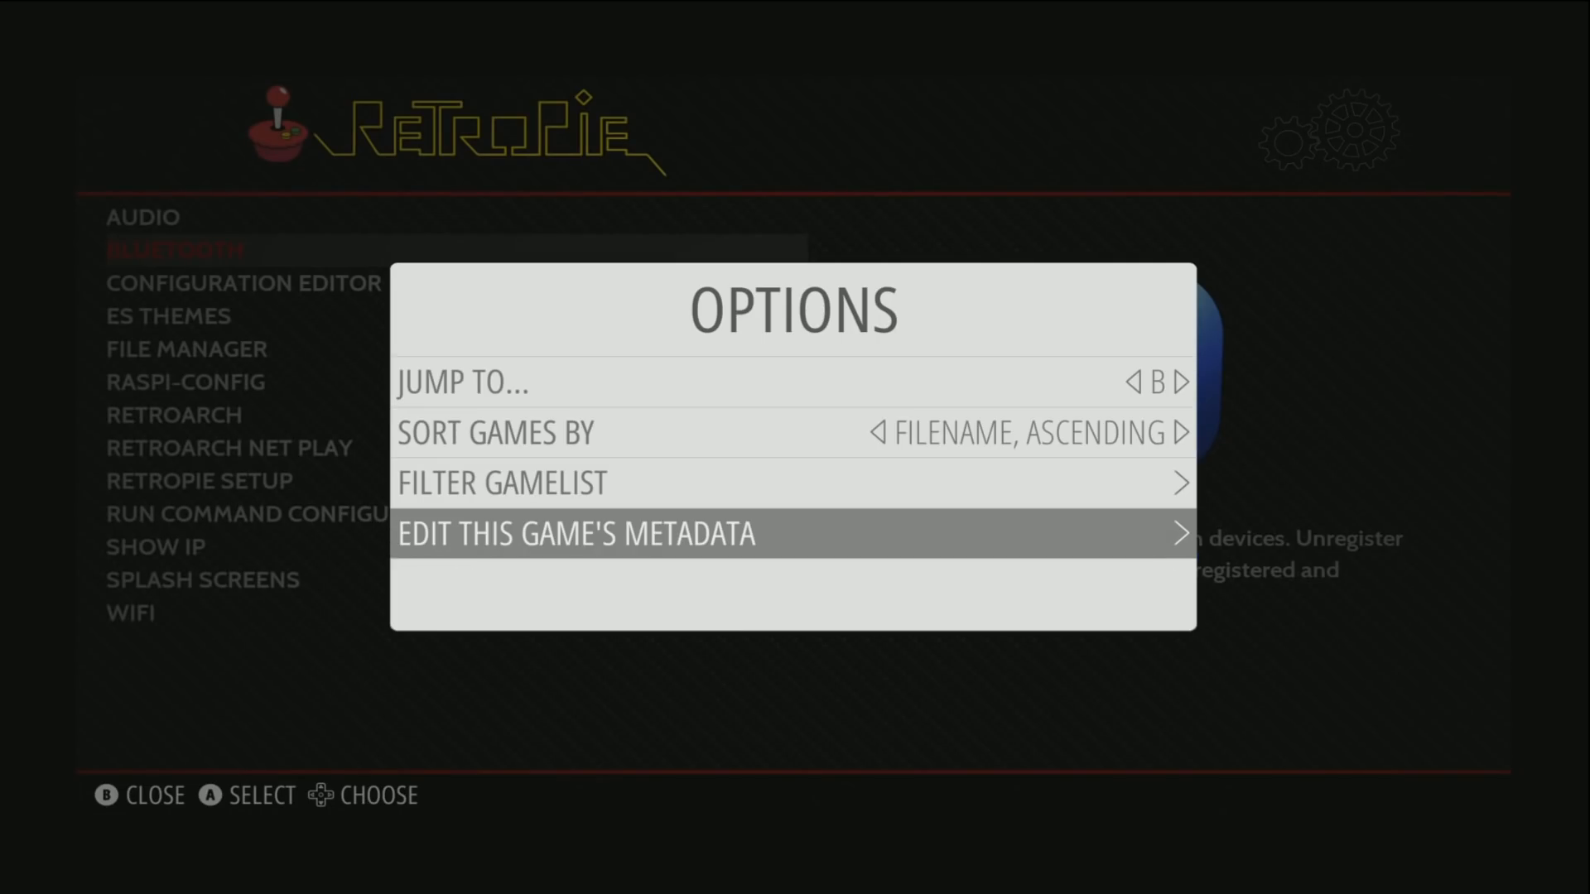
key(b)
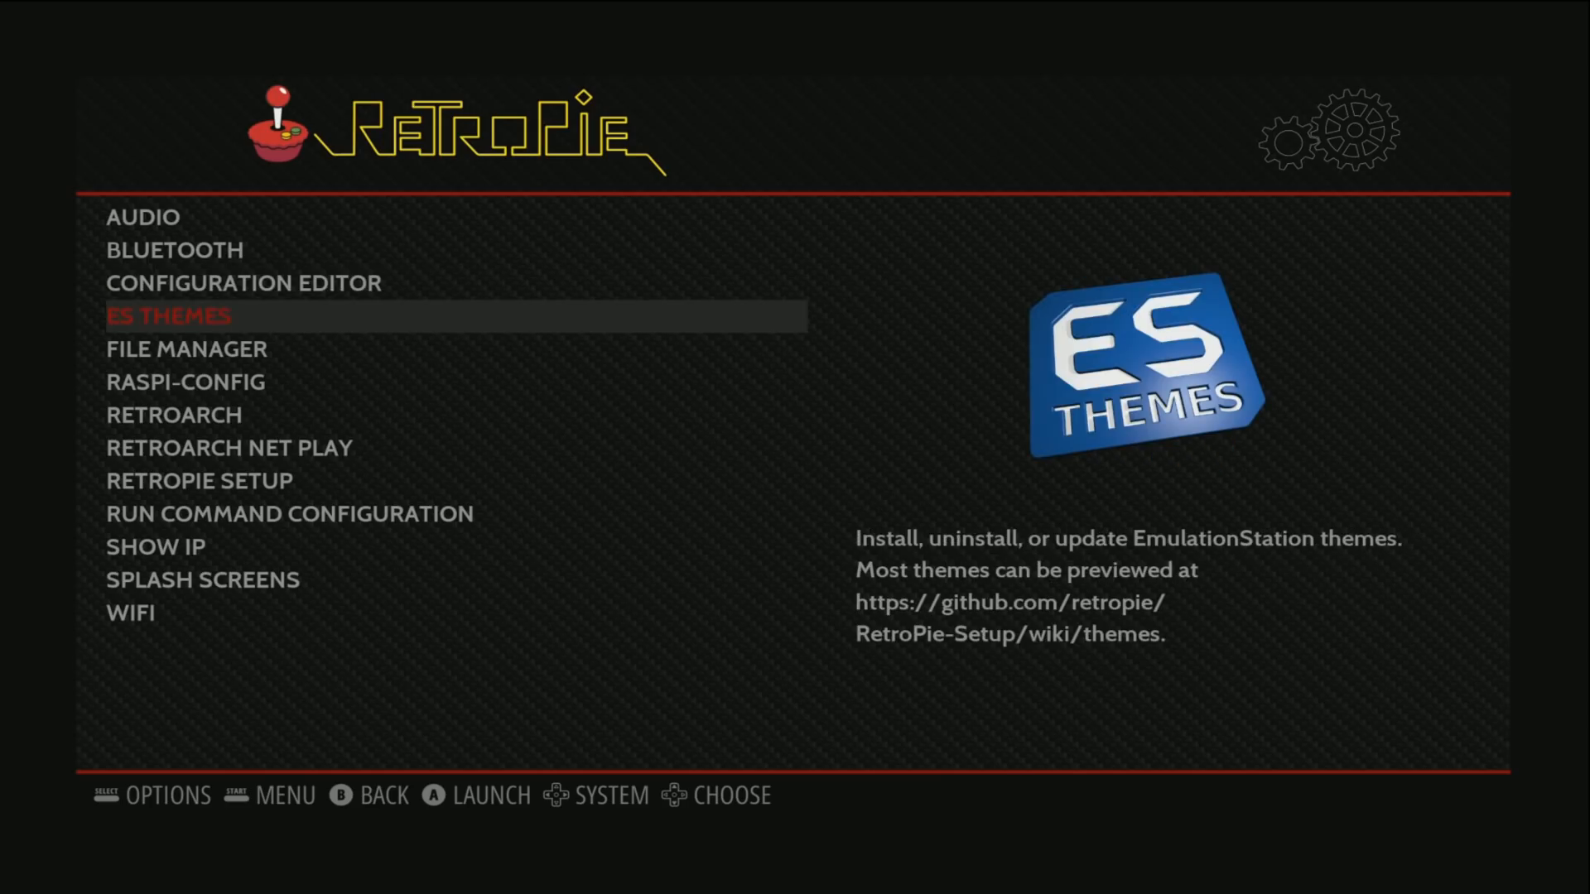
Move down the RetroPie menu to RETROPIE SETUP and launch it.
key(down)
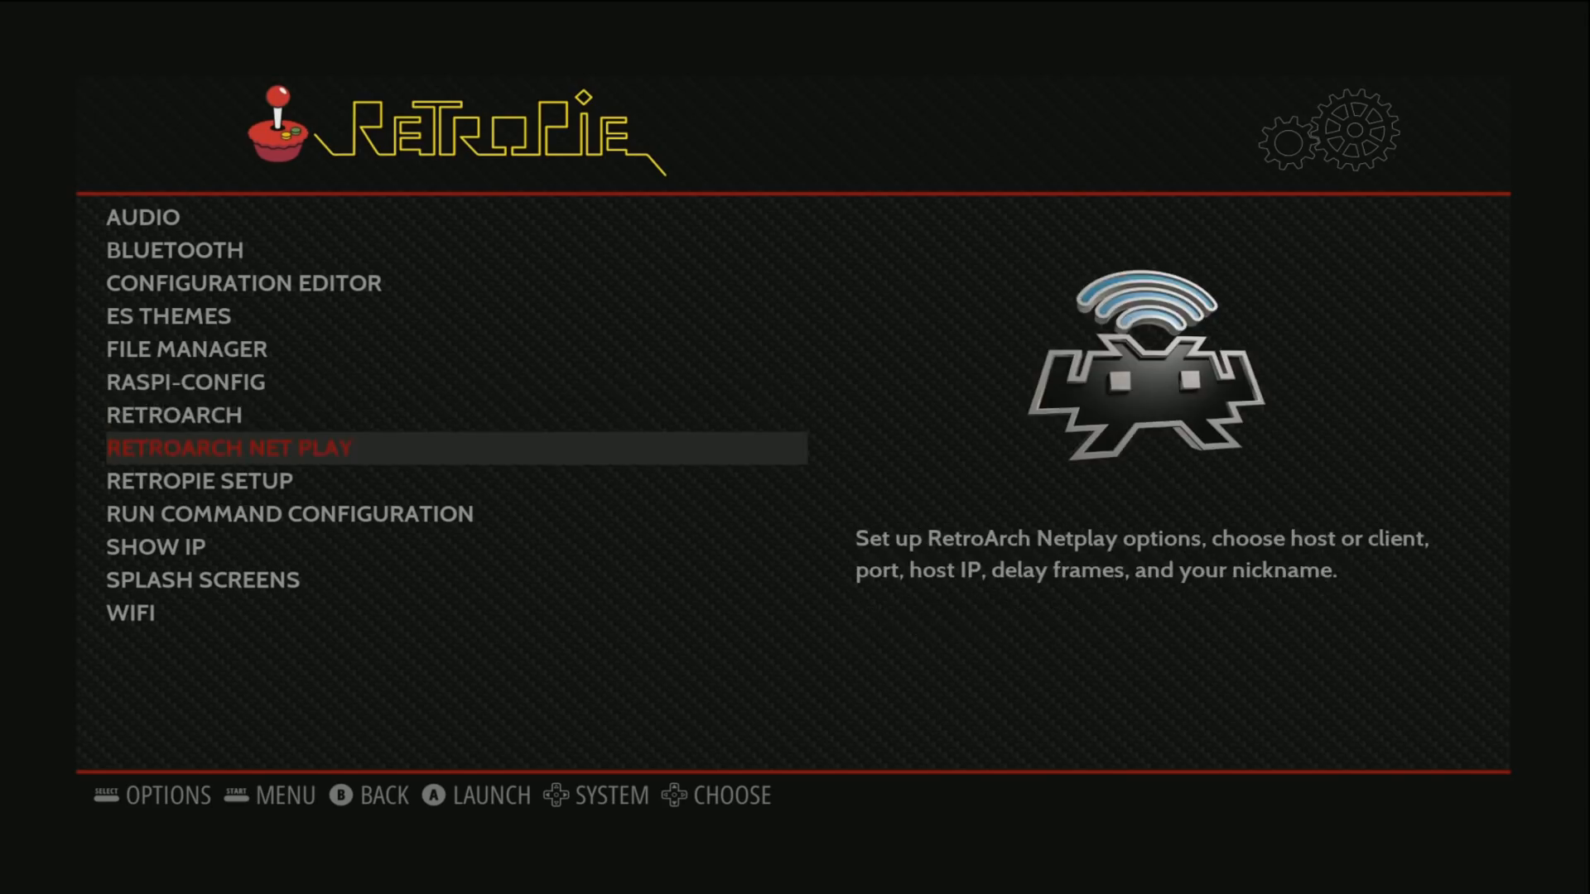
key(Down)
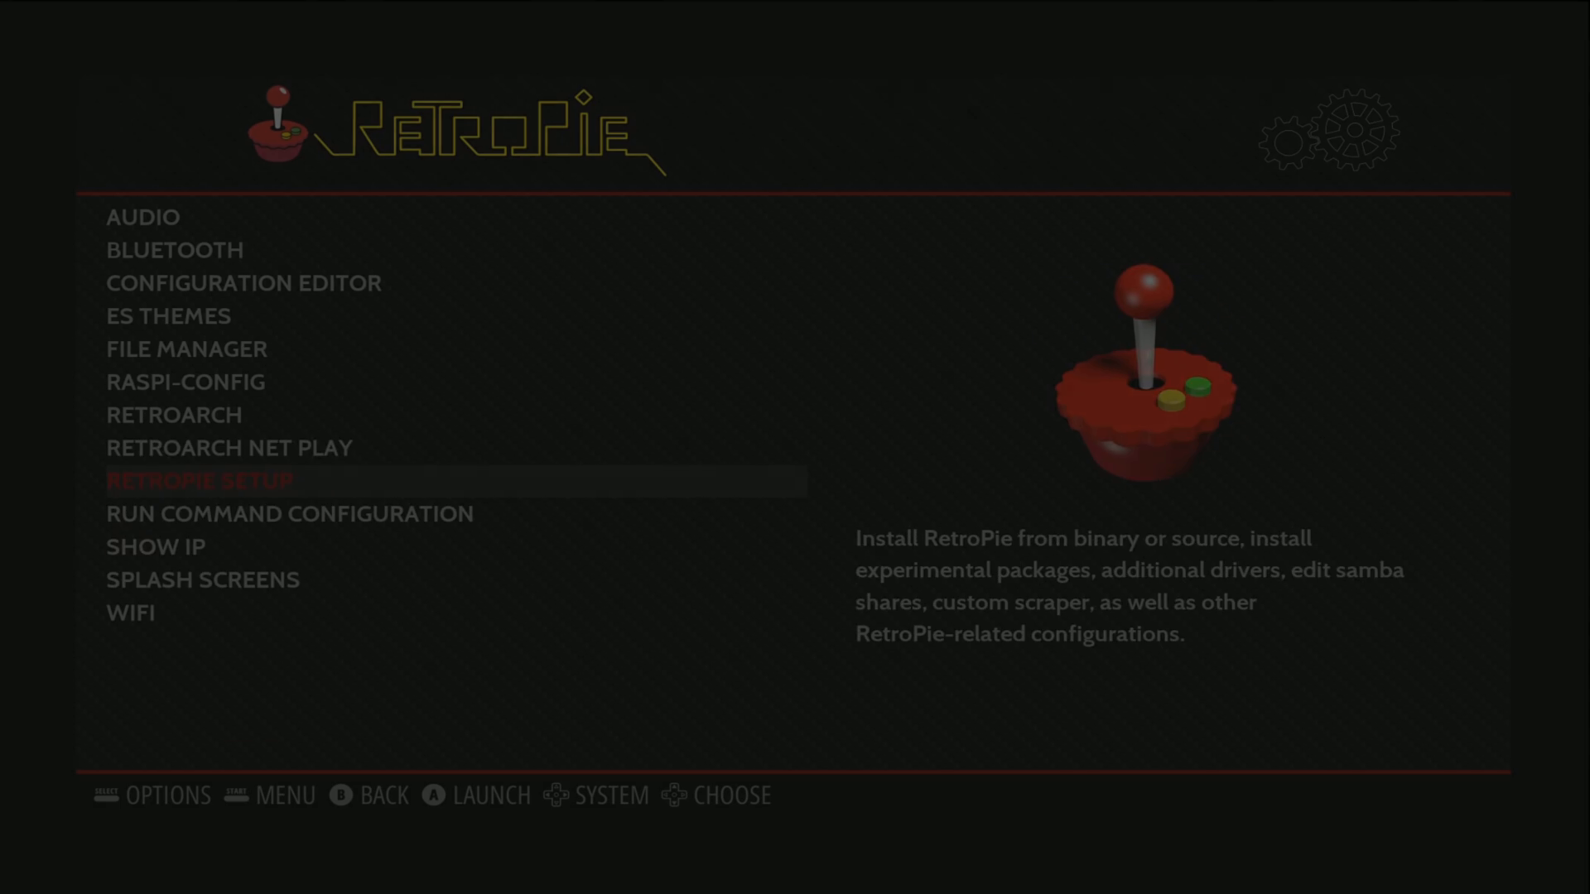
click(199, 482)
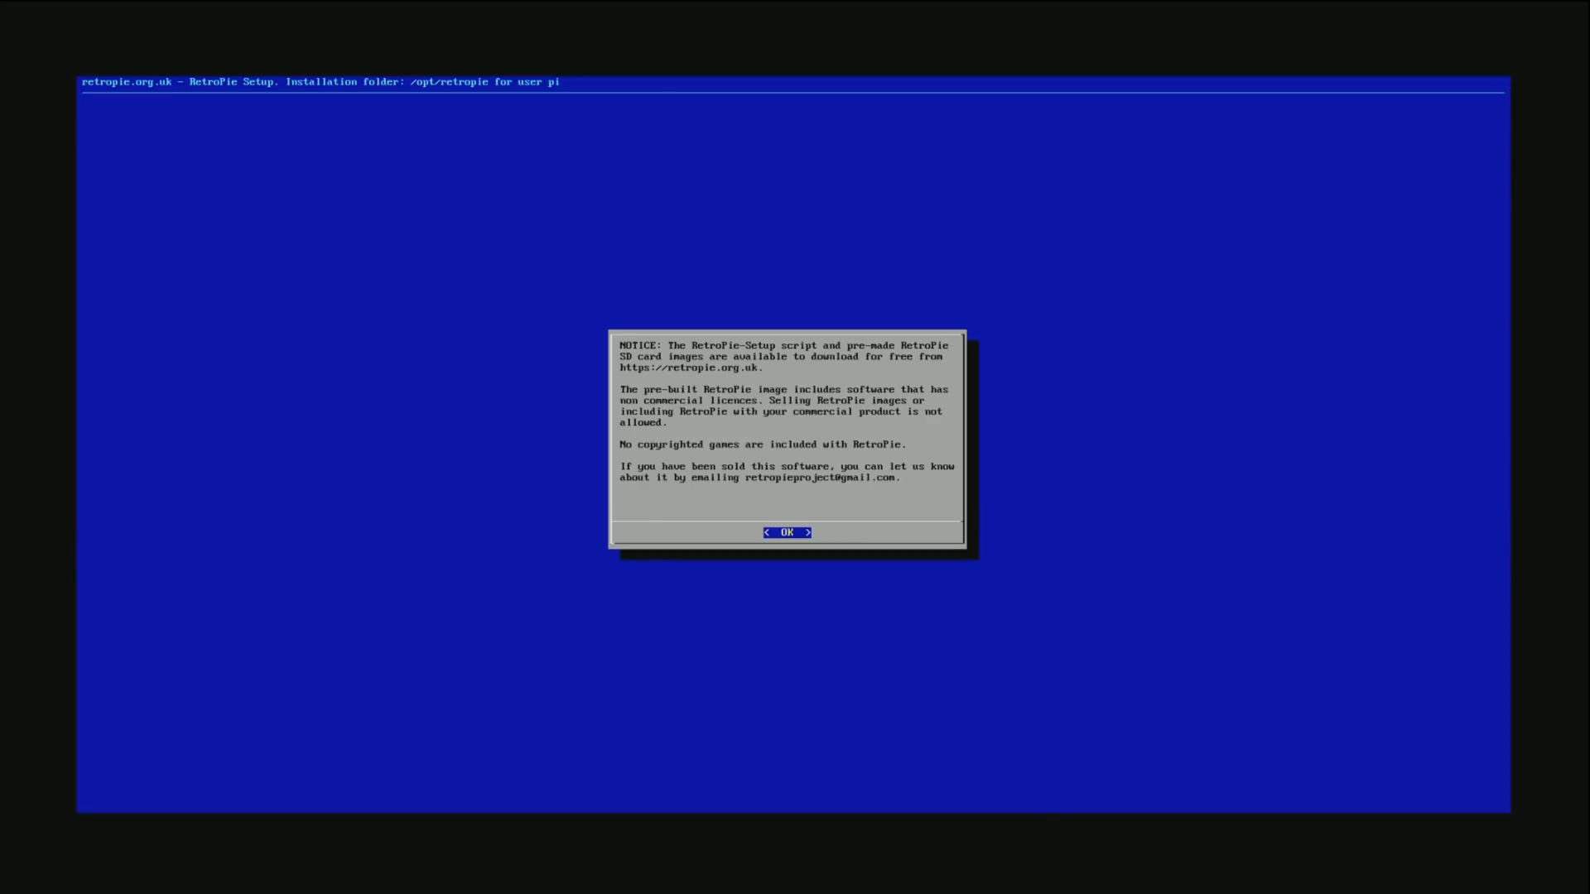
Acknowledge the licence notice, open Manage packages' optional list and scroll to ioquake3.
click(786, 533)
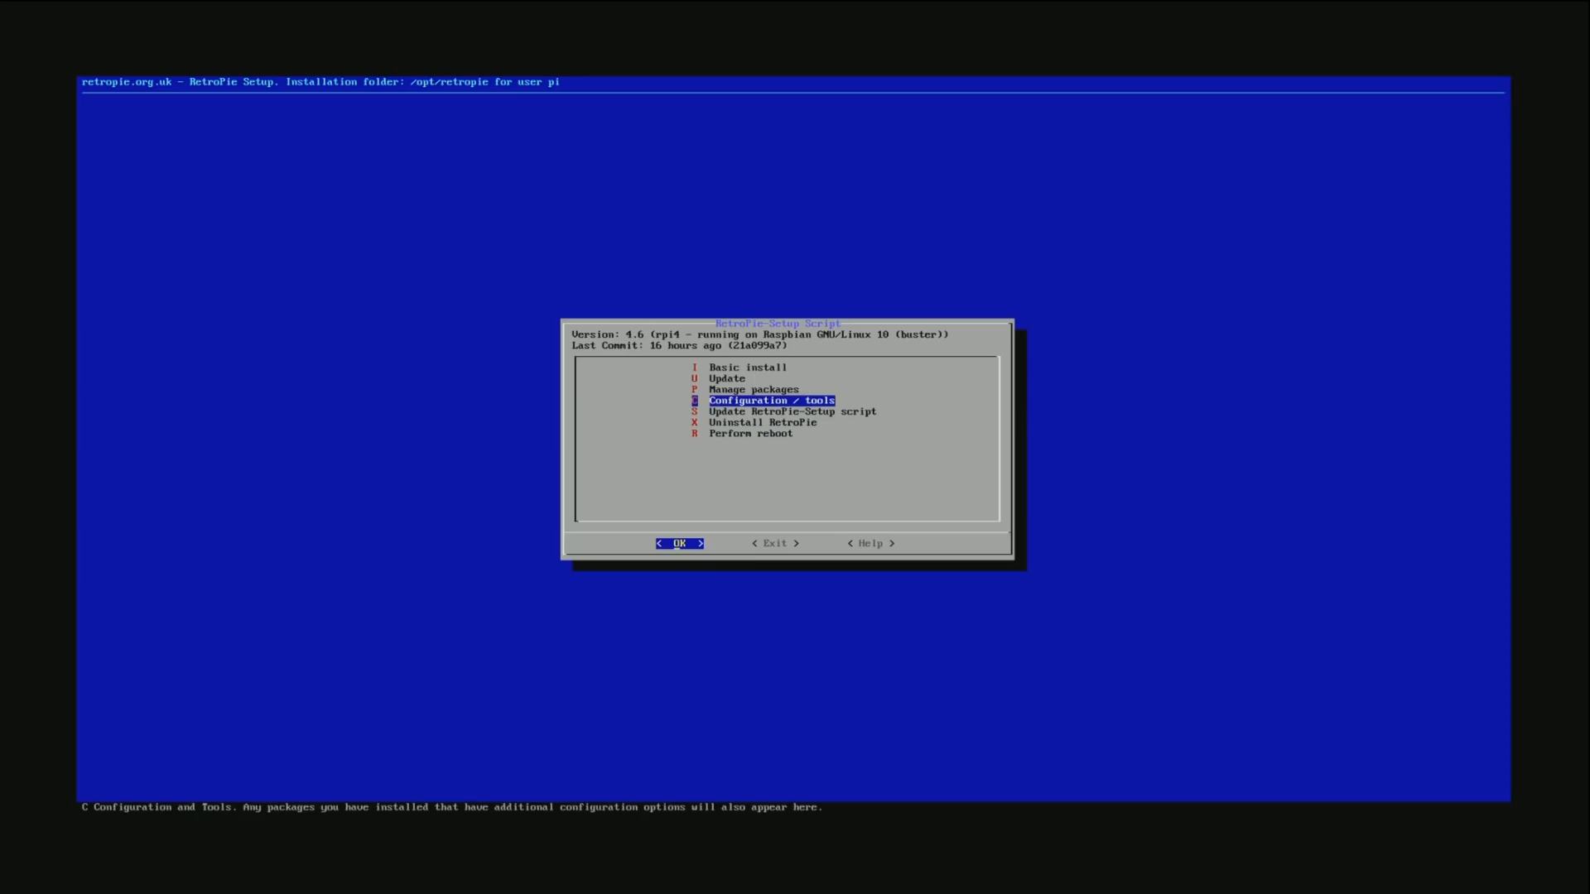
key(up)
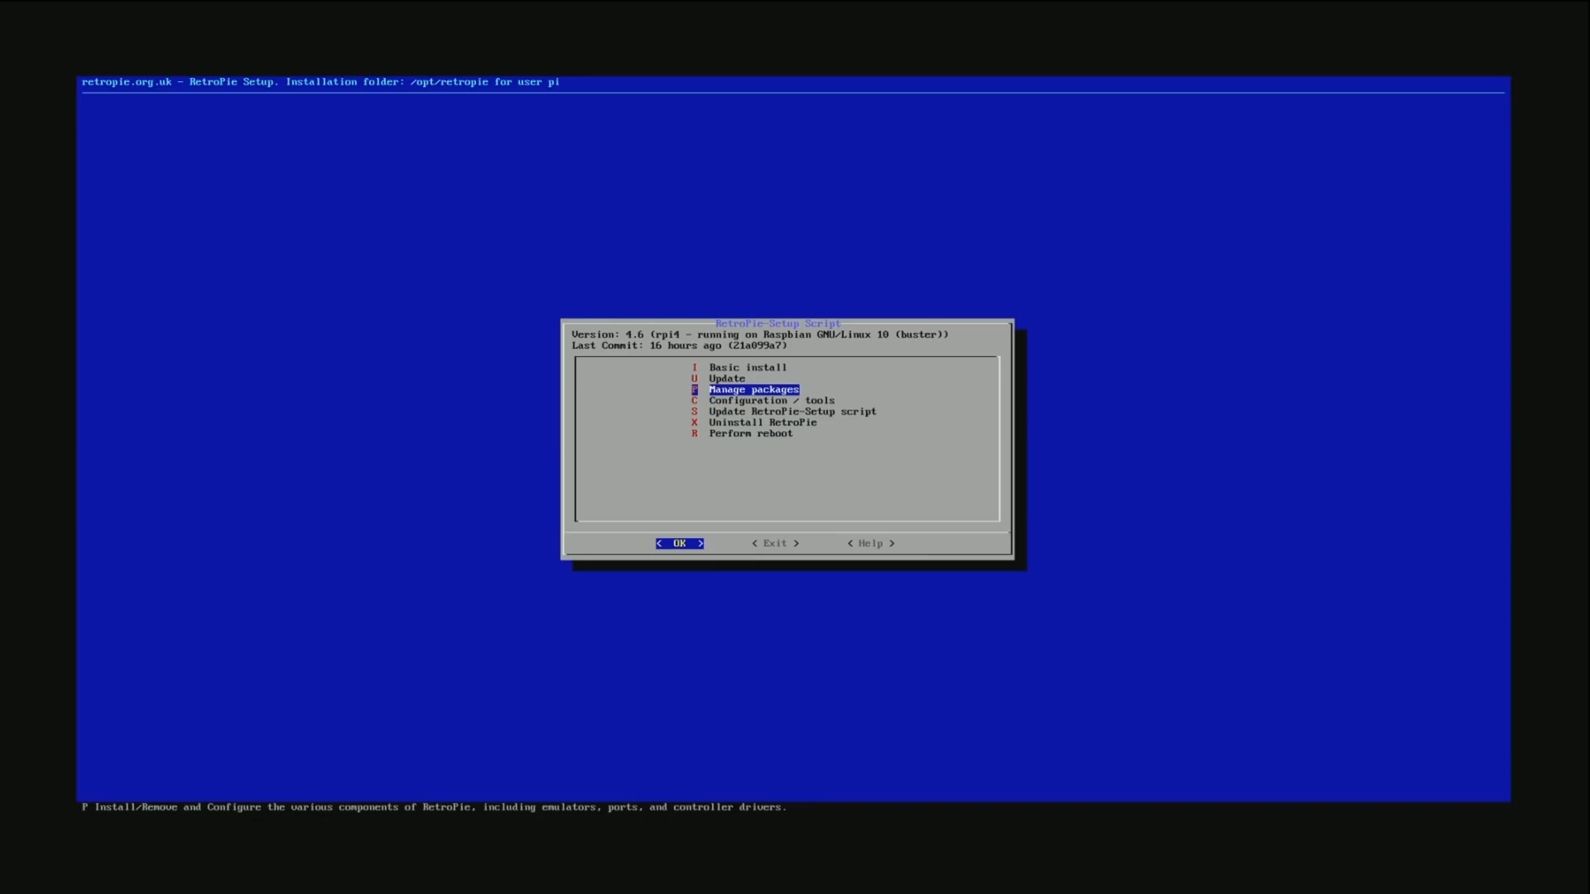
click(678, 542)
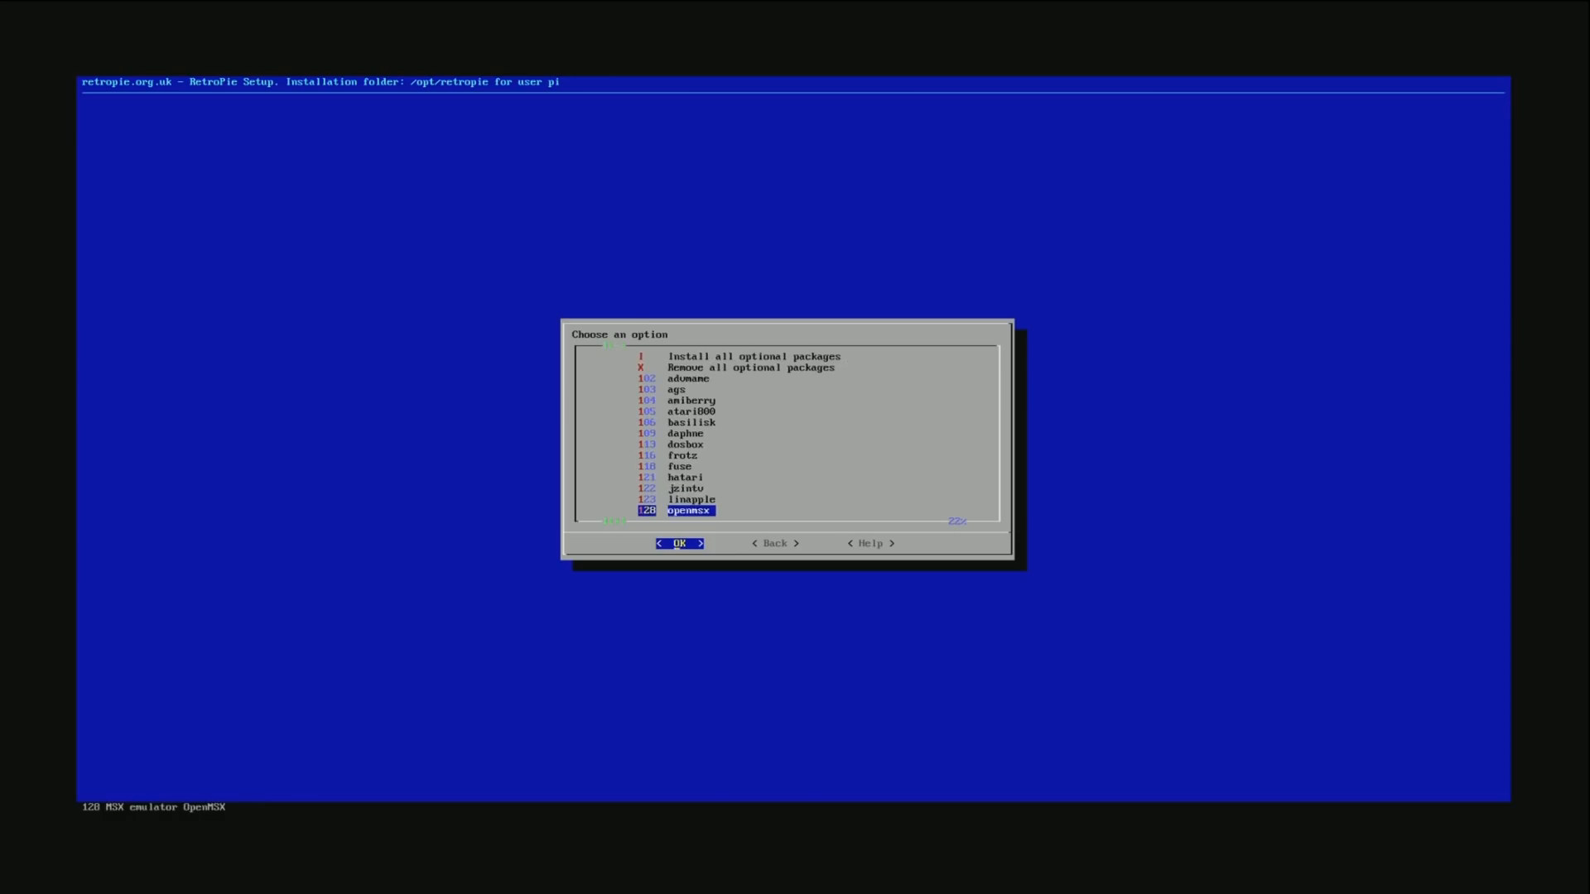
scroll(down, 3)
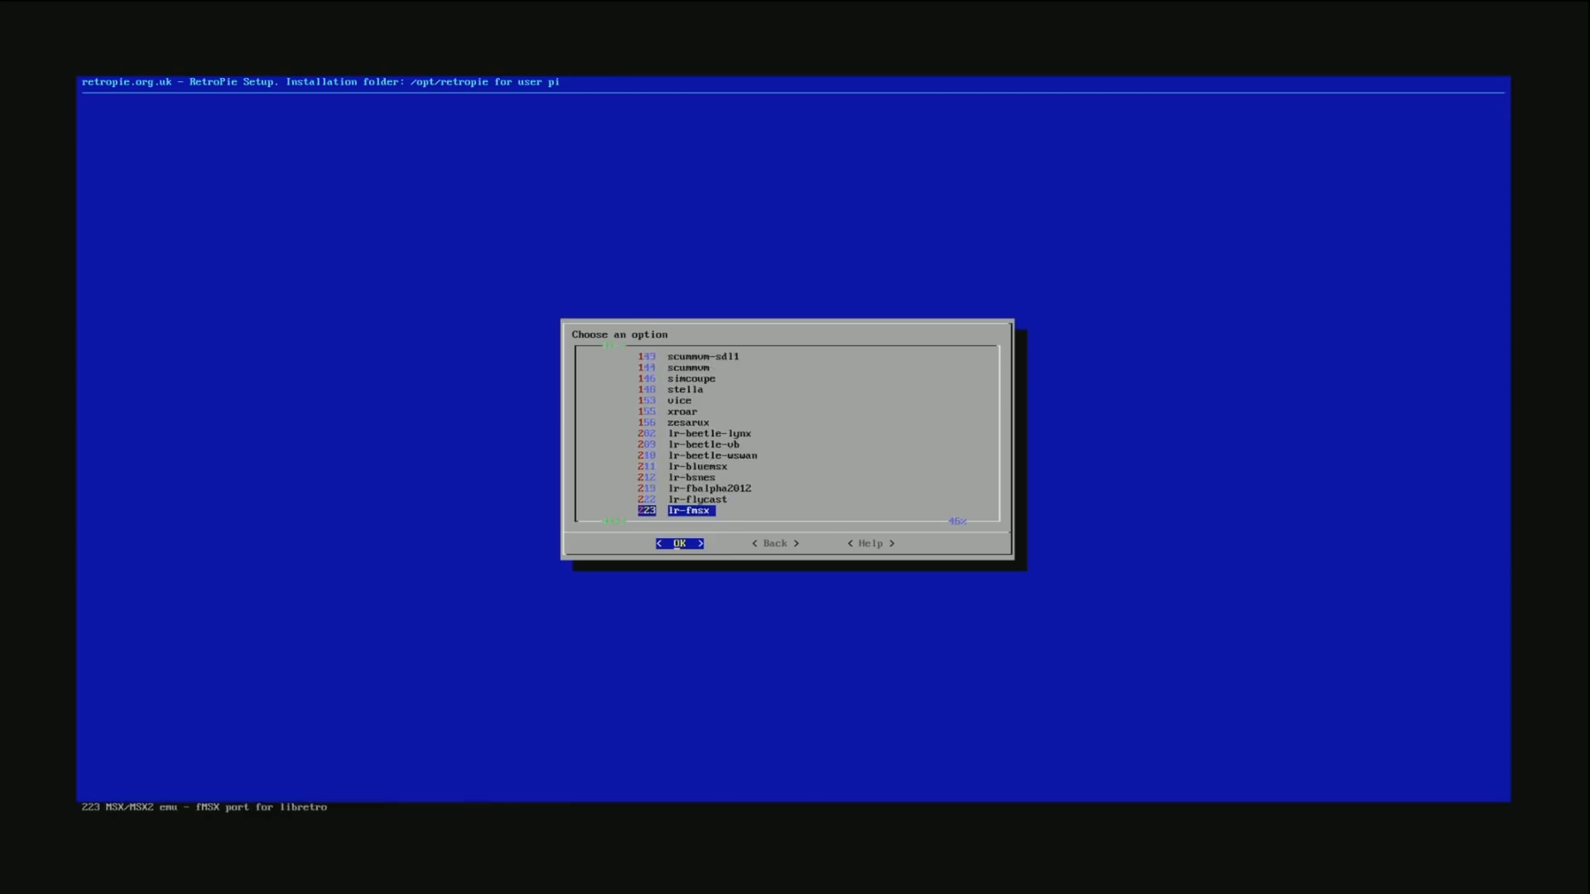
scroll(down, 3)
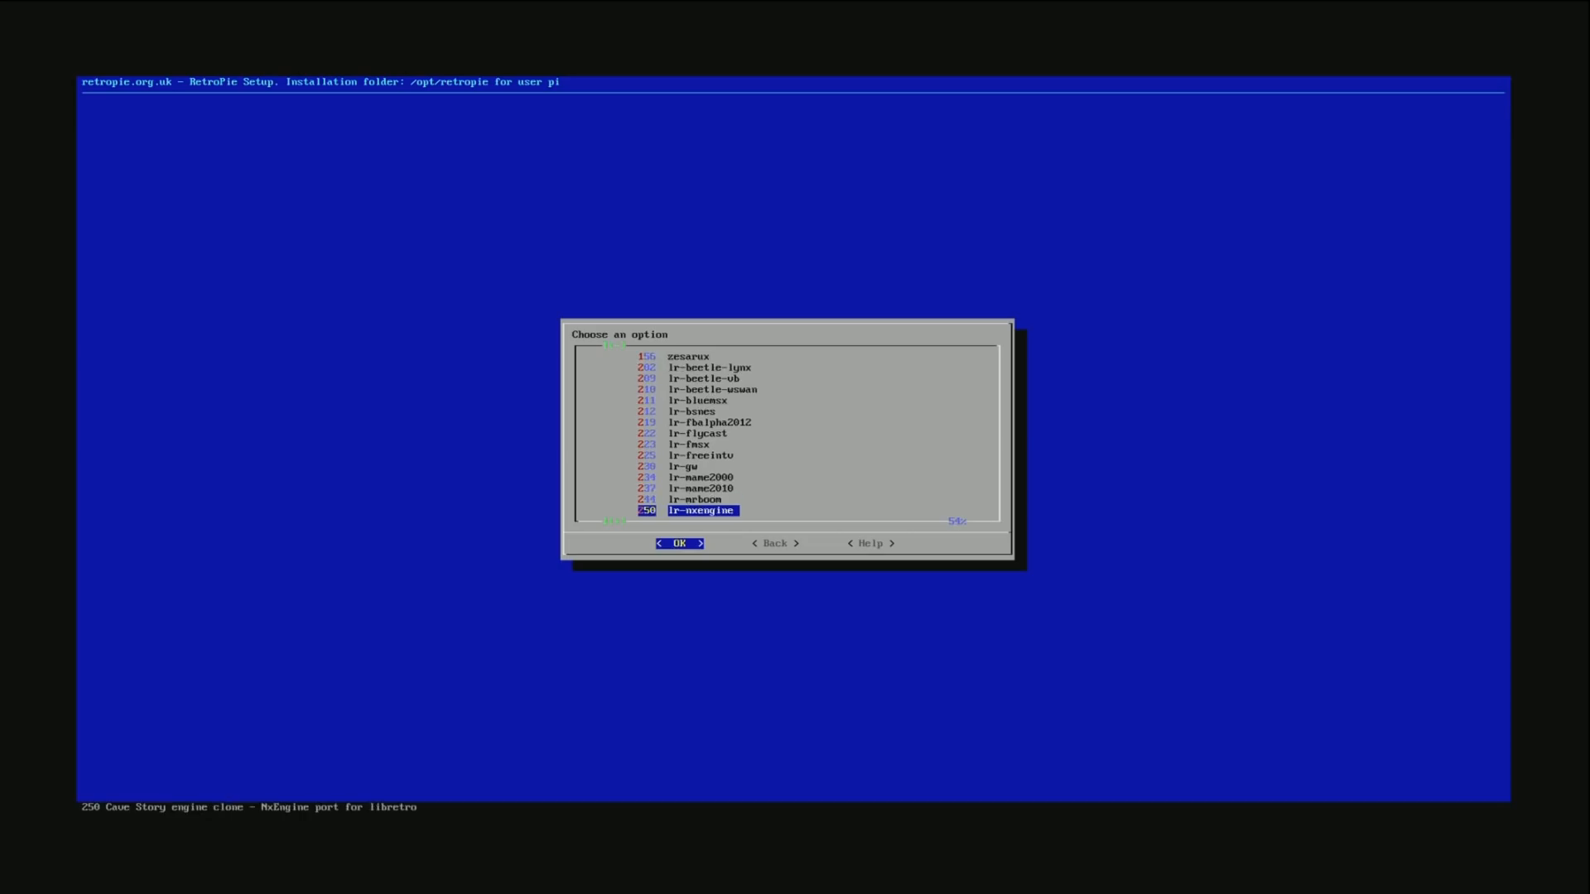
scroll(down, 3)
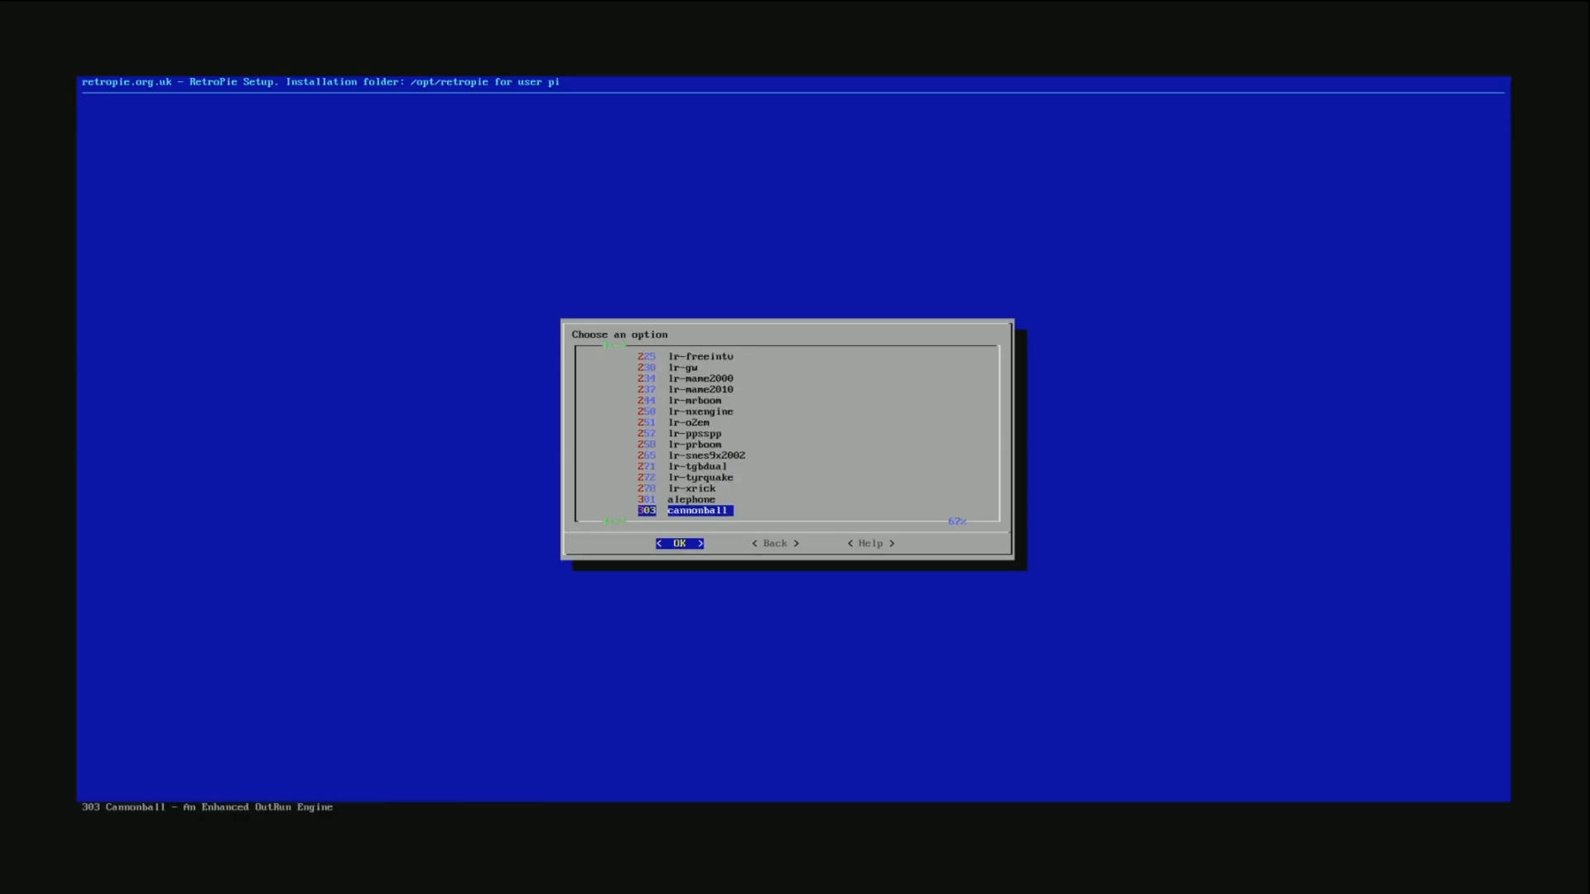
scroll(down, 3)
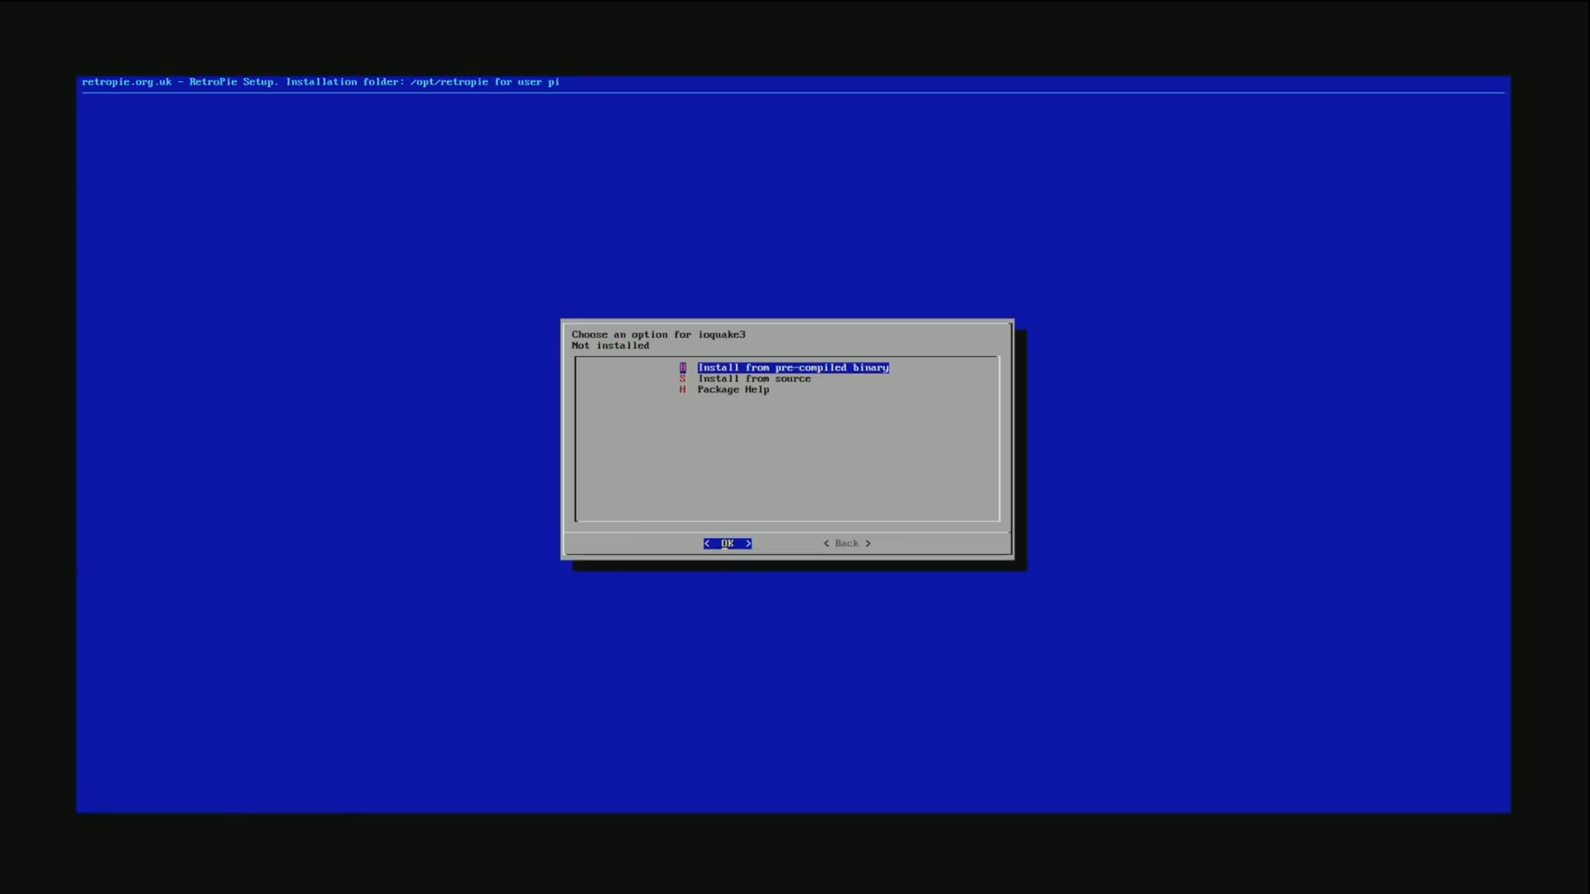
Install ioquake3 from the pre-compiled binary, return to the optional packages list and exit.
click(726, 542)
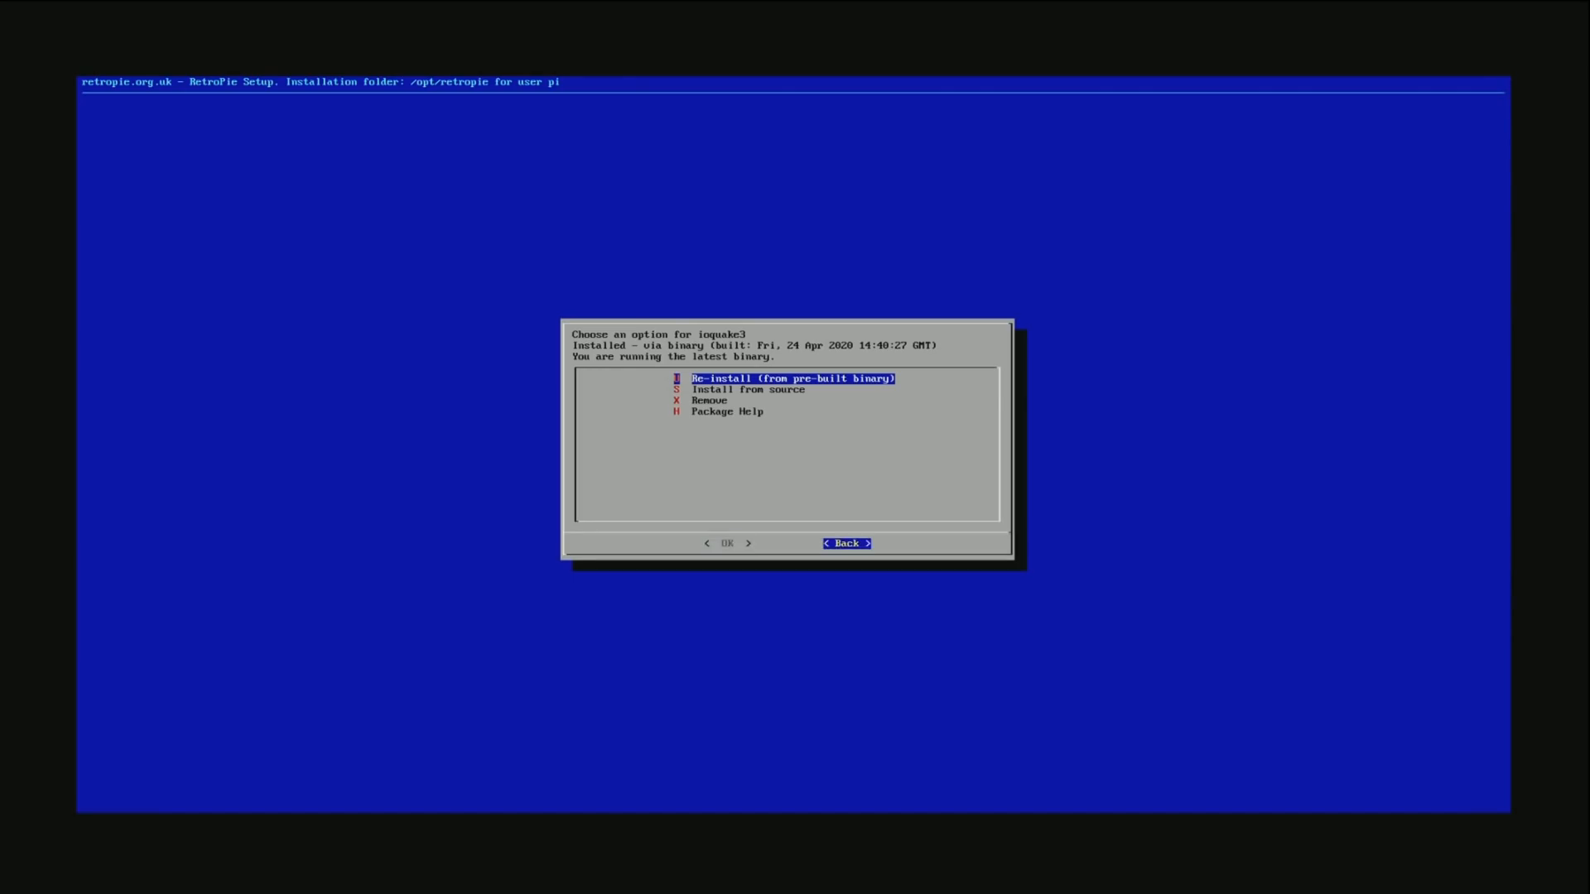
click(845, 543)
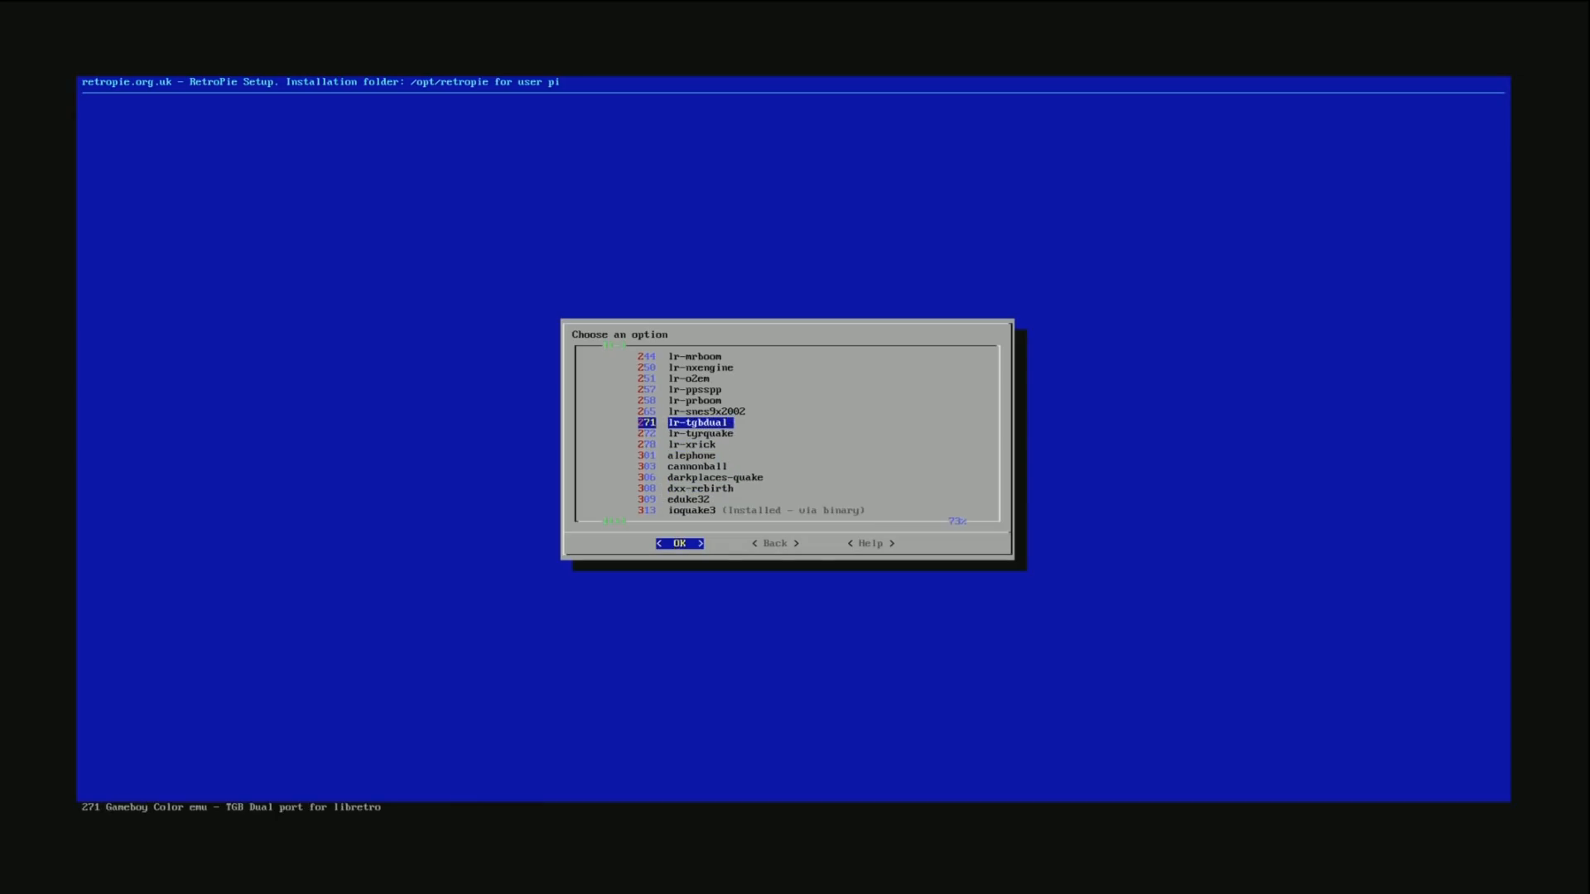
key(Up)
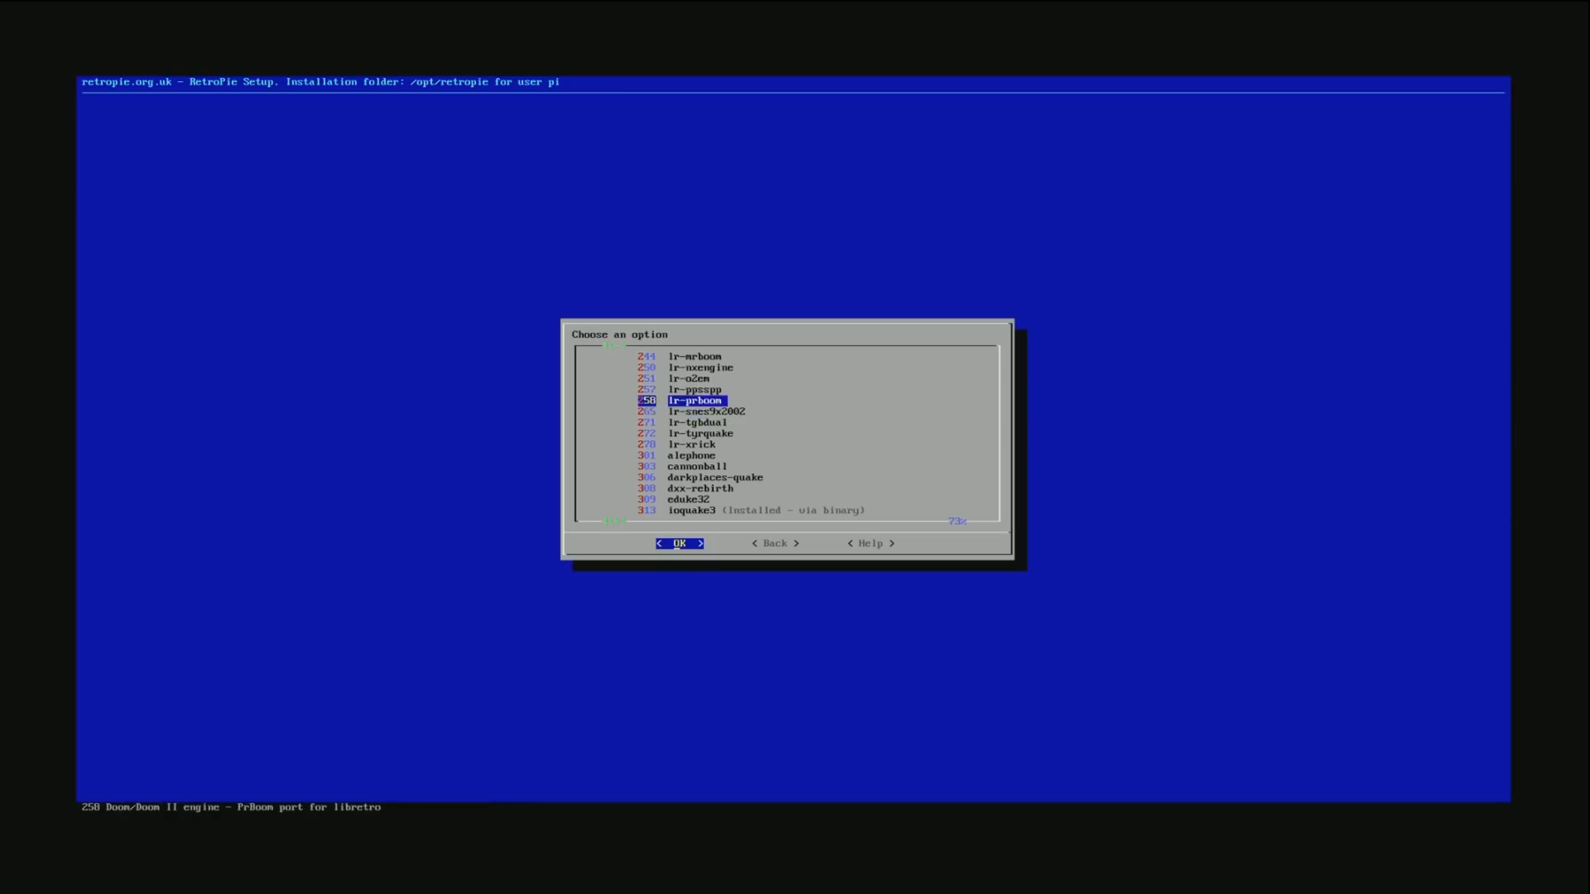
key(Down)
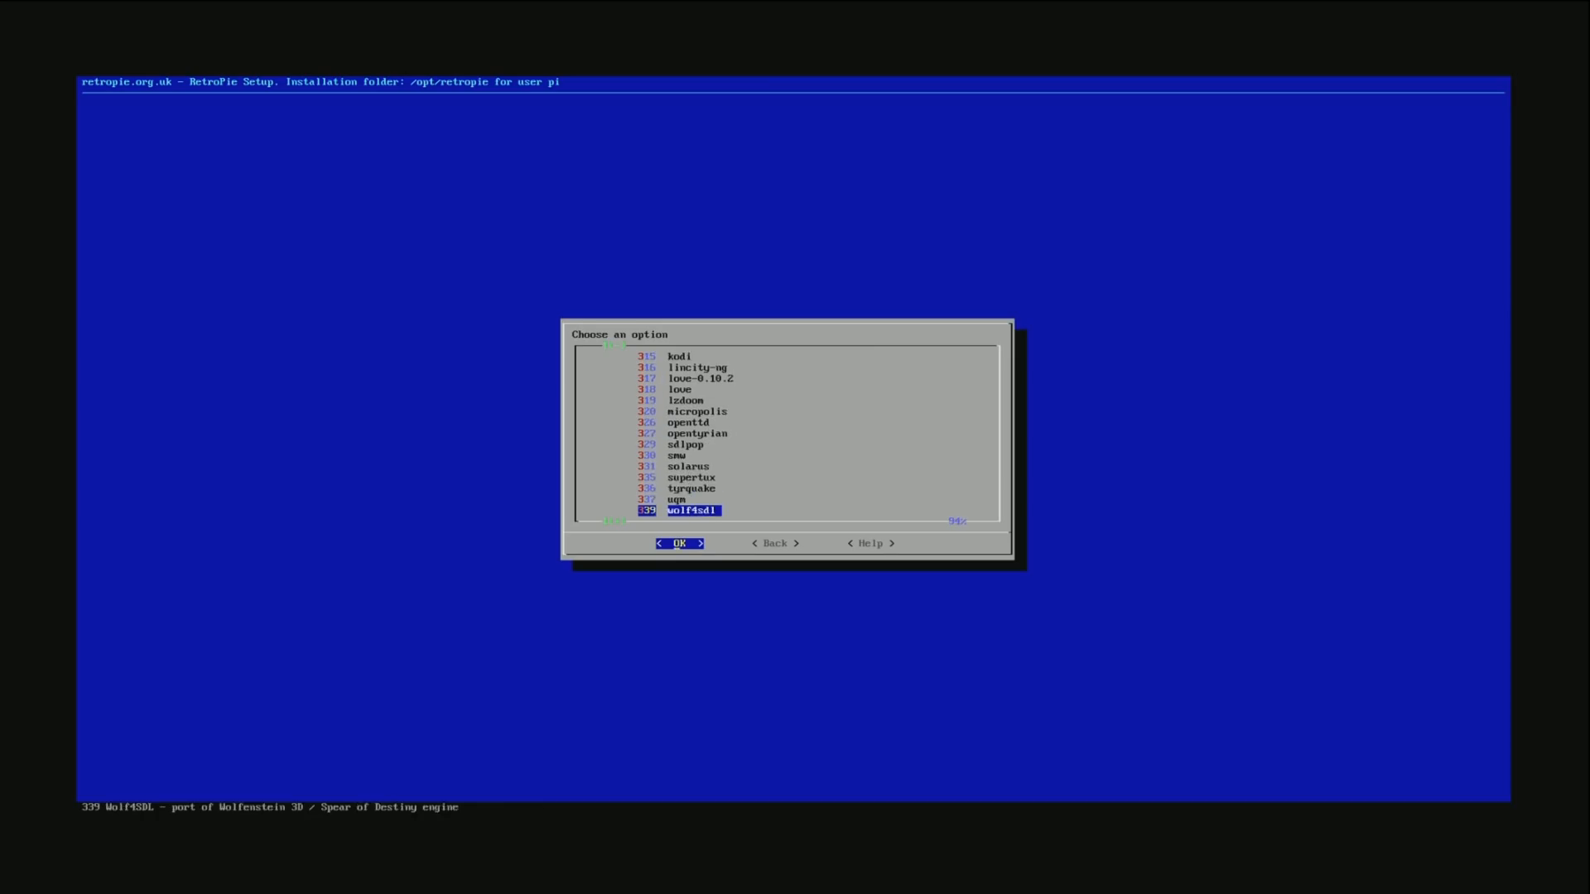
key(Down)
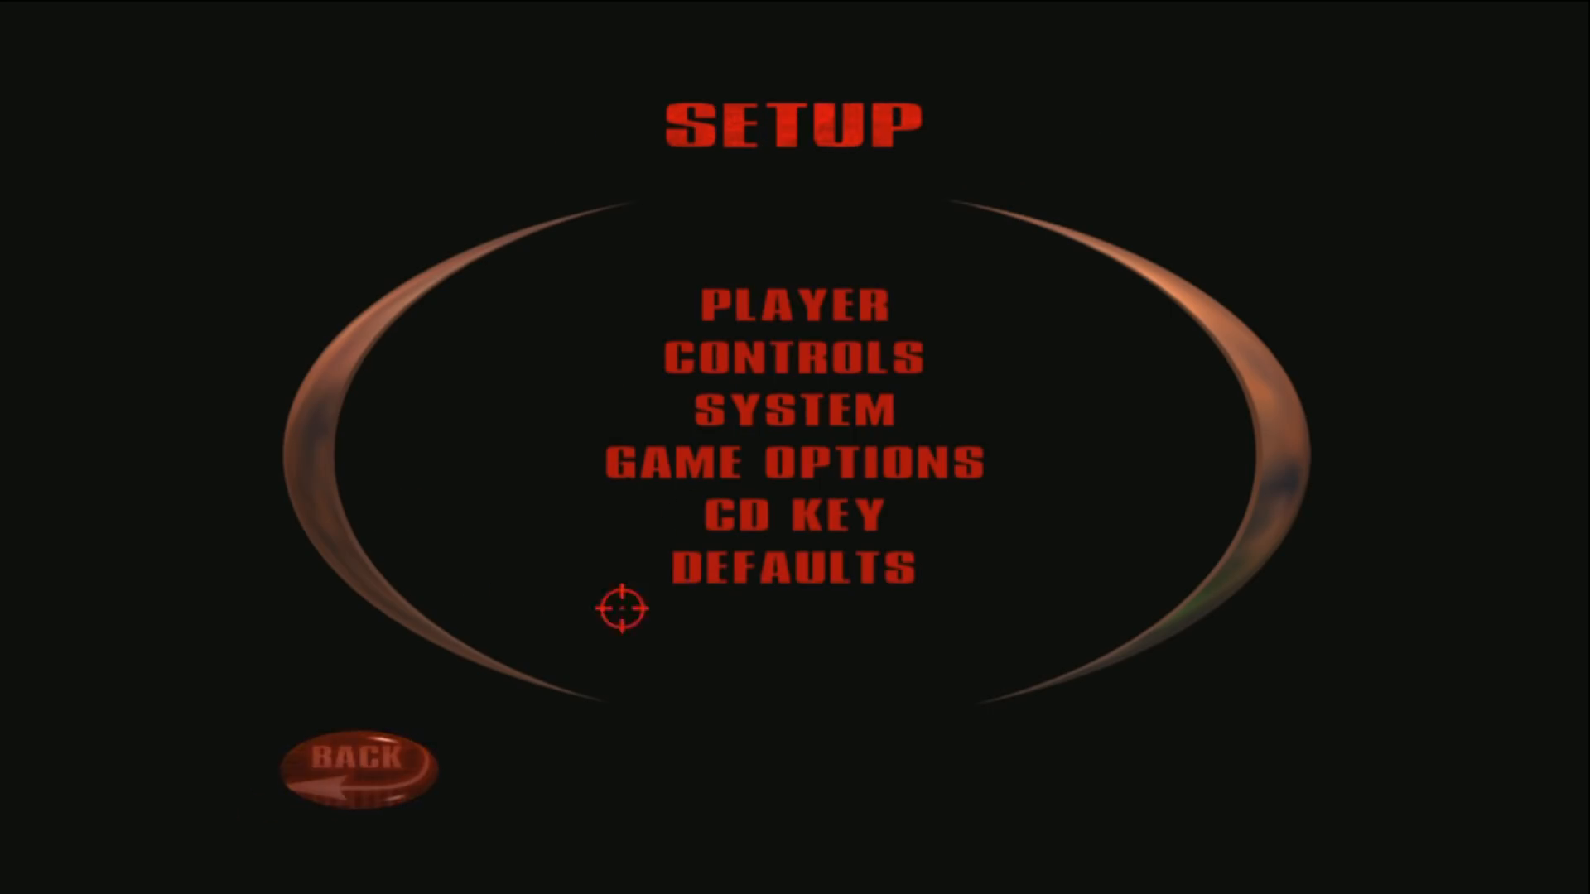
Set up a Single Player Game Server match on Q3DM17 and Fight.
click(355, 760)
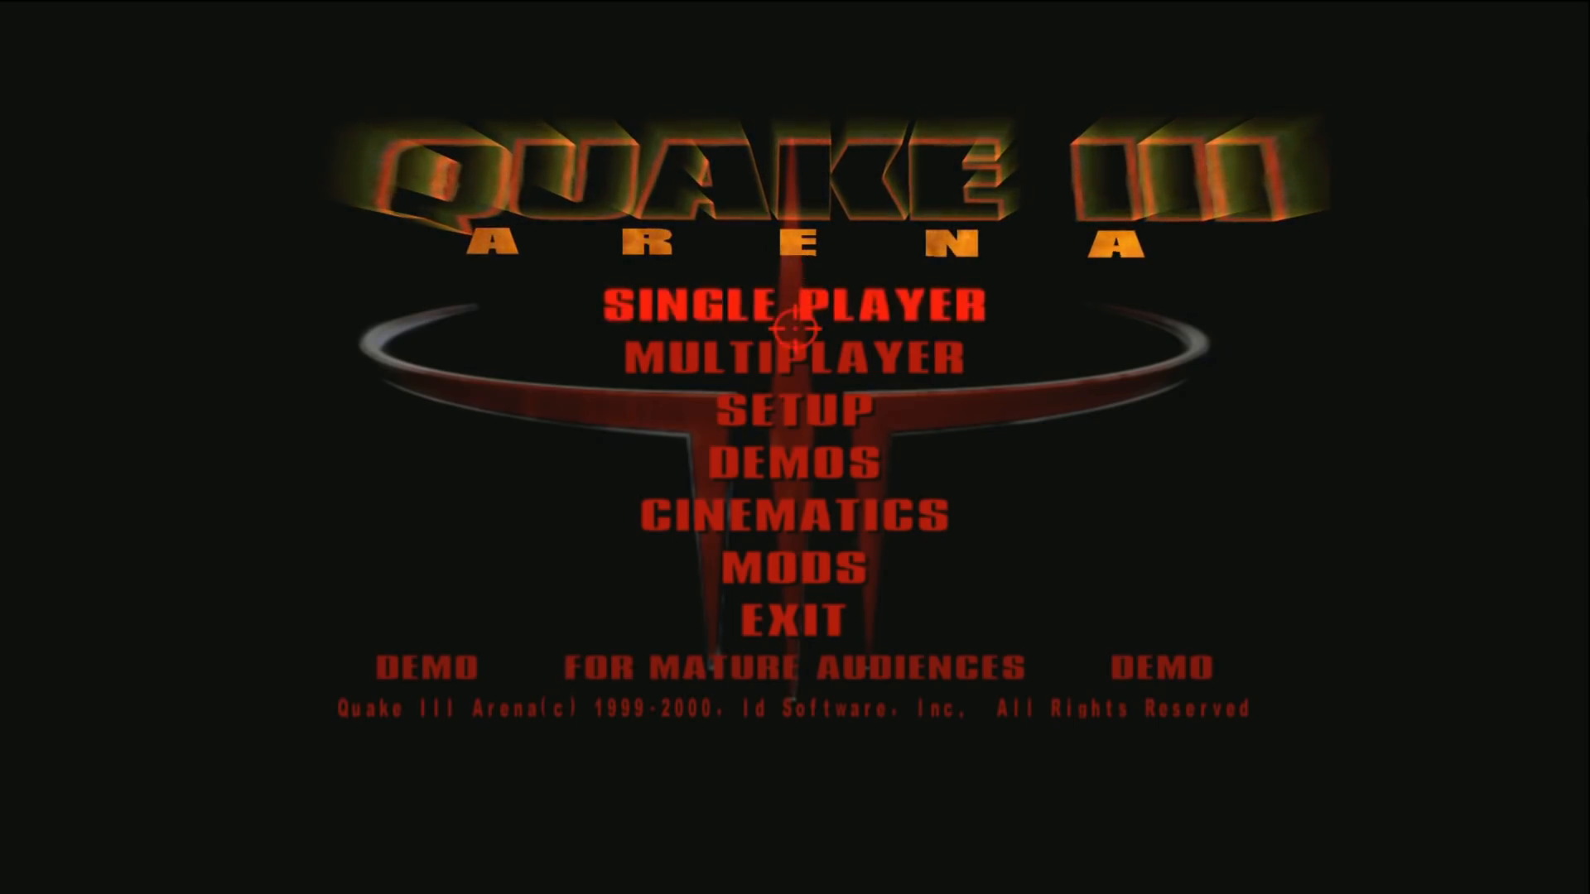
click(790, 303)
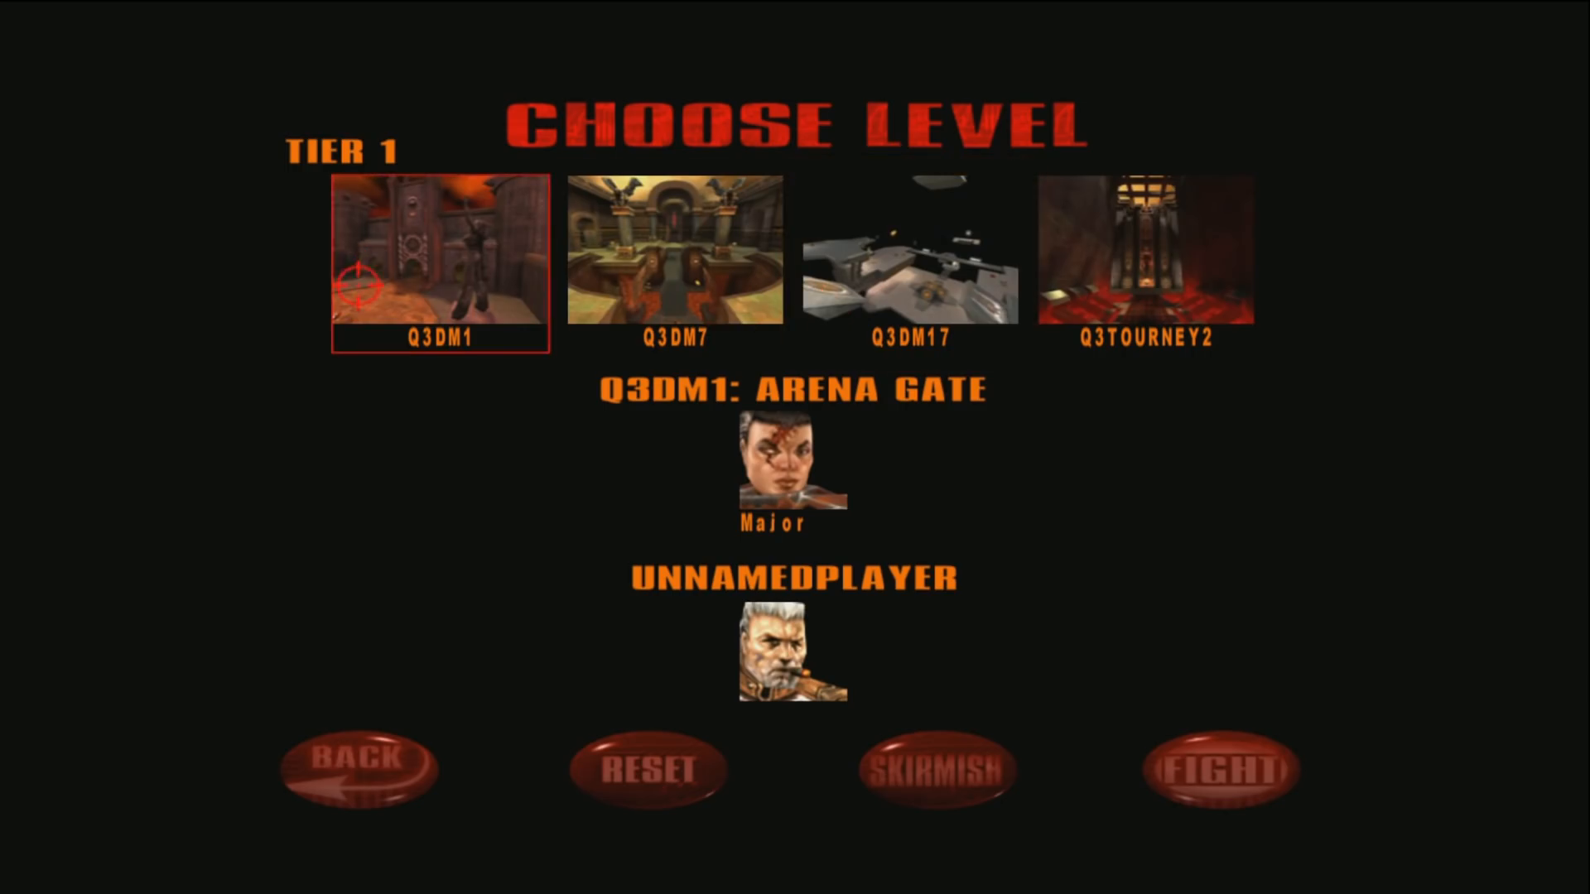
click(909, 253)
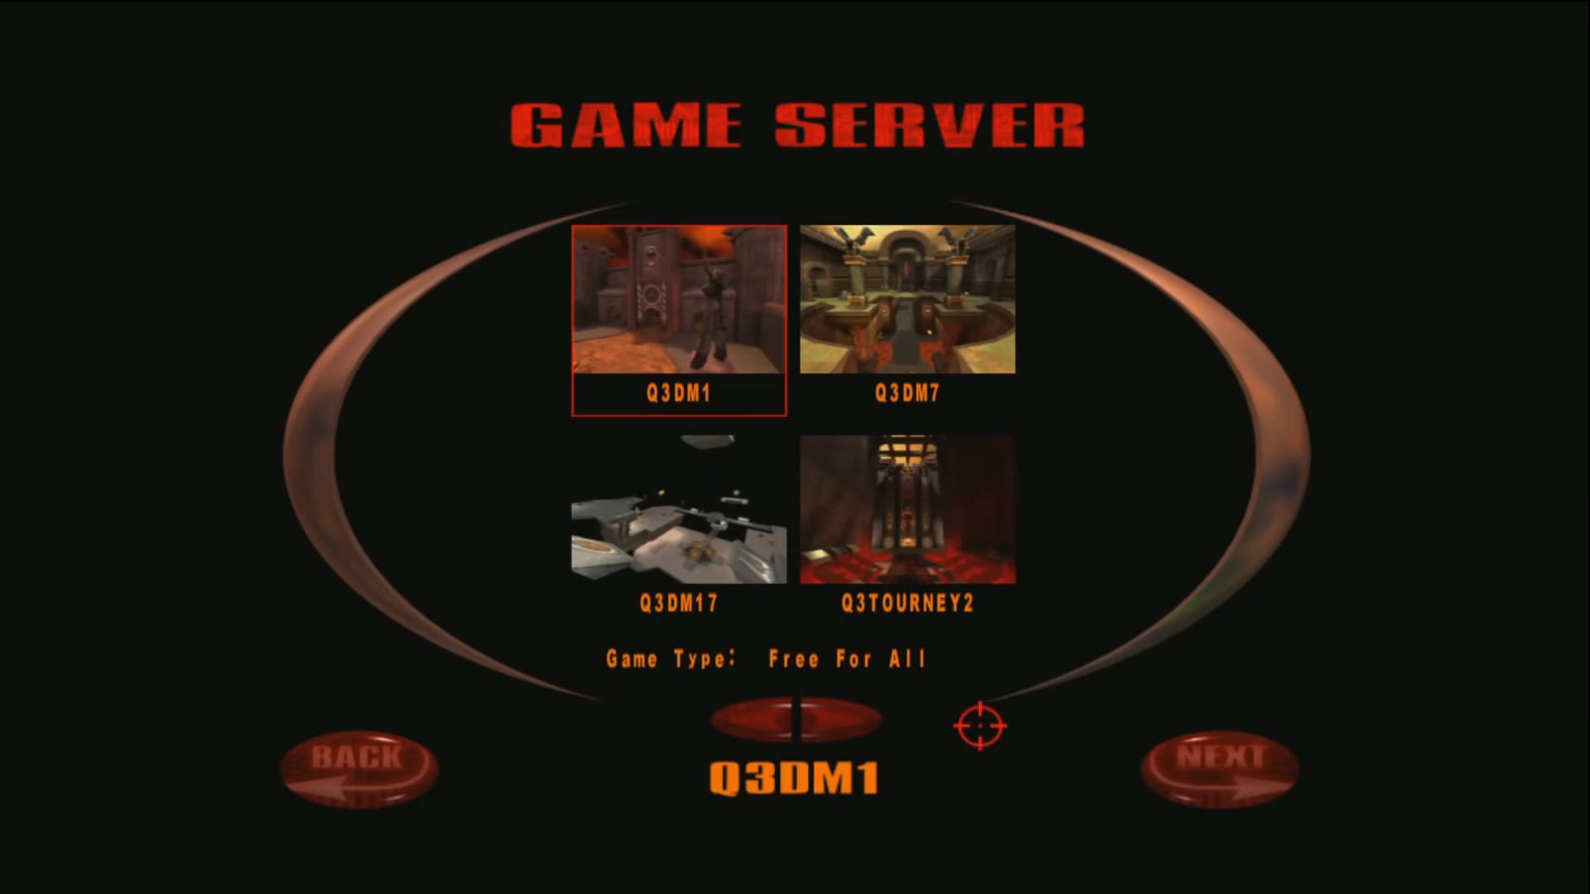
click(677, 527)
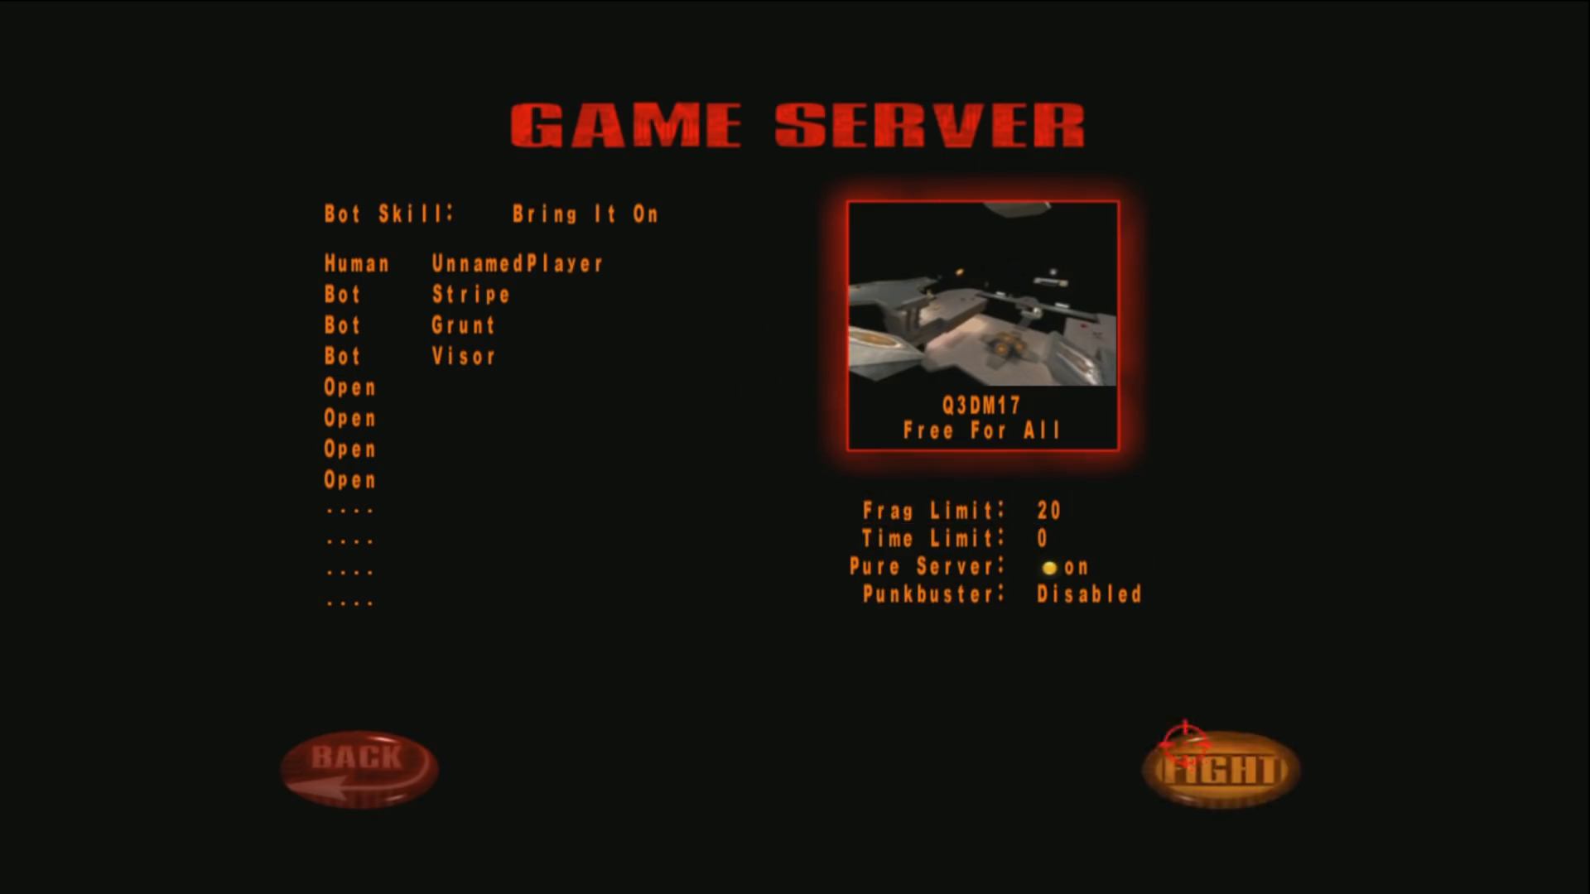
click(1220, 765)
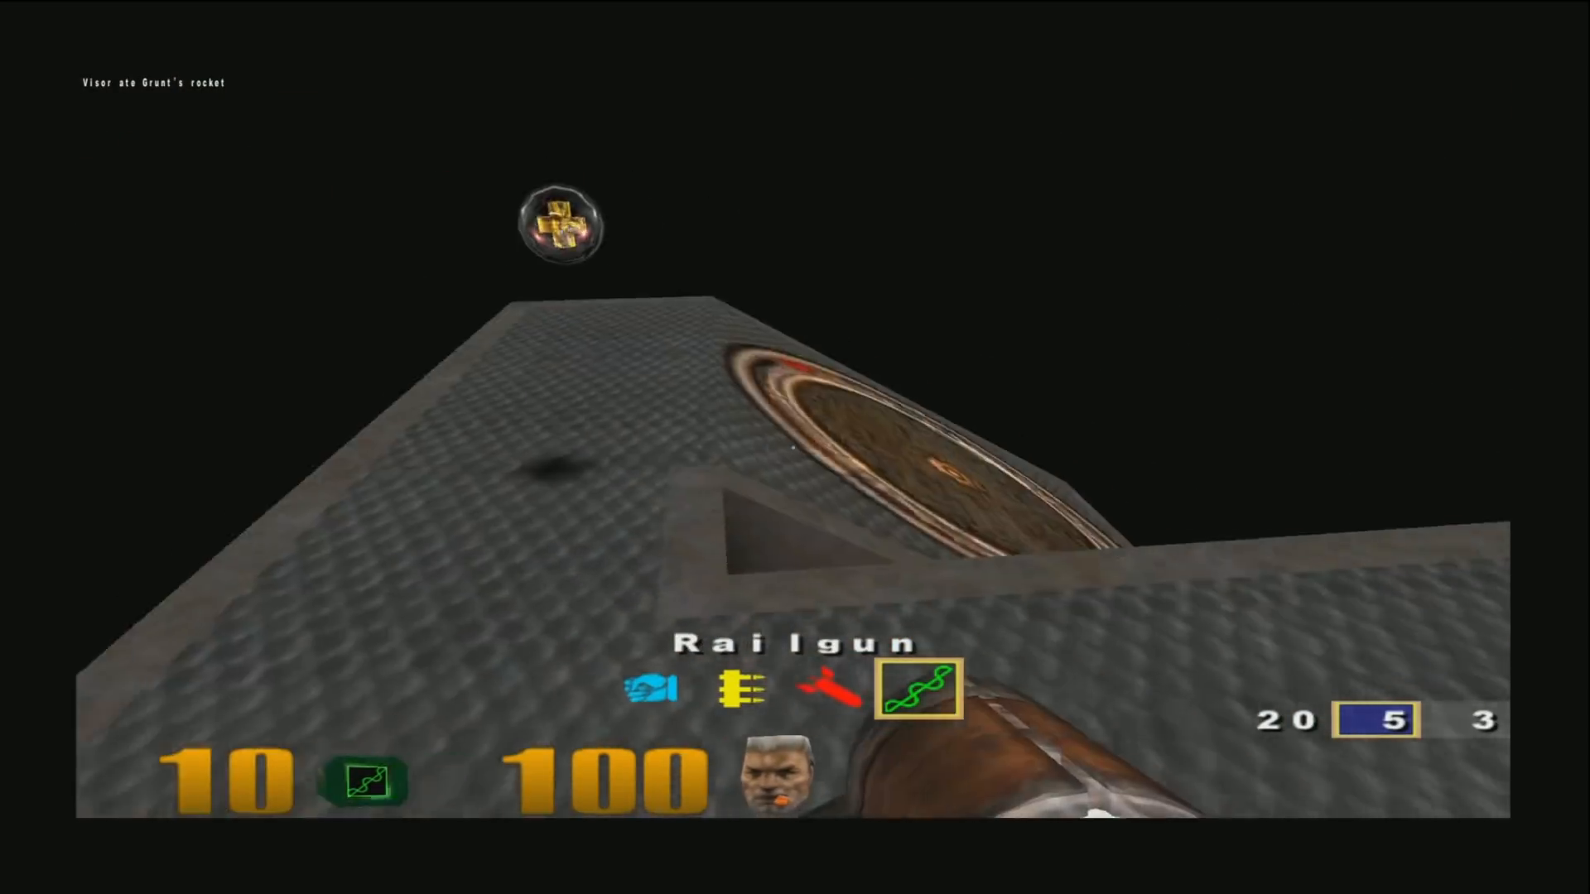
mouse_move(795, 447)
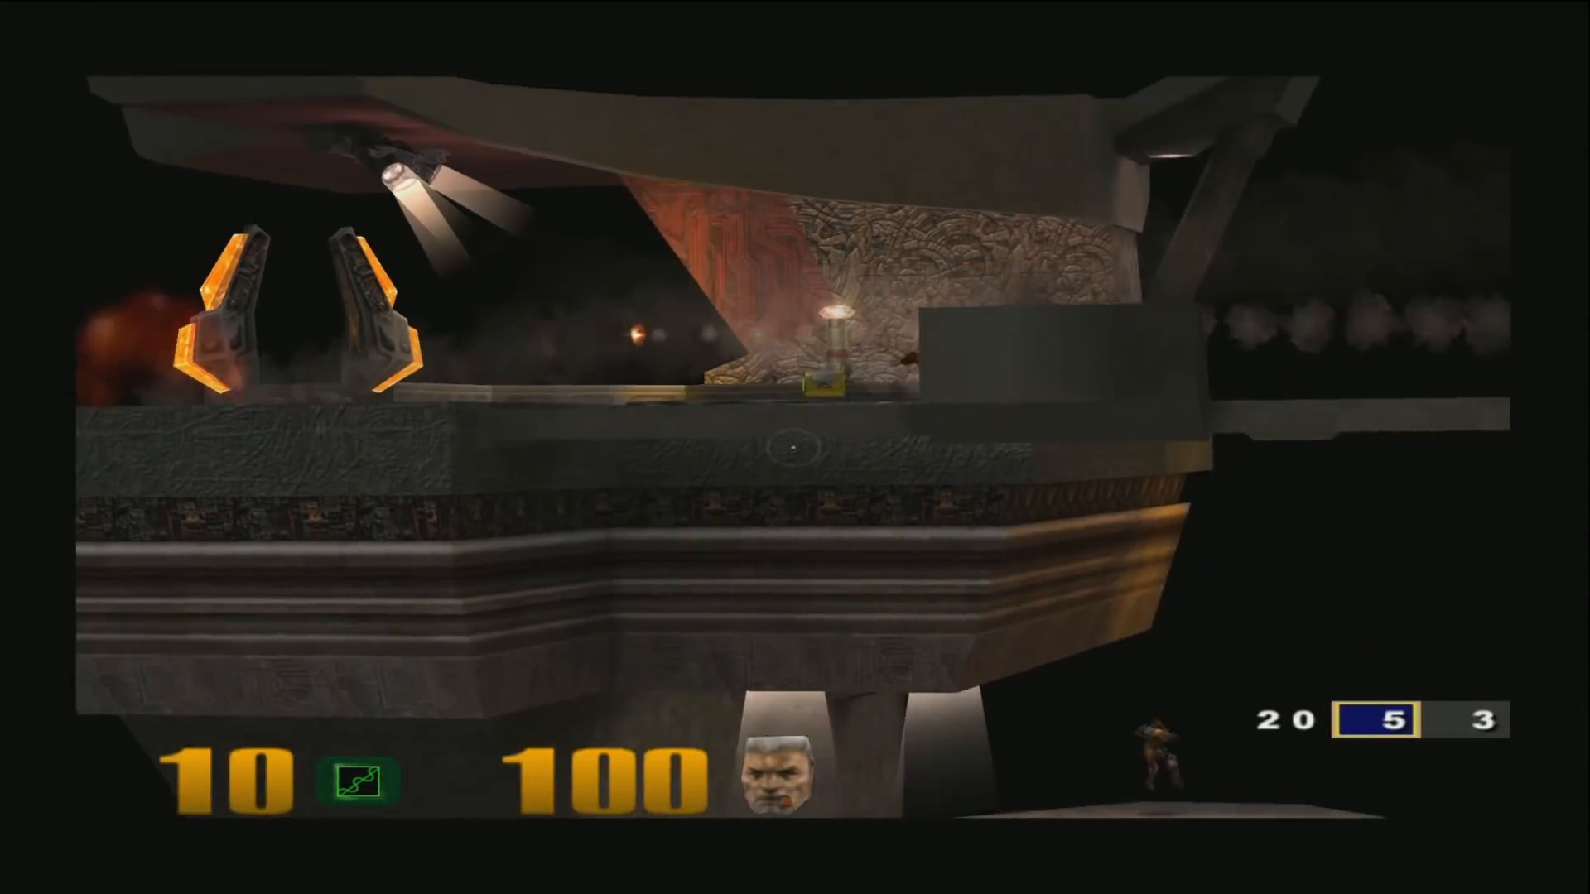